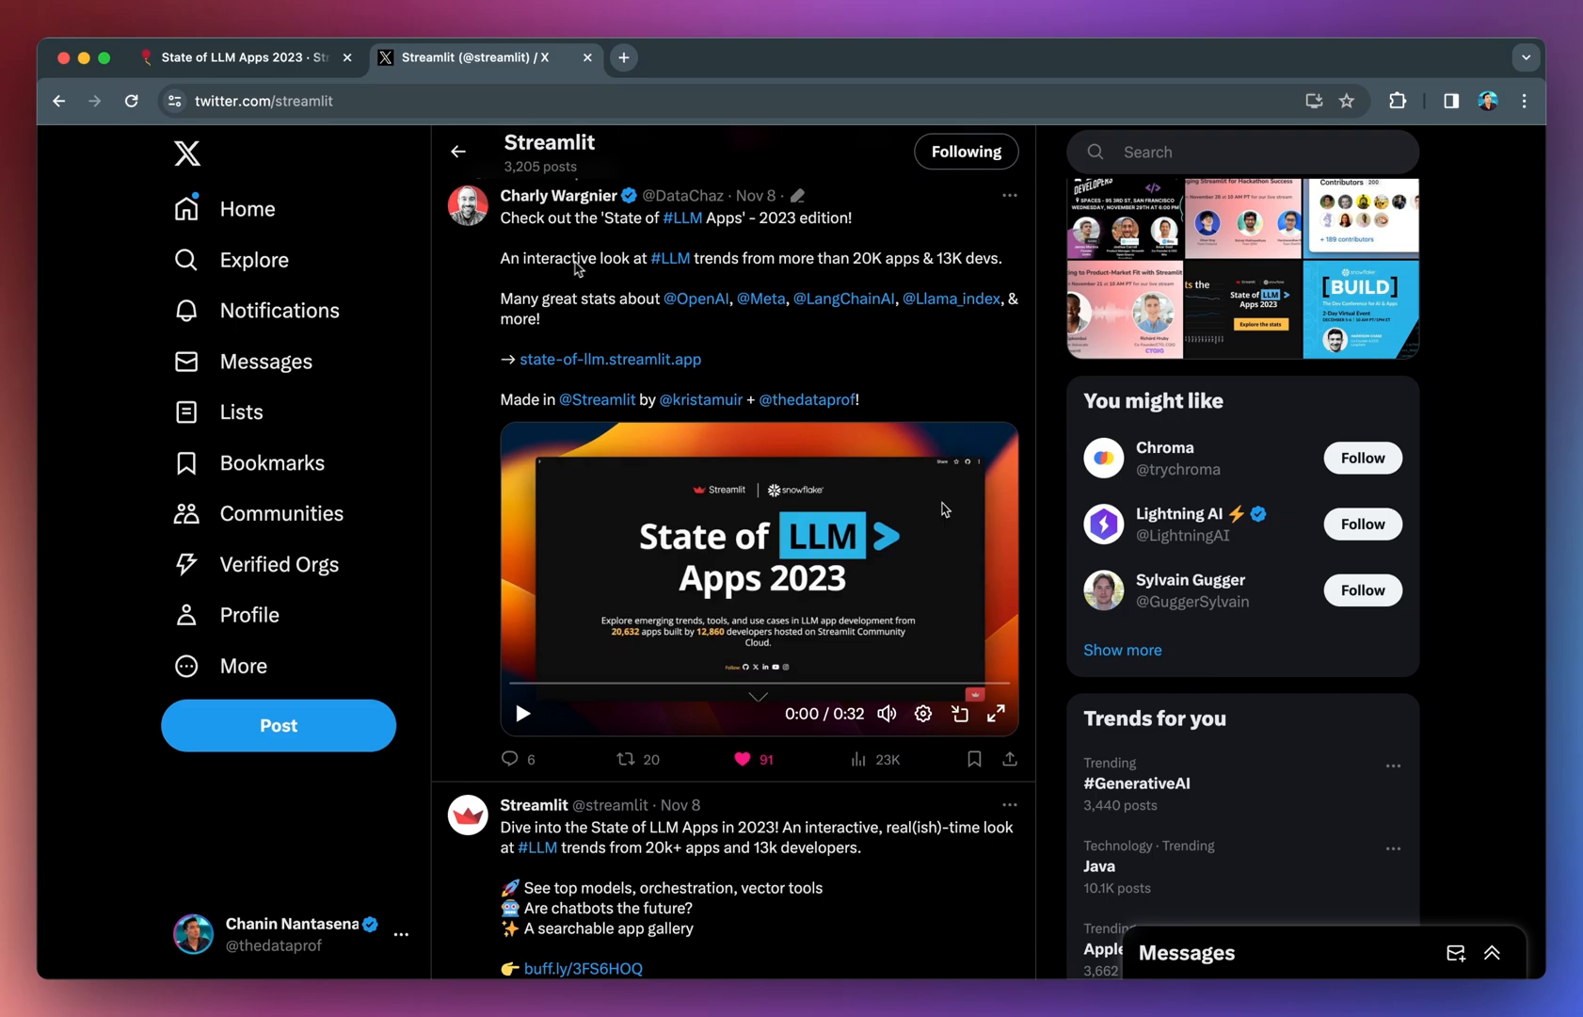
mouse_move(572, 268)
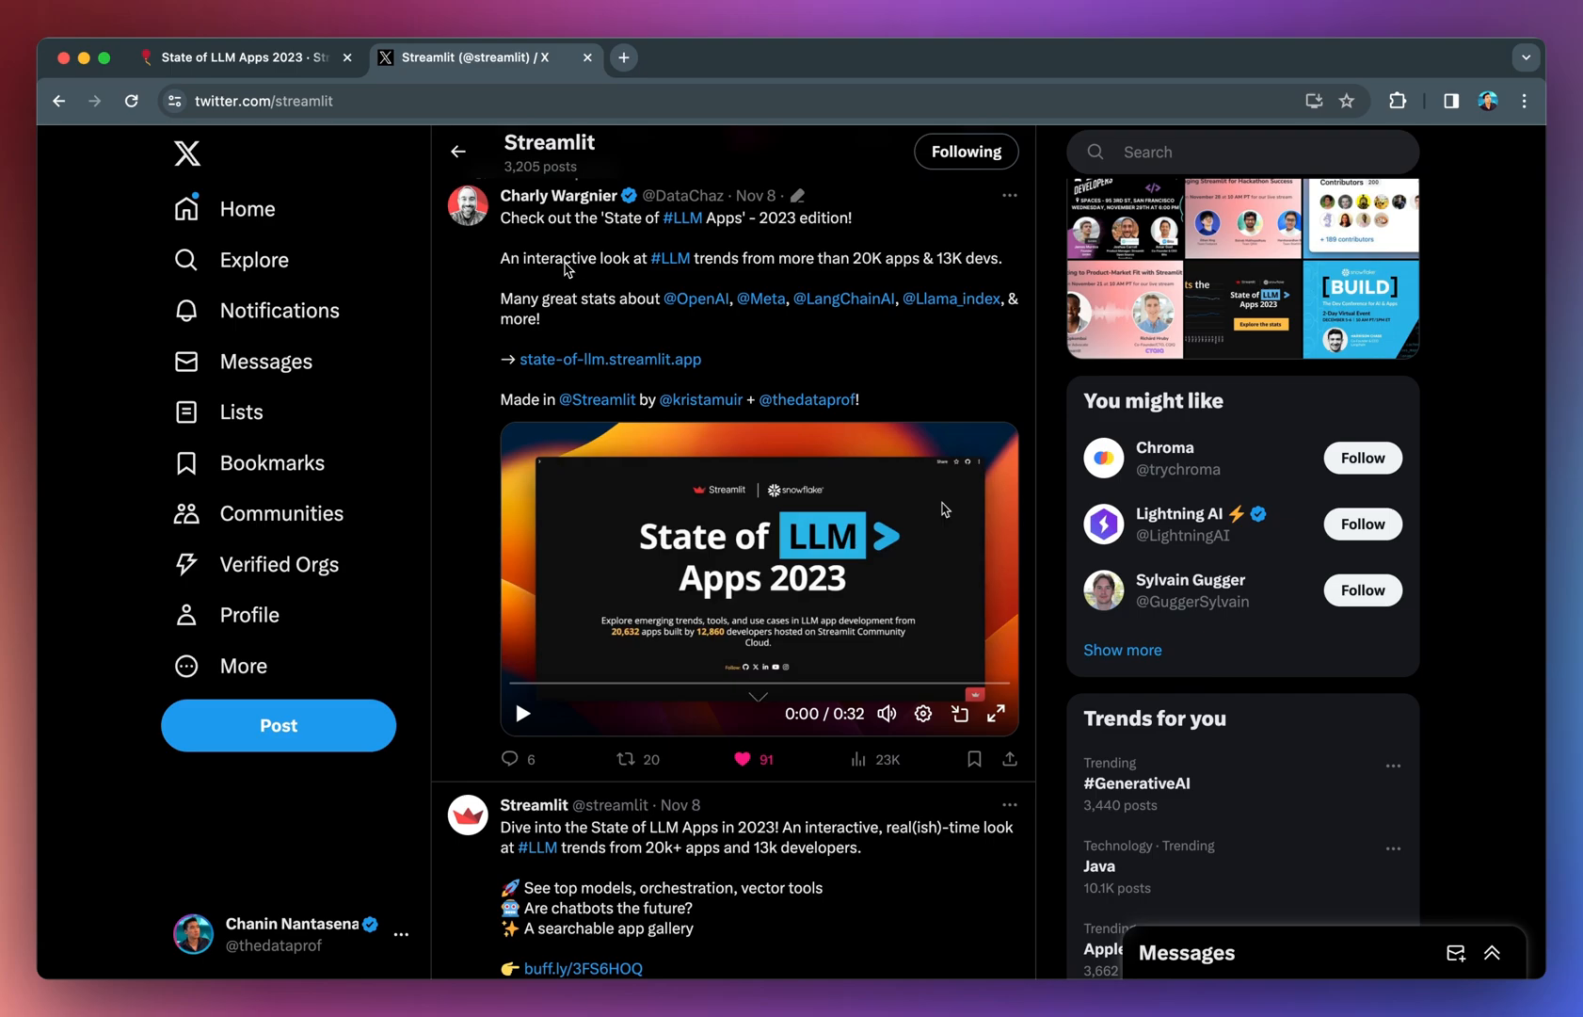
mouse_move(704, 579)
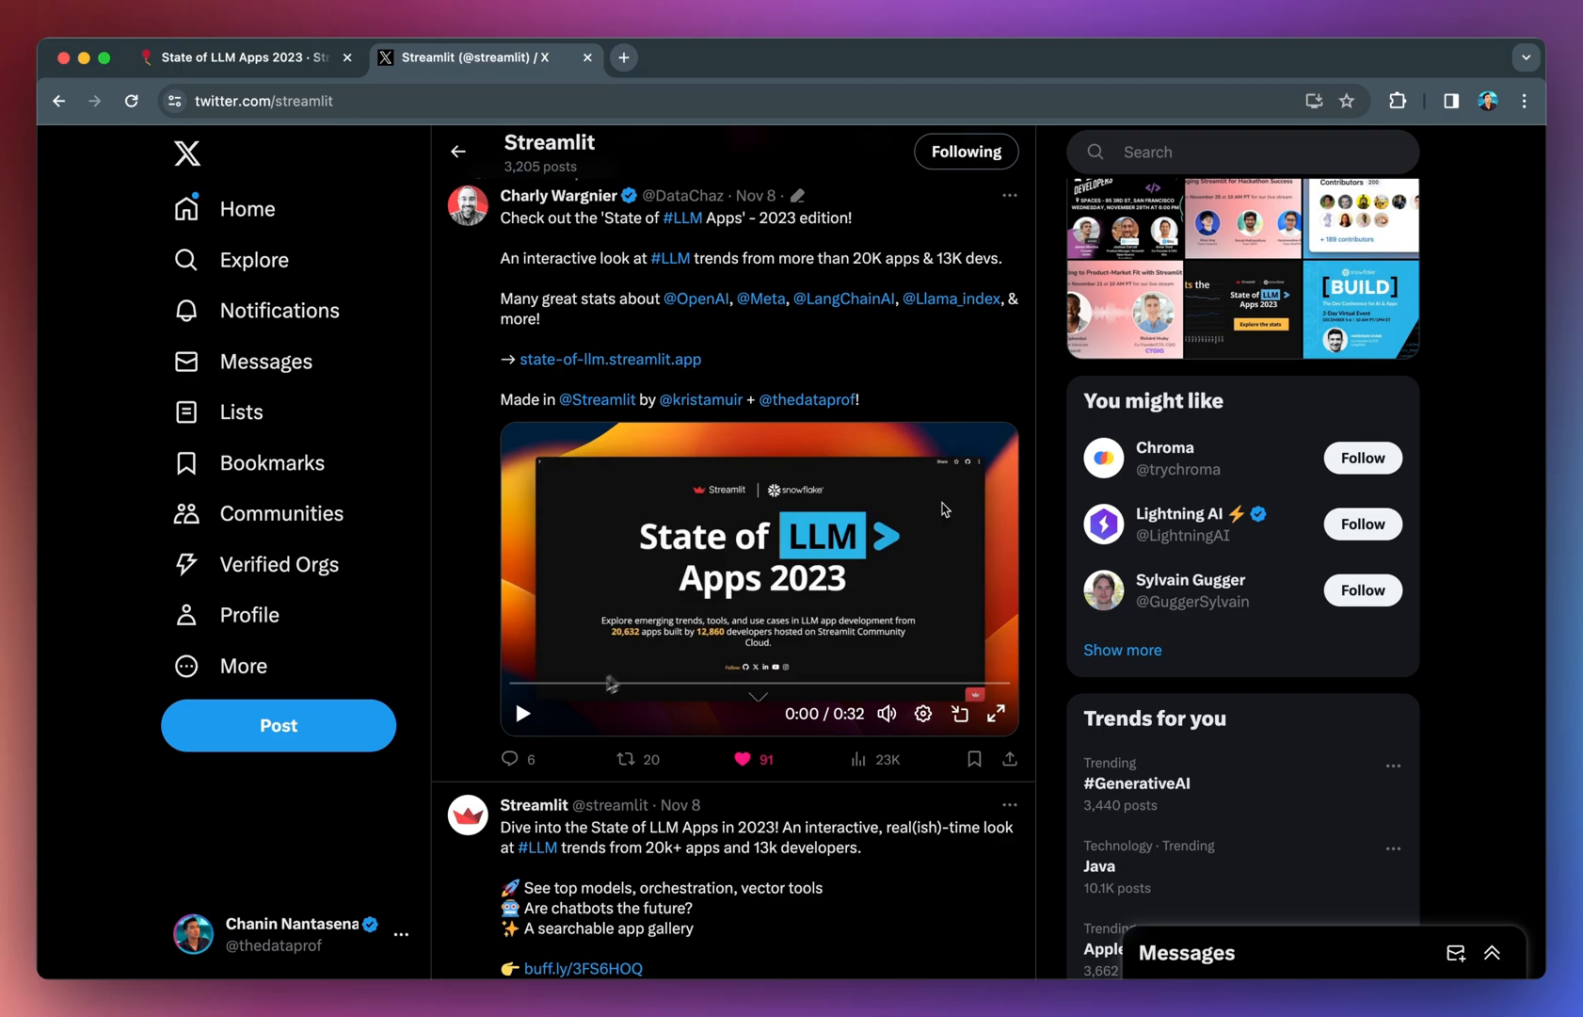
Step: Play Streamlit's State of LLM Apps 2023 video and scroll on to the related posts
click(523, 713)
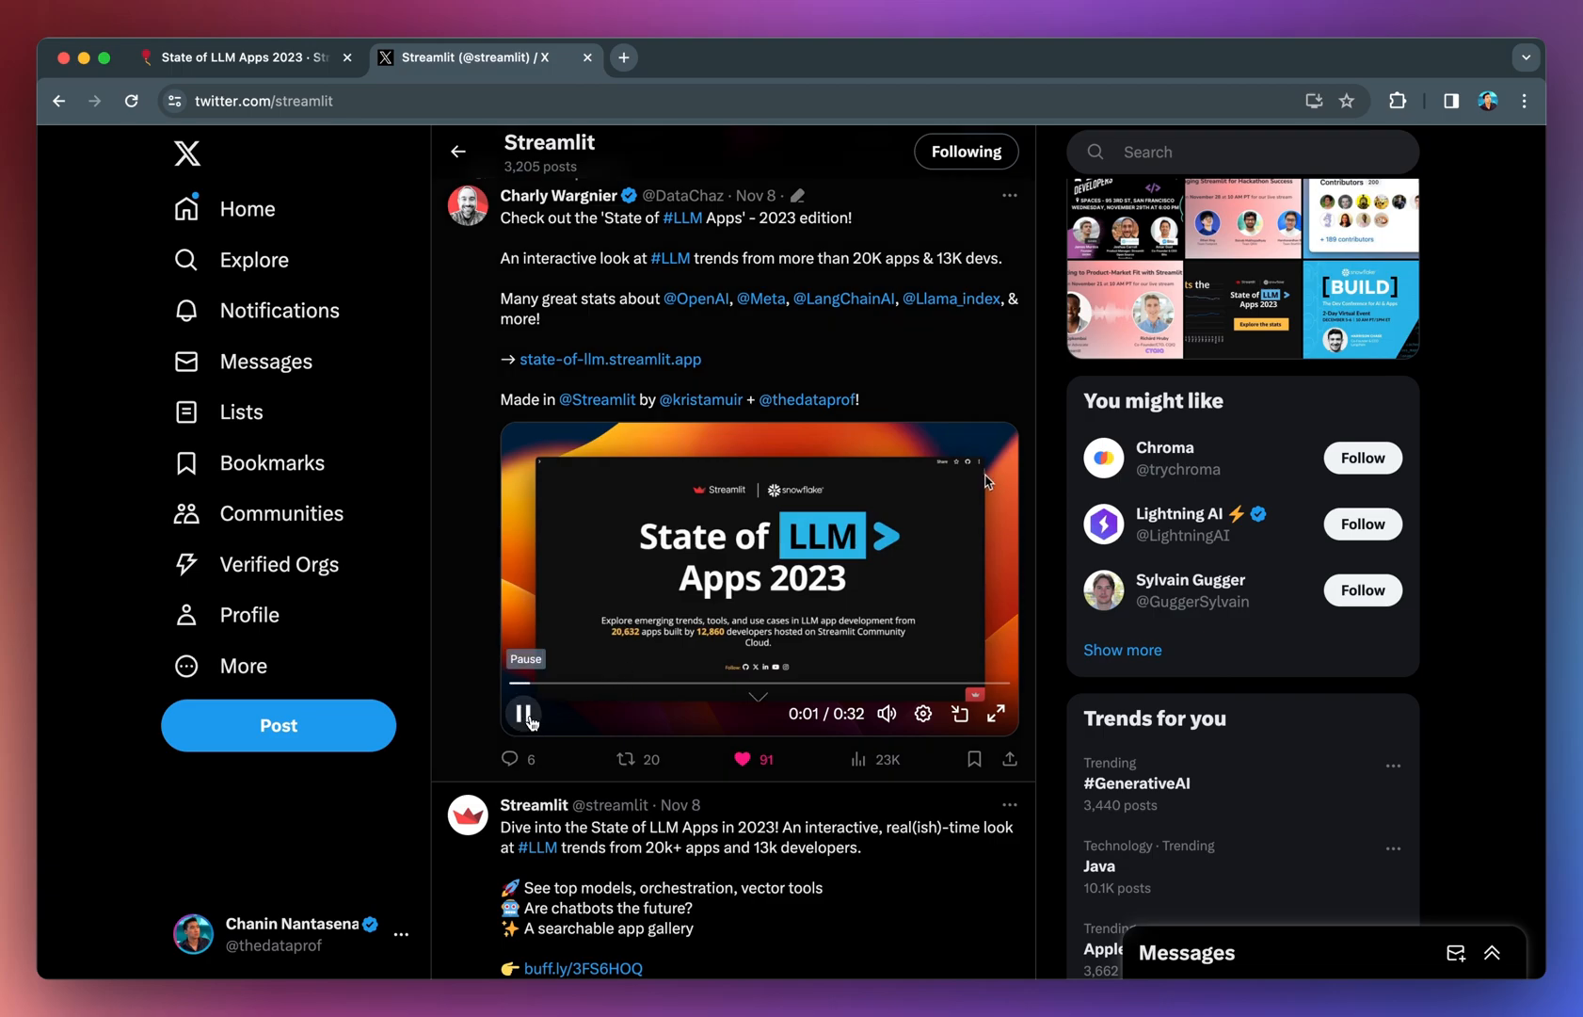
scroll(down, 3)
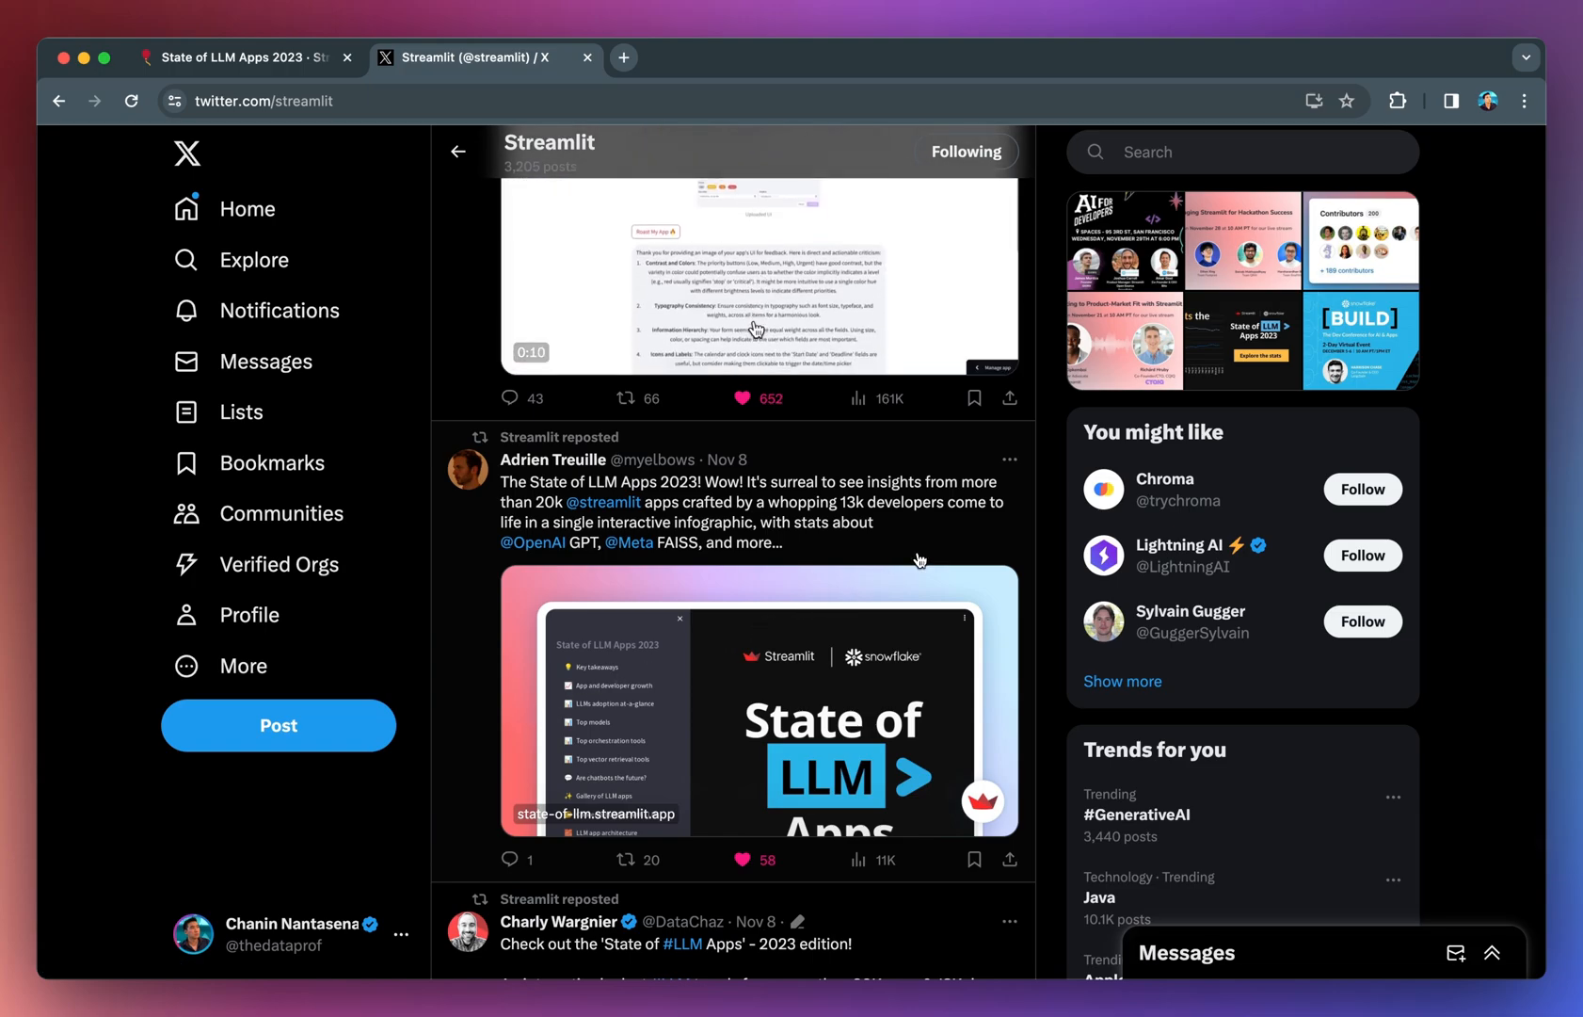
scroll(down, 3)
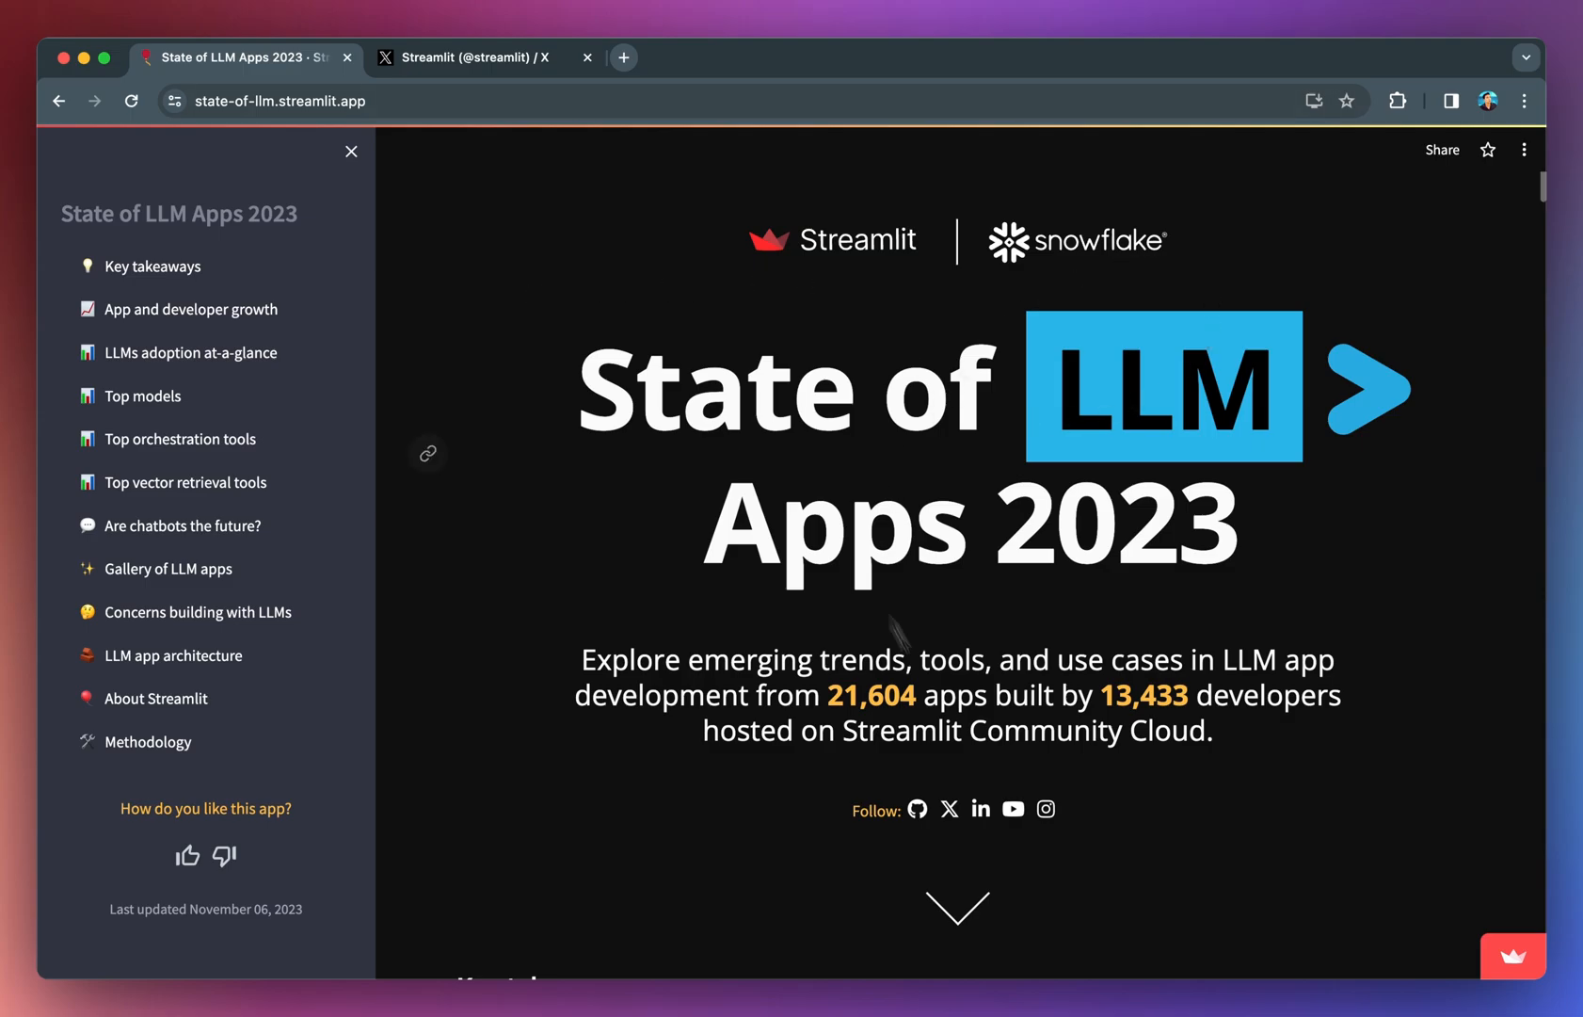
mouse_move(601, 561)
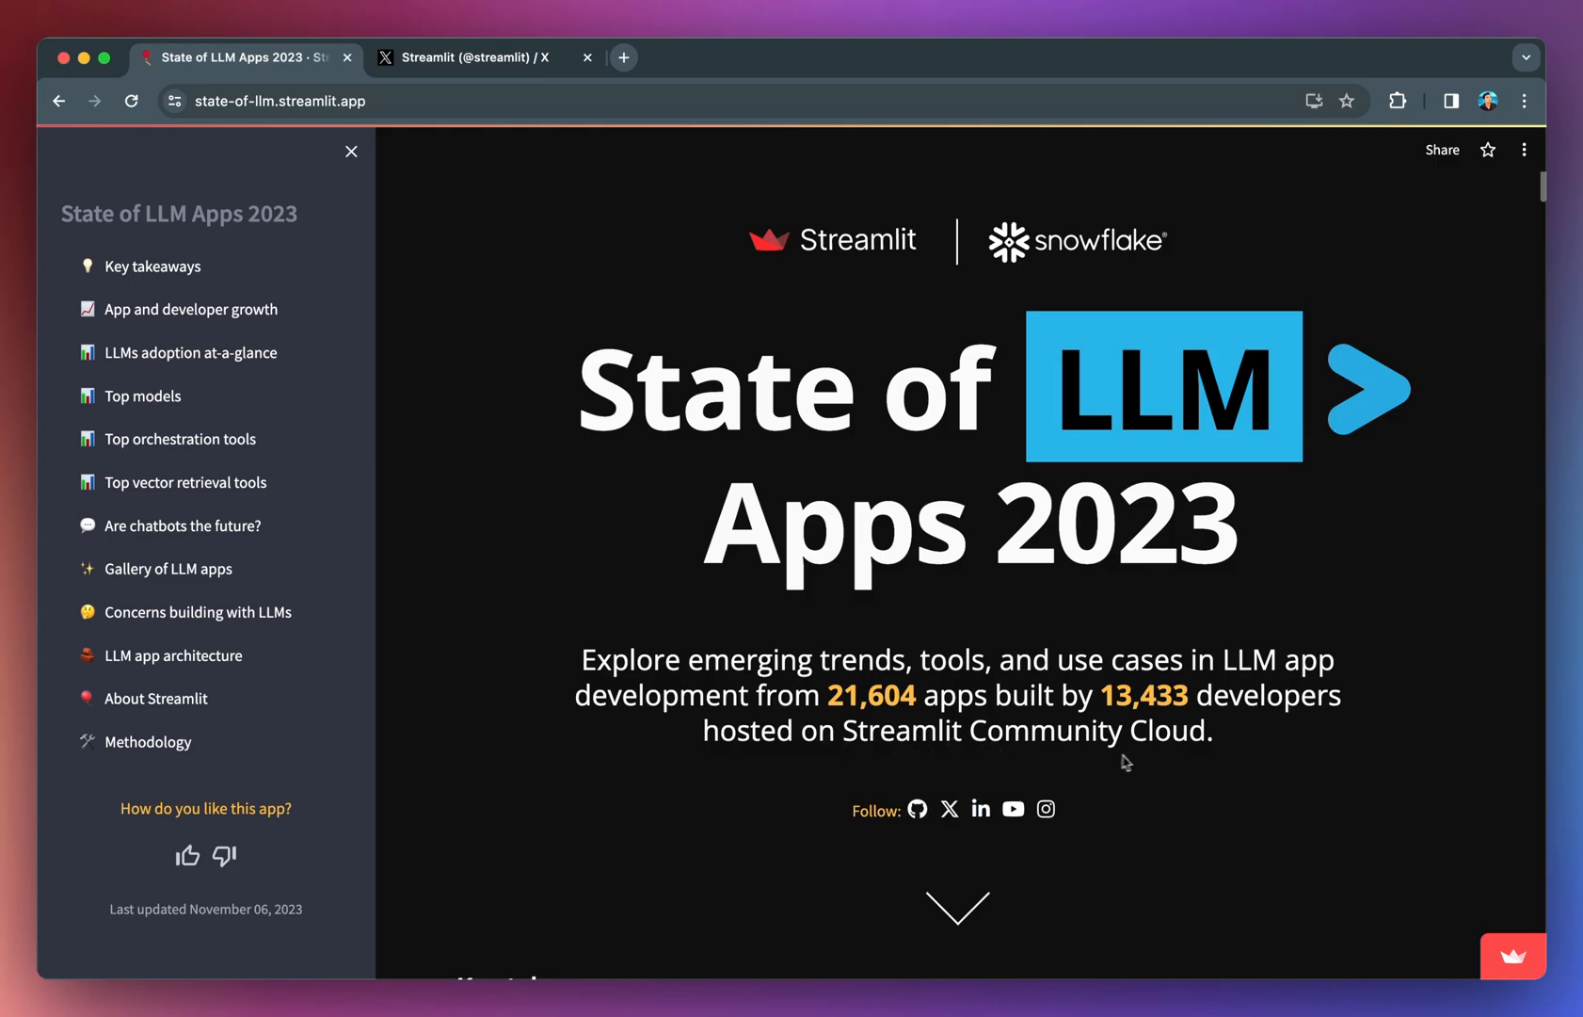
mouse_move(681, 650)
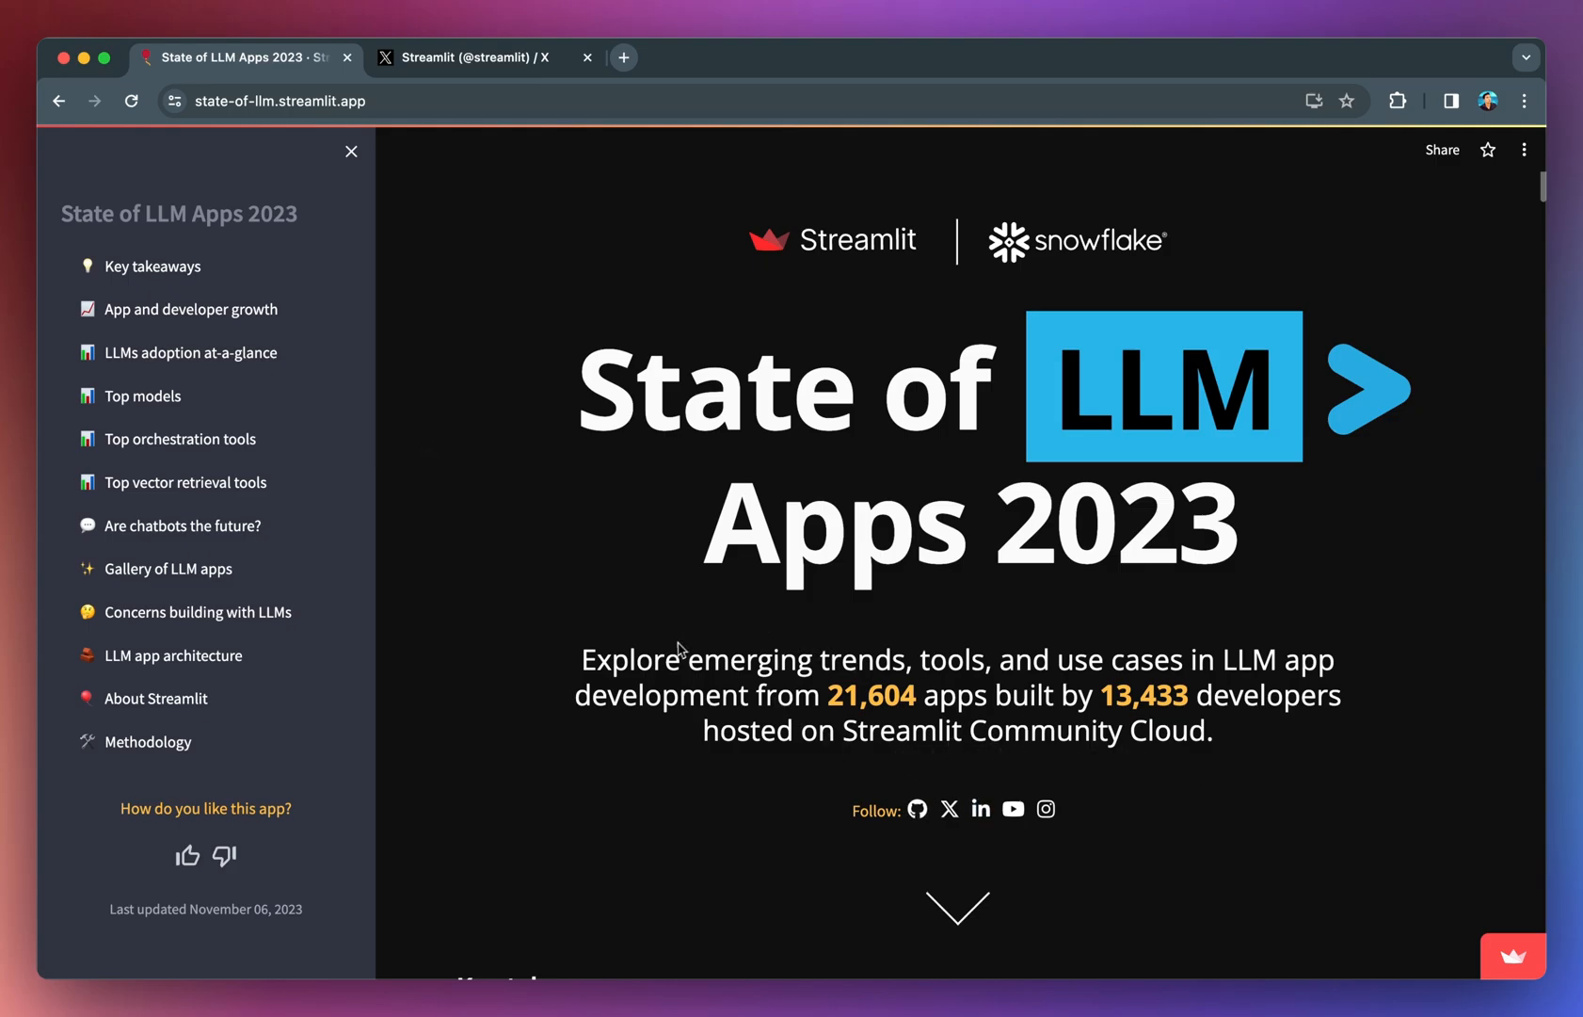
mouse_move(806, 674)
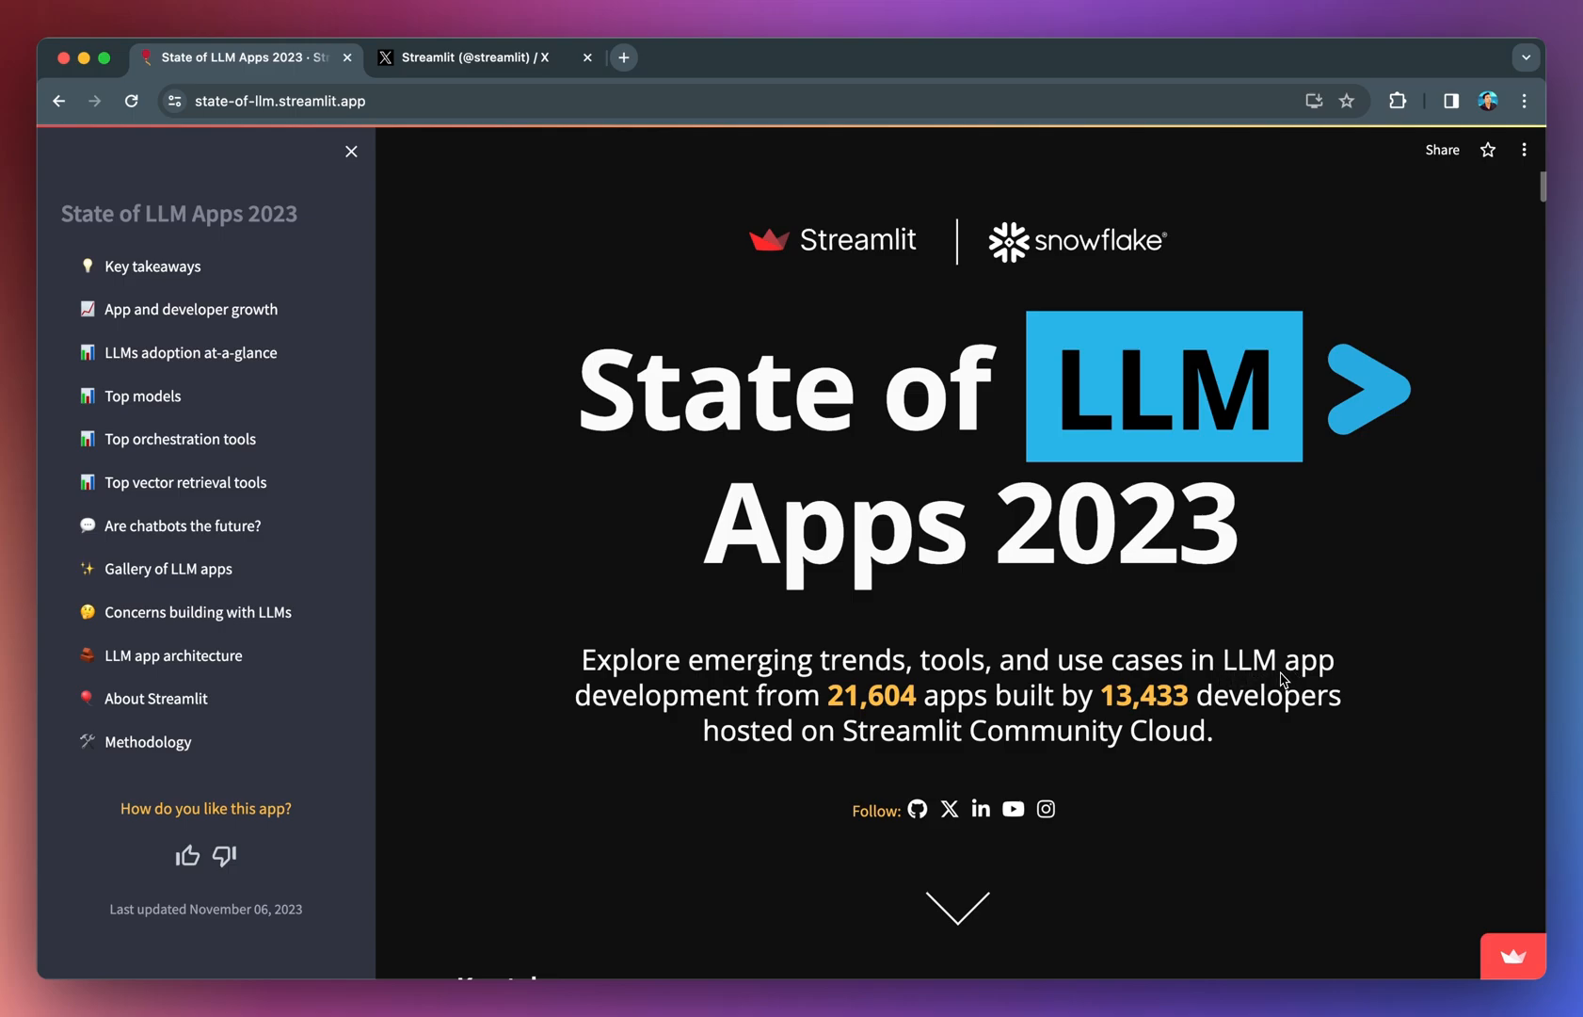
mouse_move(860, 734)
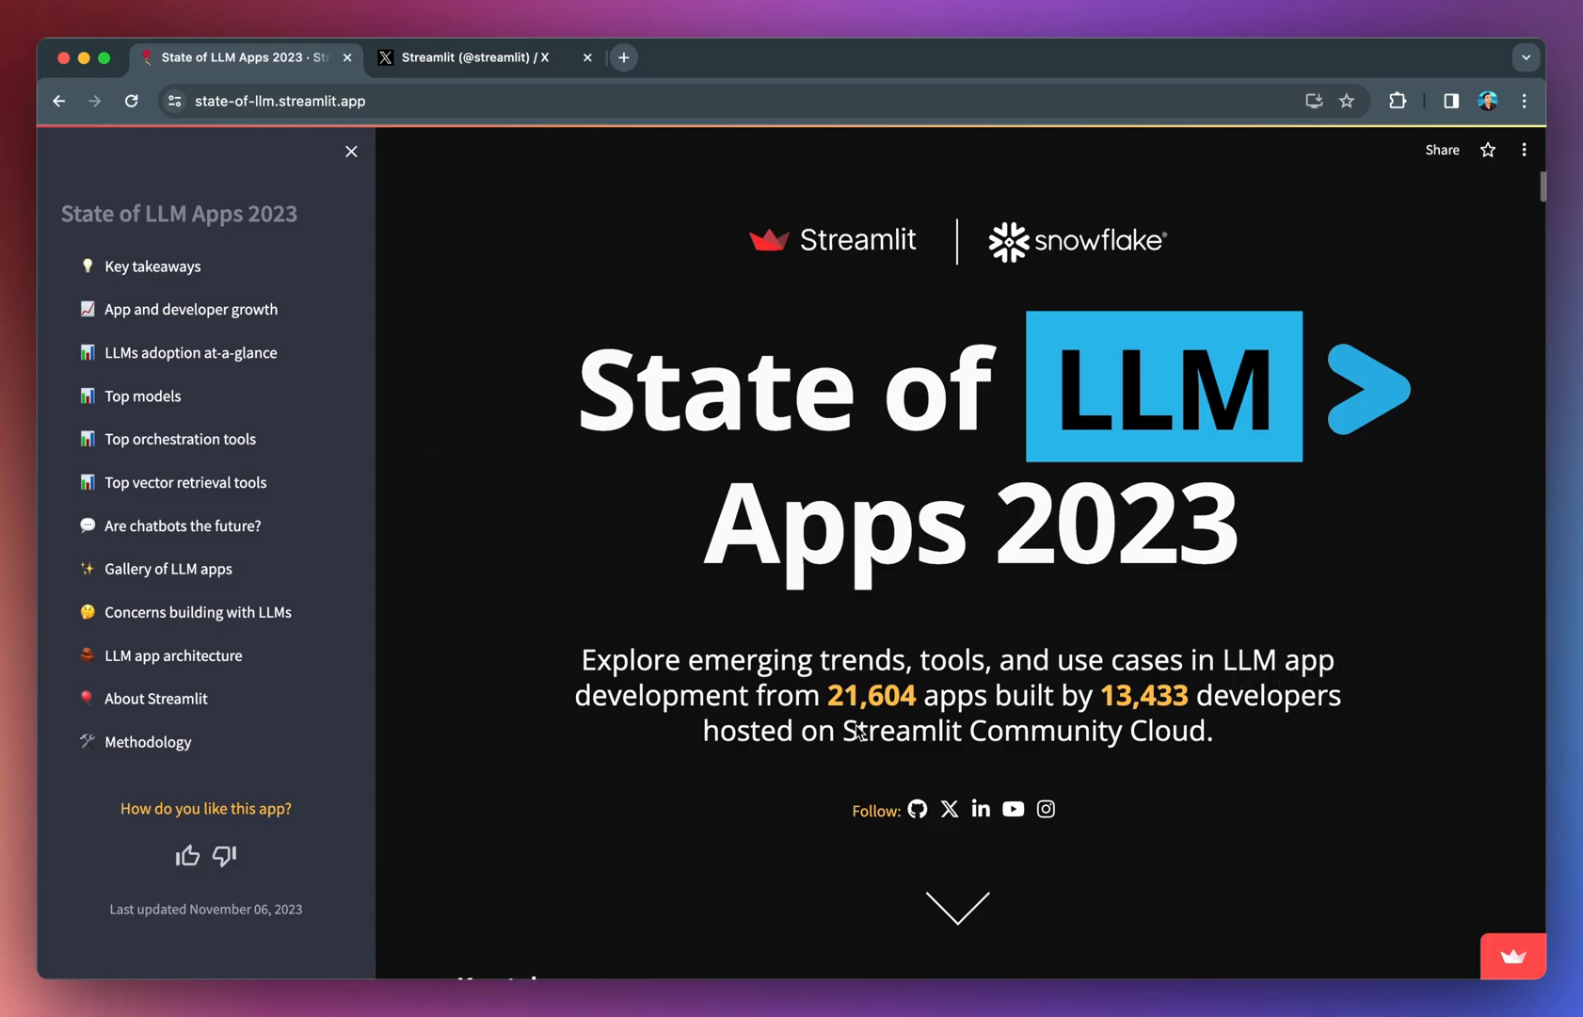
mouse_move(903, 733)
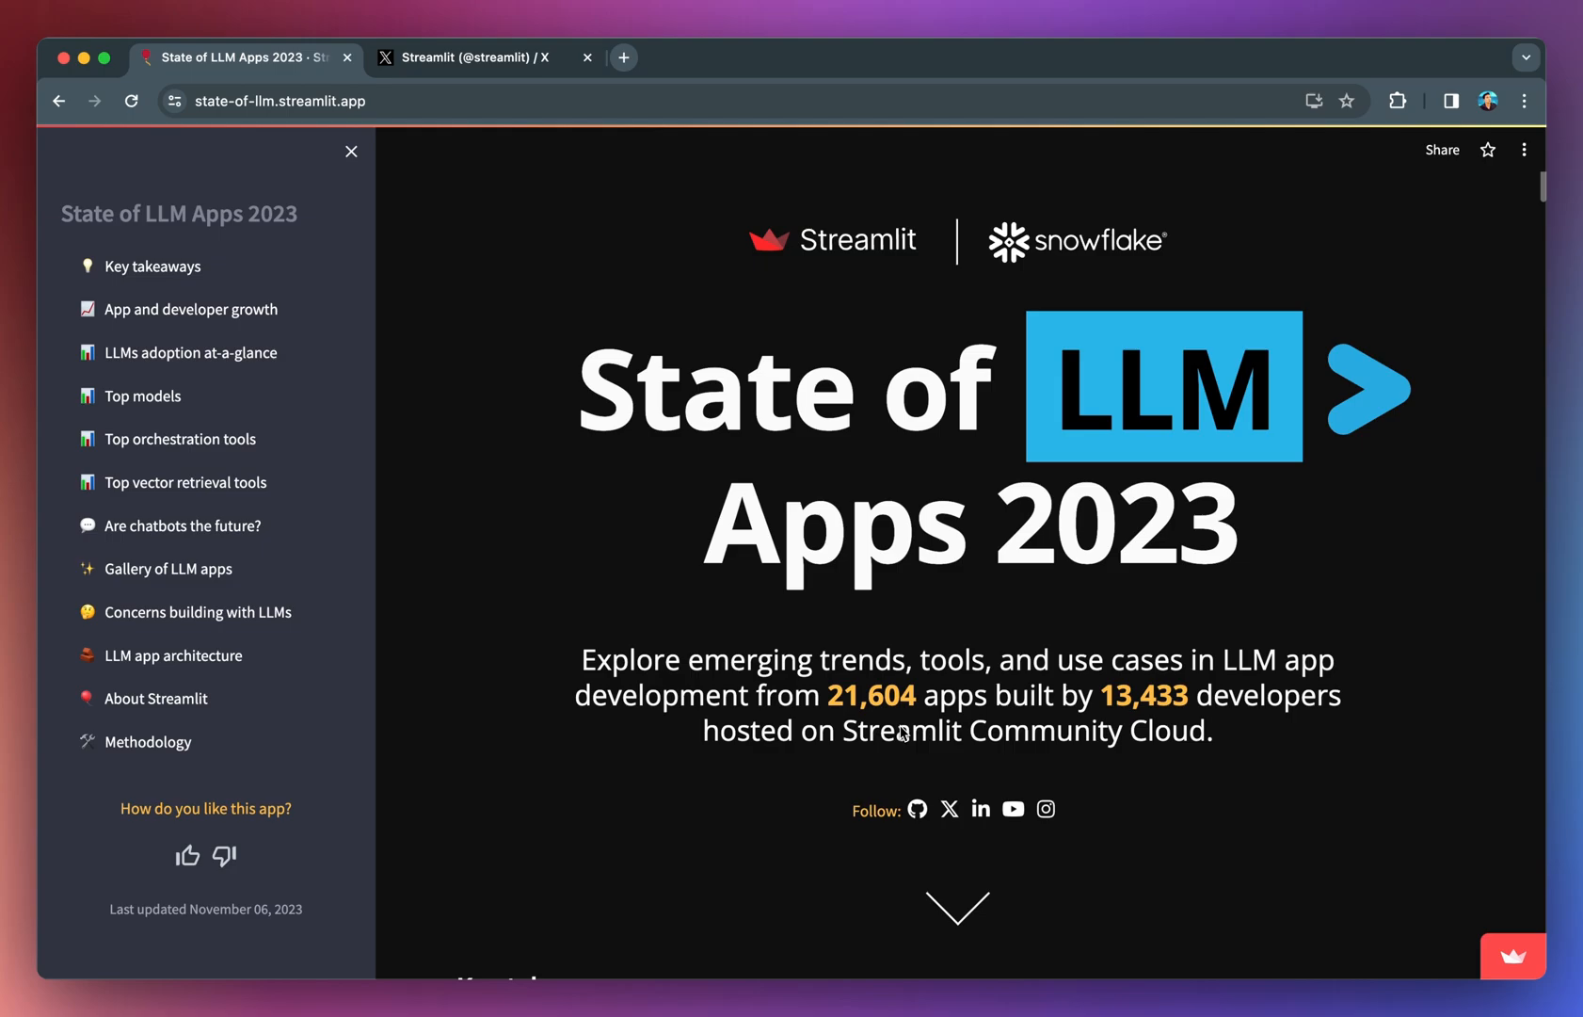
mouse_move(1147, 714)
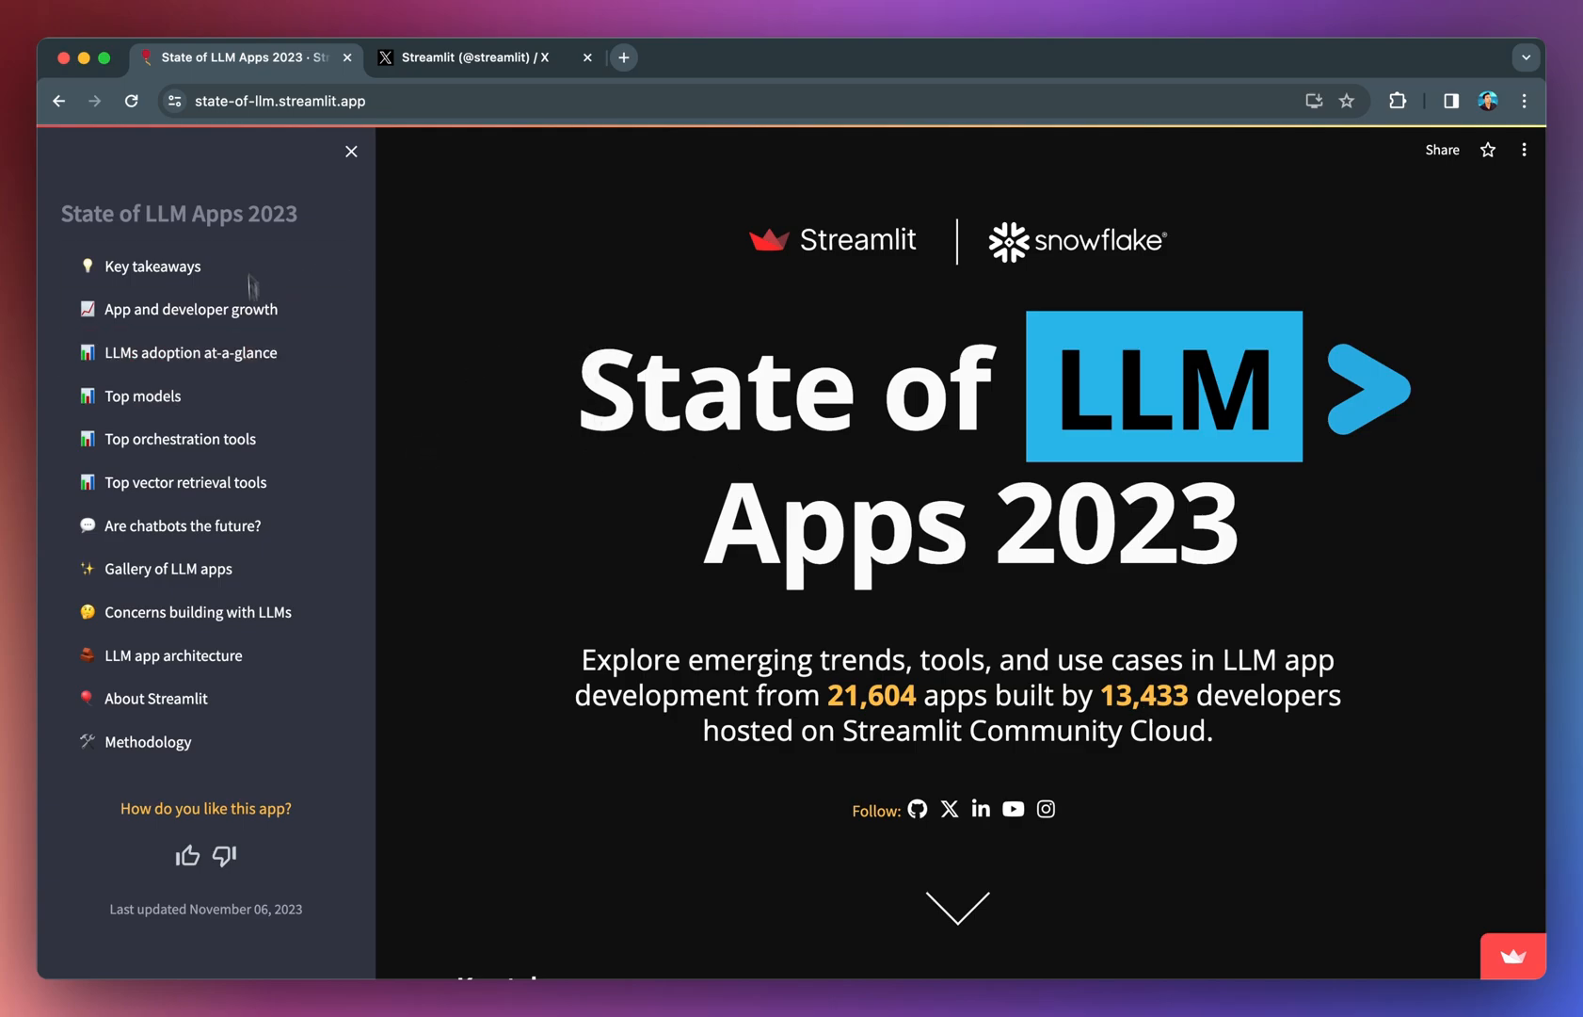
mouse_move(324, 178)
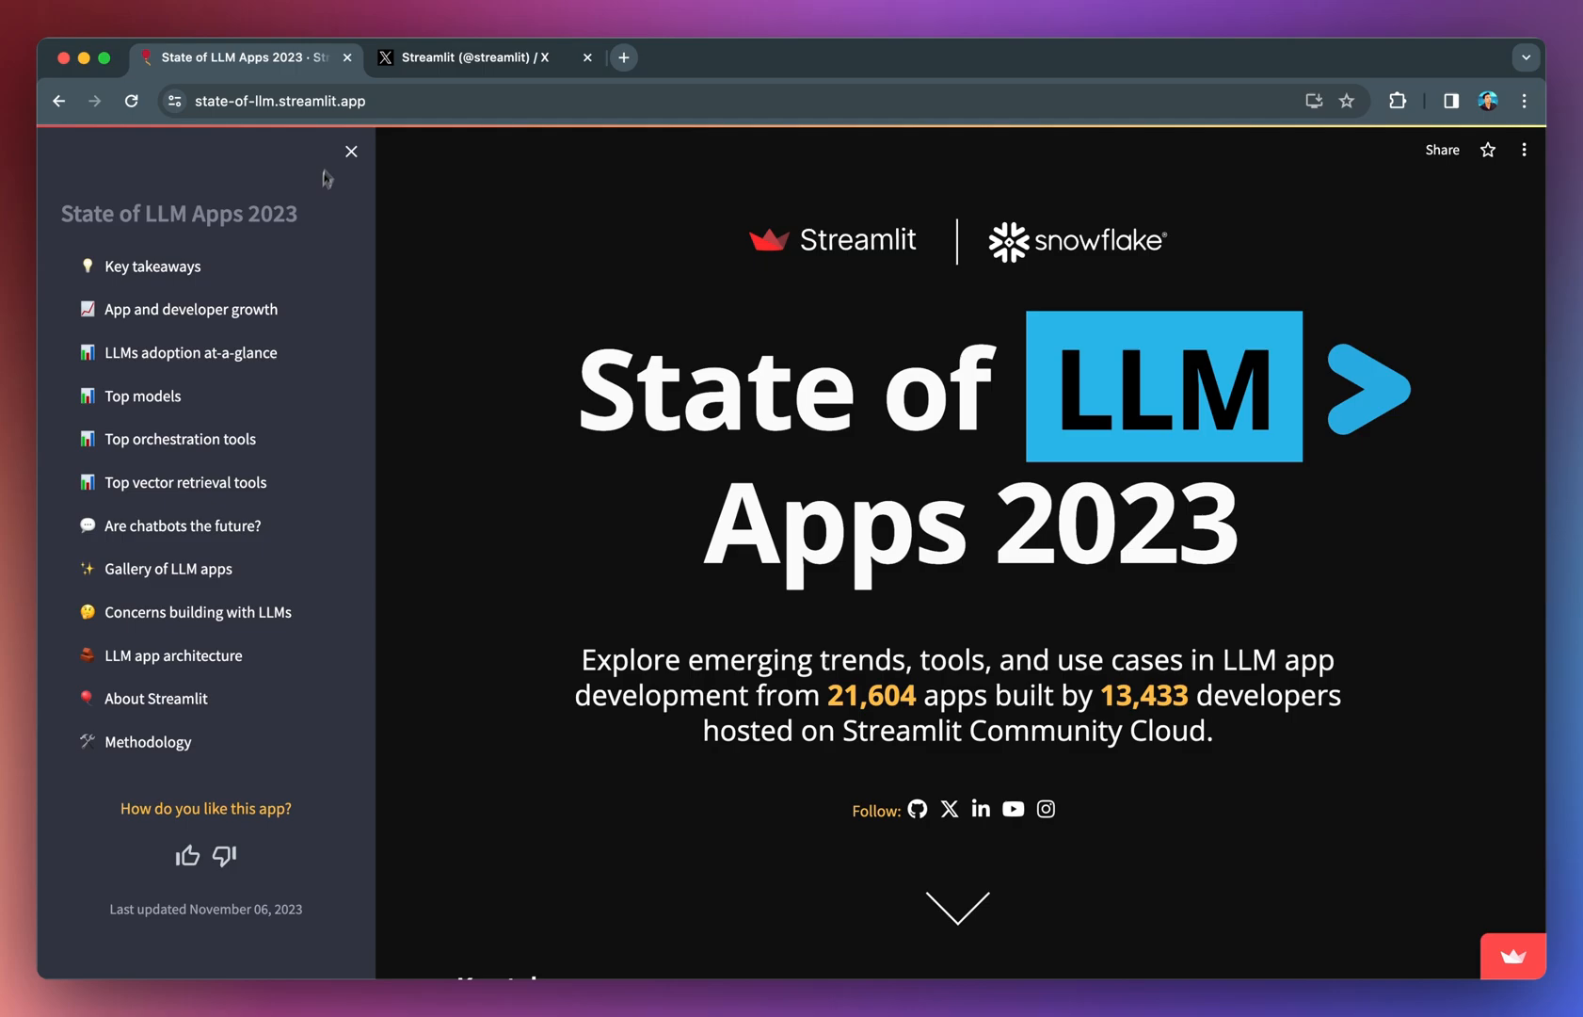
mouse_move(313, 240)
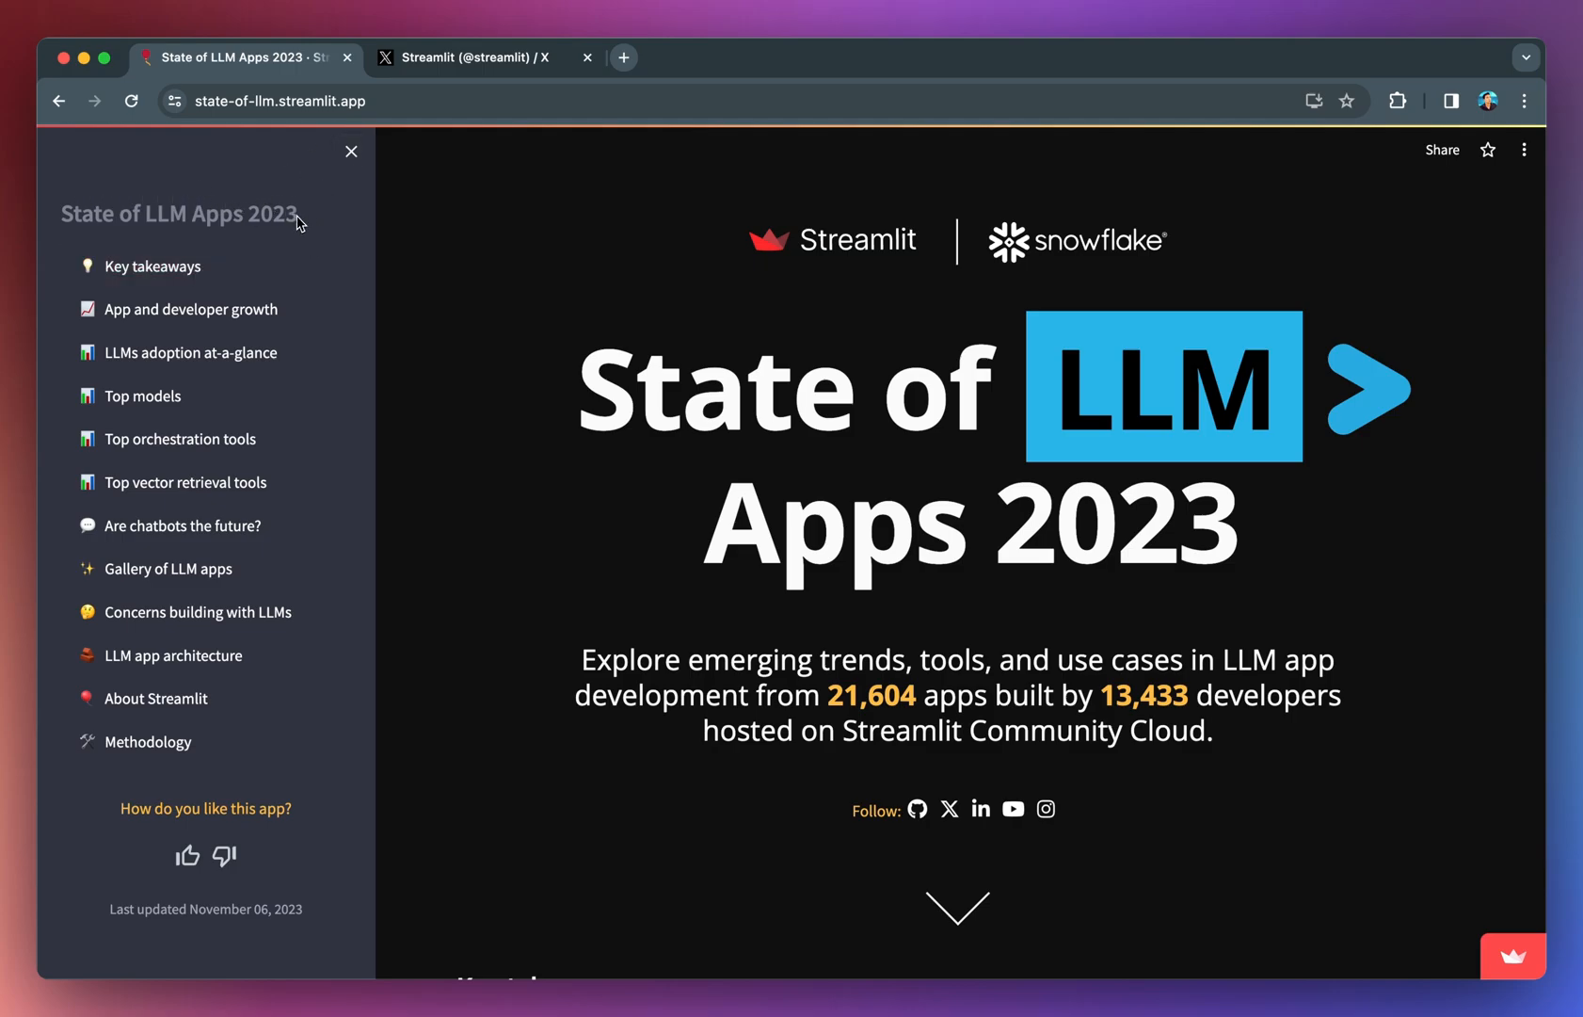
mouse_move(325, 175)
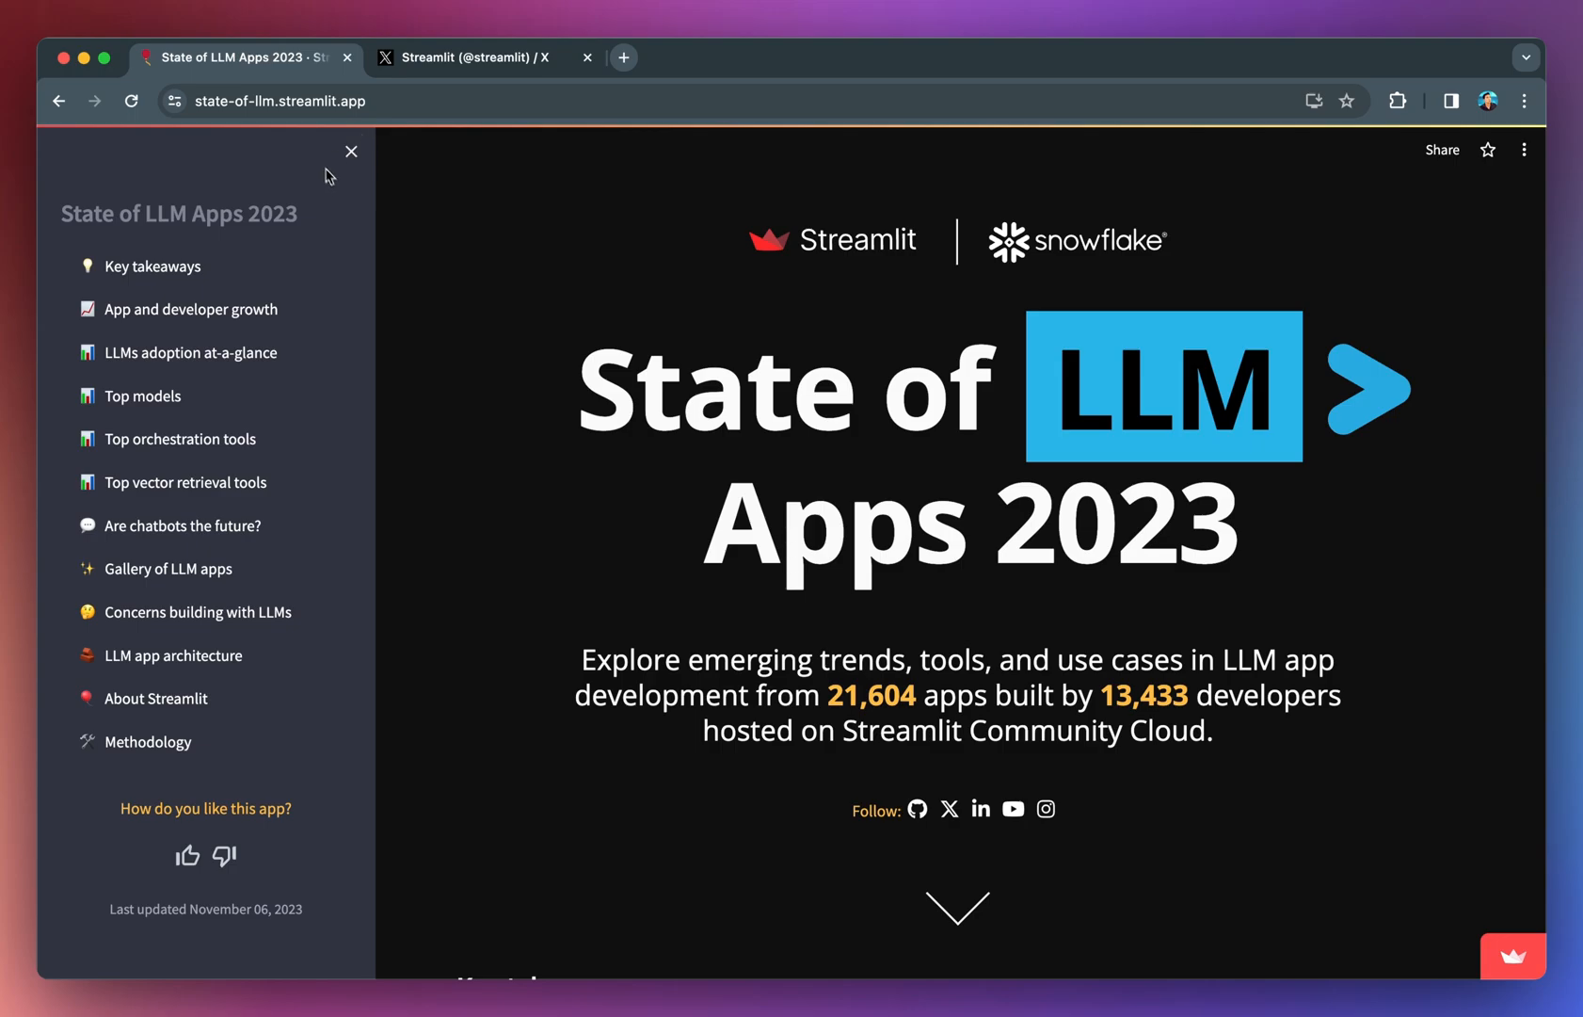
click(351, 151)
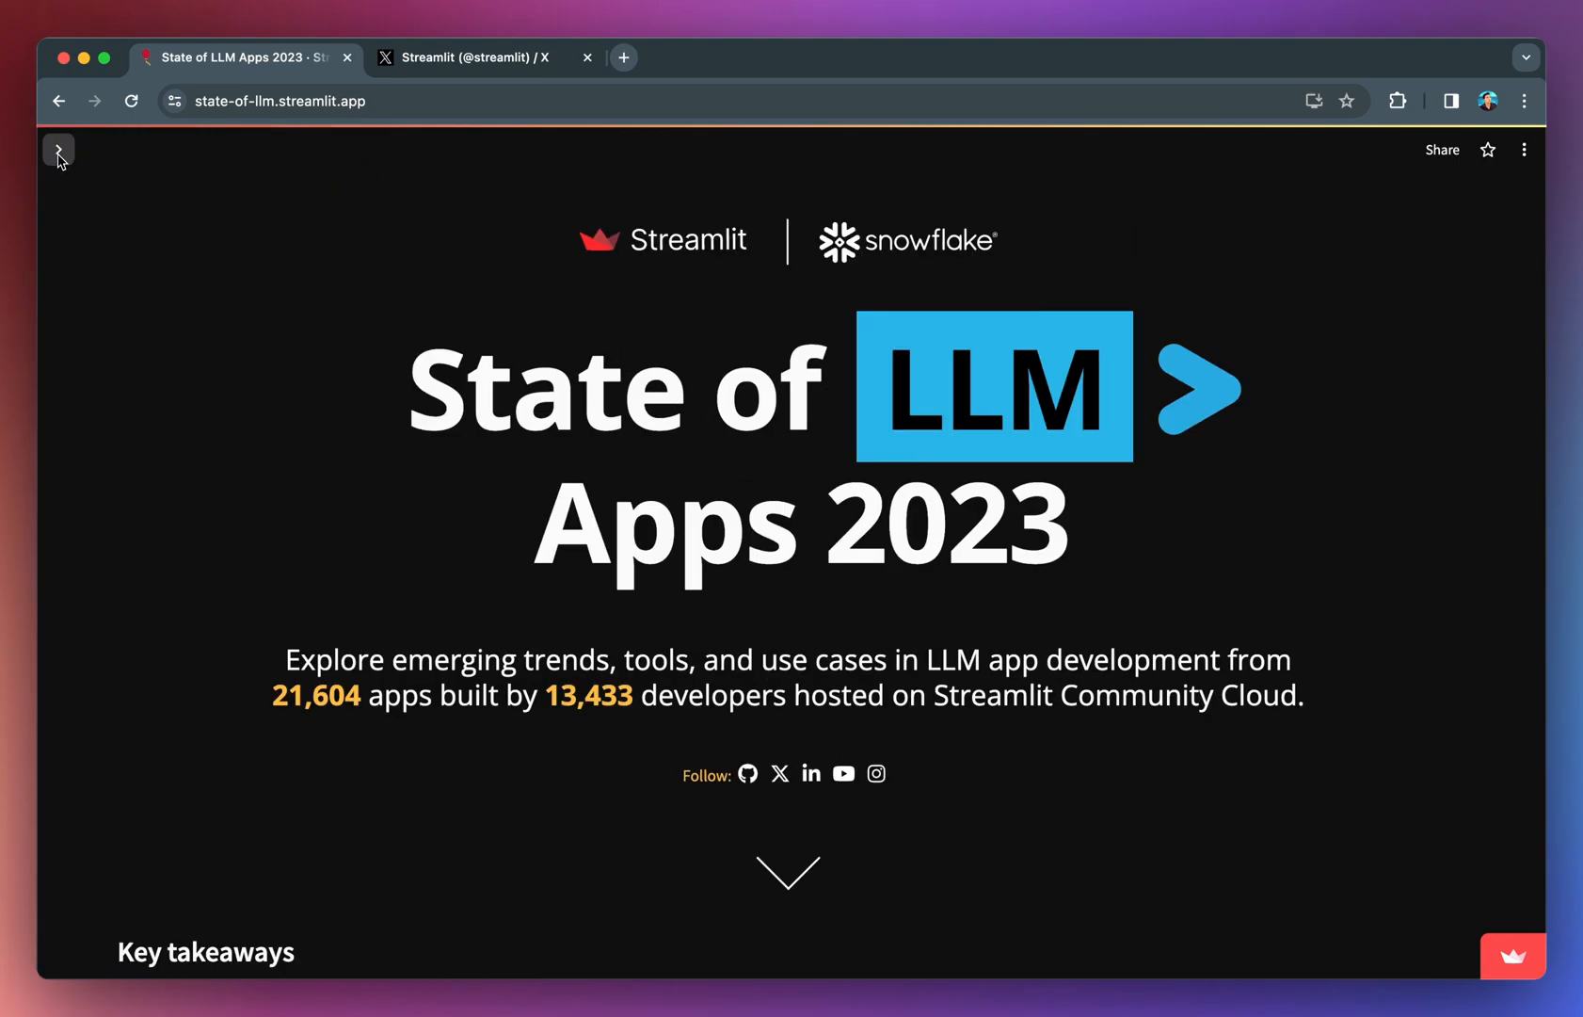
click(57, 149)
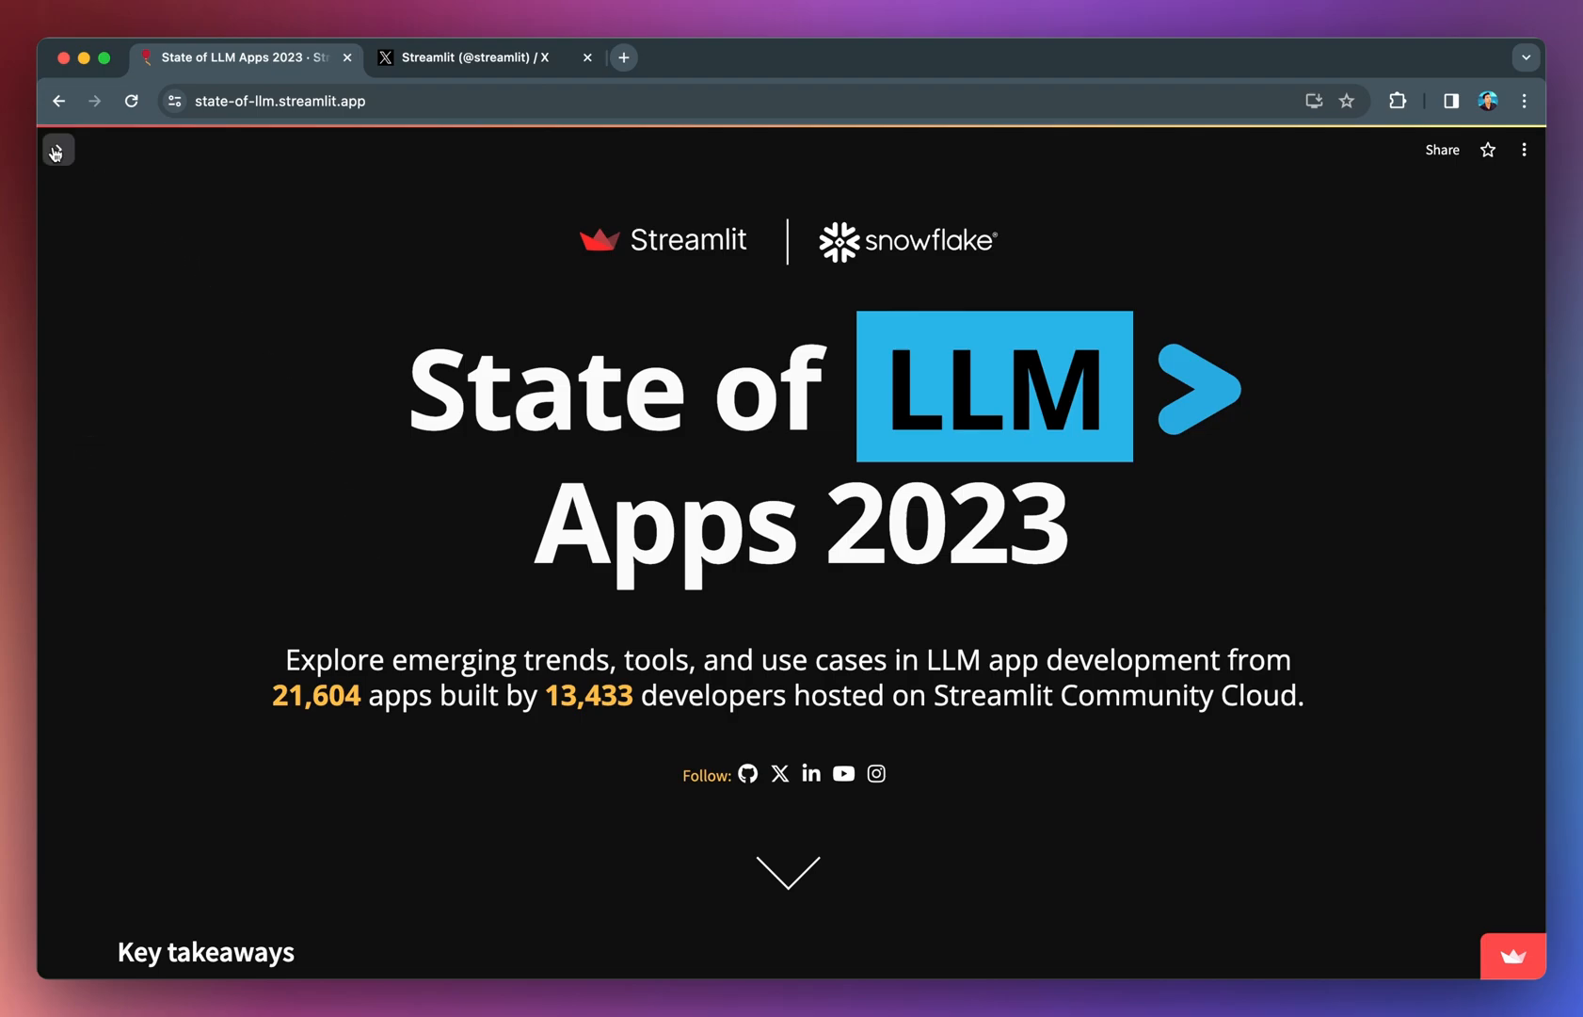
click(57, 151)
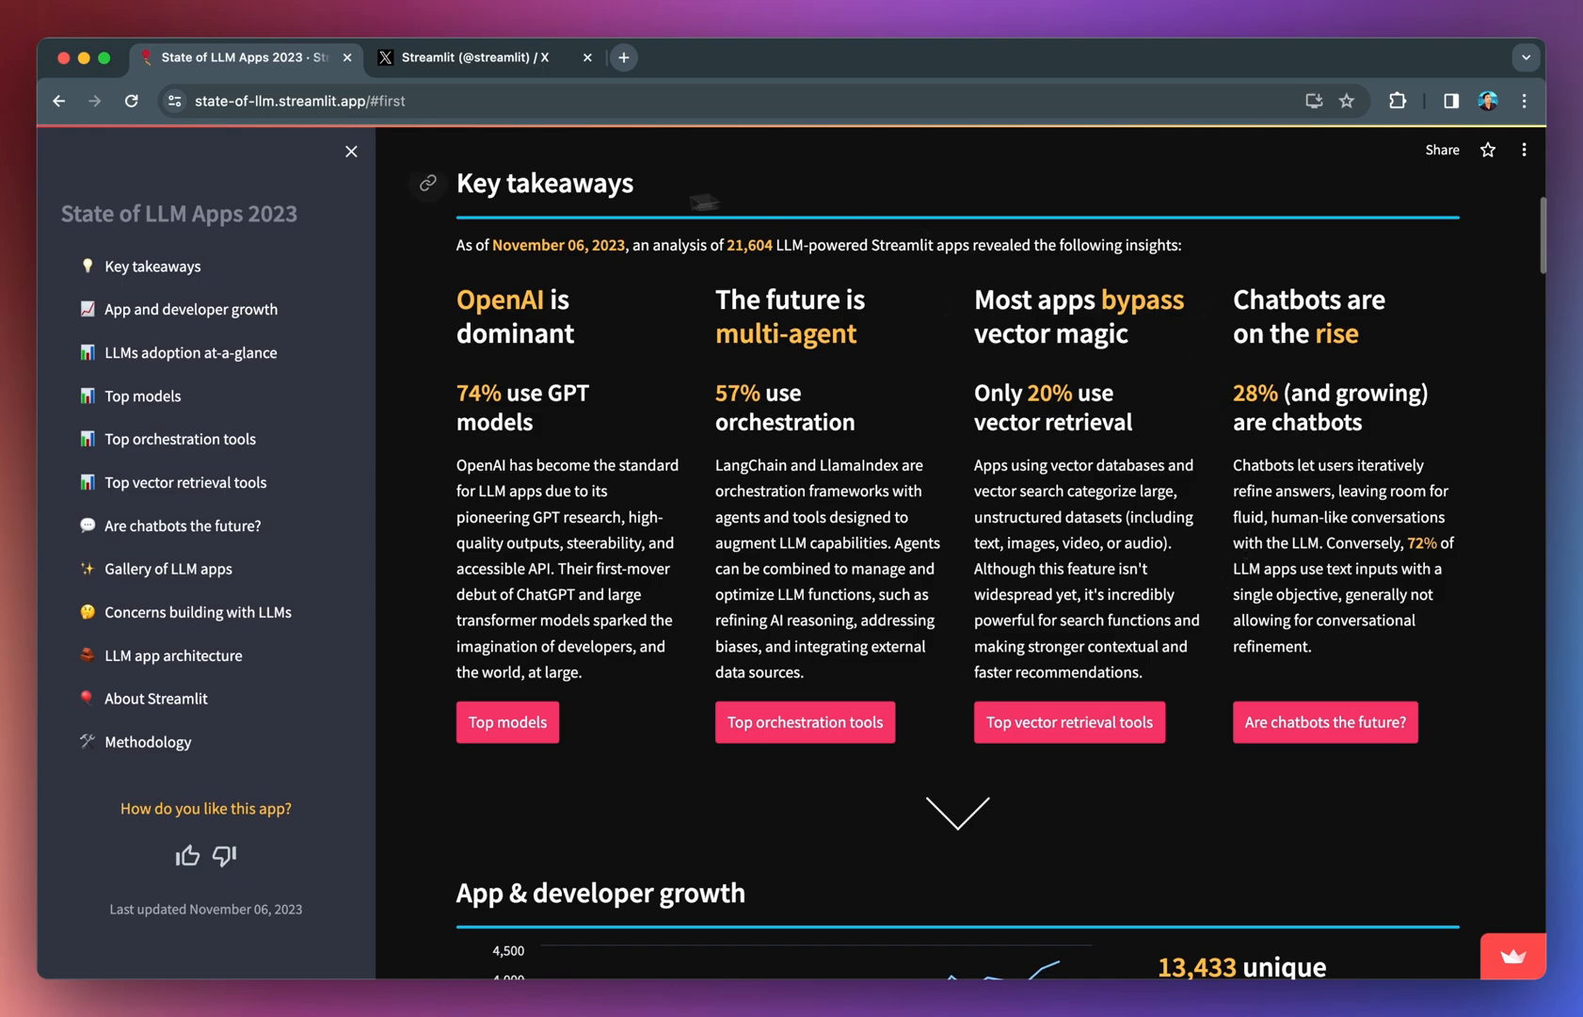
mouse_move(485, 417)
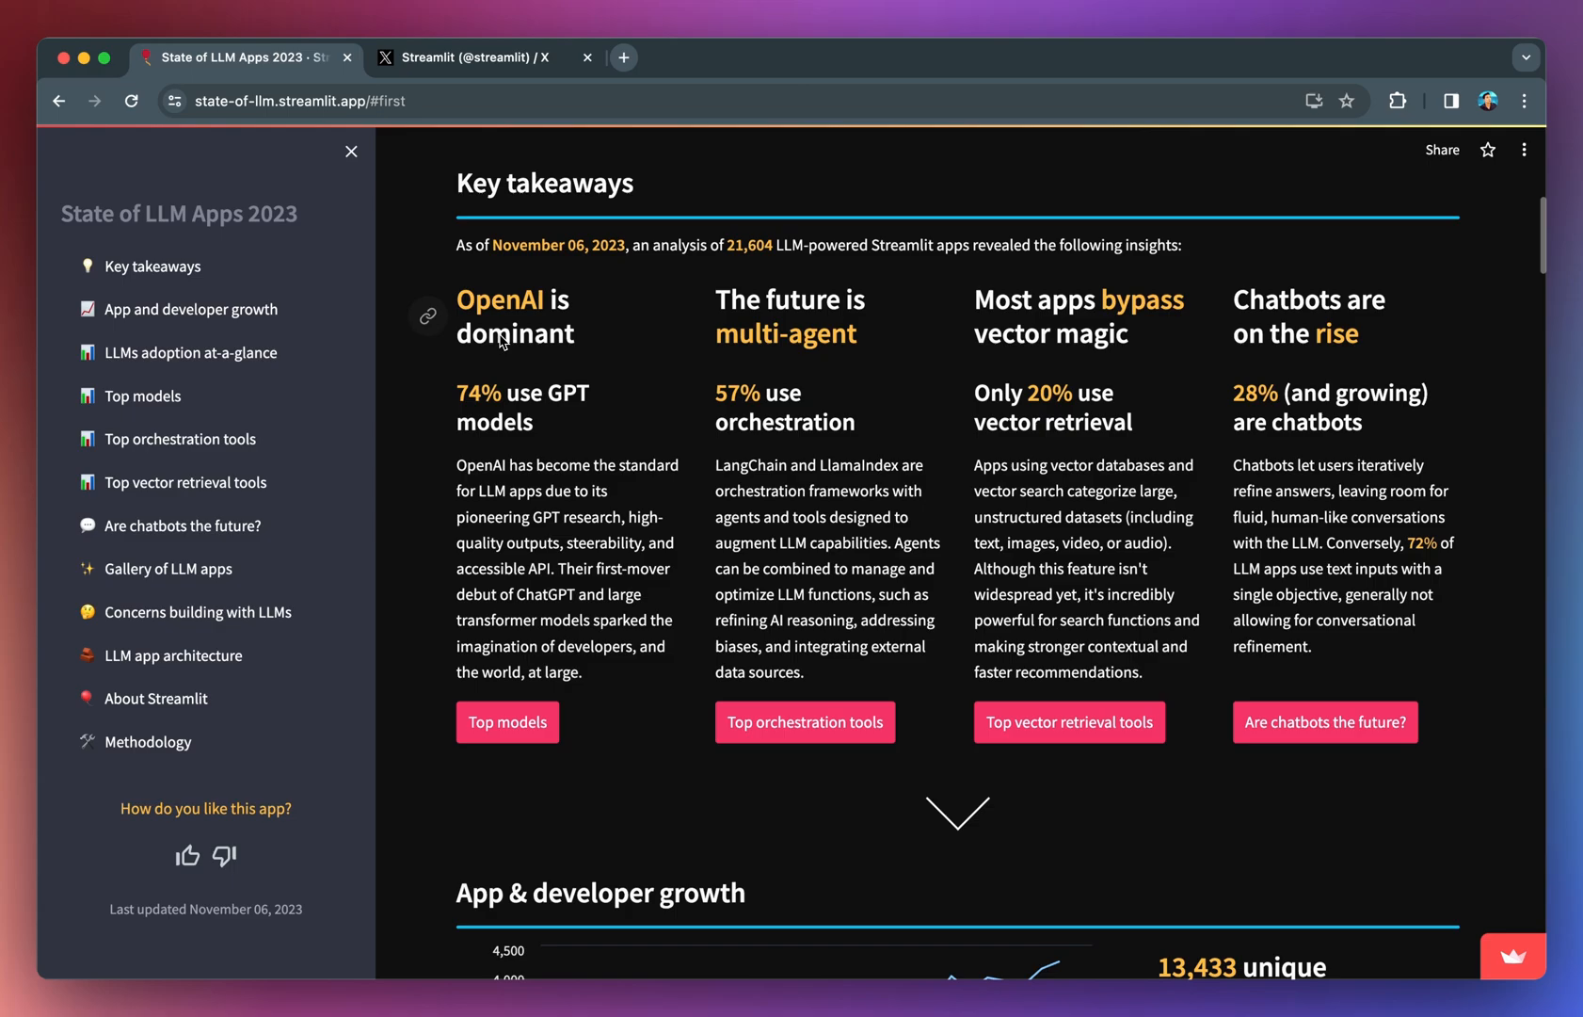
mouse_move(625, 487)
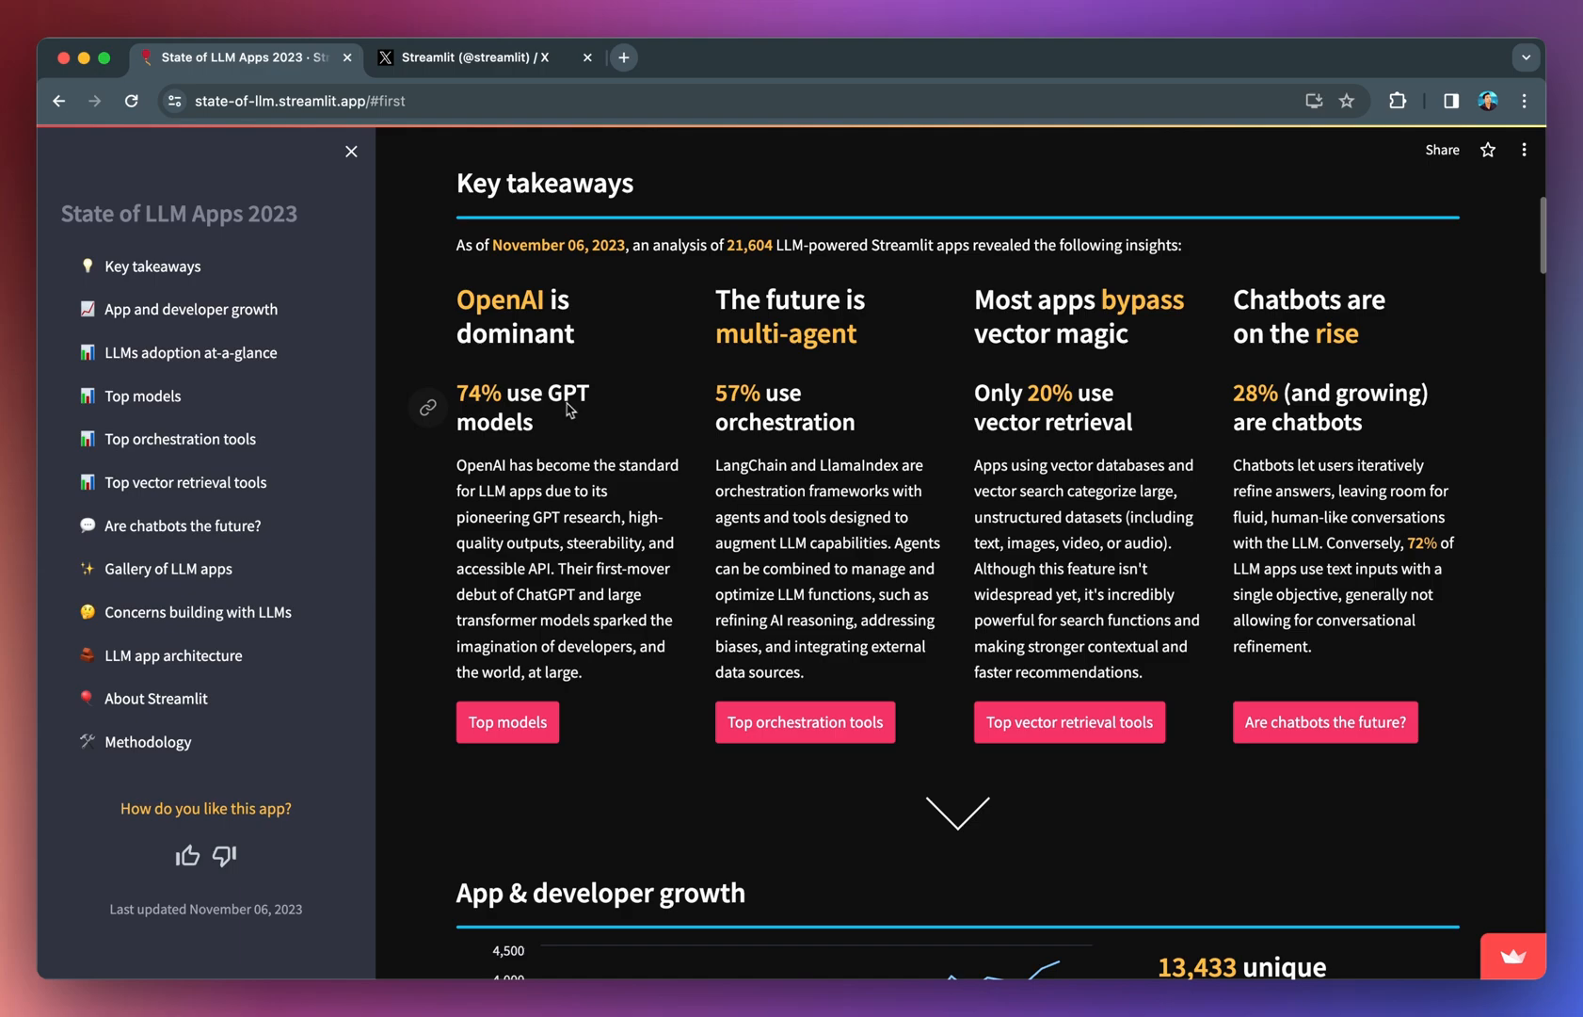
mouse_move(863, 434)
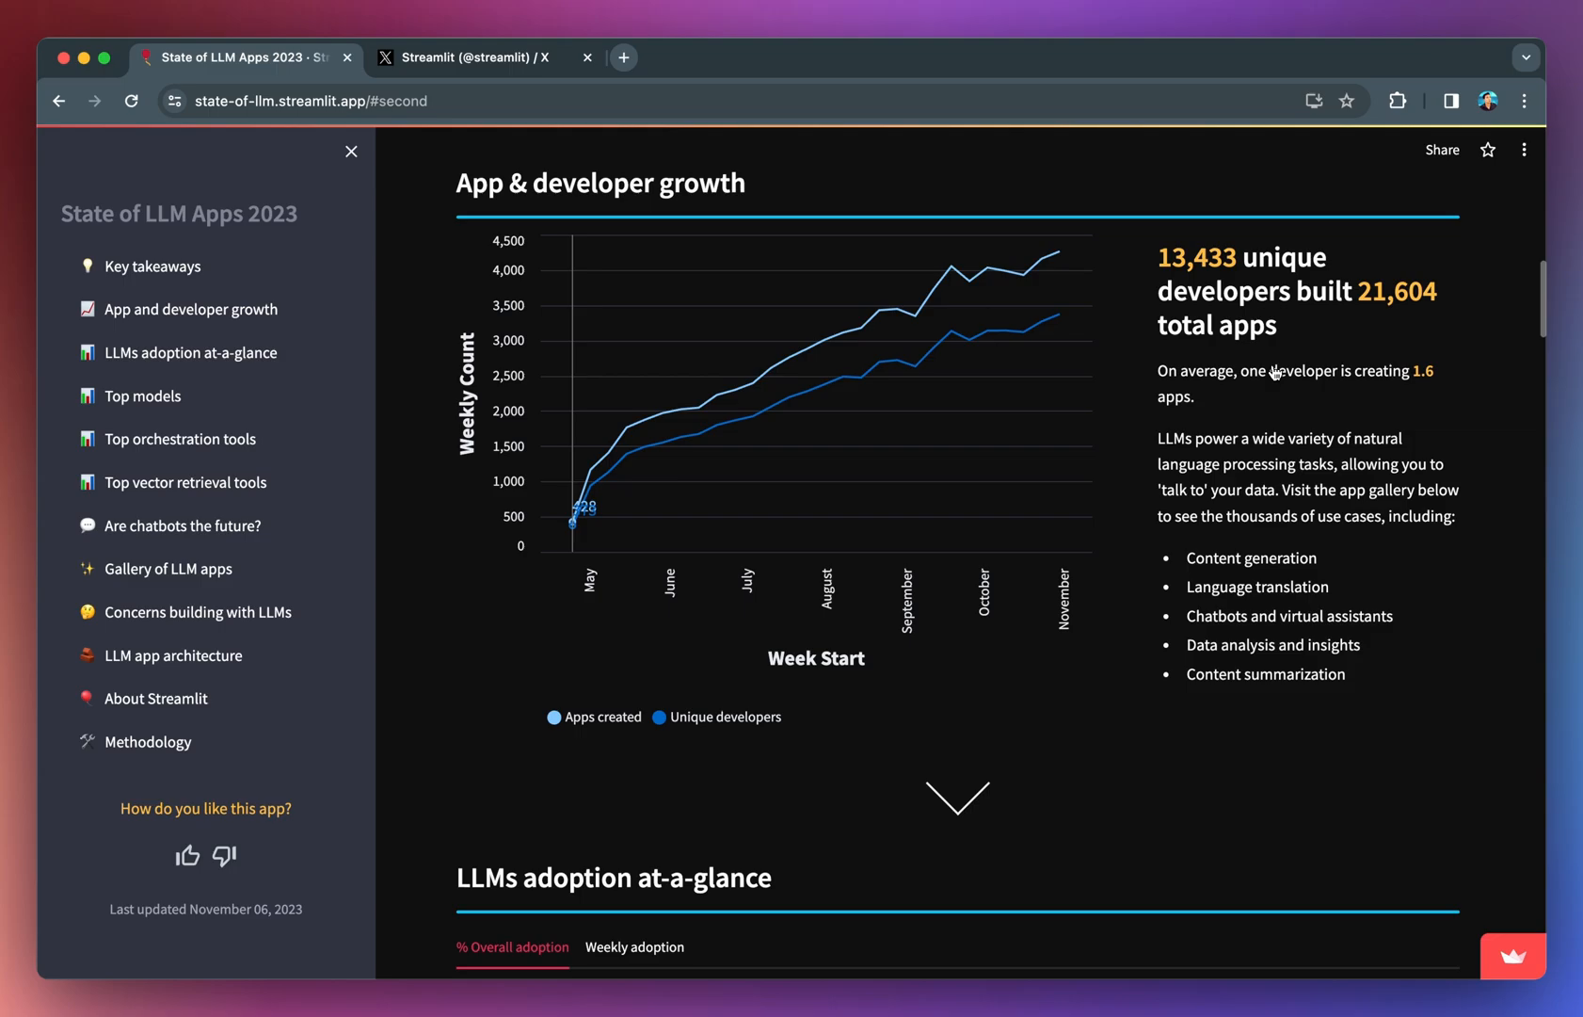
mouse_move(1404, 352)
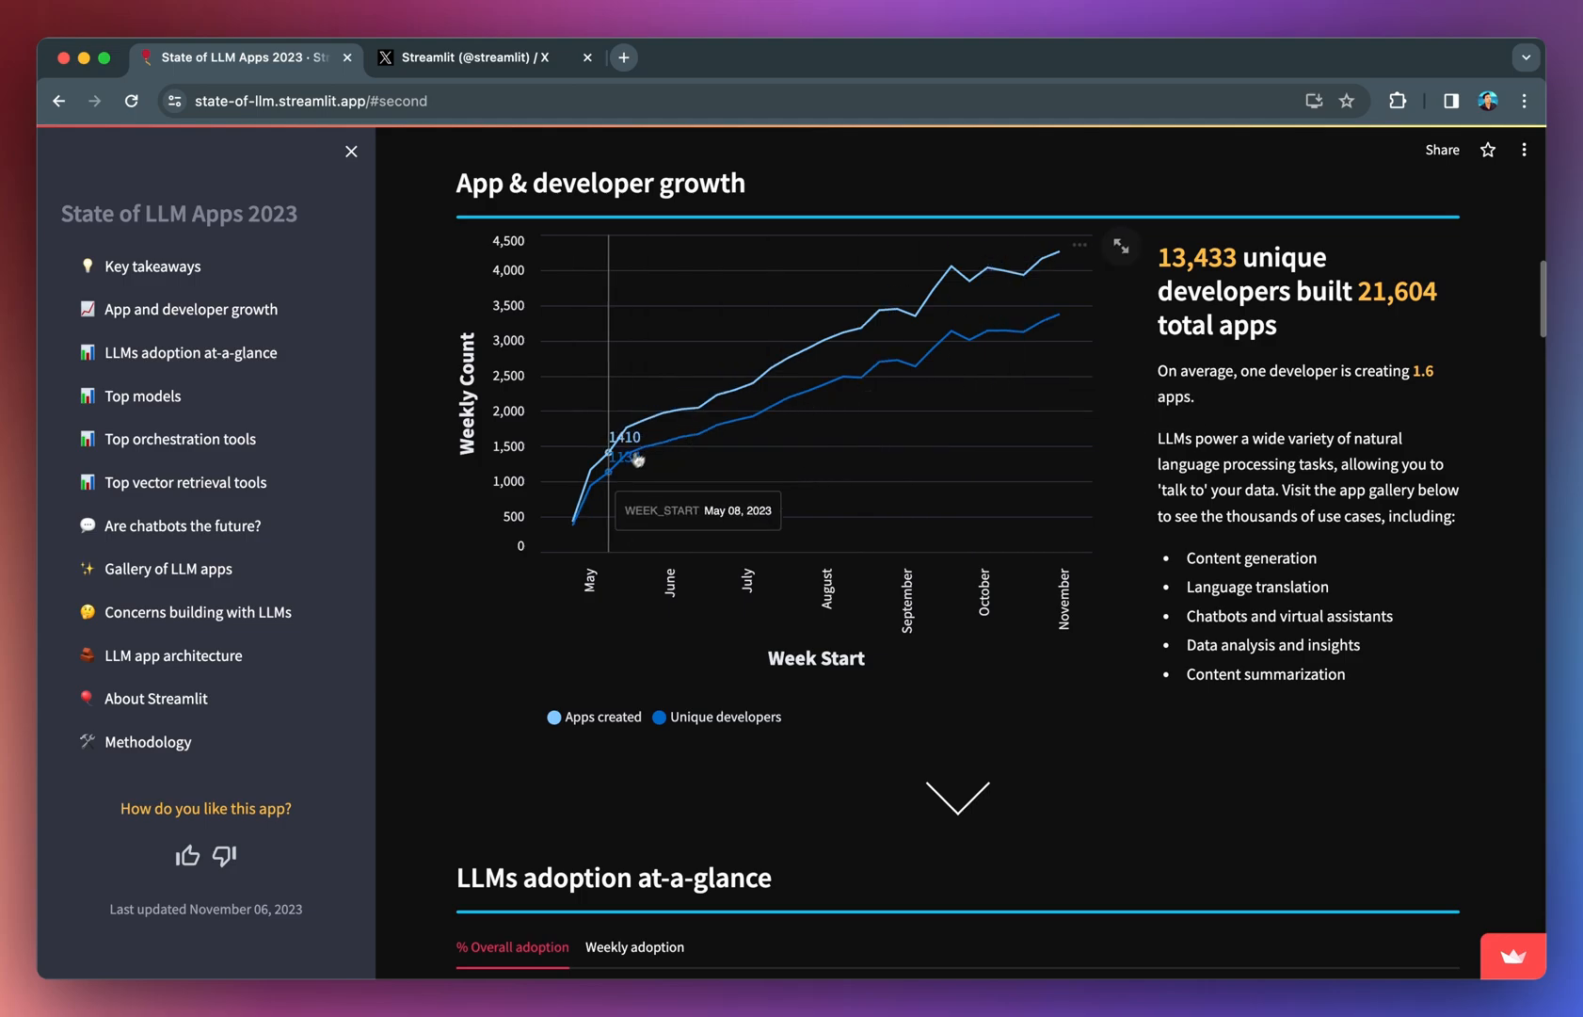
mouse_move(712, 420)
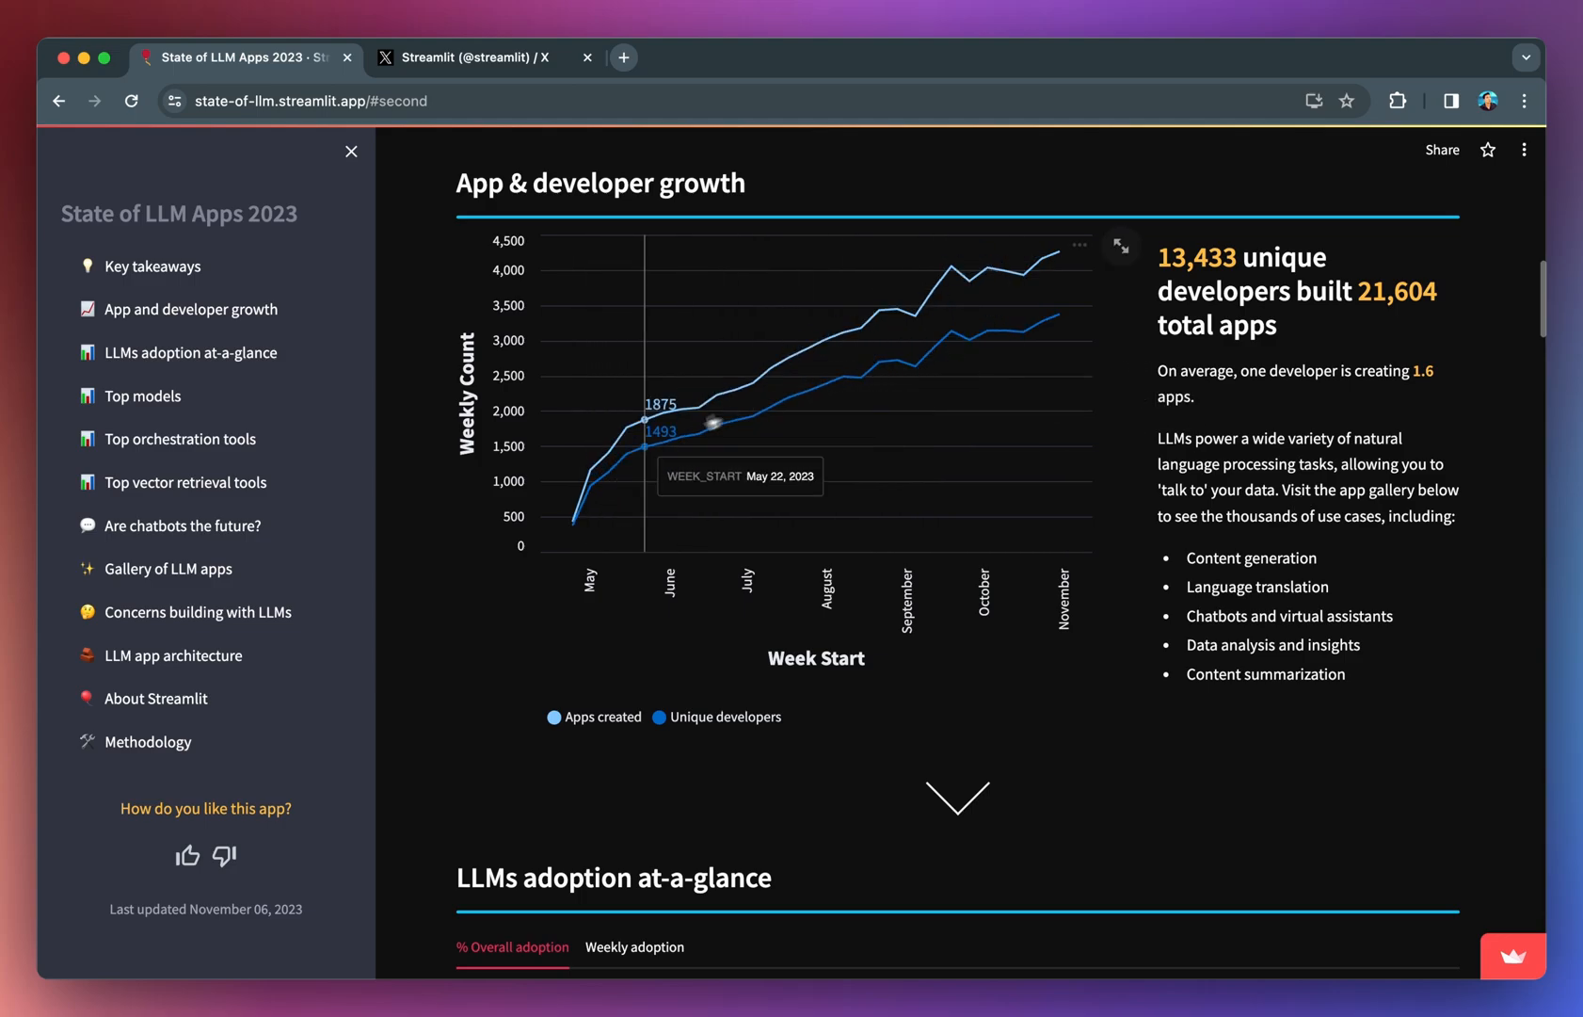
mouse_move(950, 372)
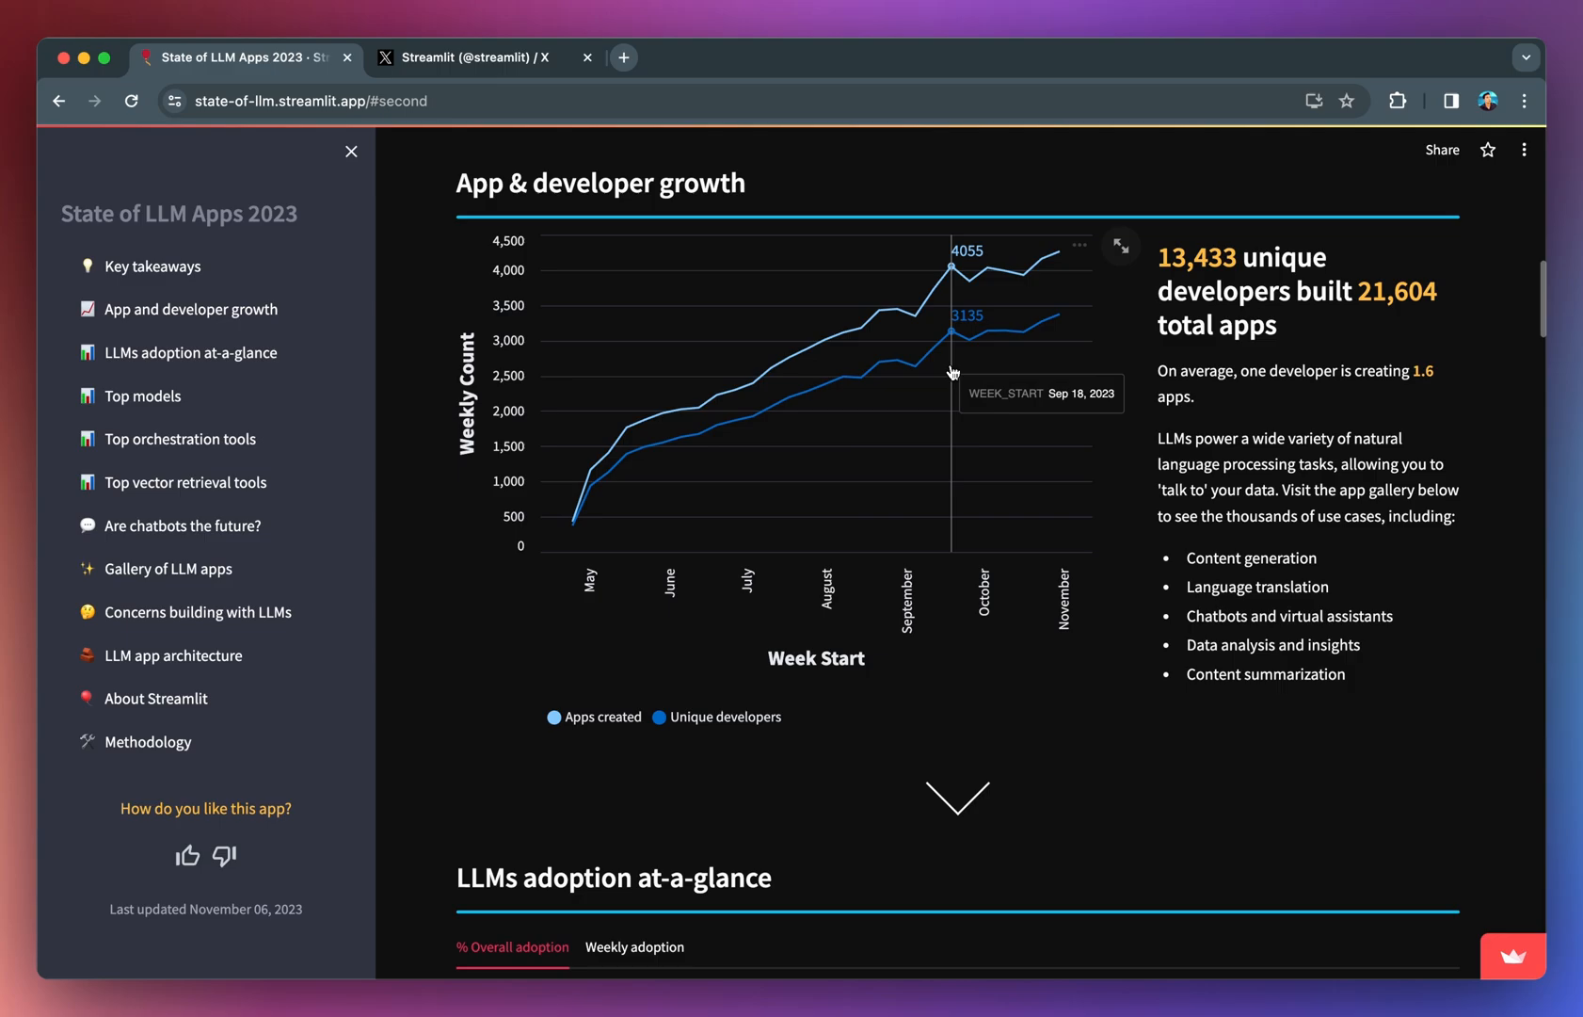
mouse_move(917, 376)
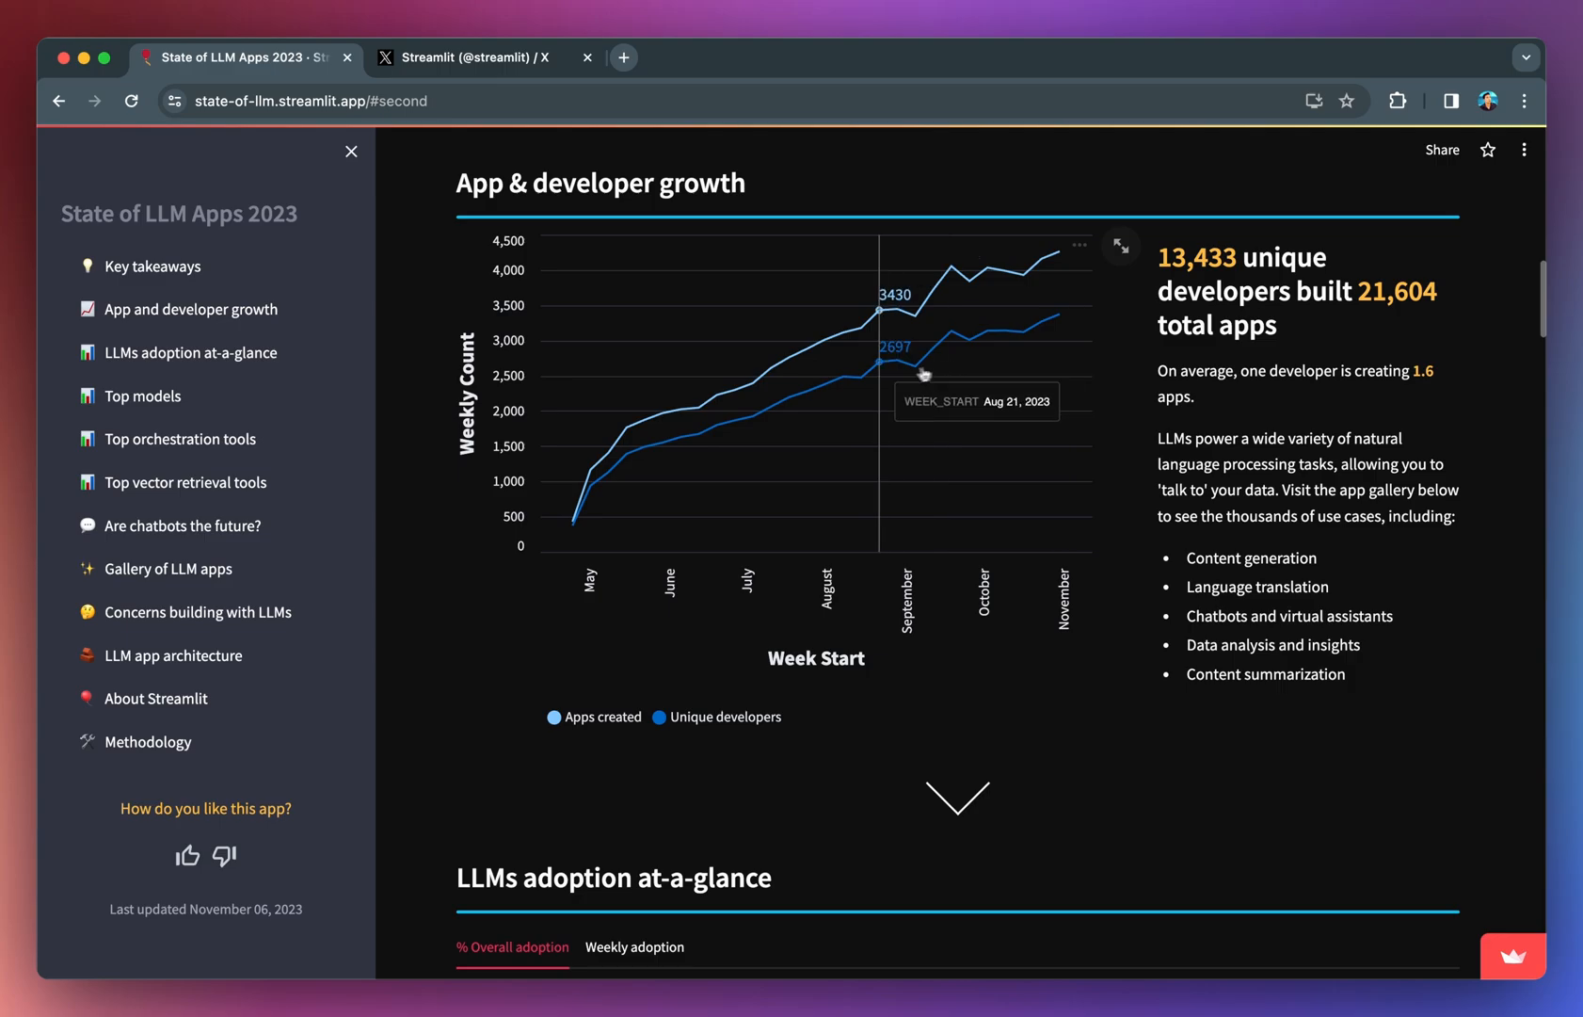
mouse_move(829, 388)
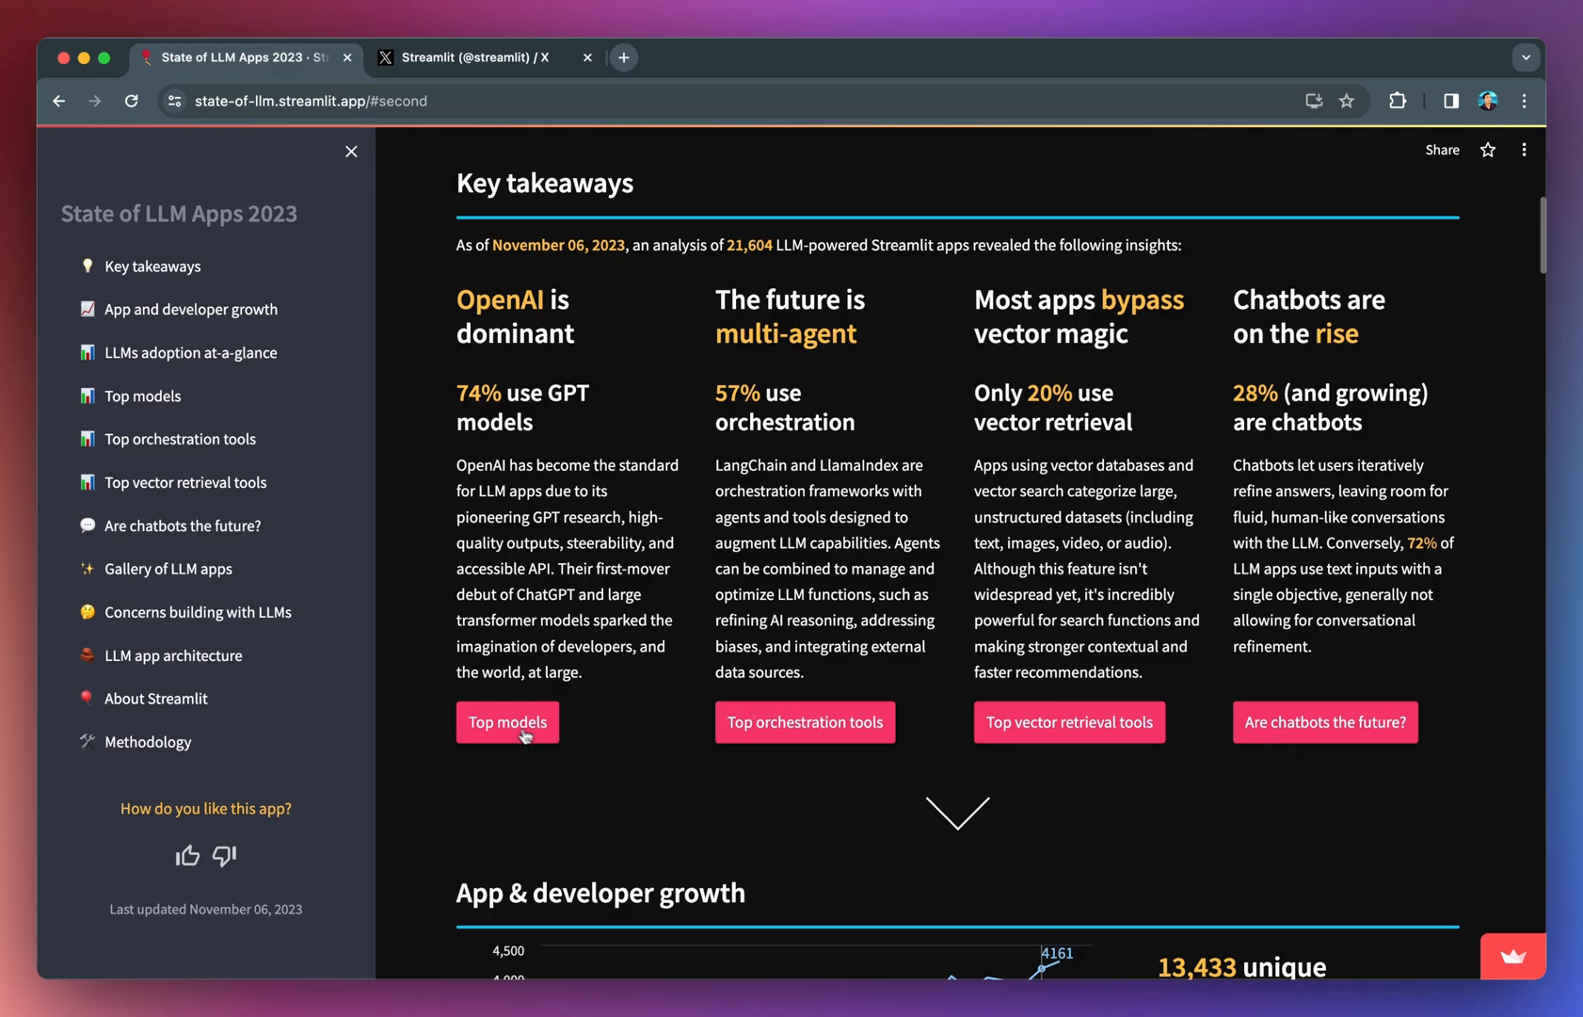
Step: Scroll the report to the LLMs adoption at-a-glance table, with OpenAI at 73.7%
scroll(down, 3)
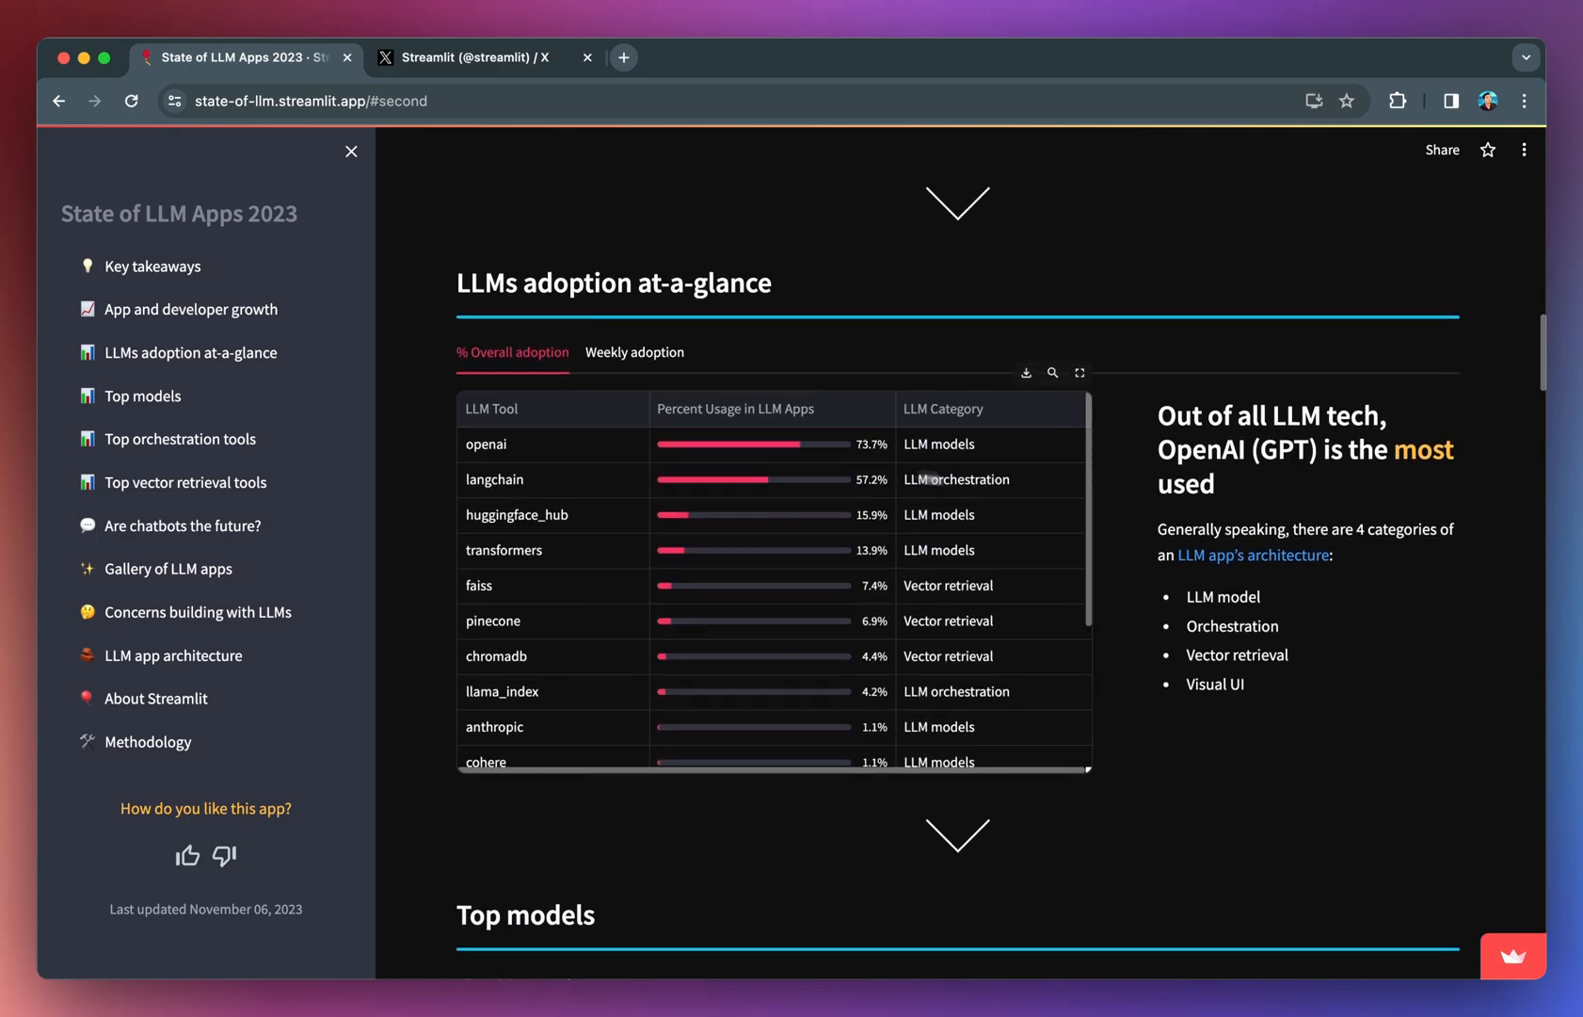
mouse_move(692, 608)
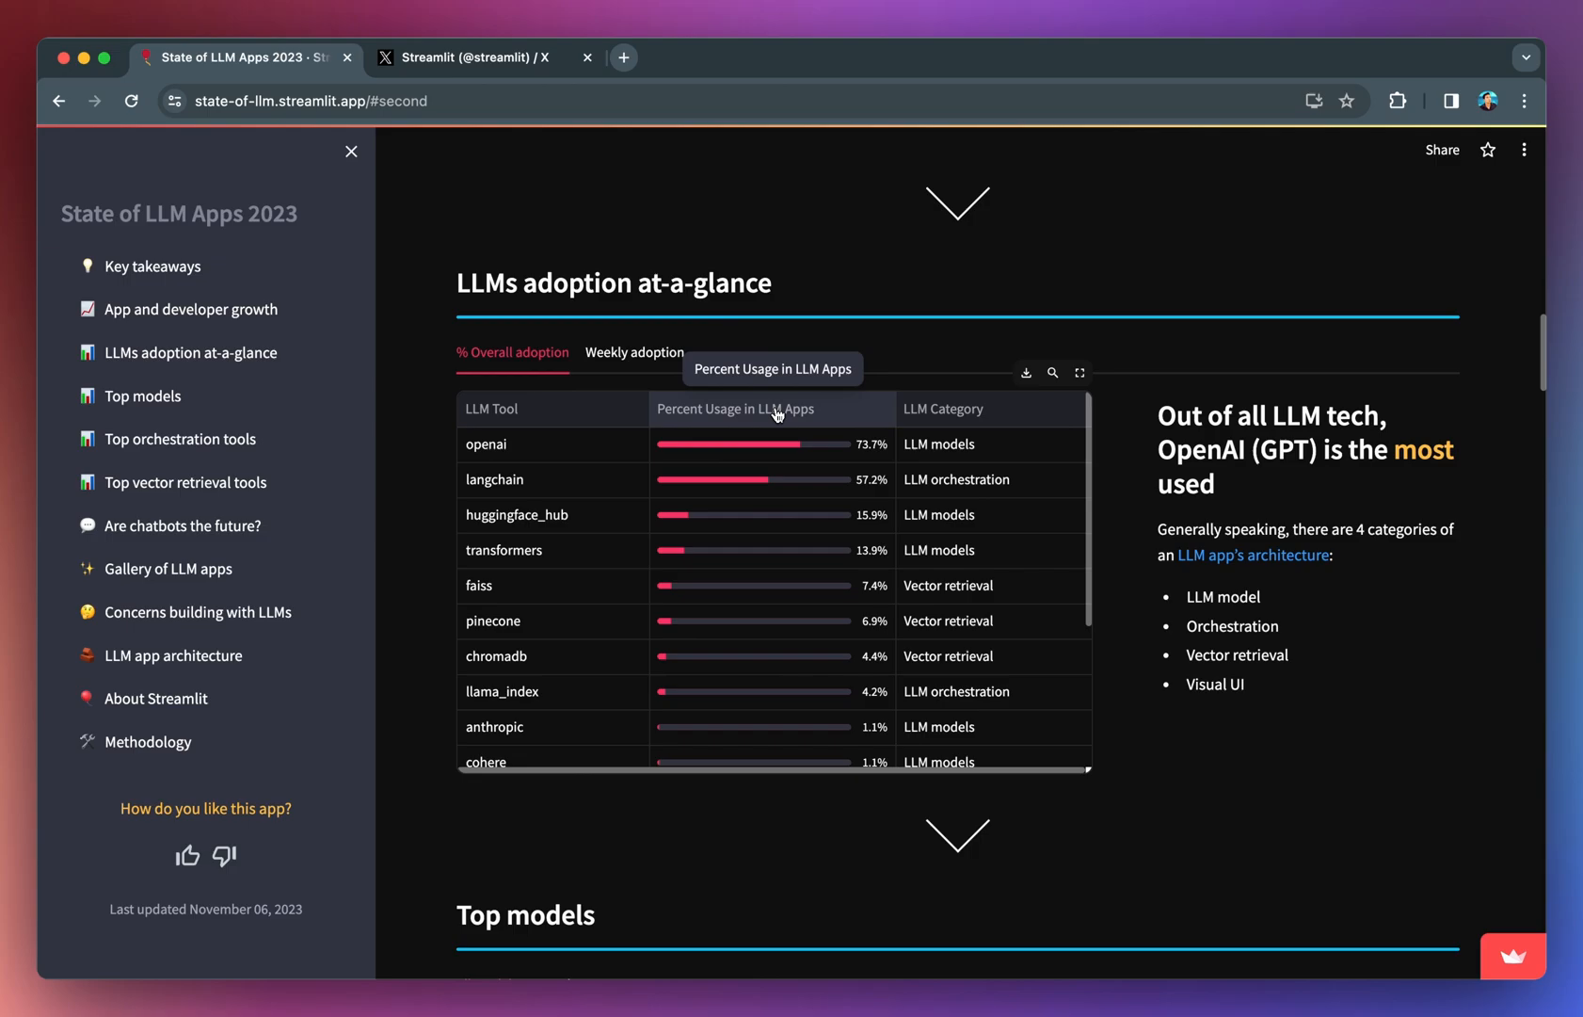
mouse_move(973, 457)
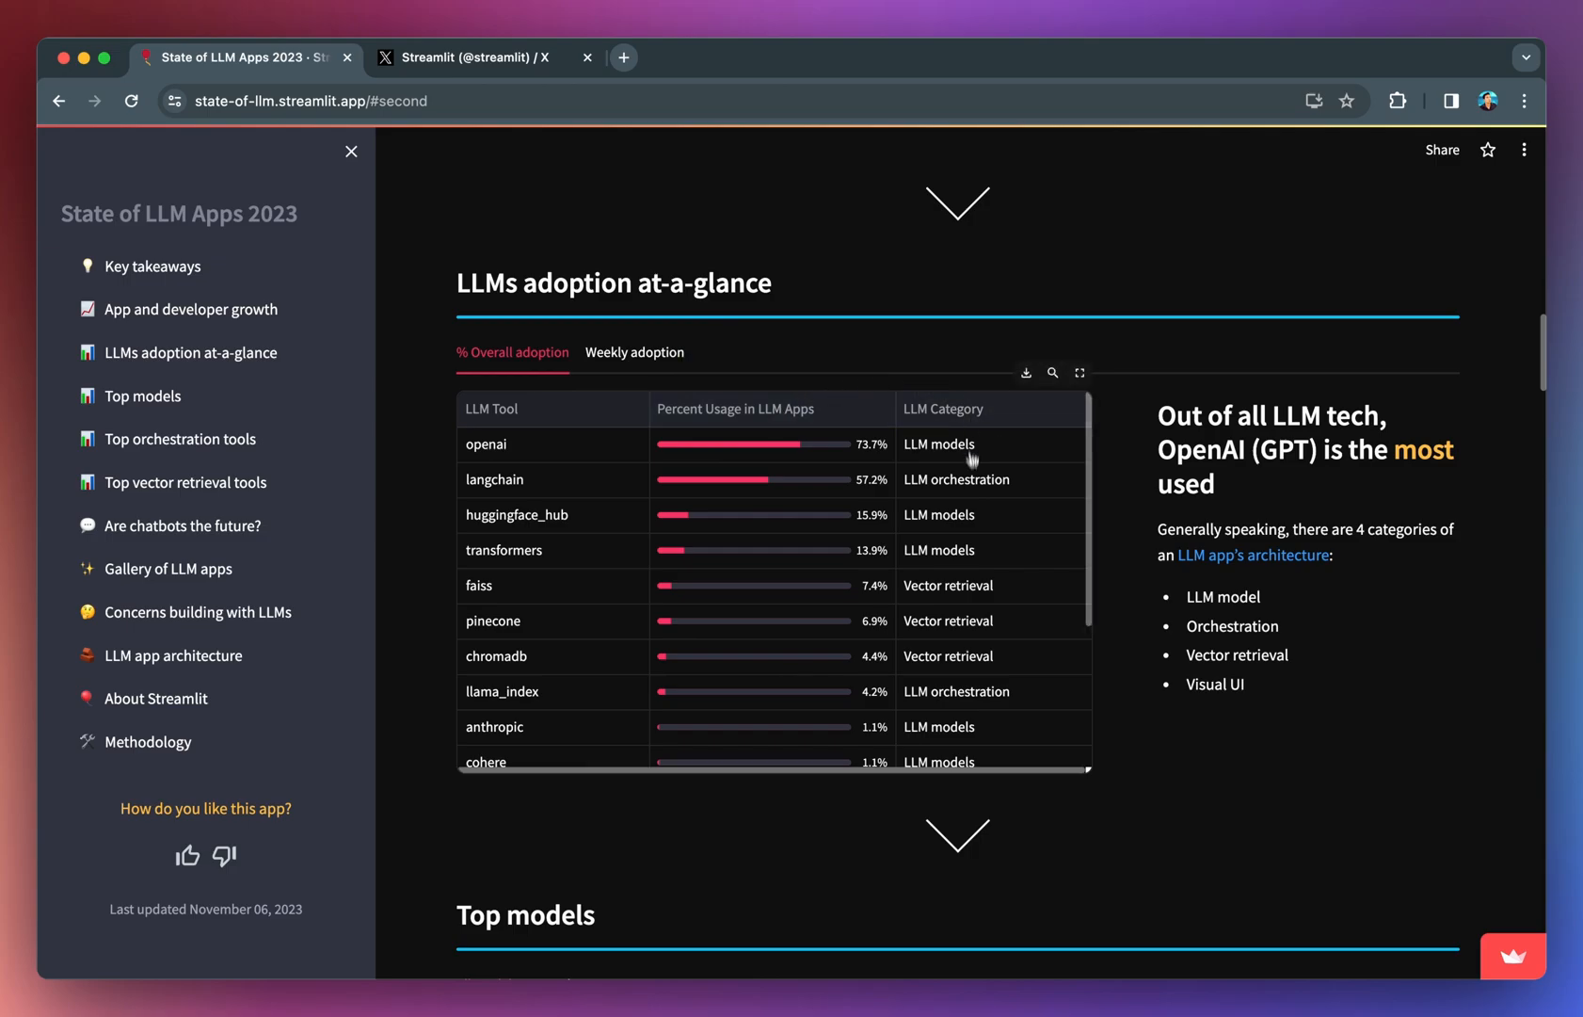
mouse_move(989, 586)
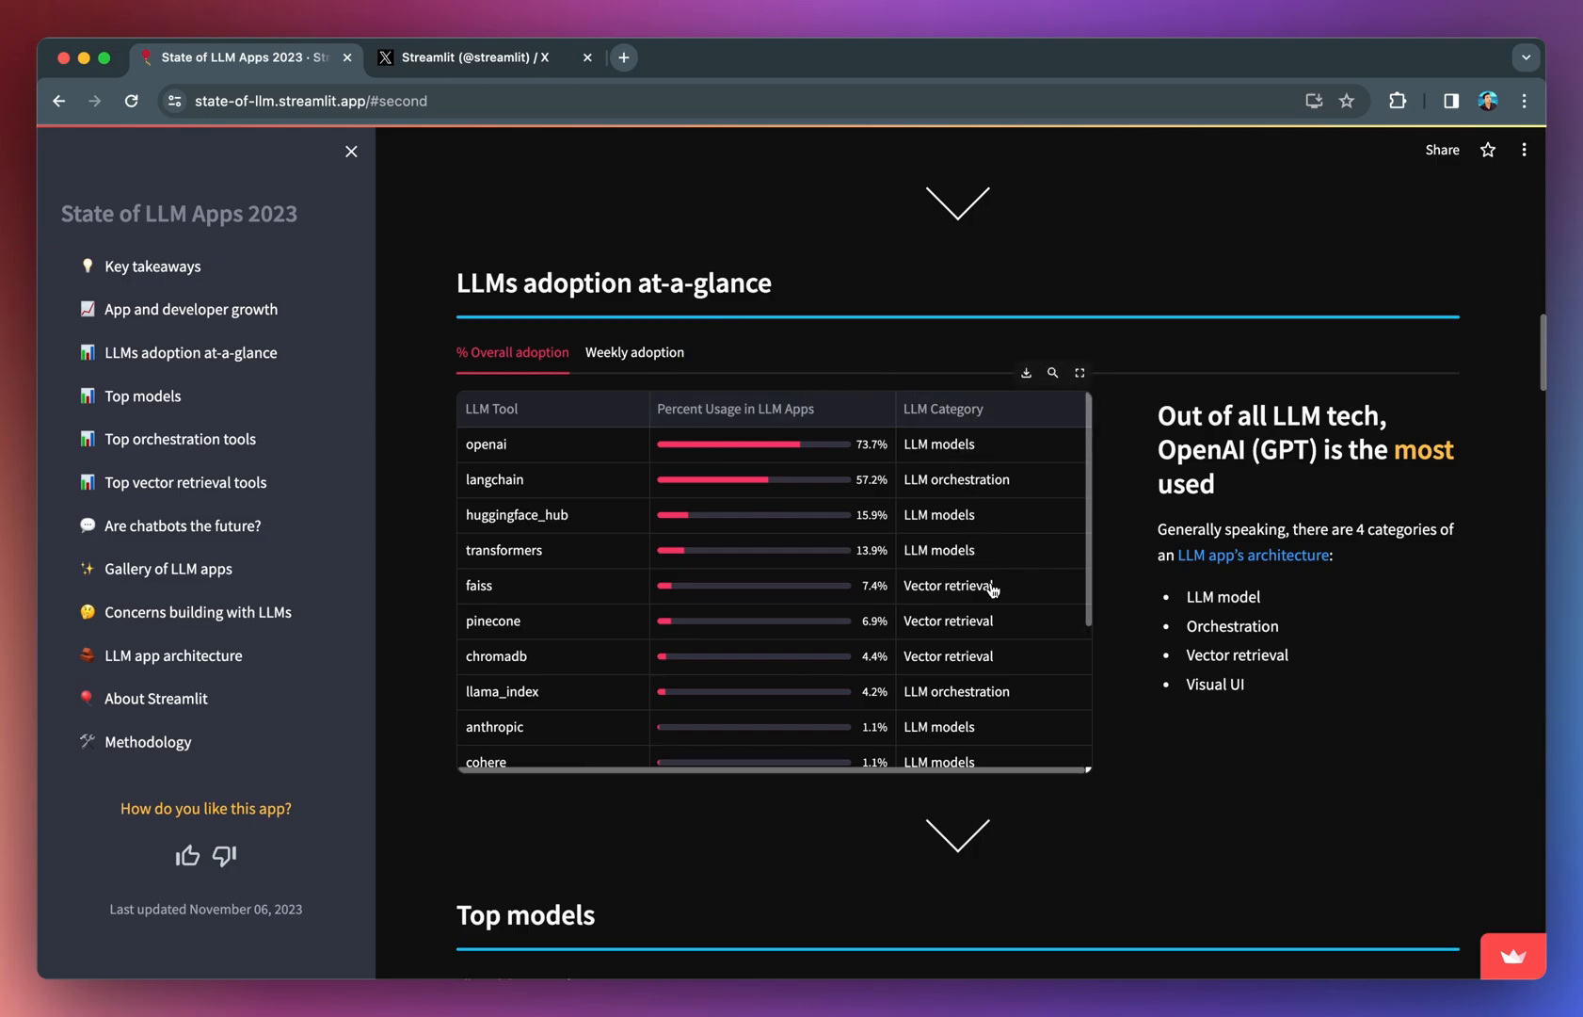
mouse_move(934, 449)
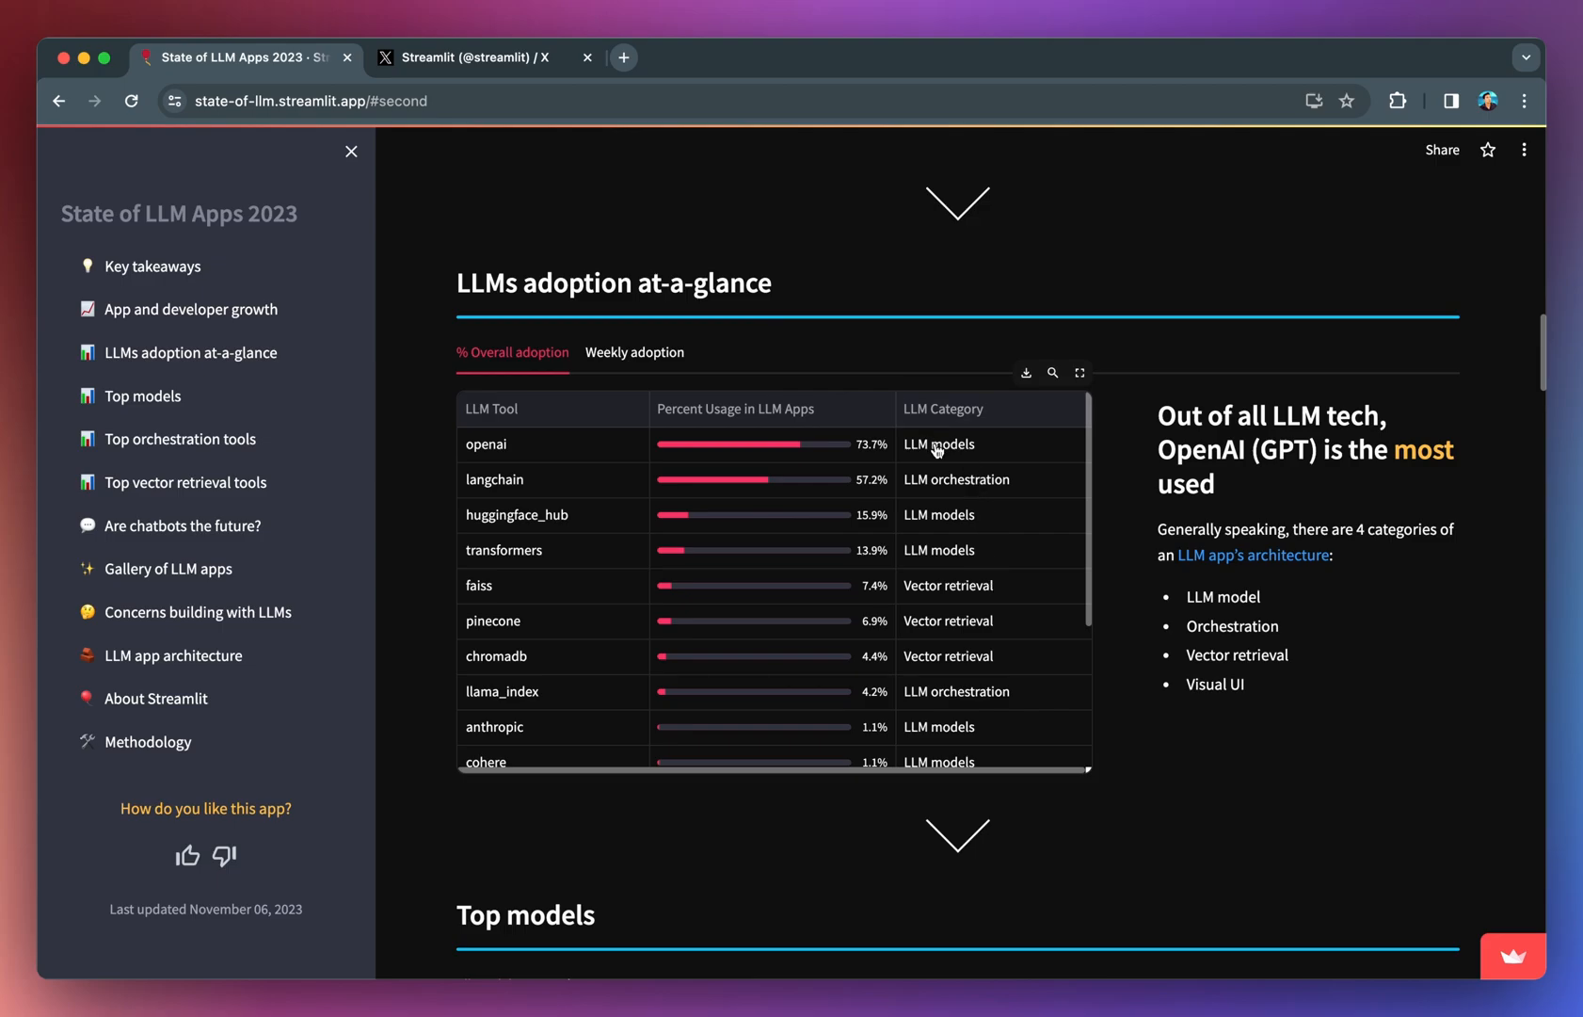
mouse_move(974, 492)
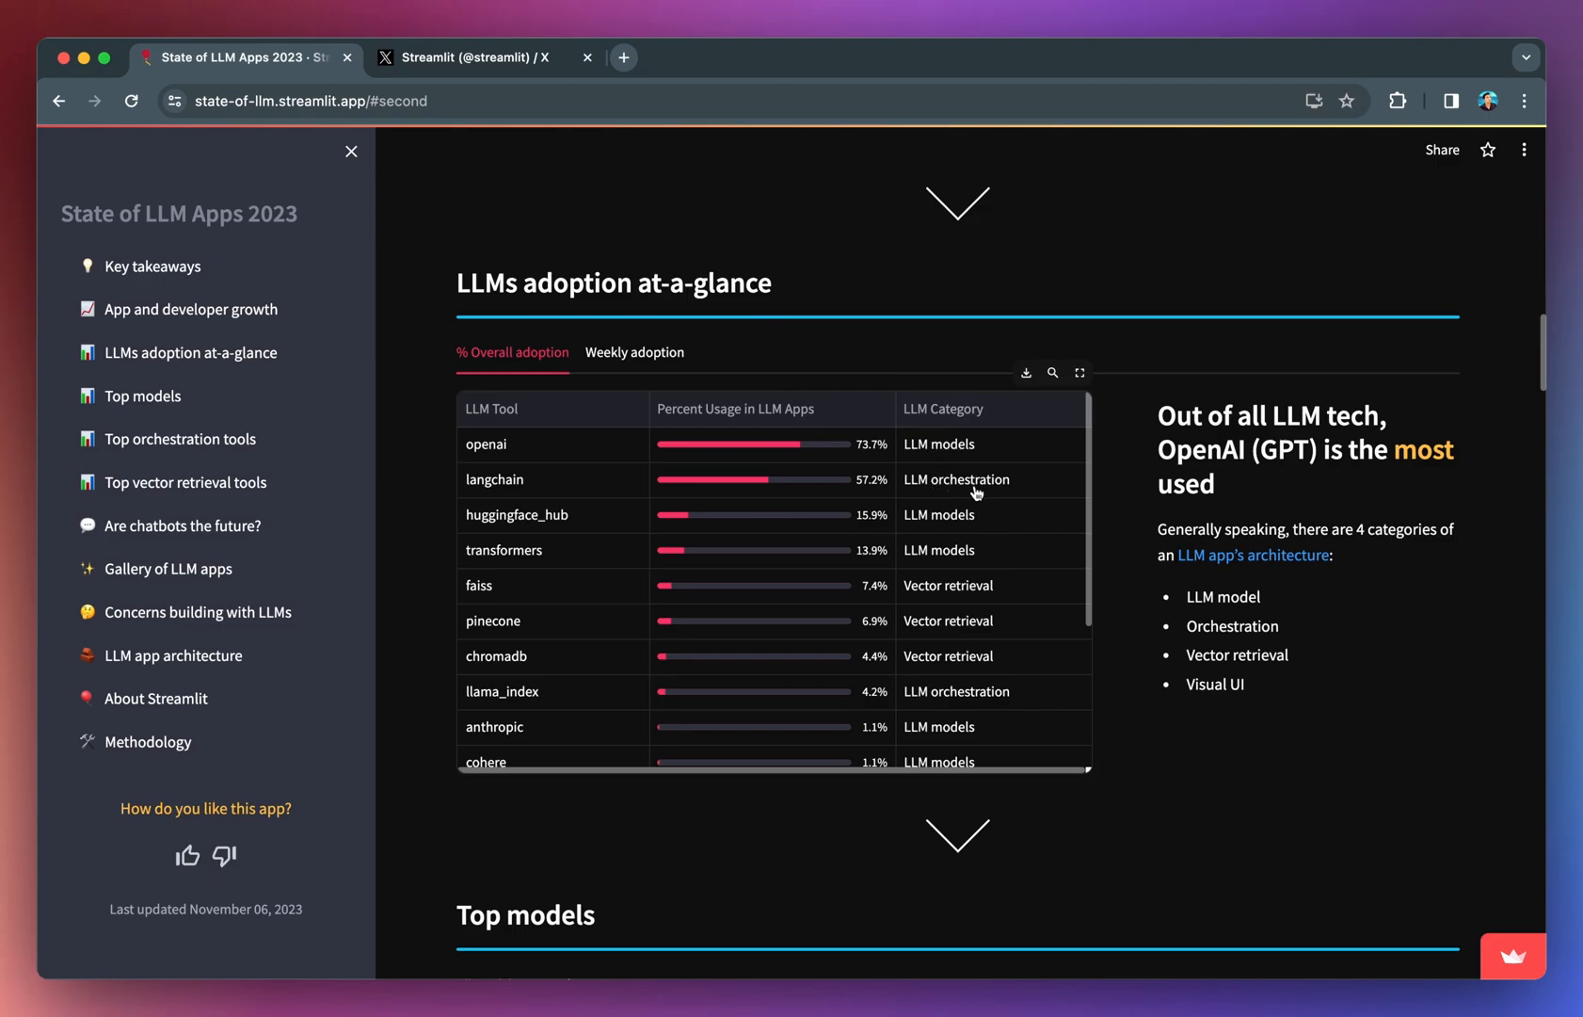
mouse_move(933, 603)
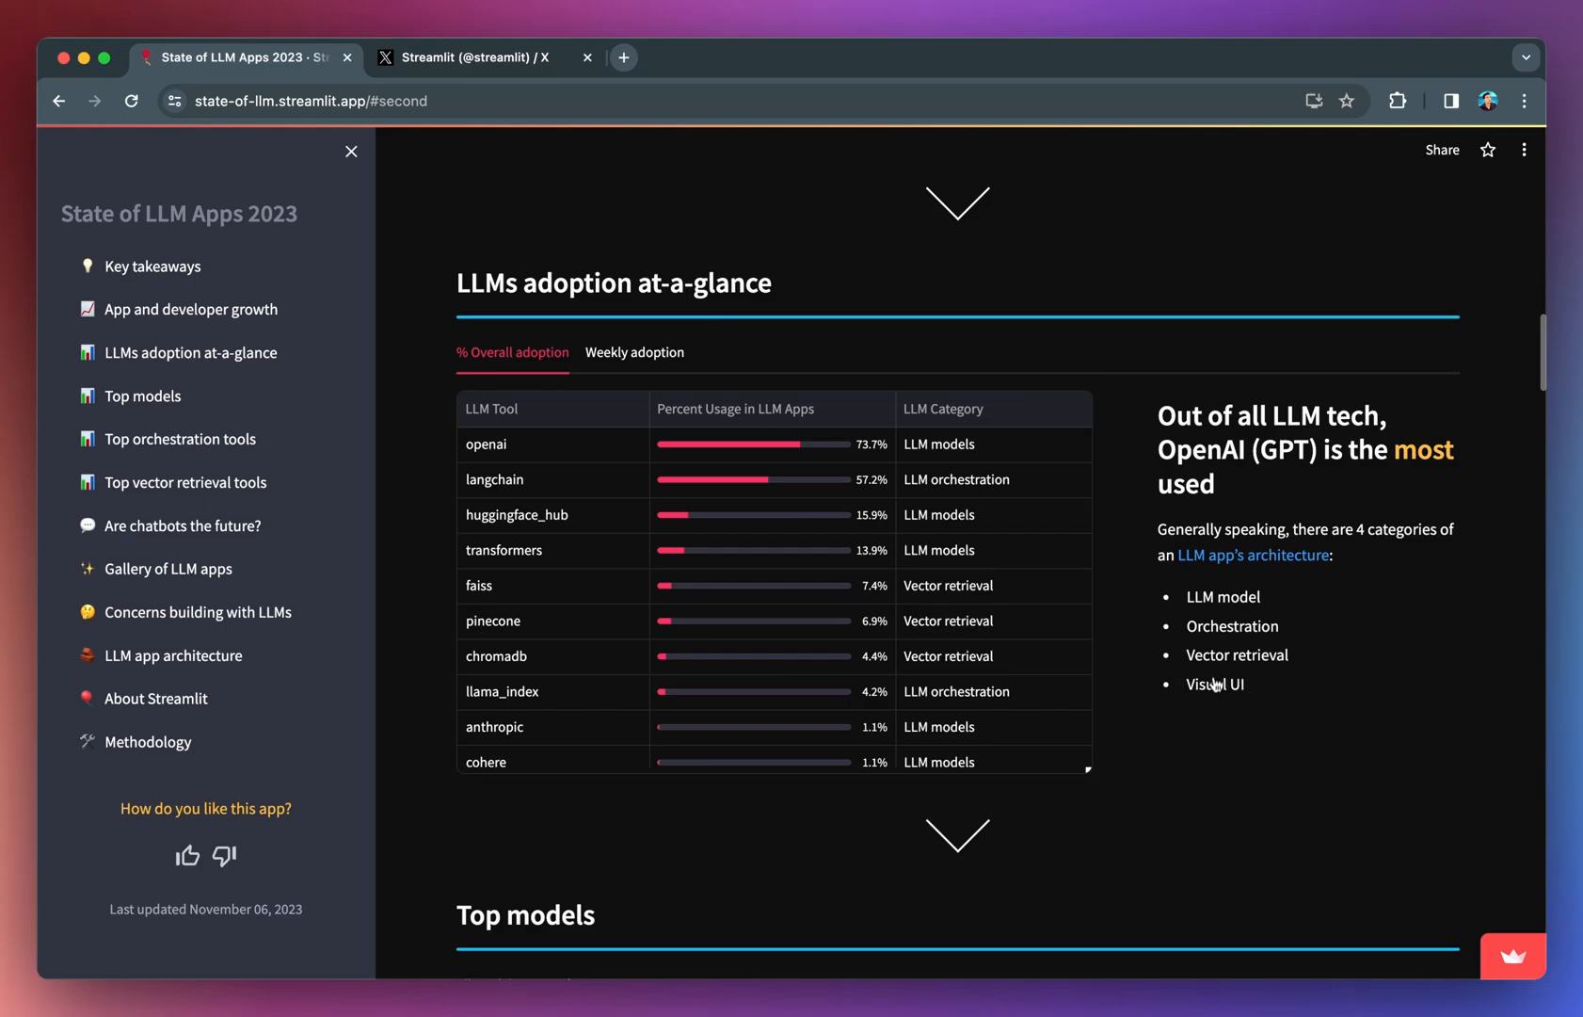
mouse_move(1264, 698)
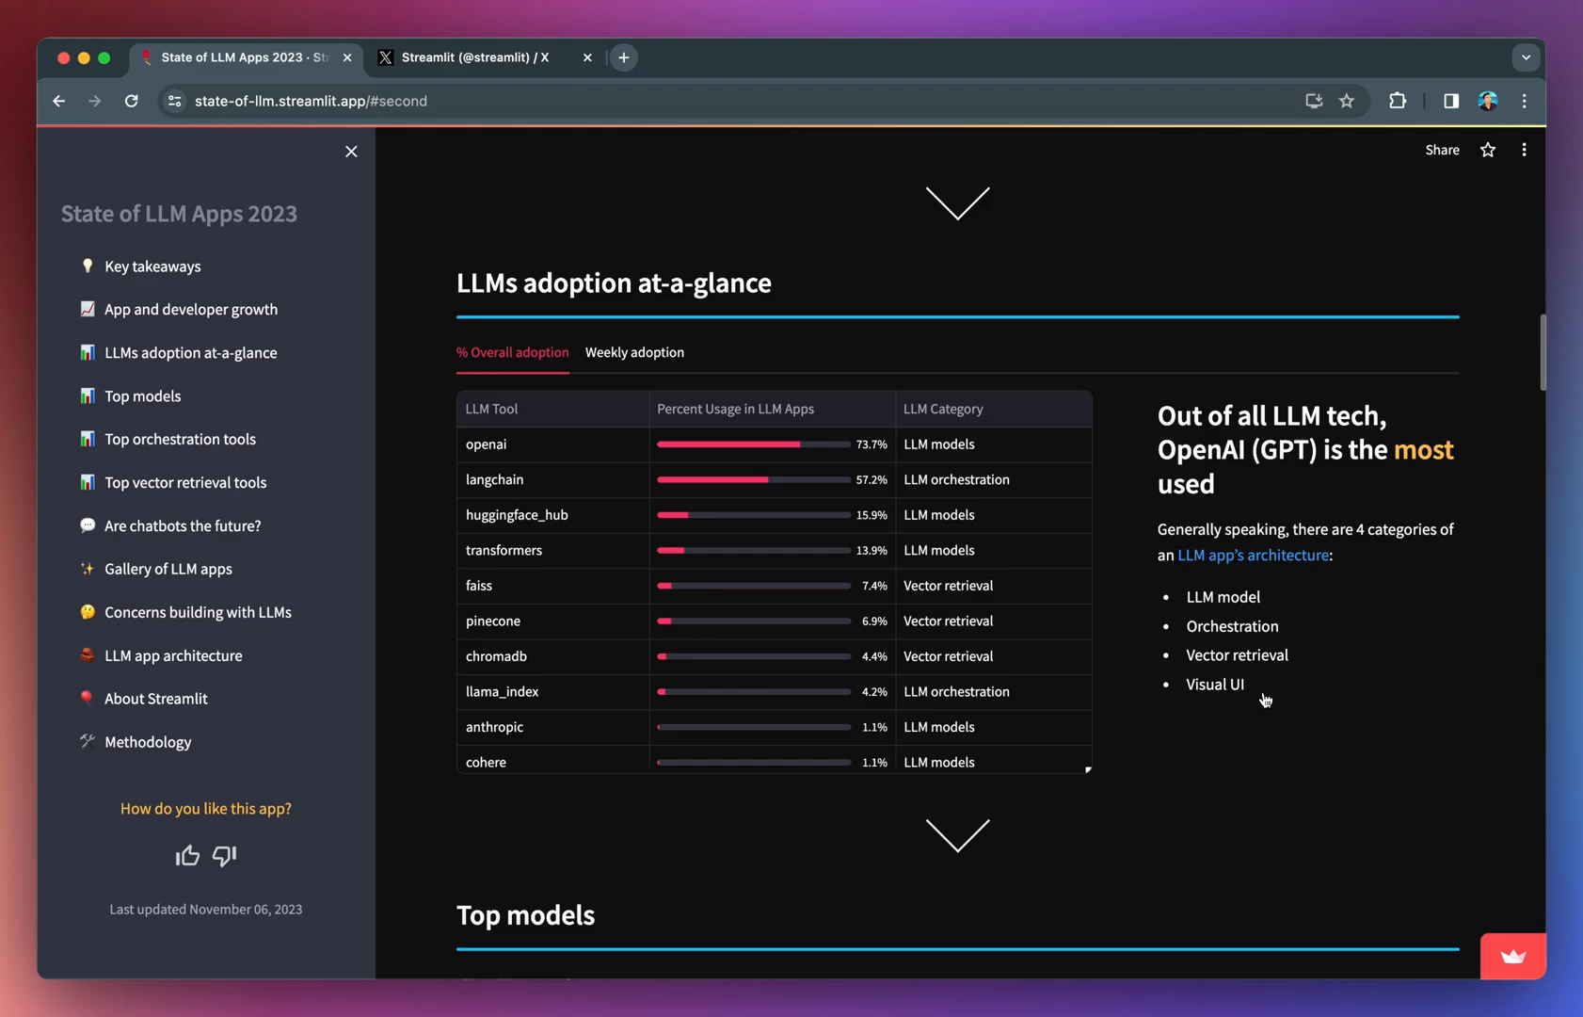
Step: Remove openai from the Top models chart and set its unit to % Usage
scroll(down, 3)
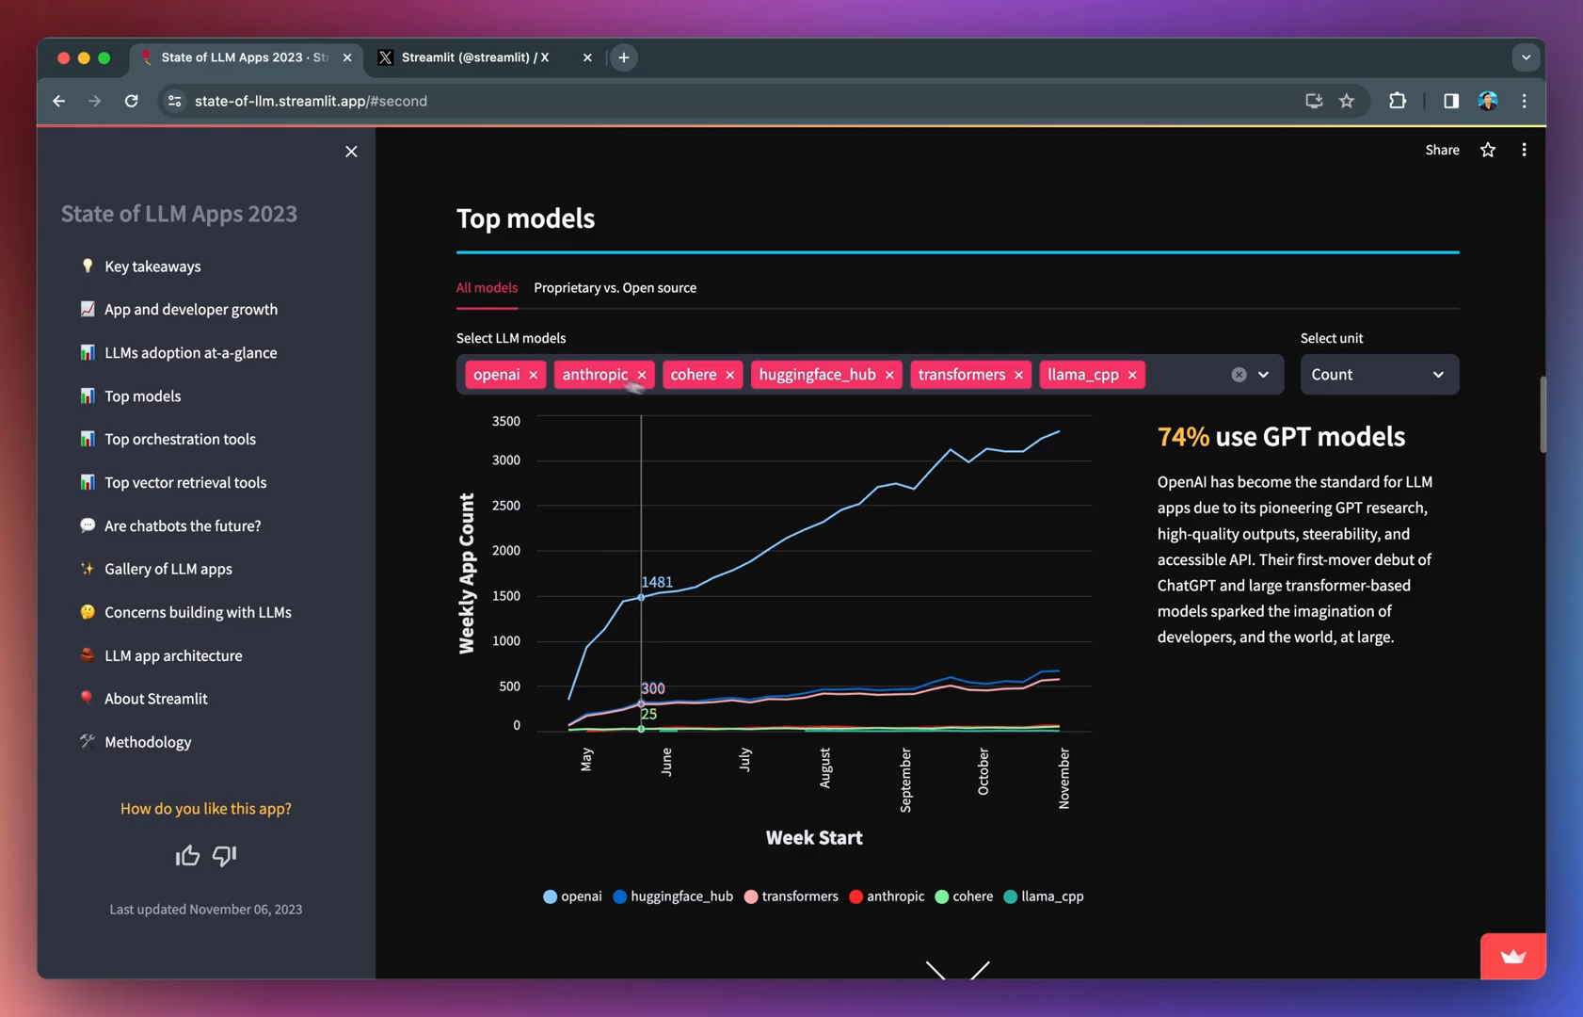
mouse_move(933, 444)
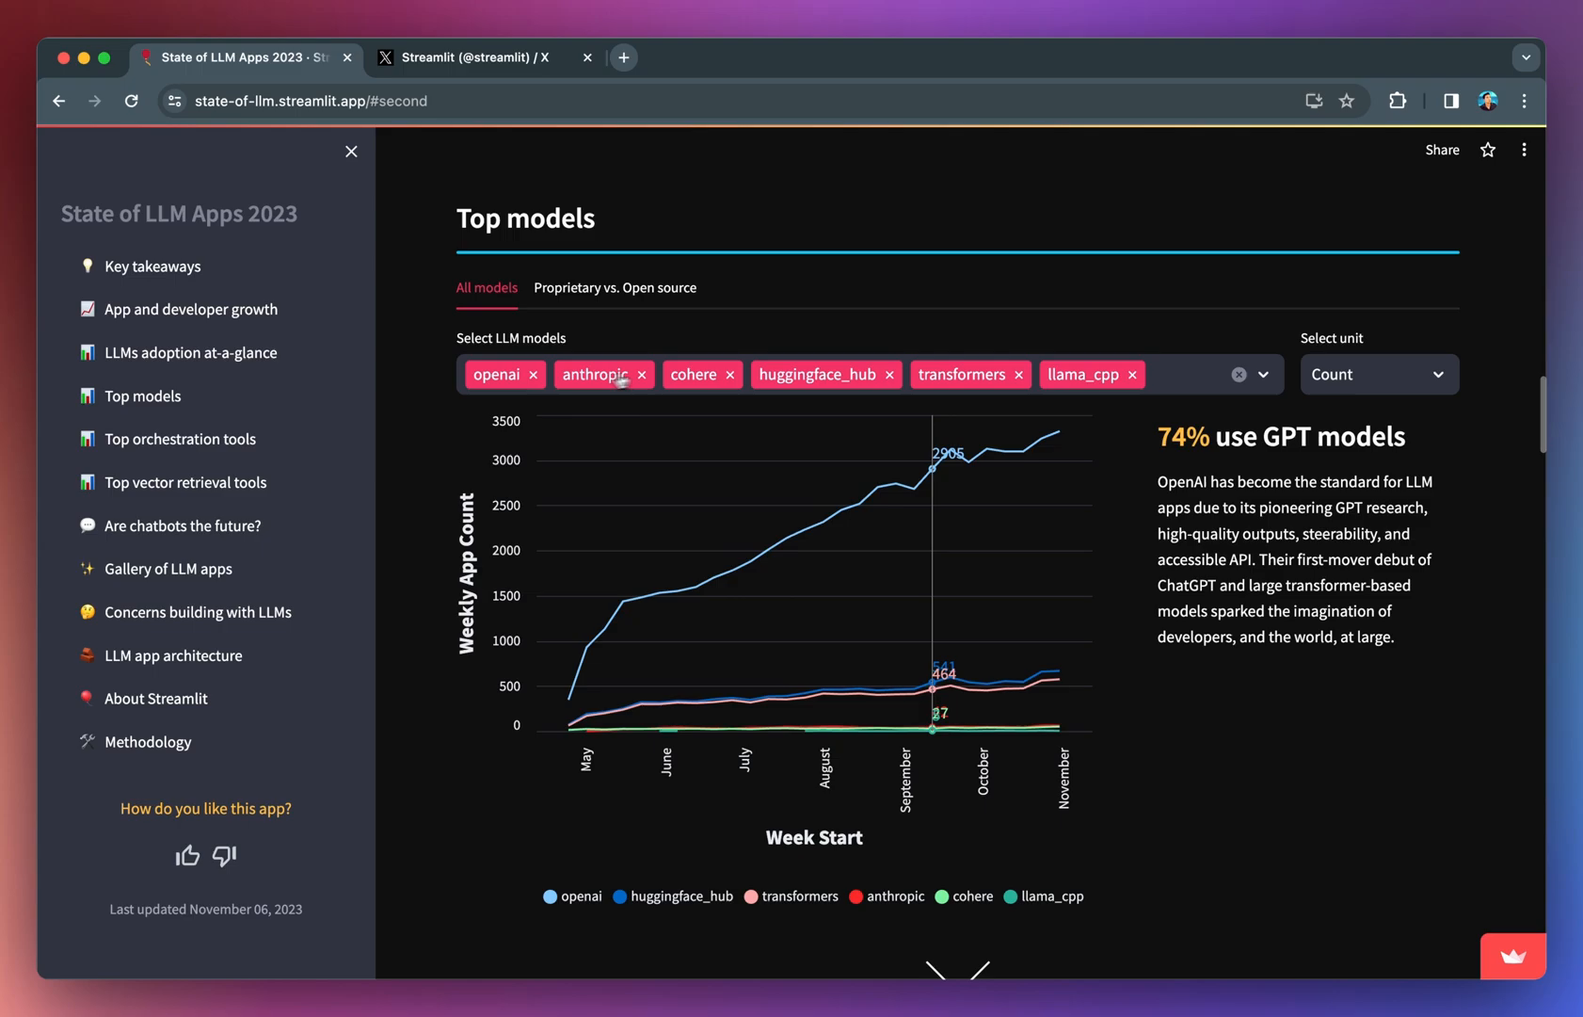
click(532, 374)
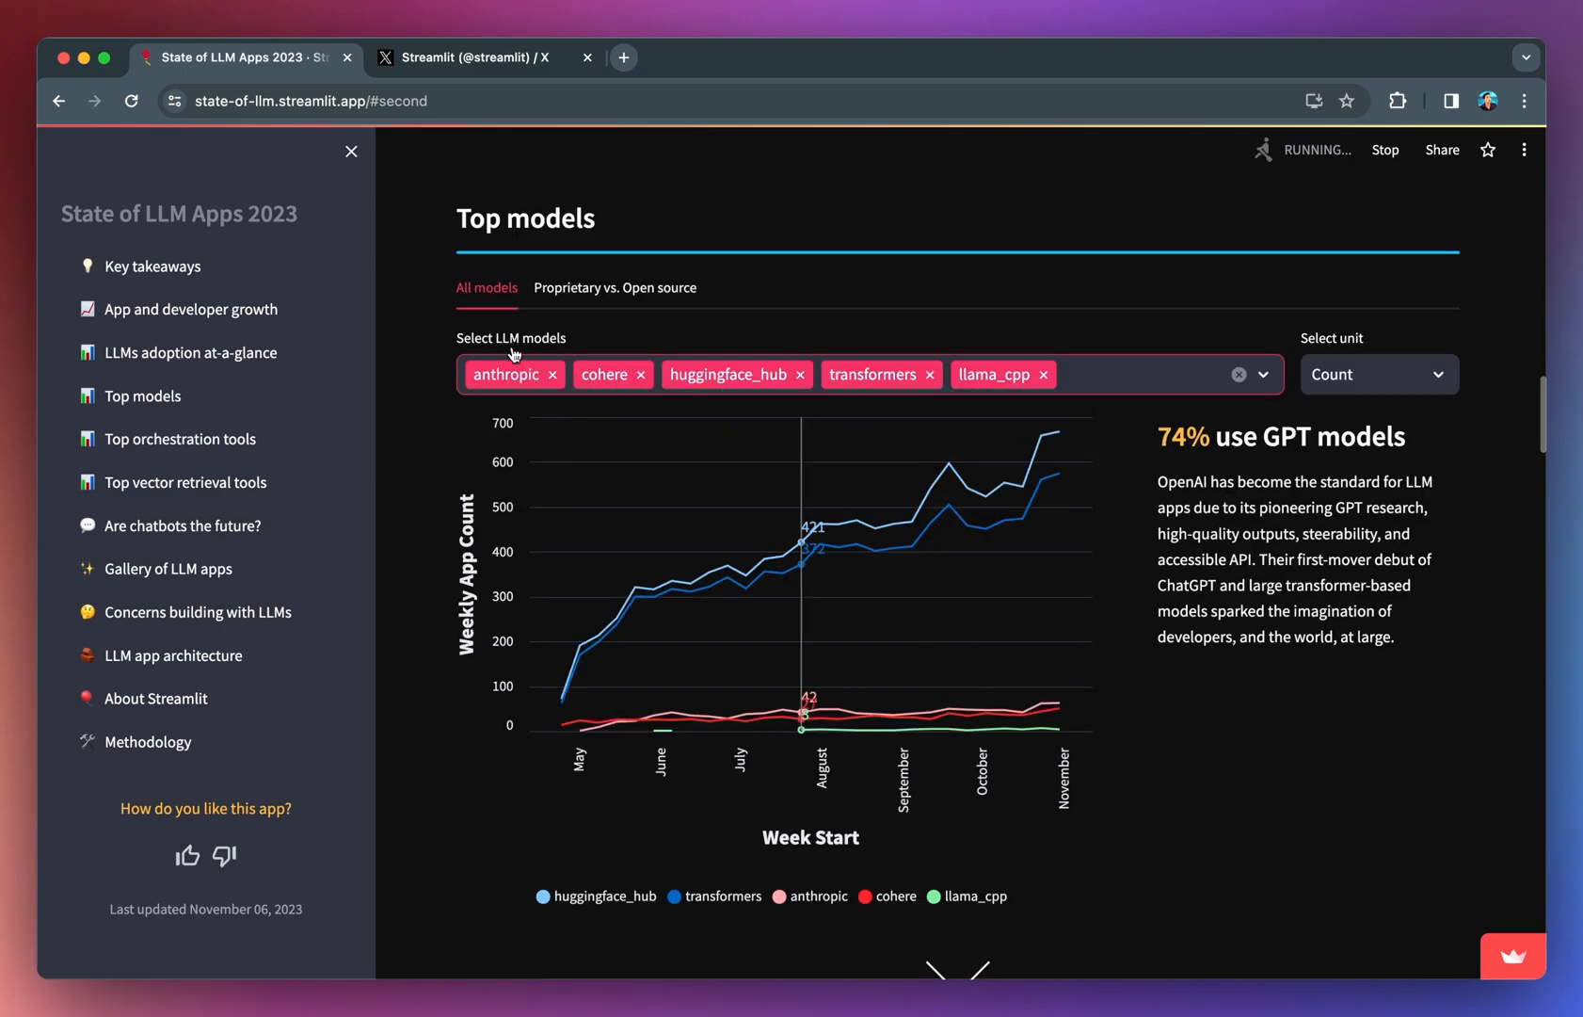
mouse_move(907, 545)
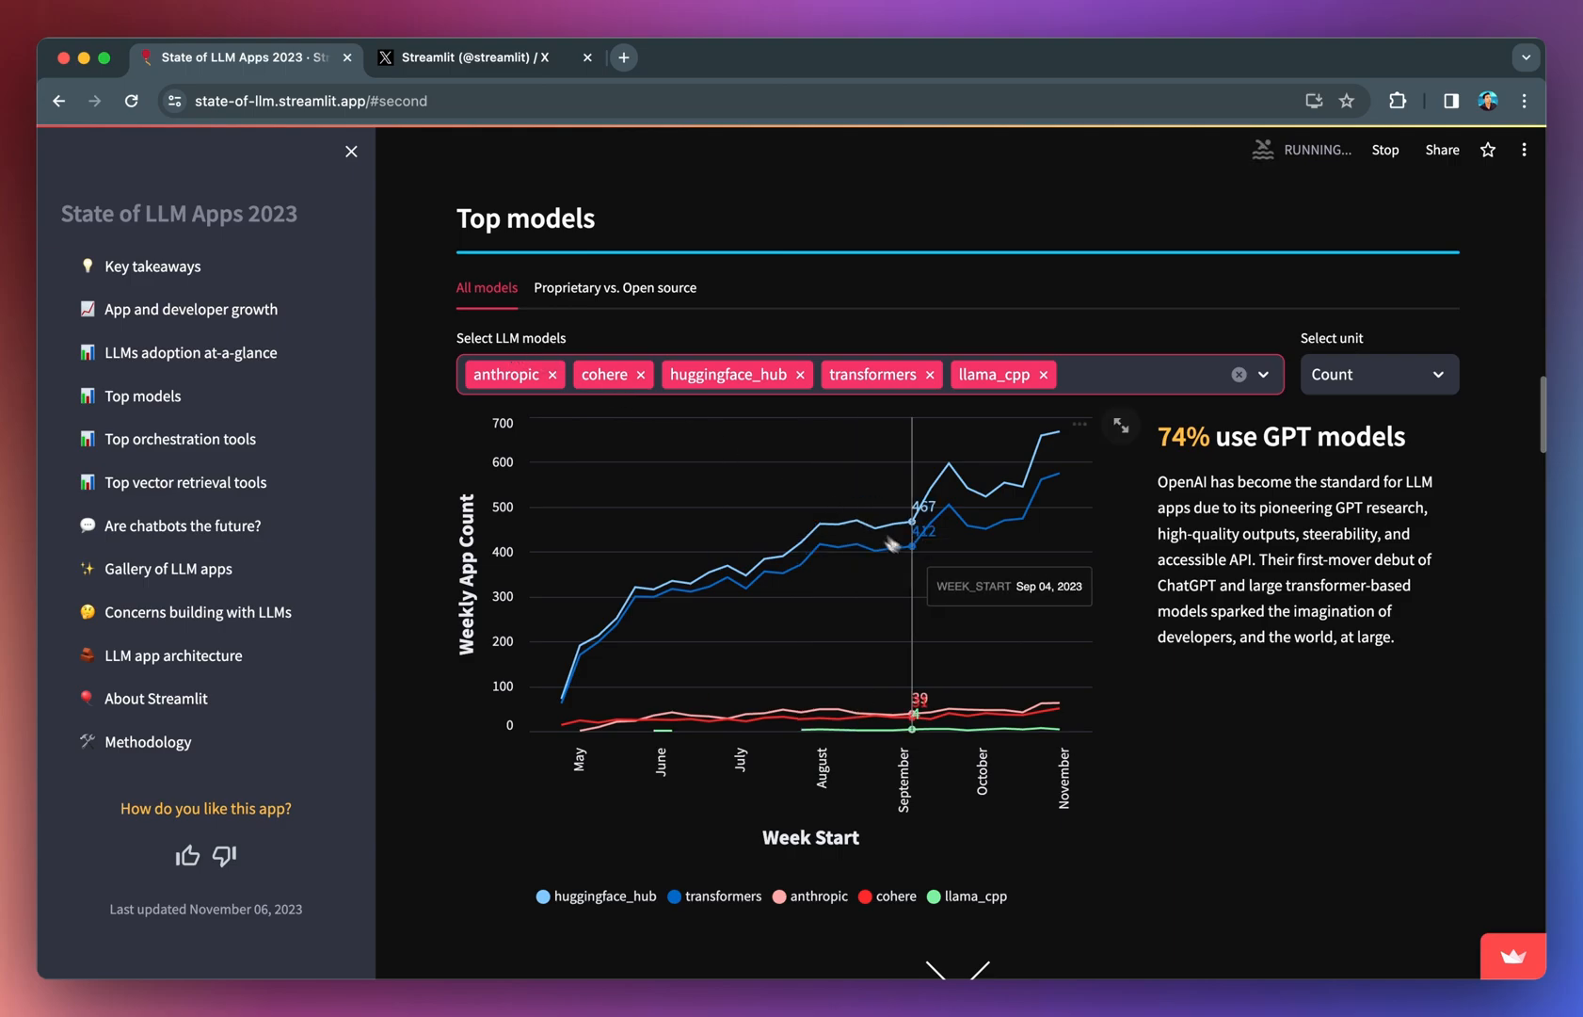
mouse_move(847, 569)
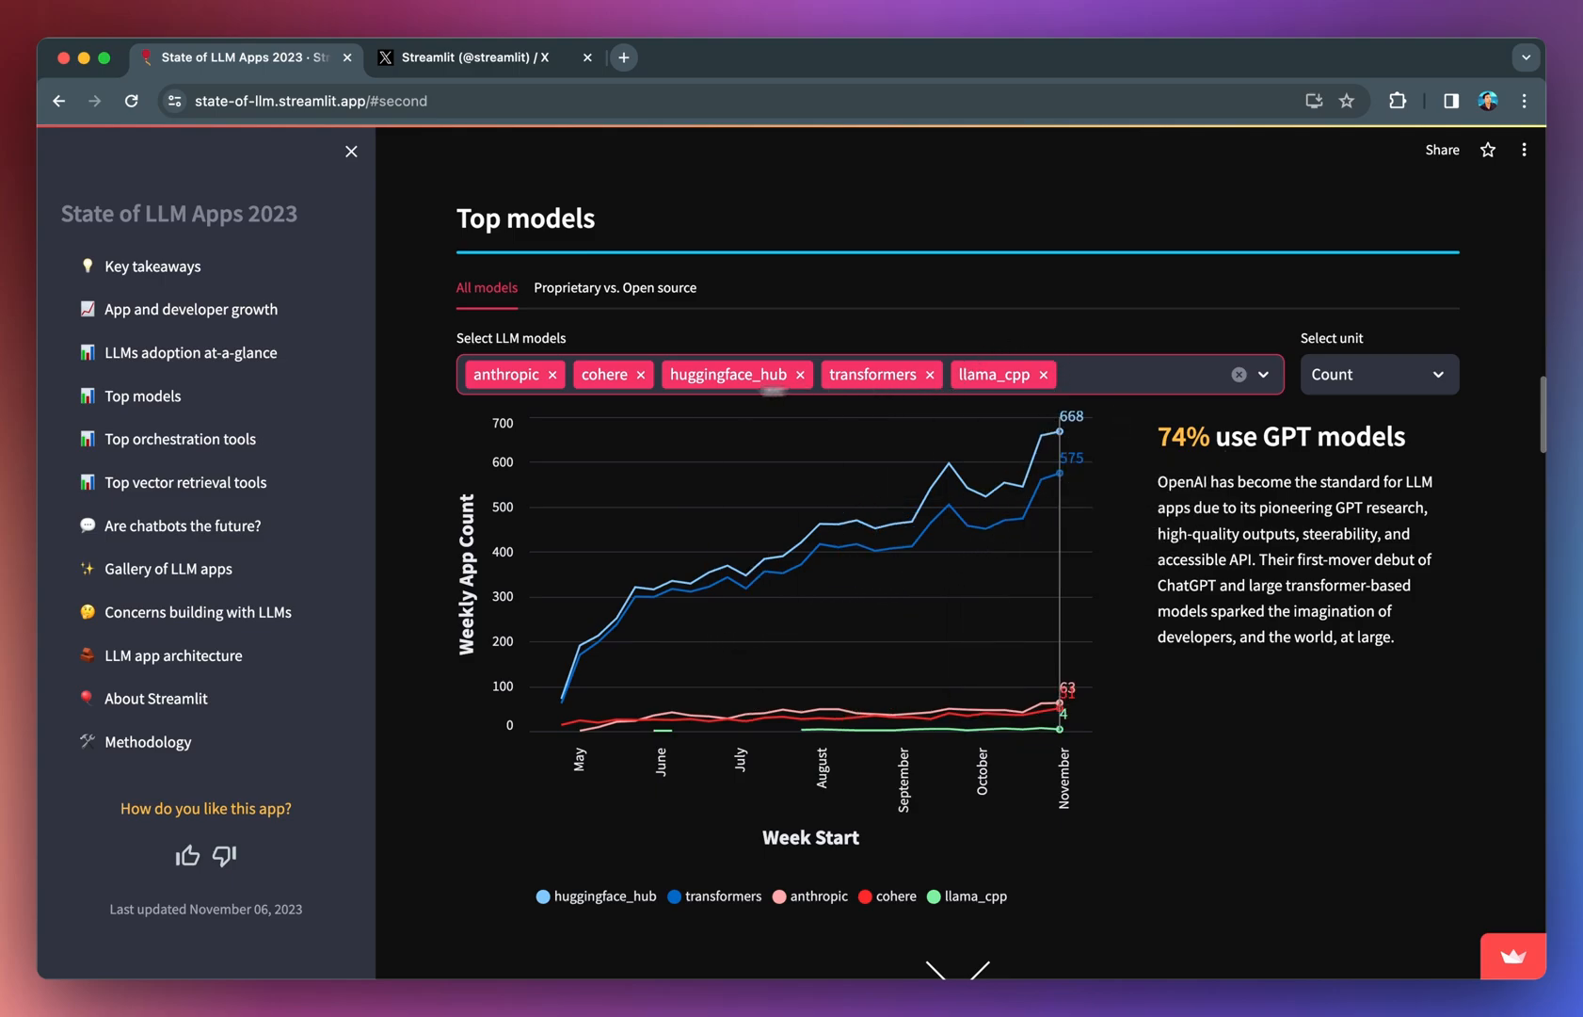
mouse_move(1148, 375)
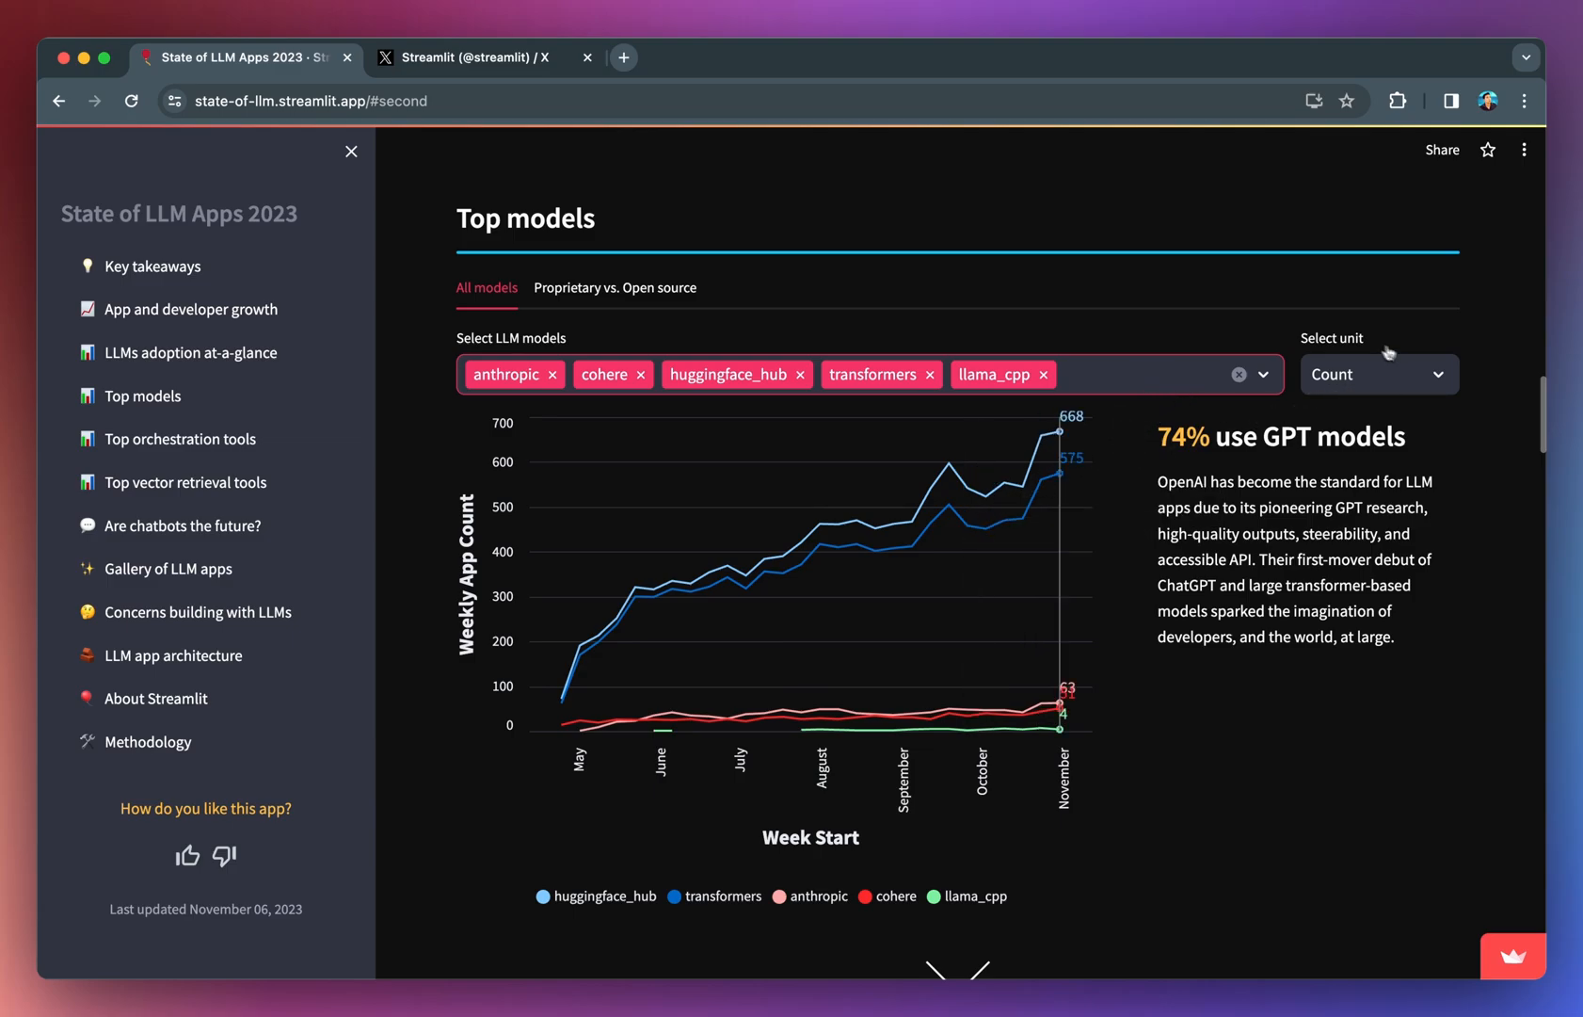
click(1378, 374)
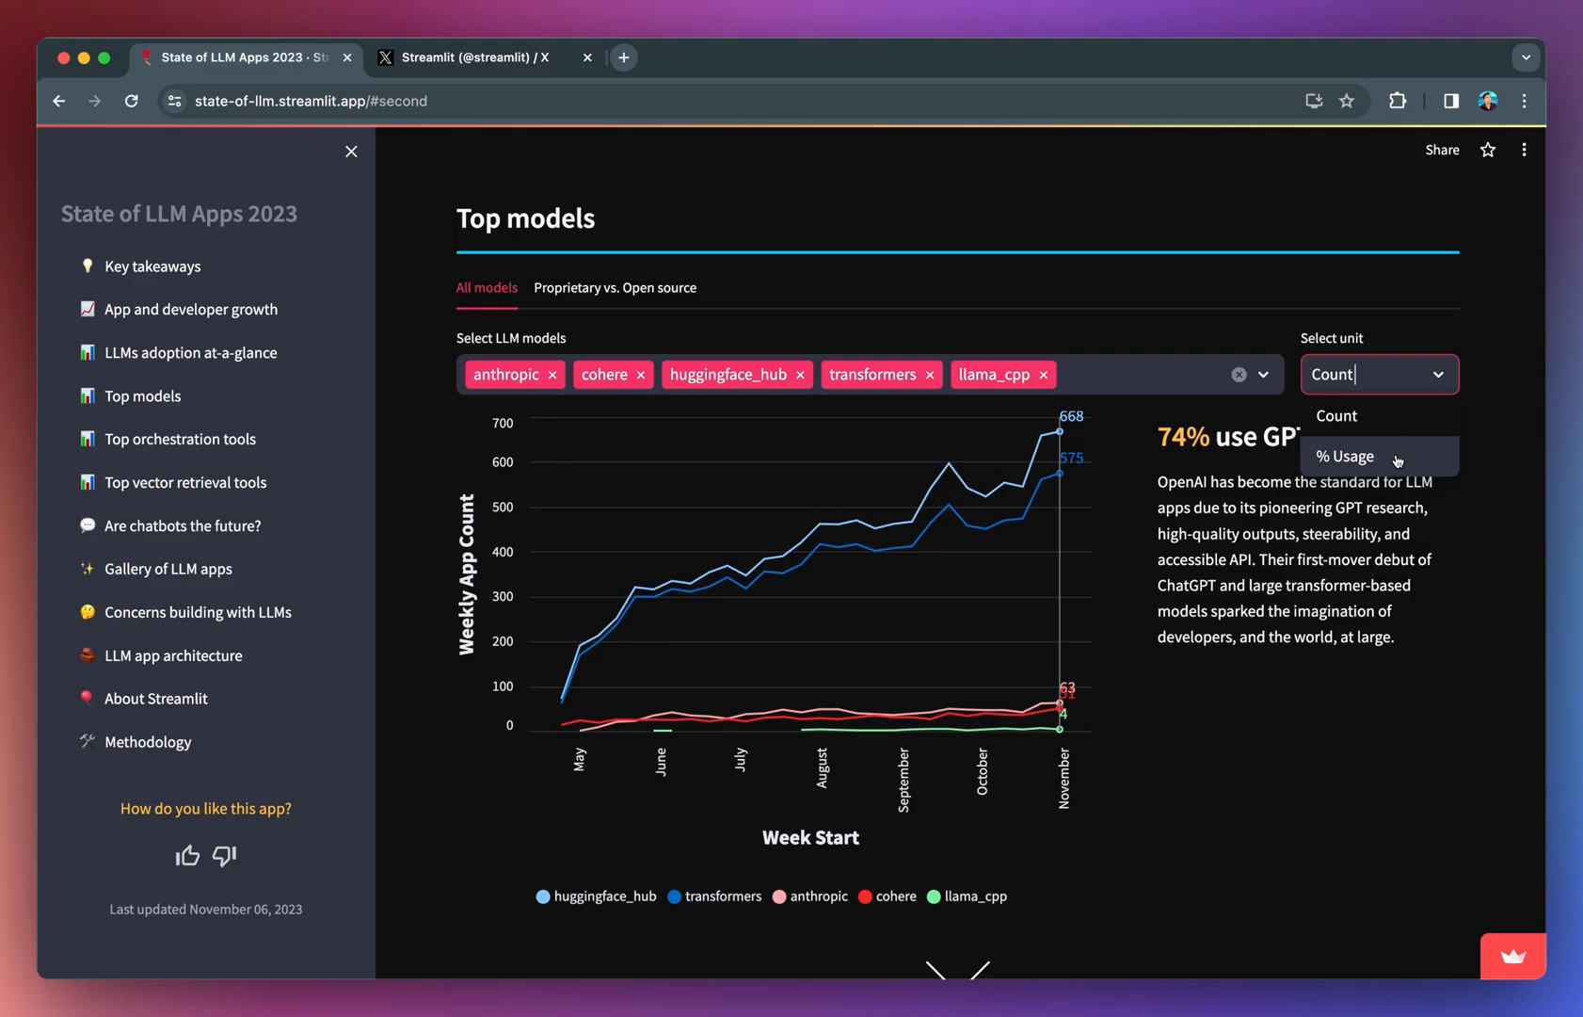
click(1346, 455)
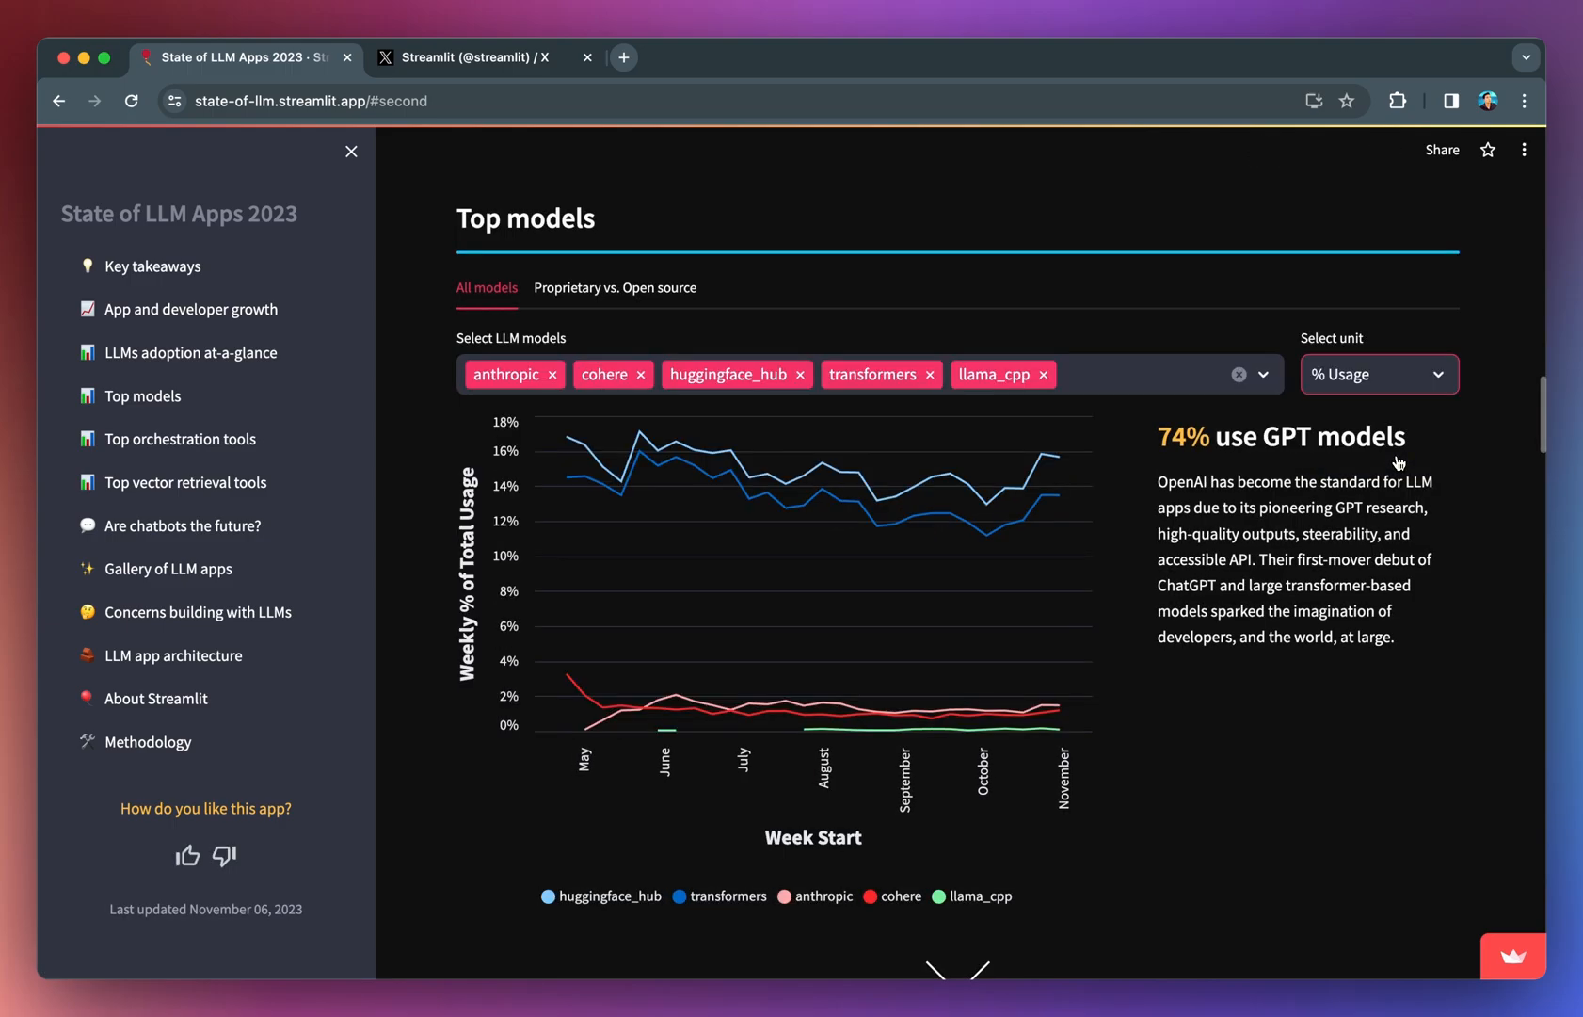
mouse_move(899, 594)
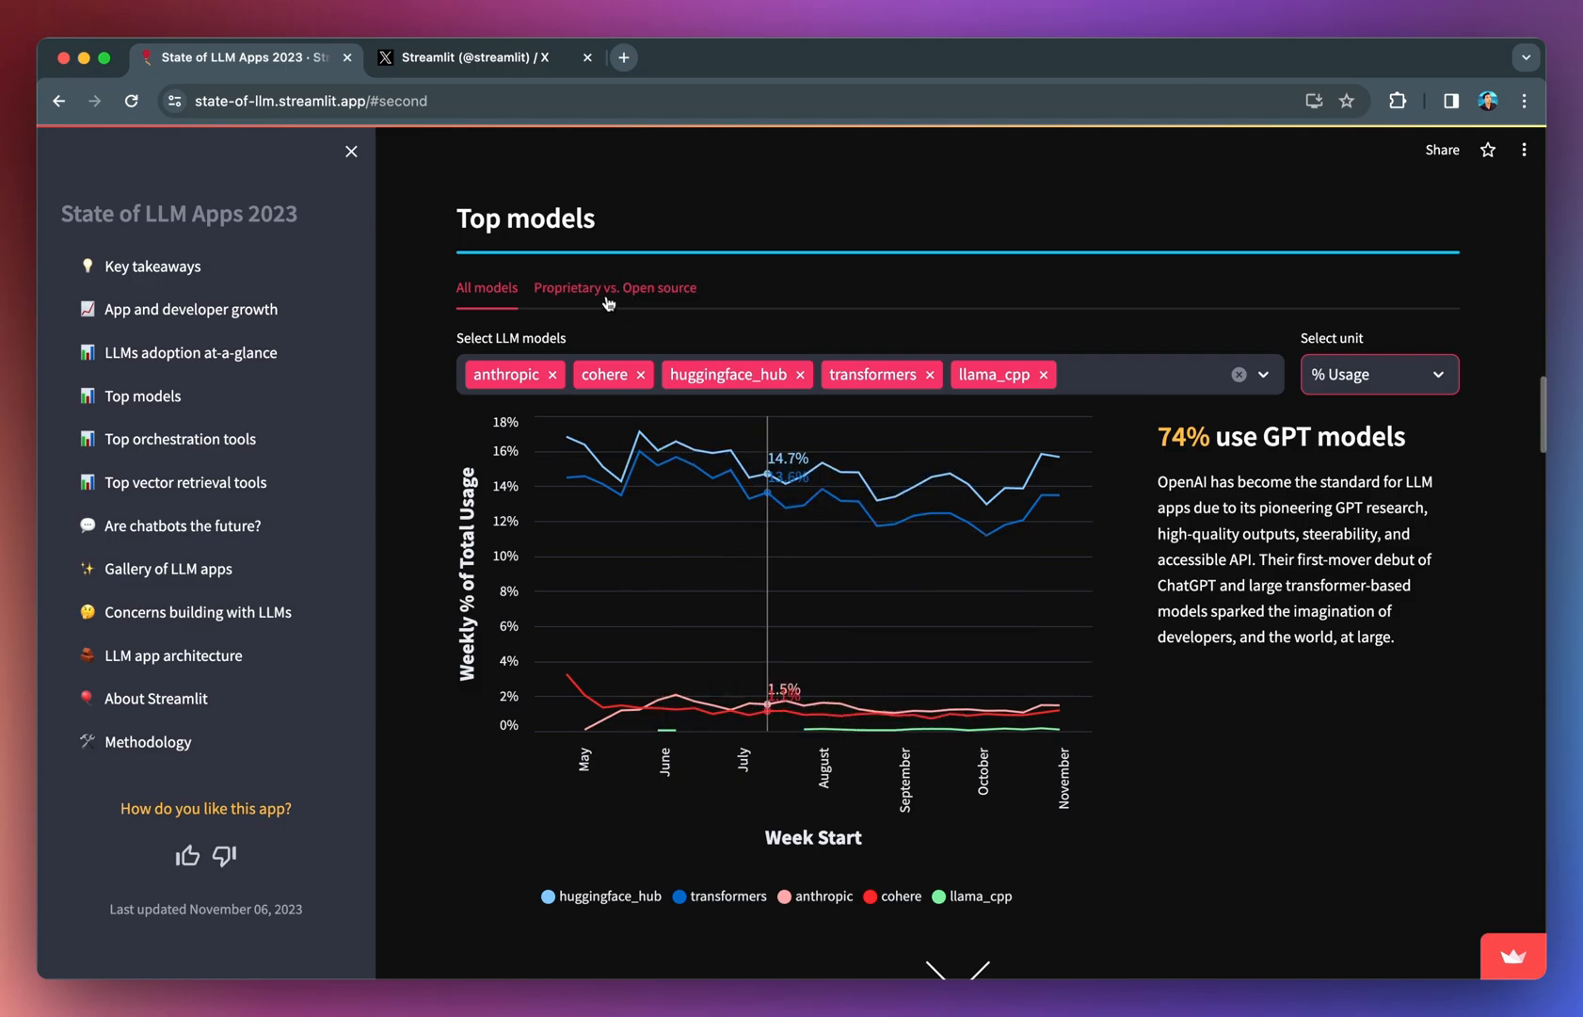
mouse_move(594, 299)
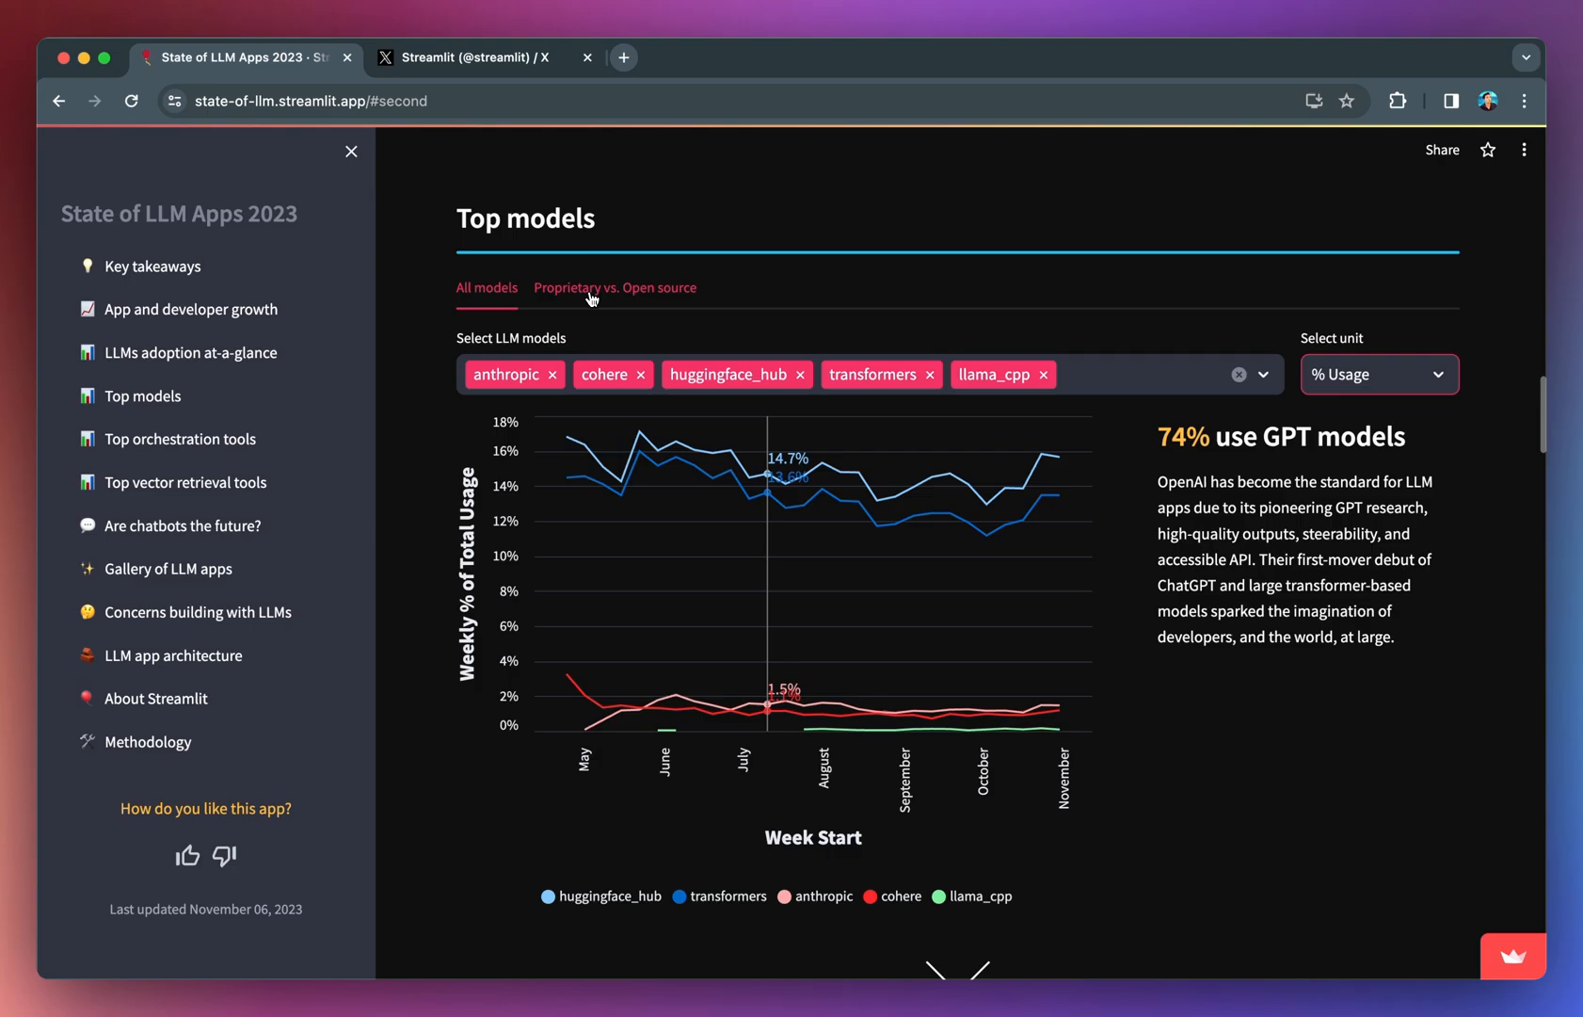
Step: Show Top models as Proprietary vs. Open source, with 76% on proprietary LLMs
click(614, 288)
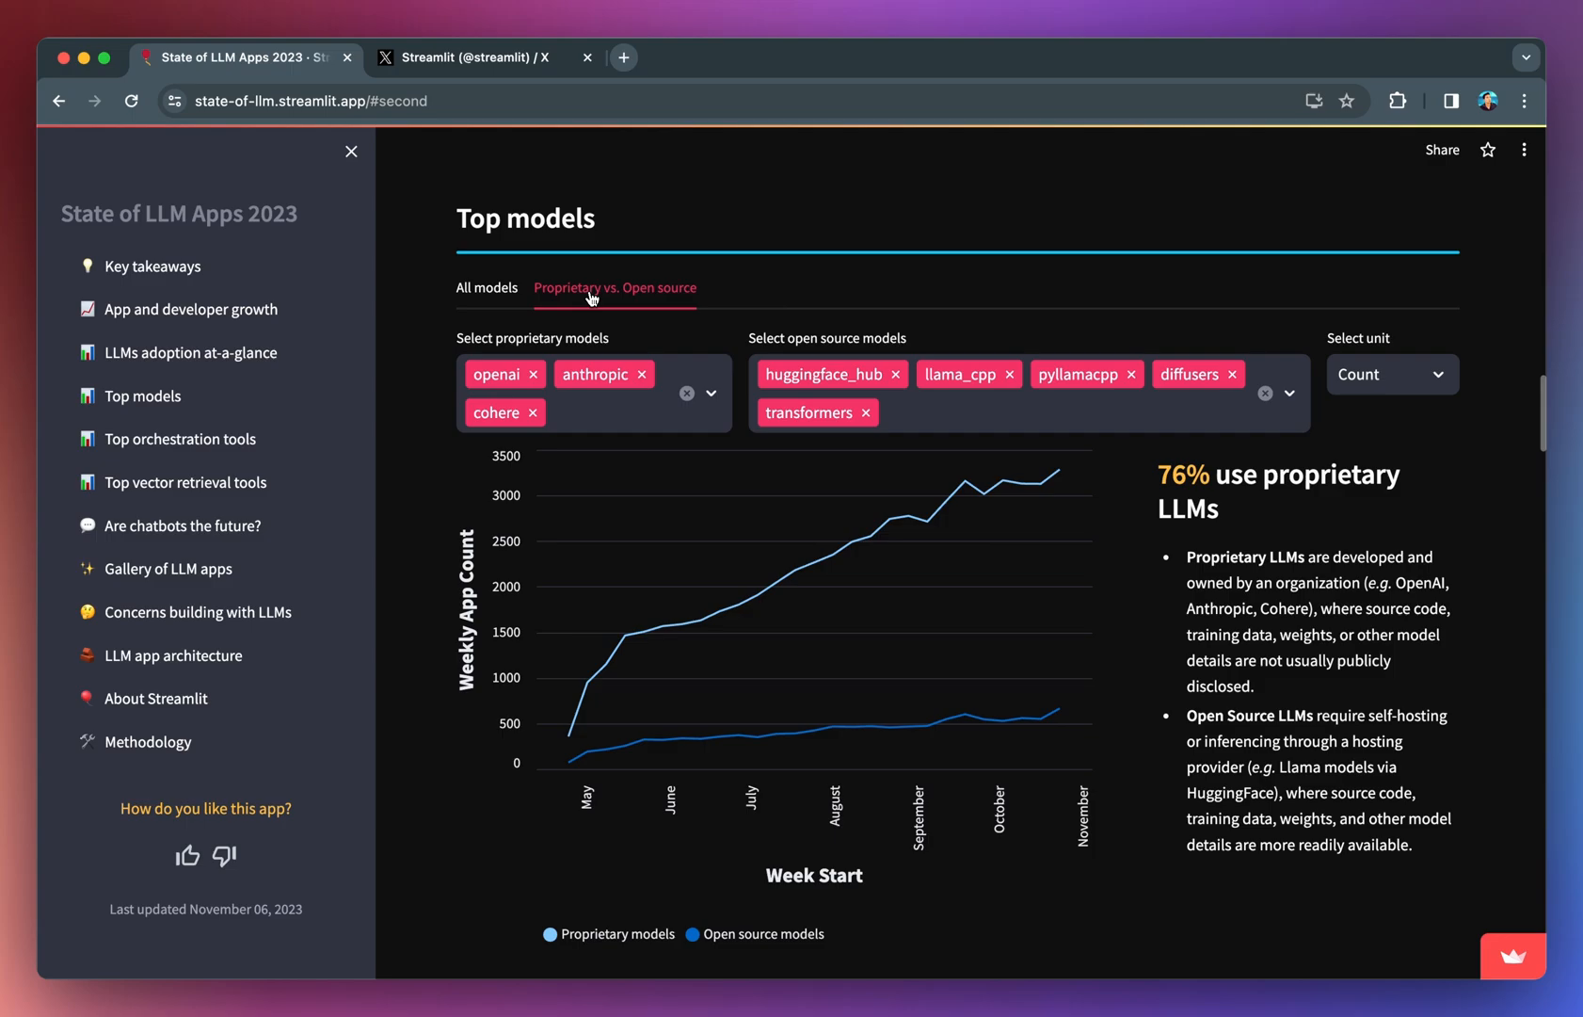
mouse_move(903, 611)
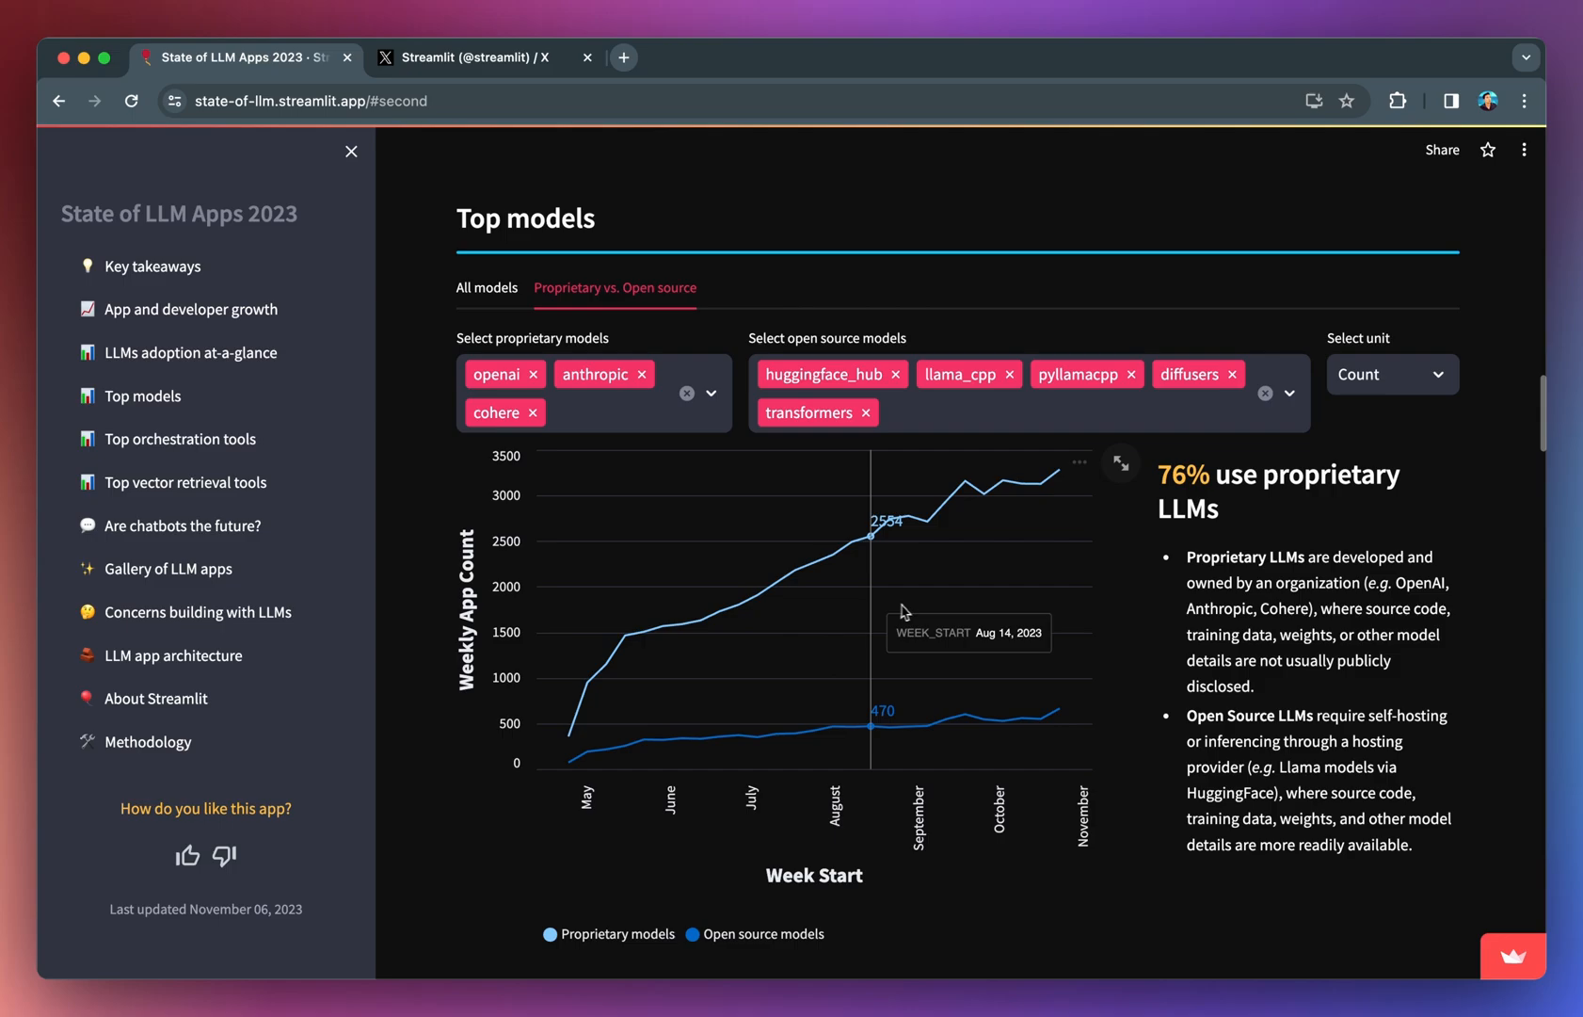
mouse_move(931, 638)
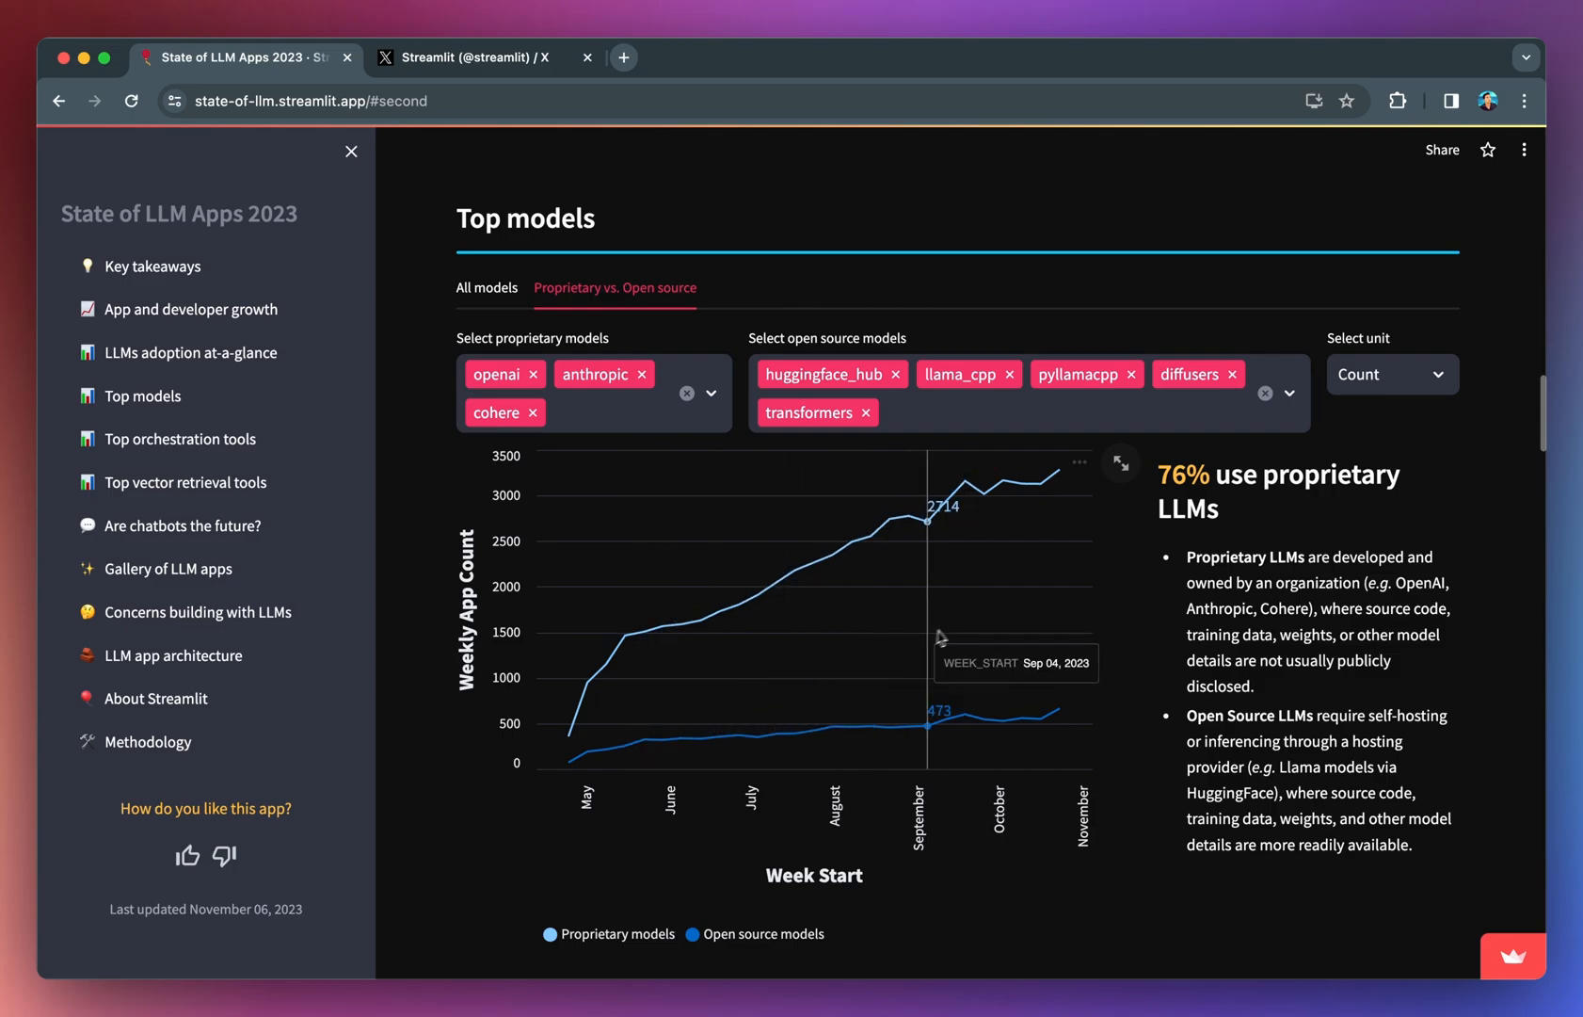
mouse_move(600, 445)
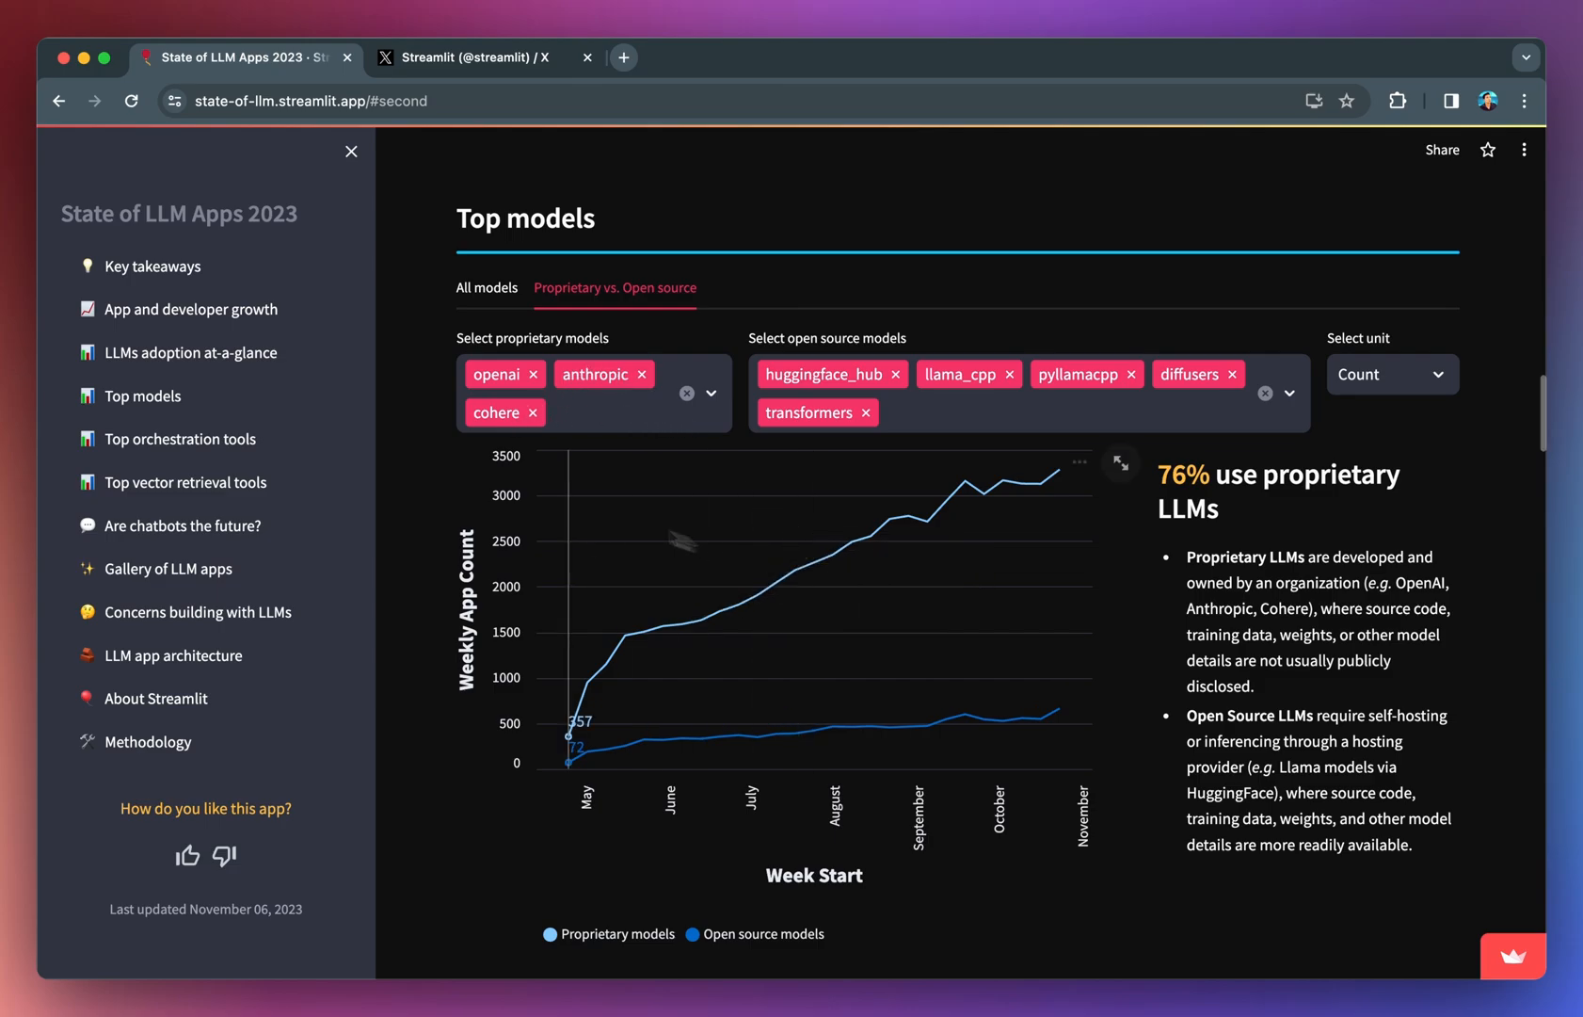
mouse_move(609, 432)
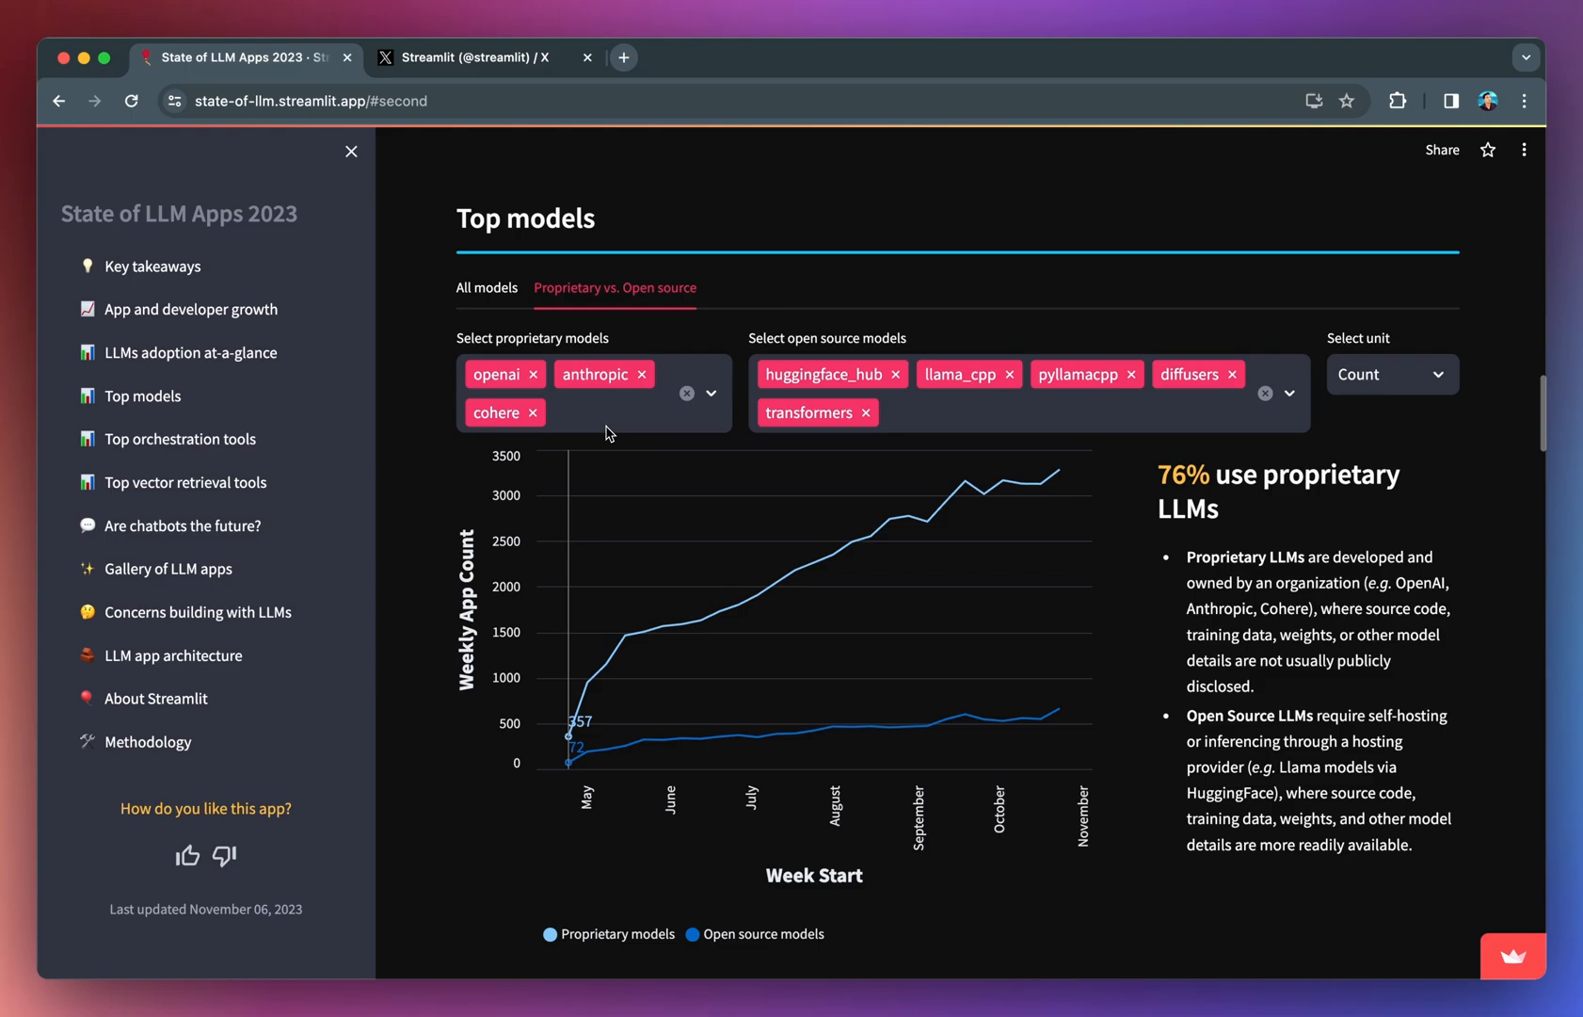
mouse_move(968, 426)
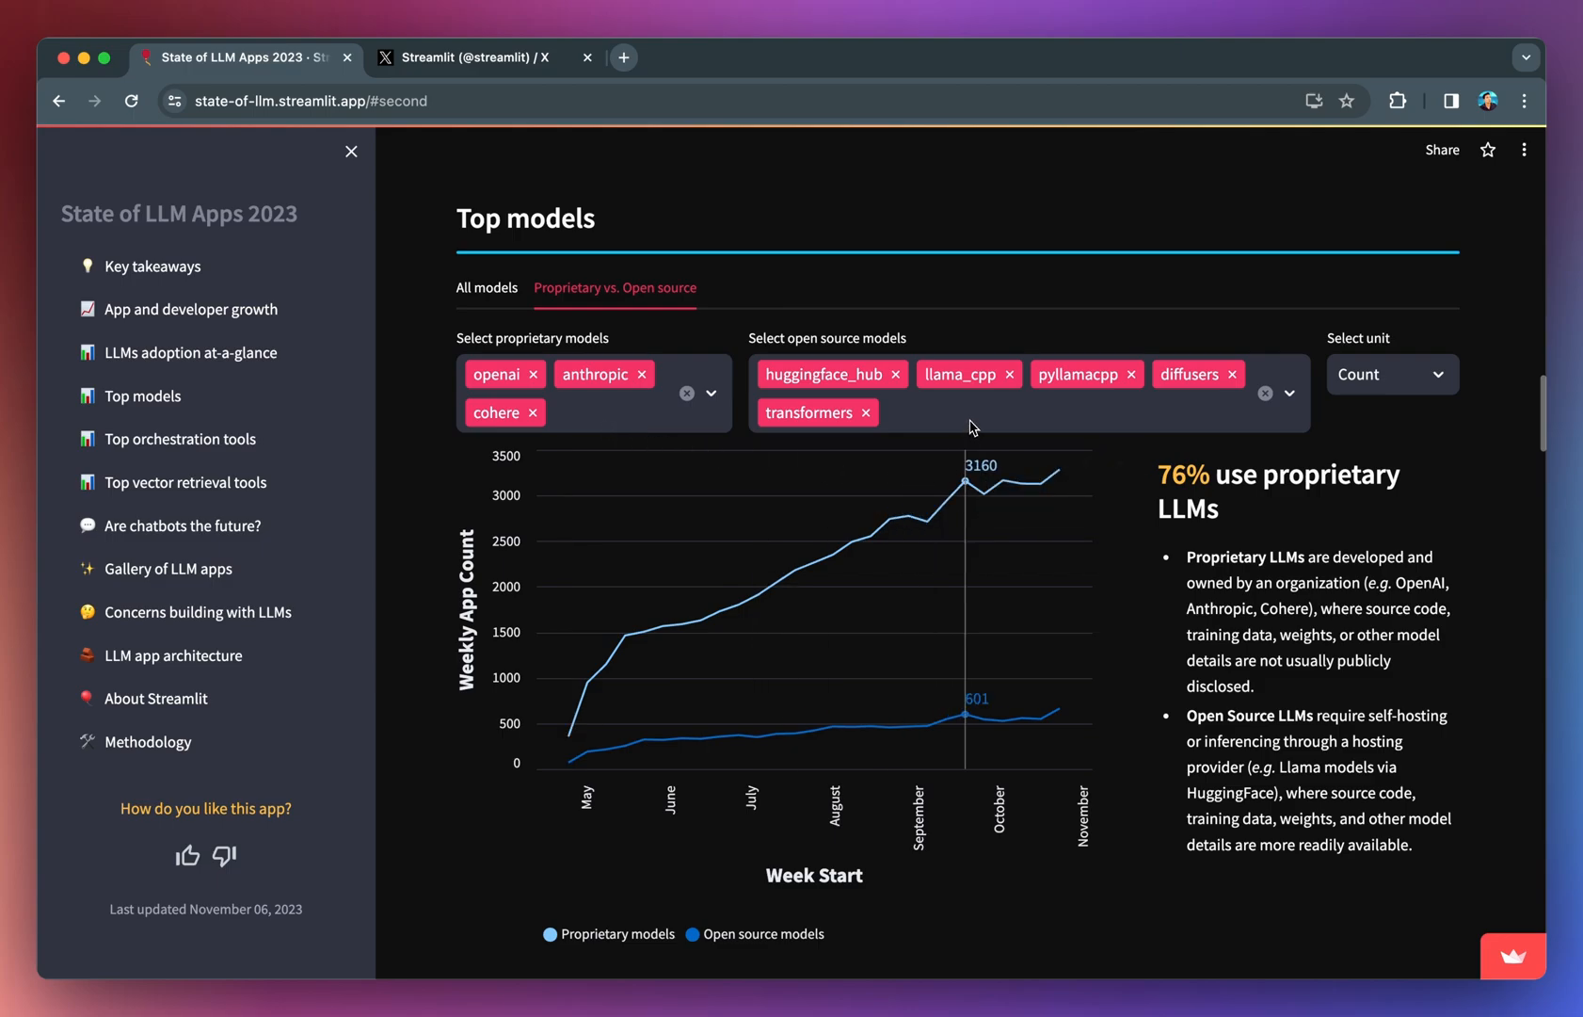
mouse_move(1372, 389)
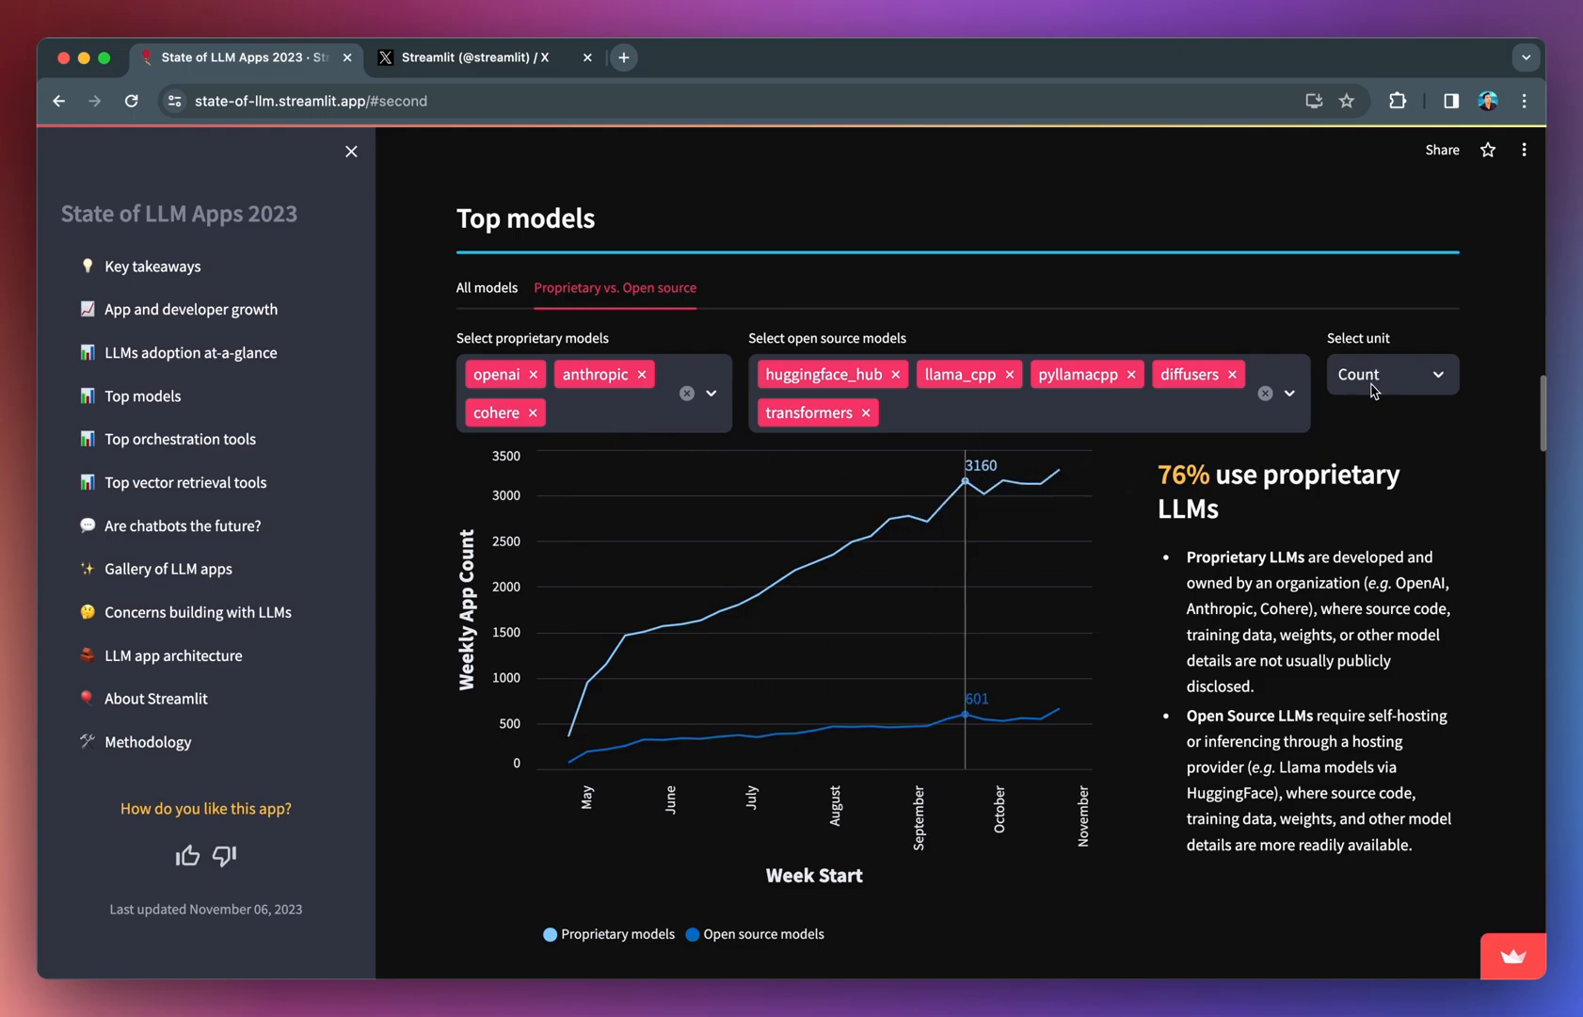
click(180, 437)
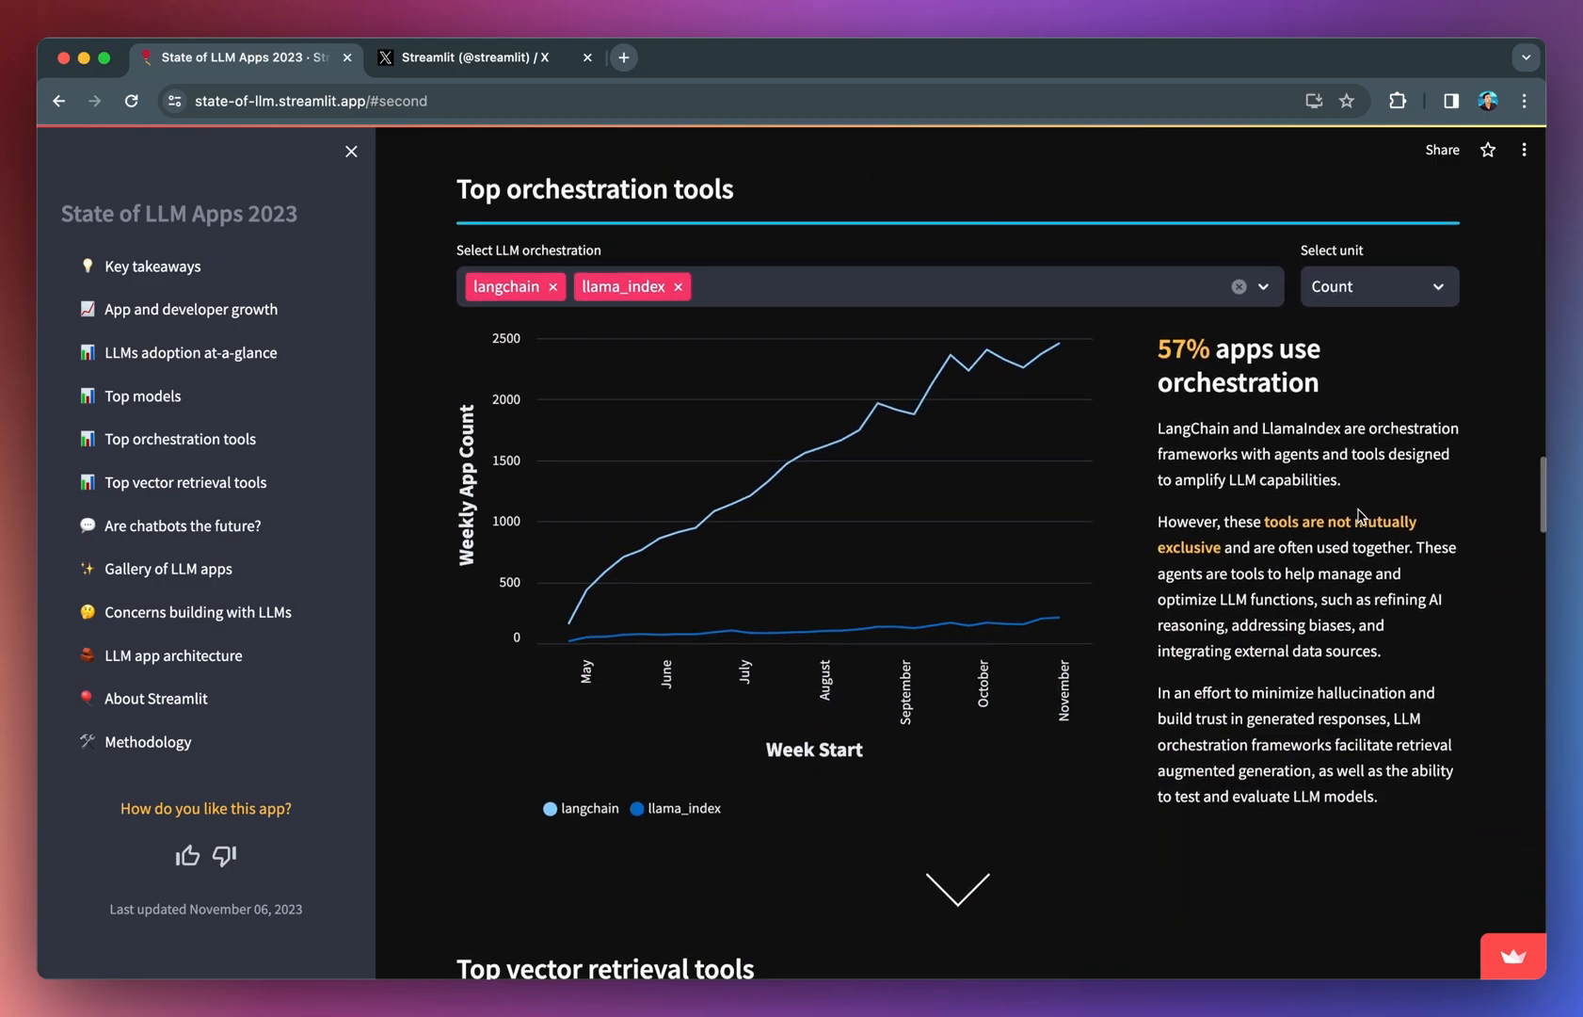
scroll(down, 3)
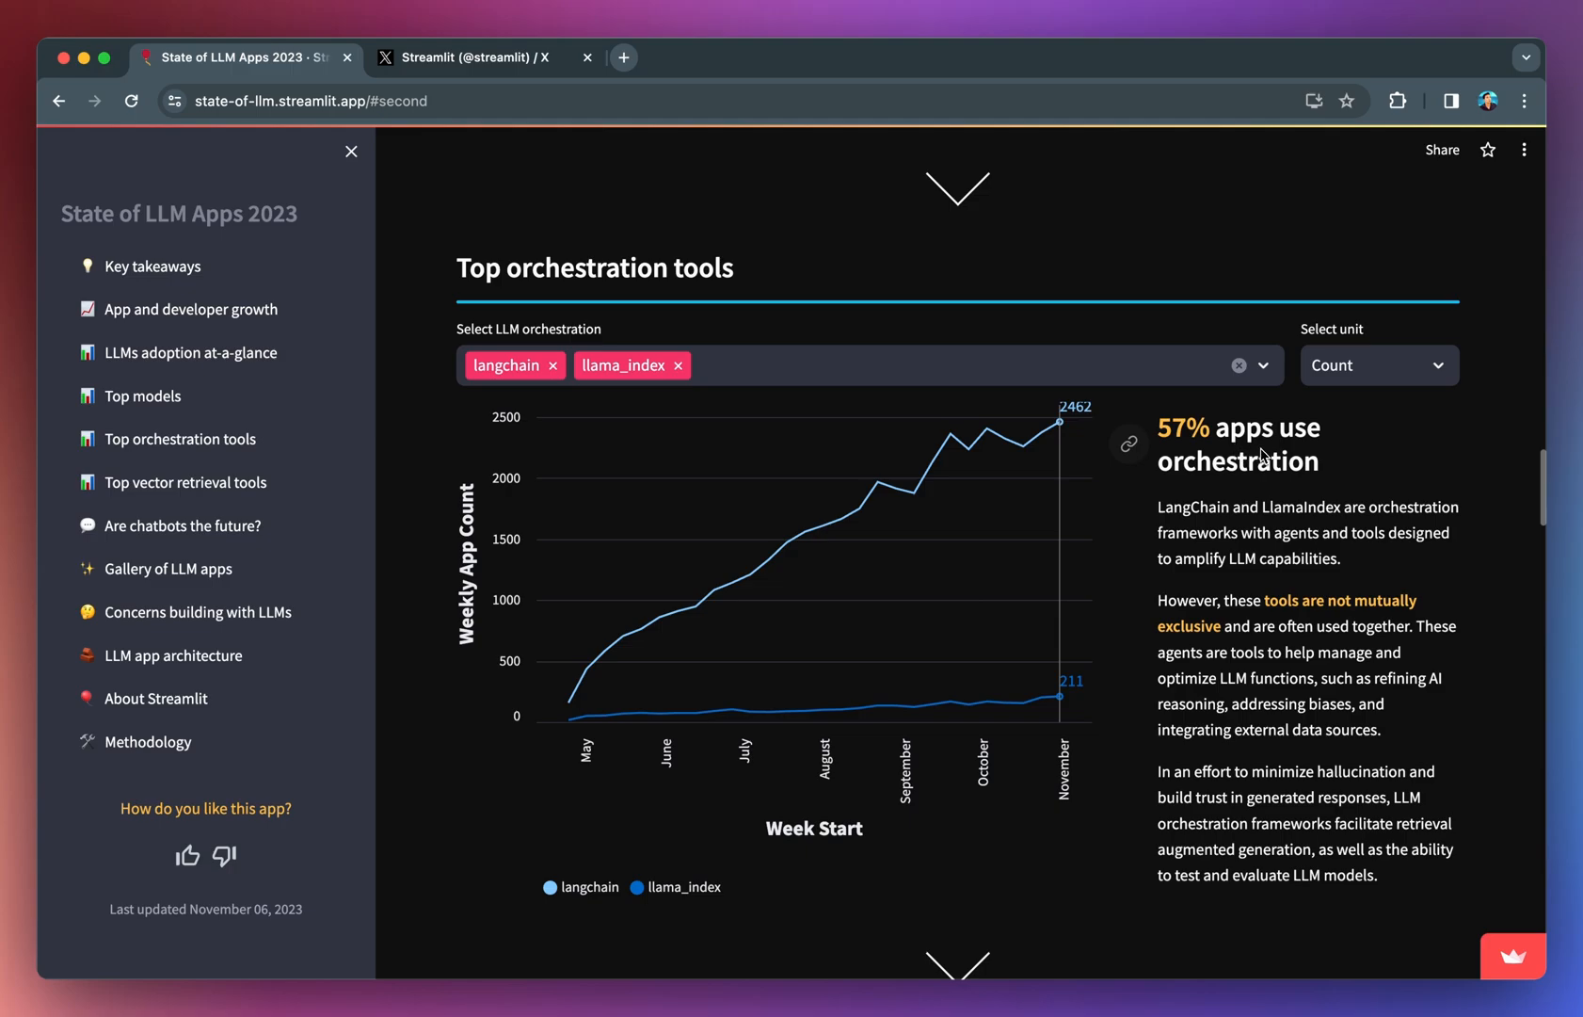
mouse_move(1201, 493)
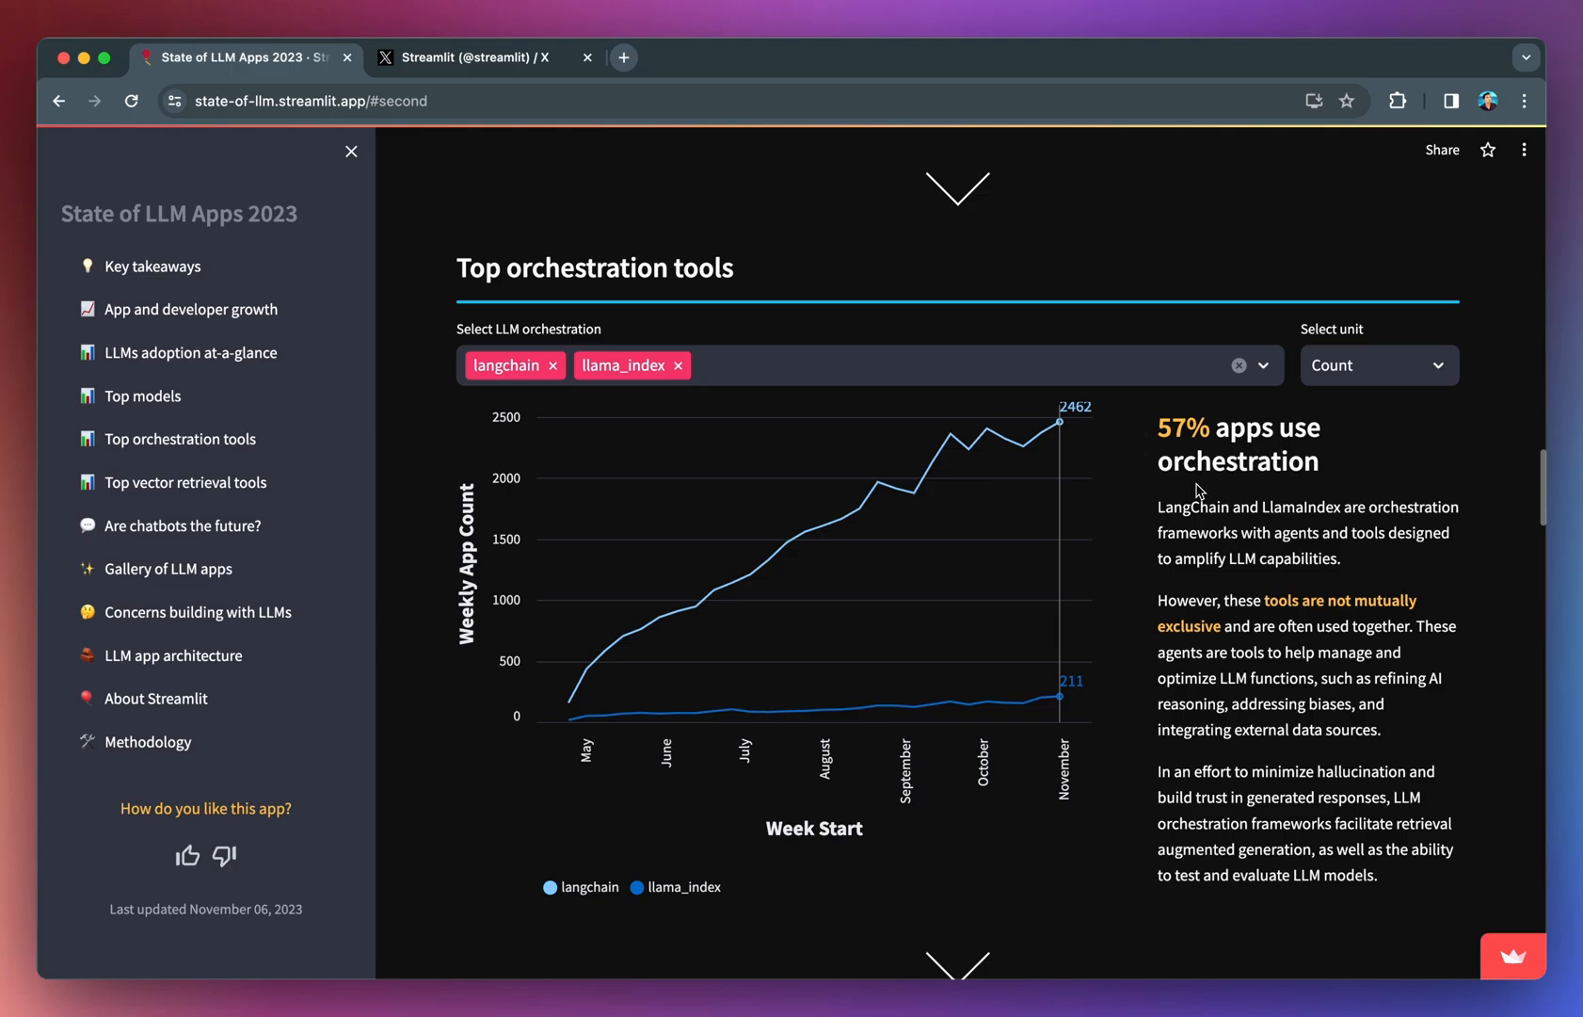
click(141, 395)
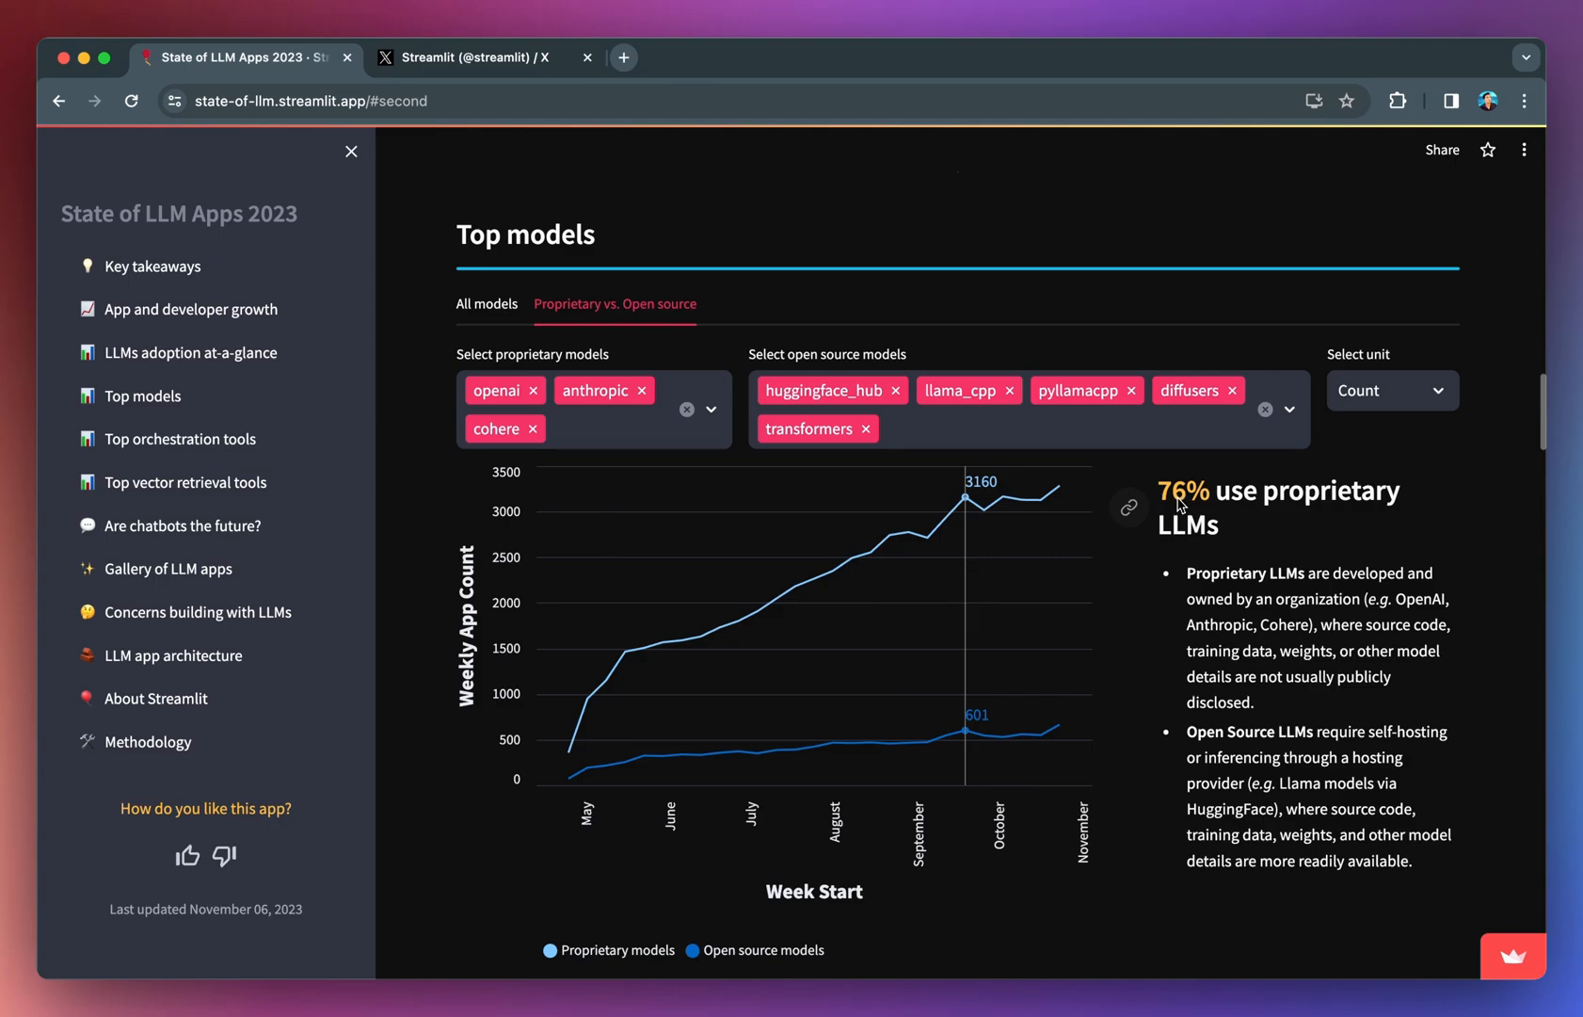
mouse_move(1294, 517)
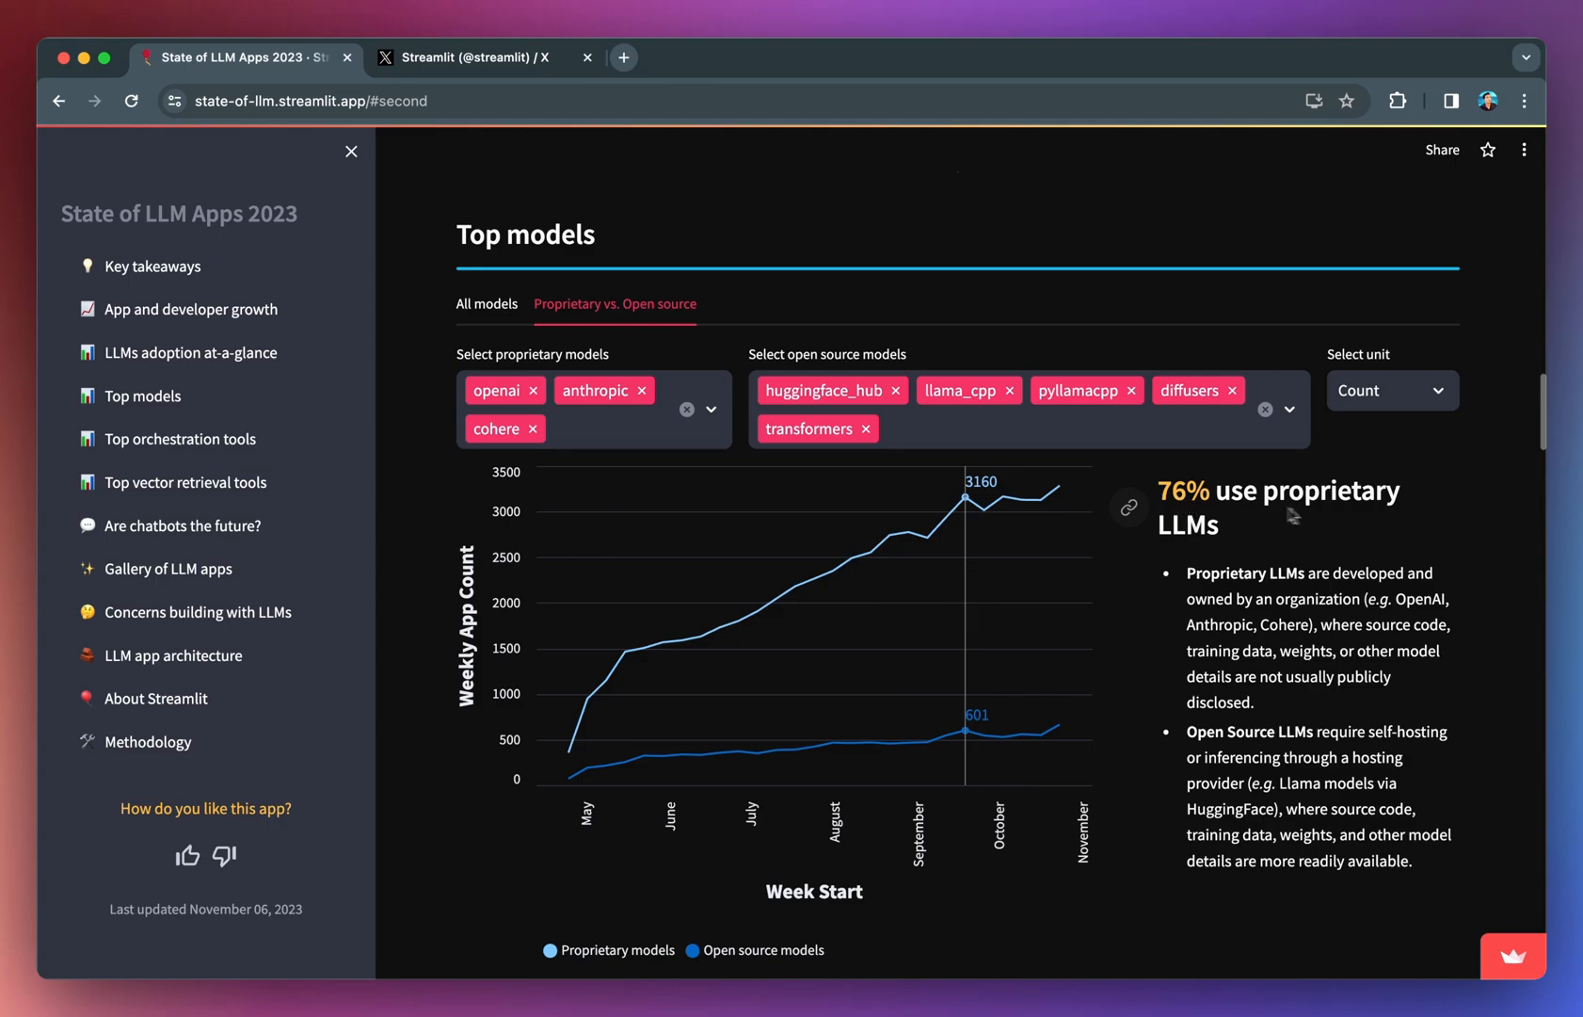
mouse_move(1250, 538)
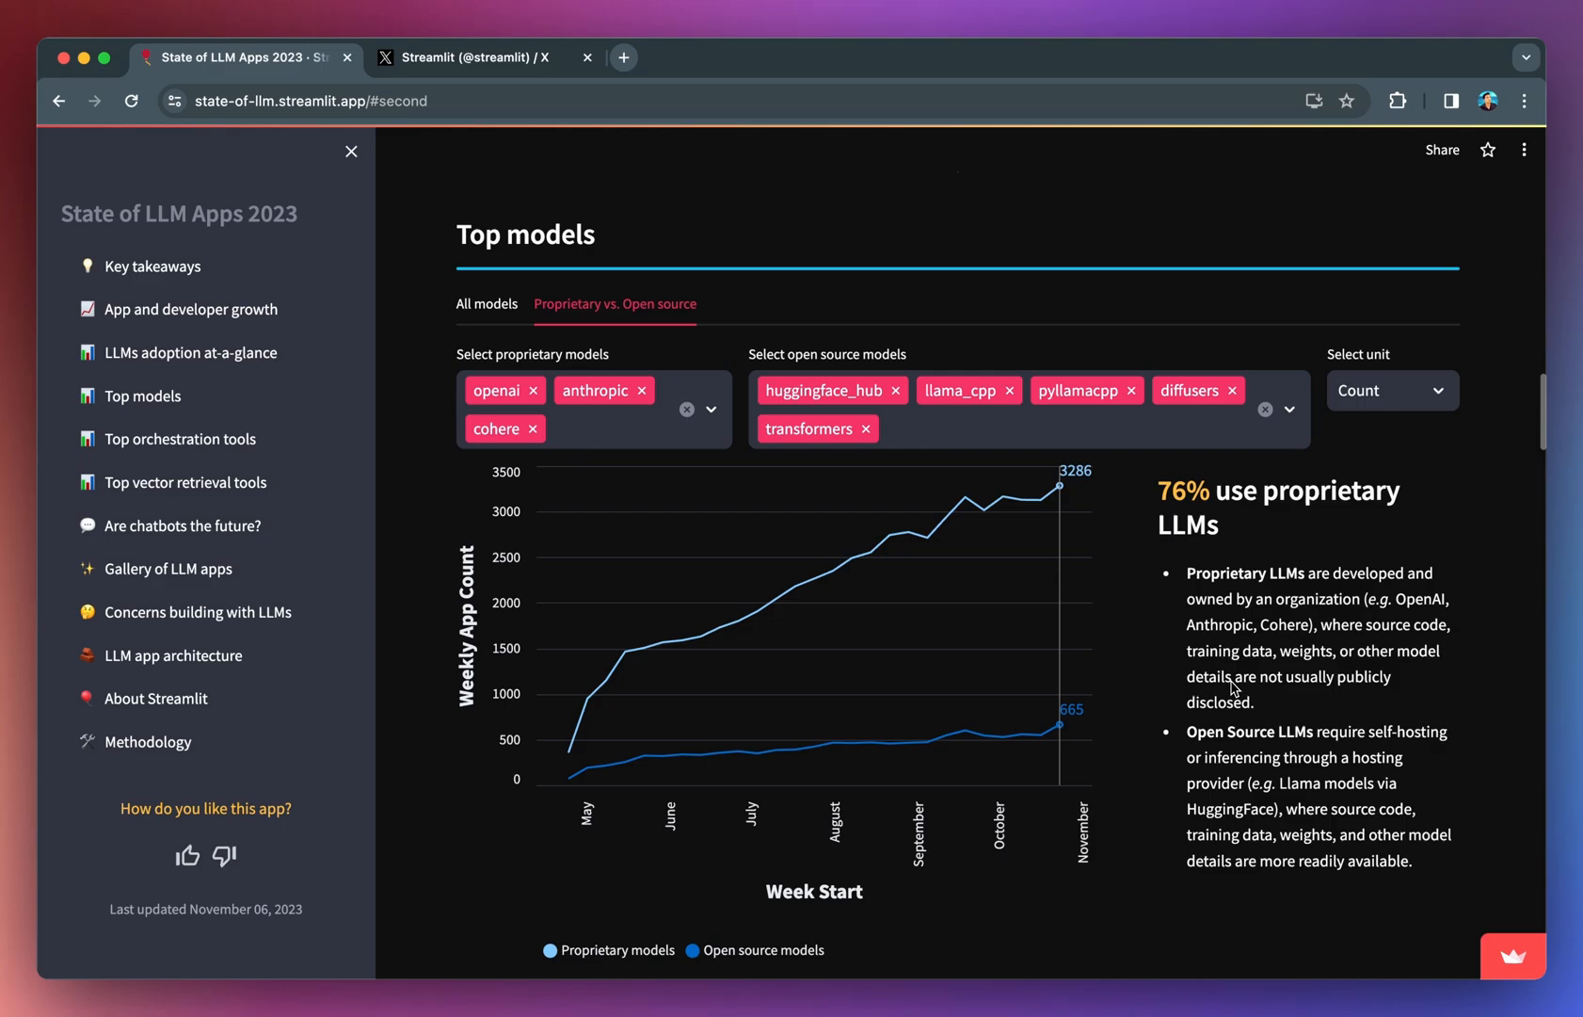
Step: Step through Vector databases, Vector search and Proprietary vs. Open source views of vector retrieval tools
click(186, 482)
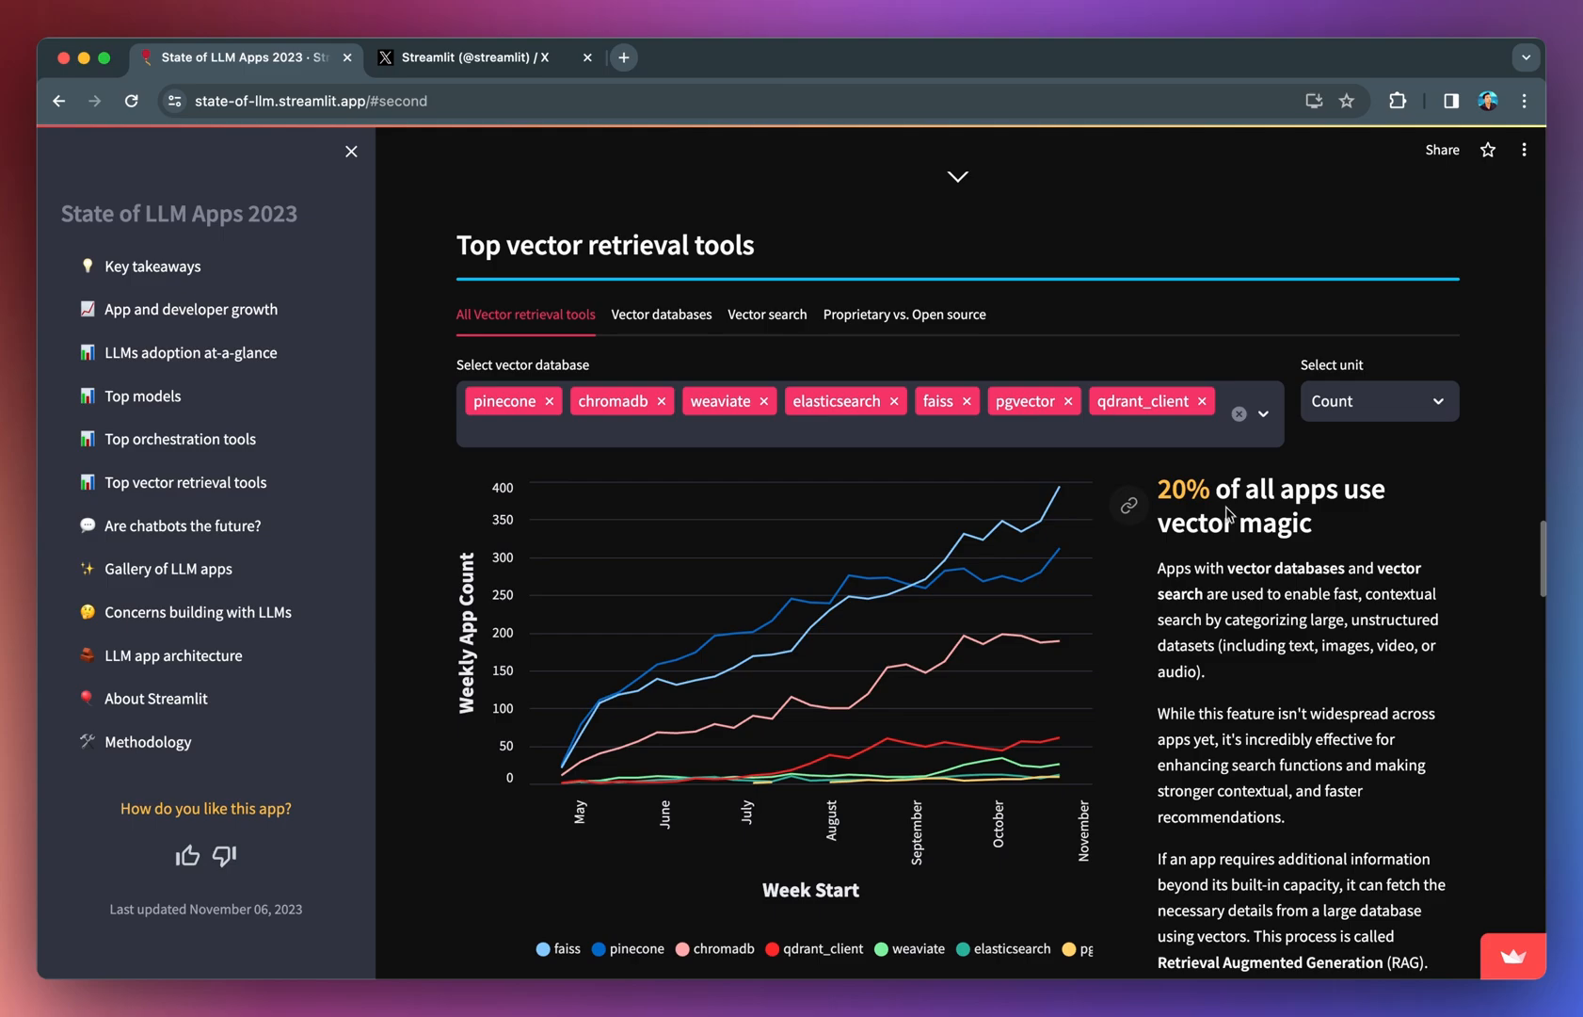
mouse_move(1250, 519)
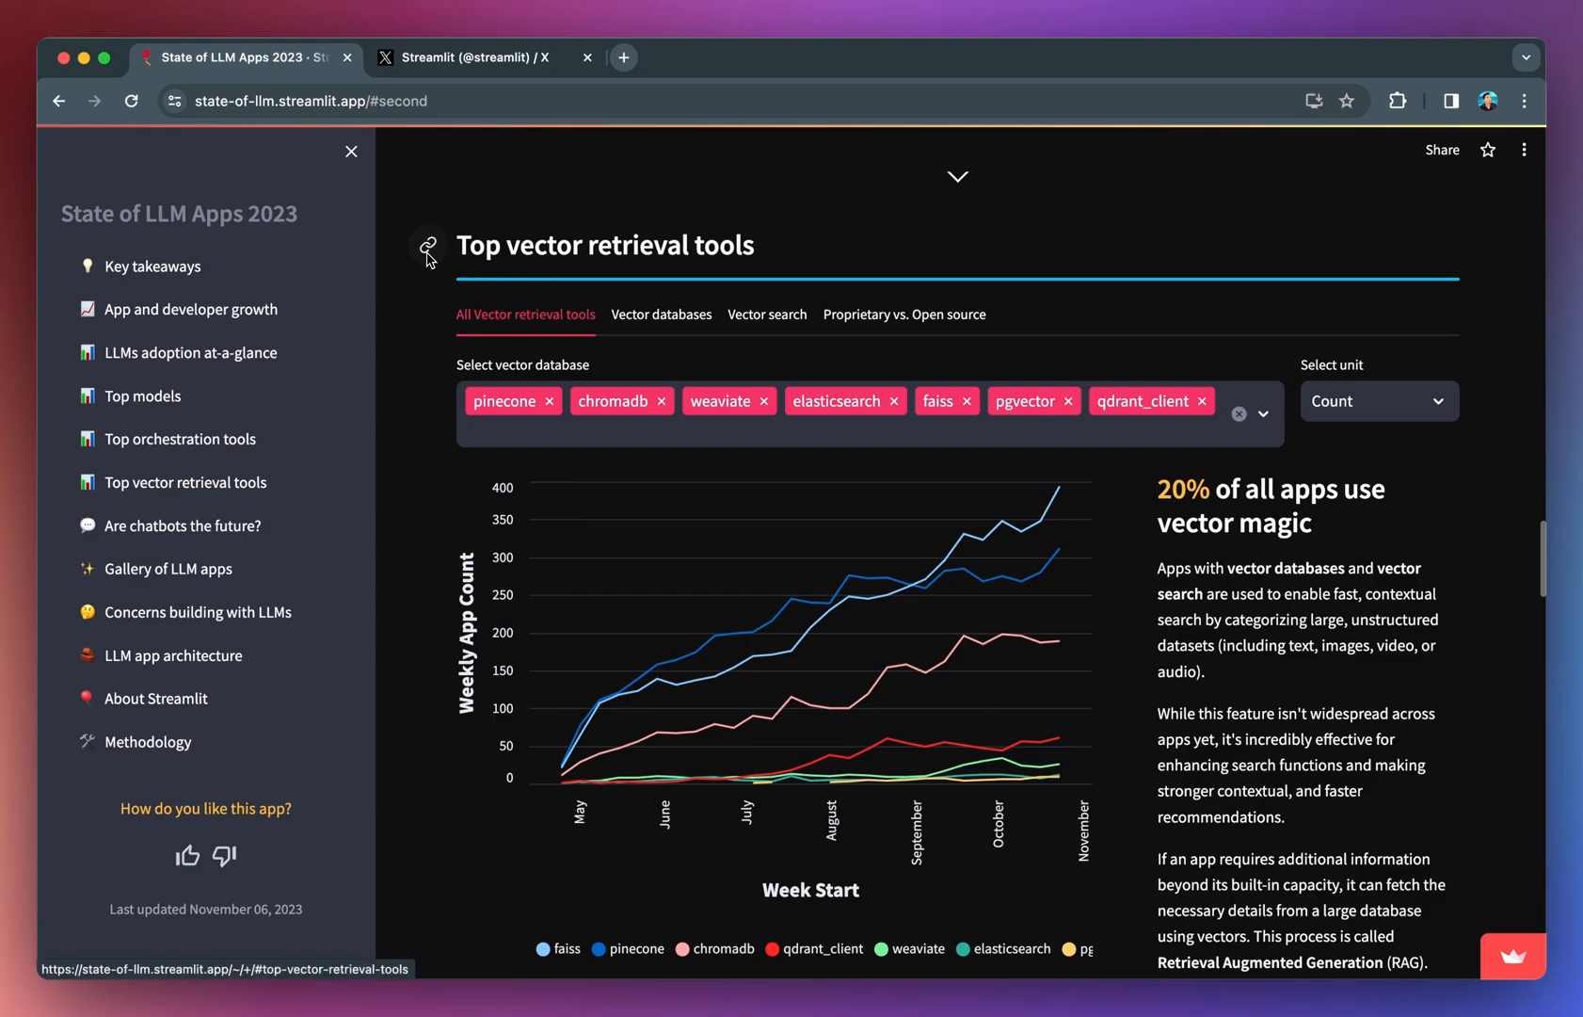
mouse_move(527, 324)
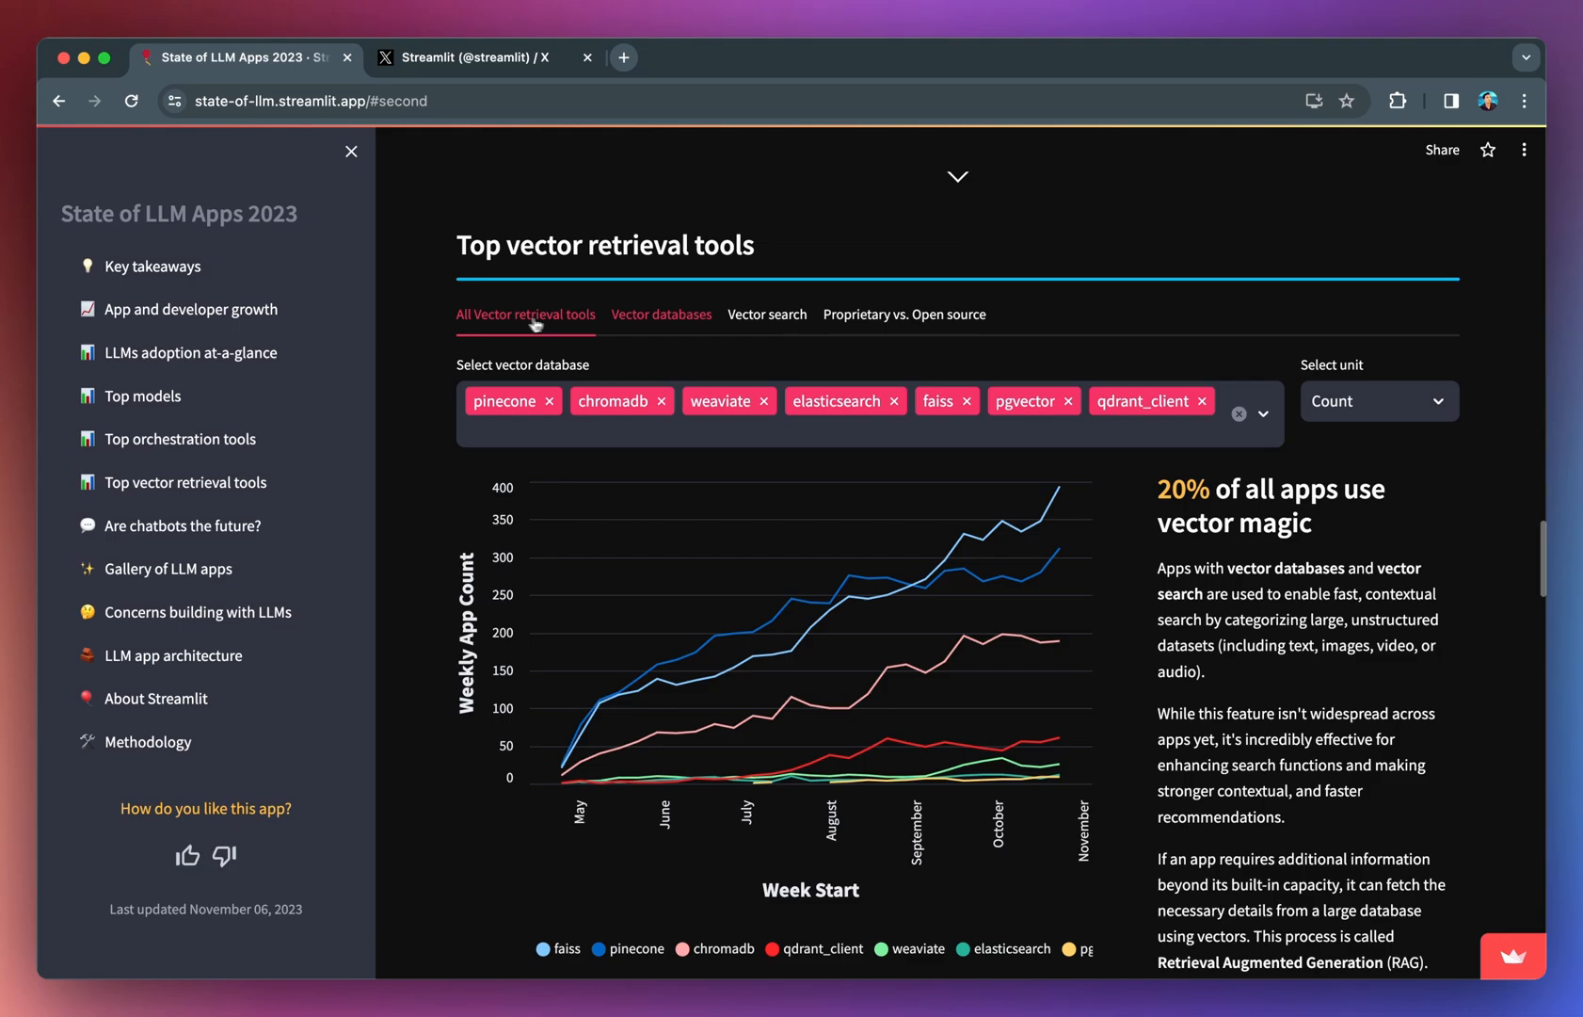
click(661, 314)
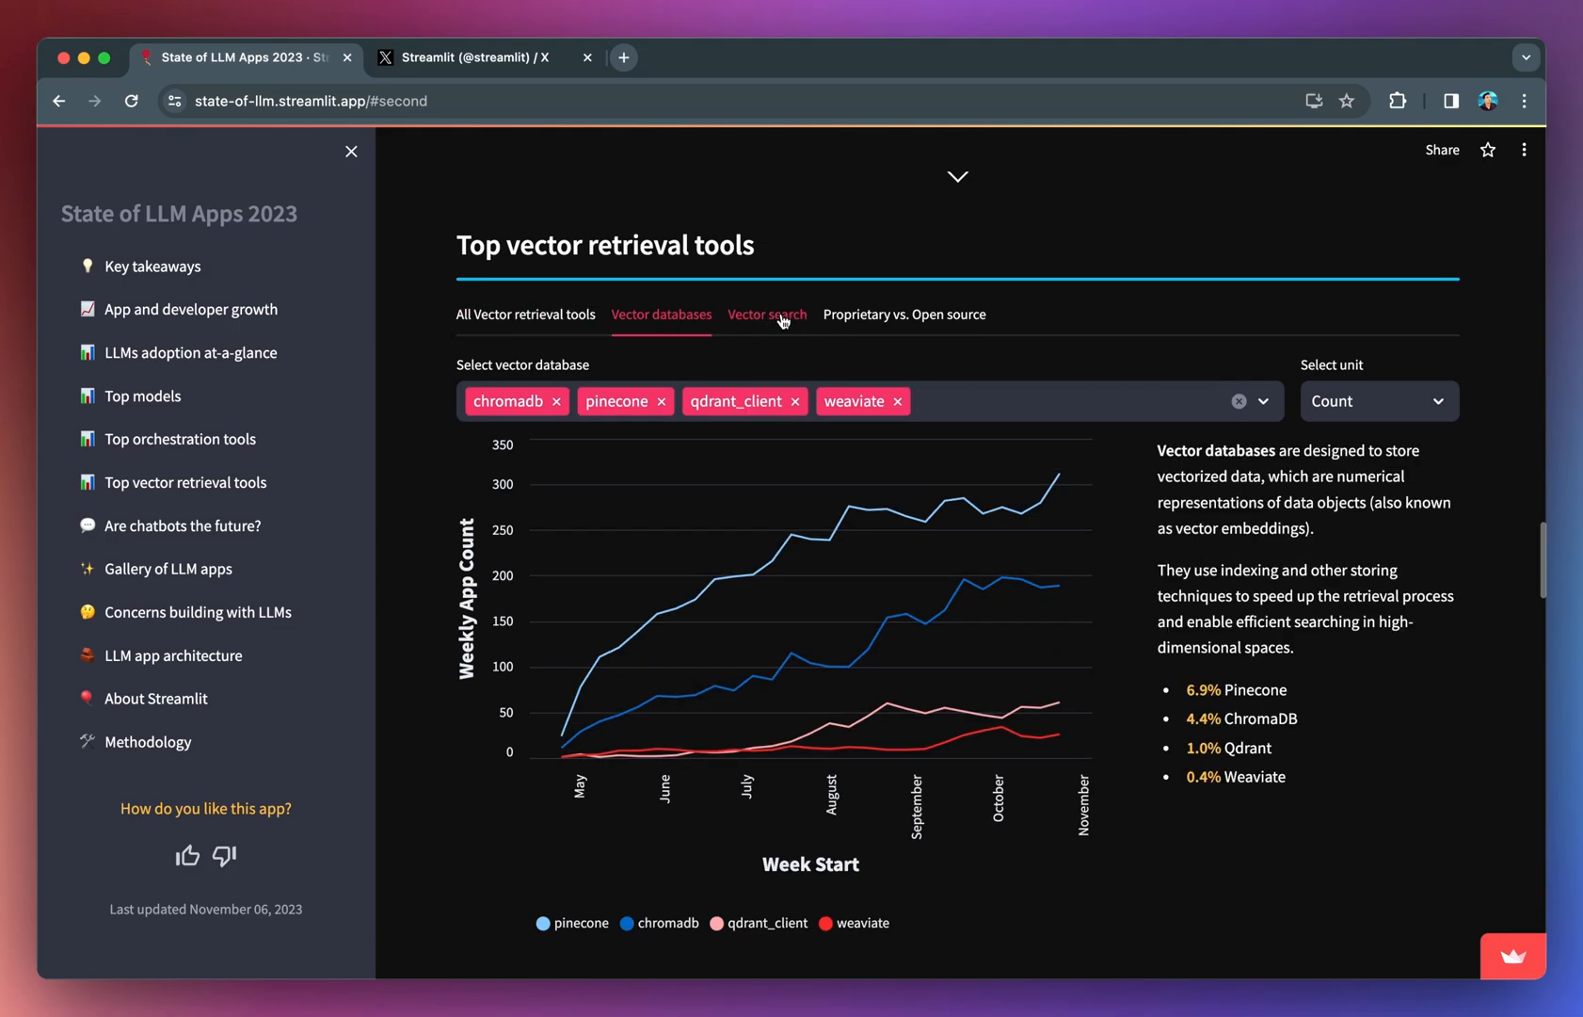
click(767, 314)
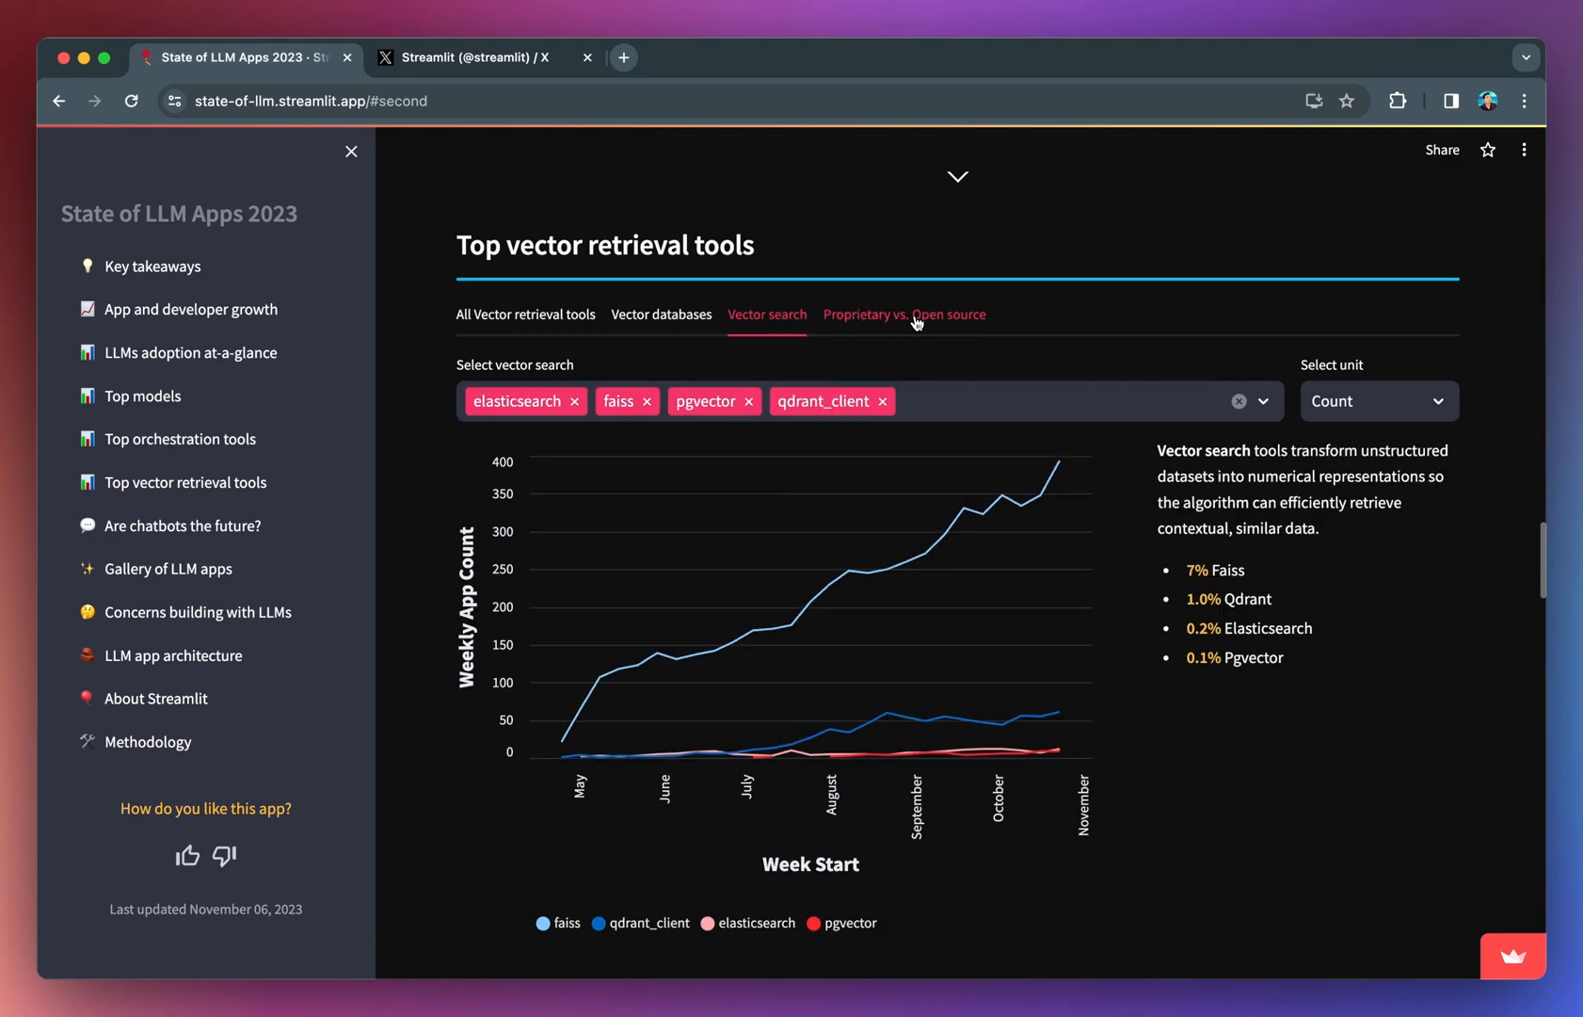
click(904, 315)
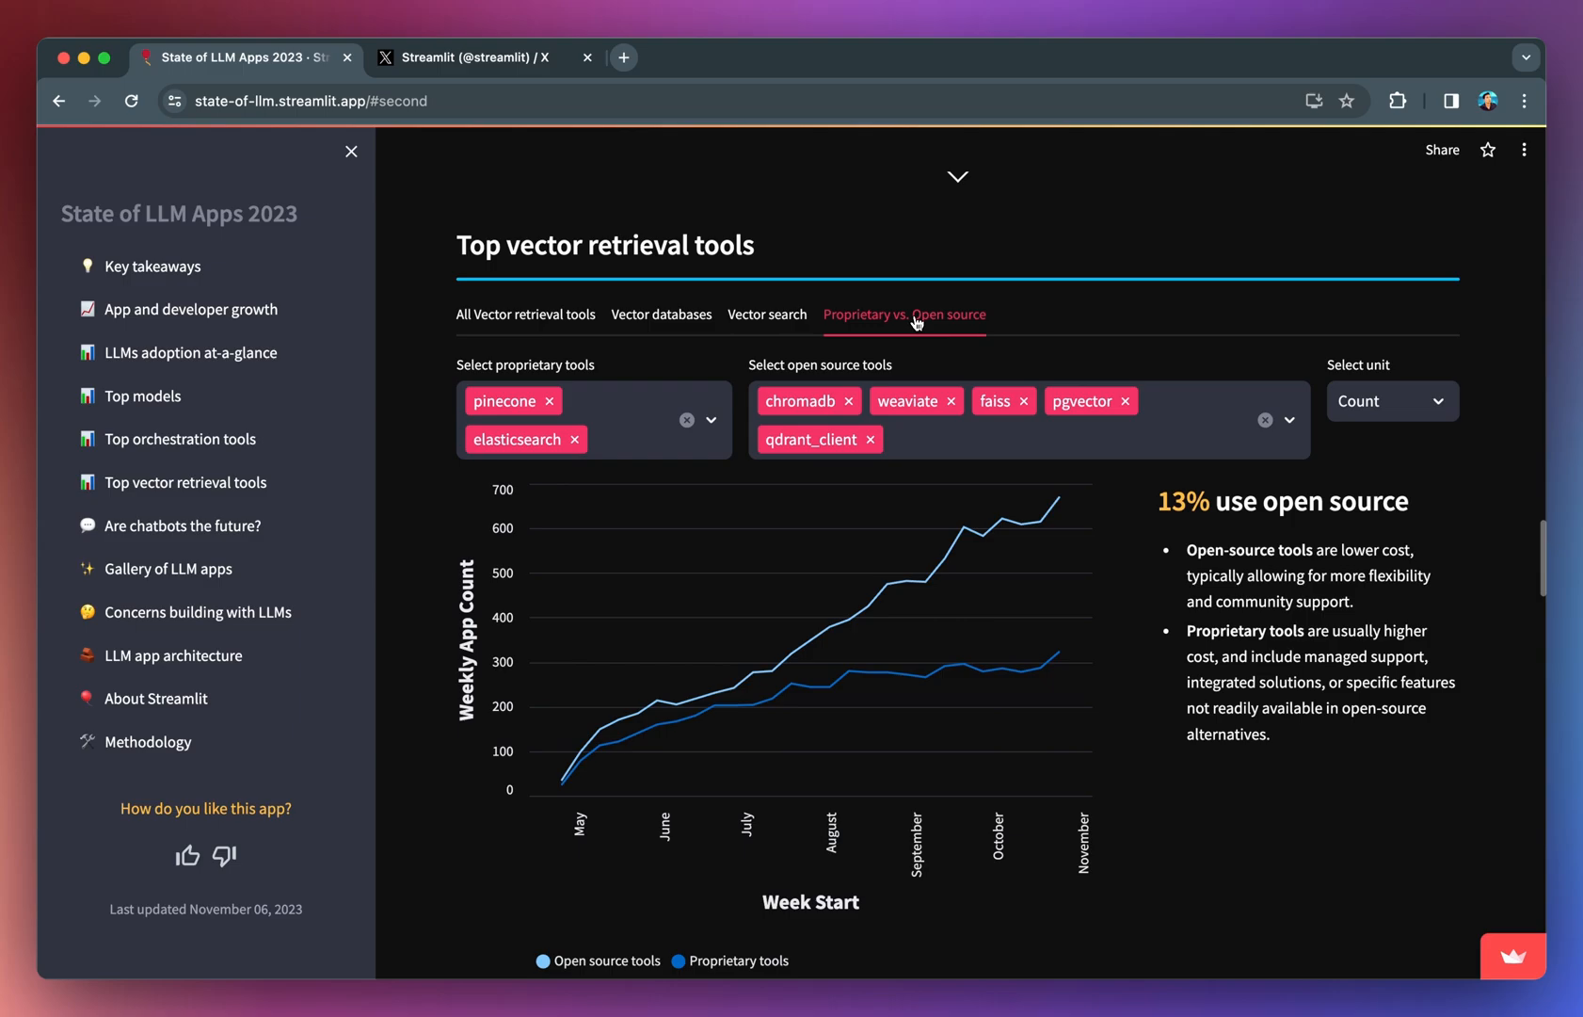
scroll(down, 3)
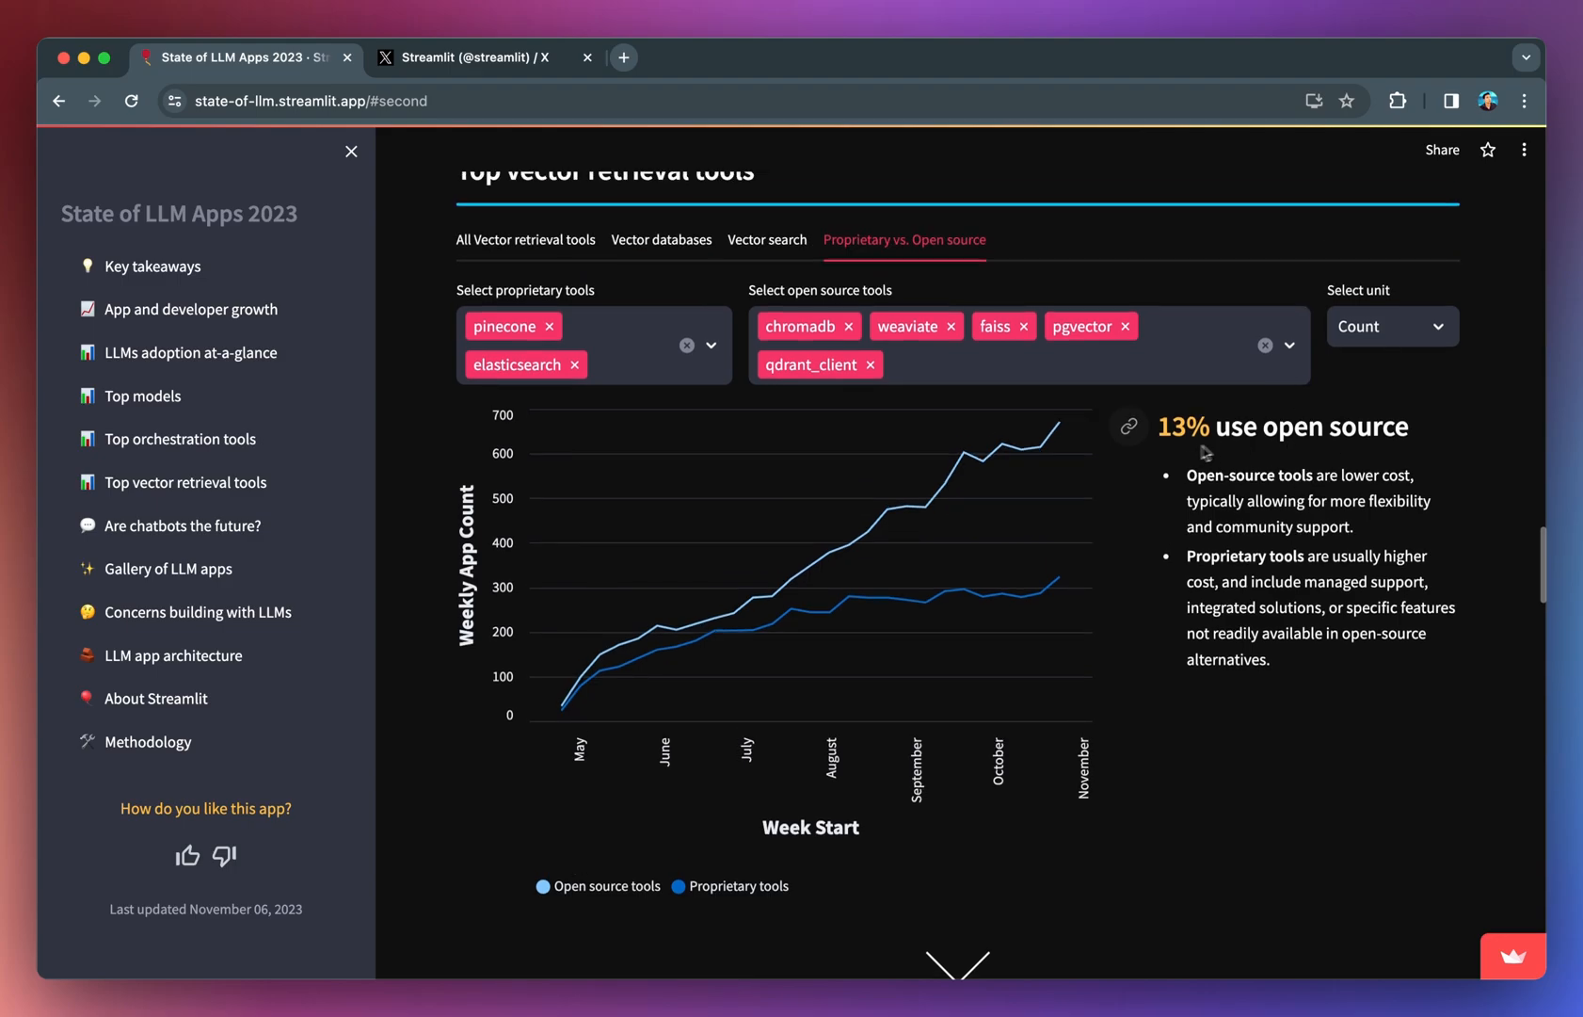
scroll(down, 3)
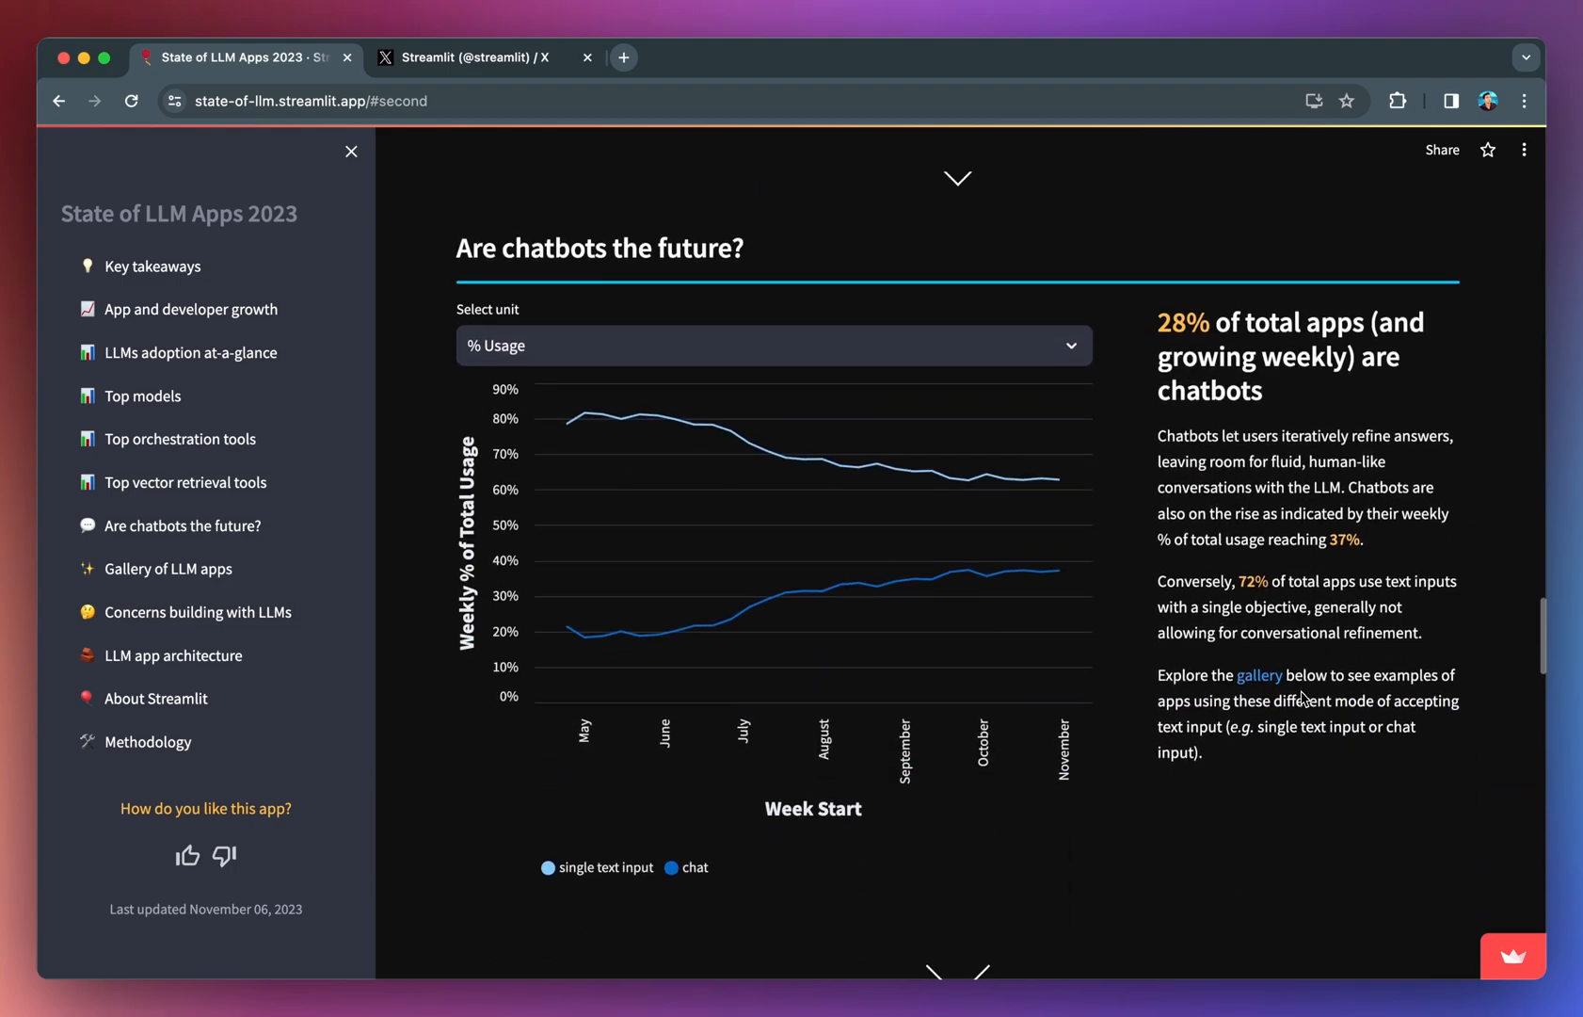
mouse_move(1022, 464)
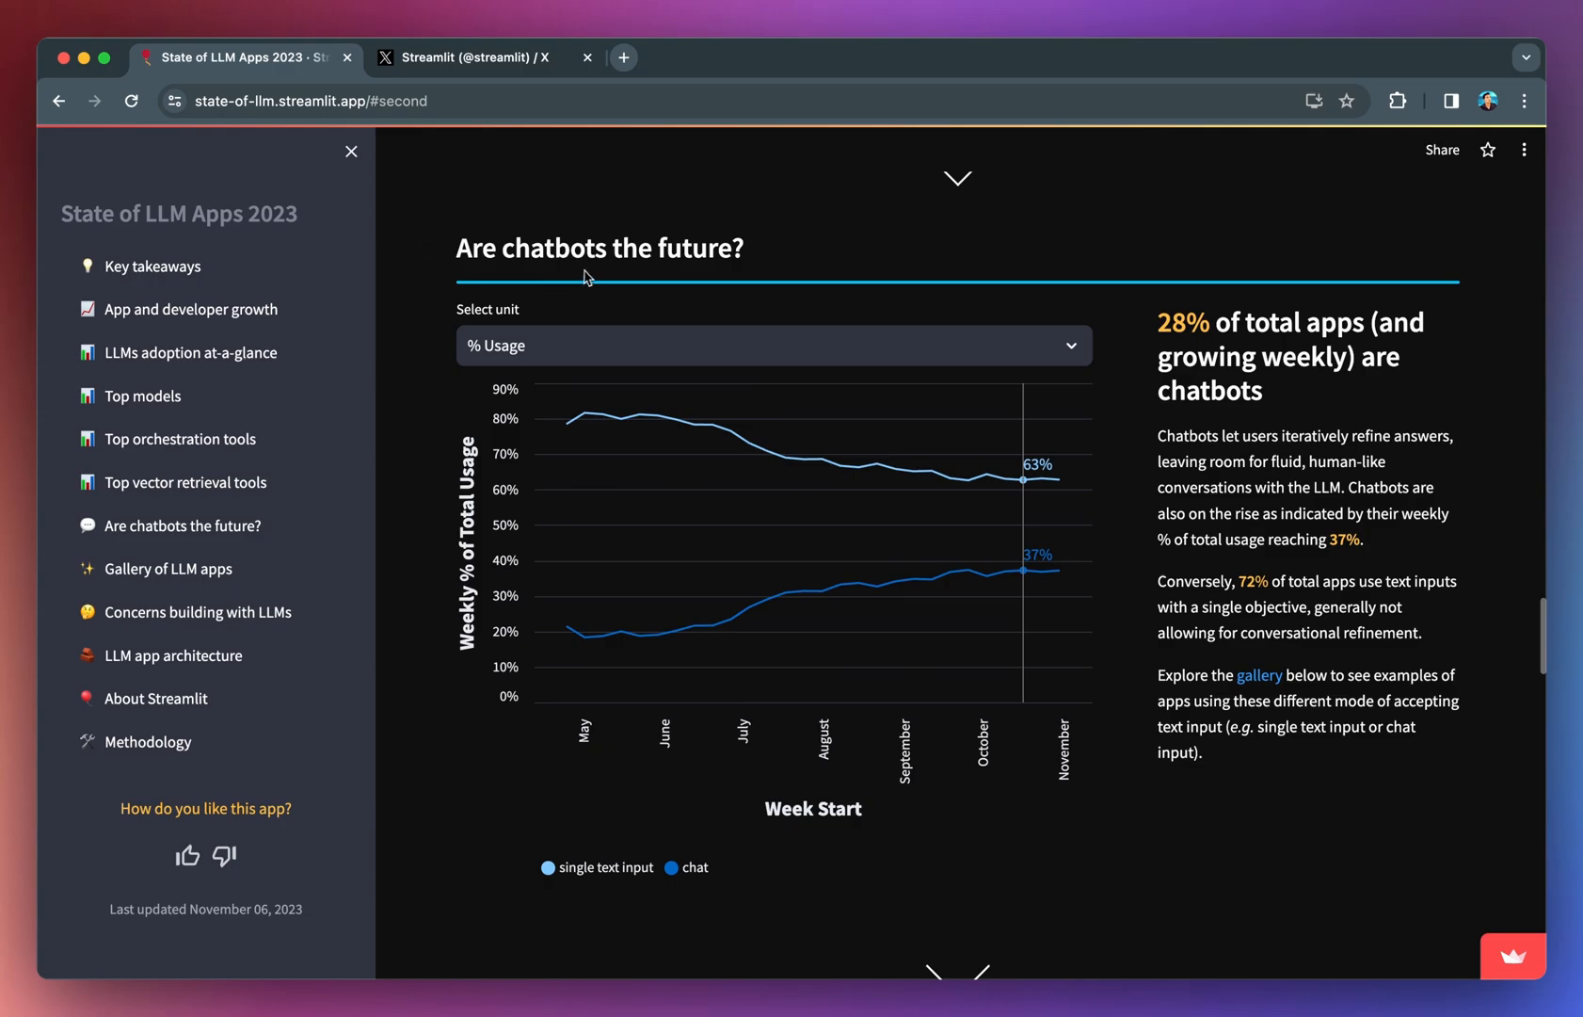
mouse_move(594, 275)
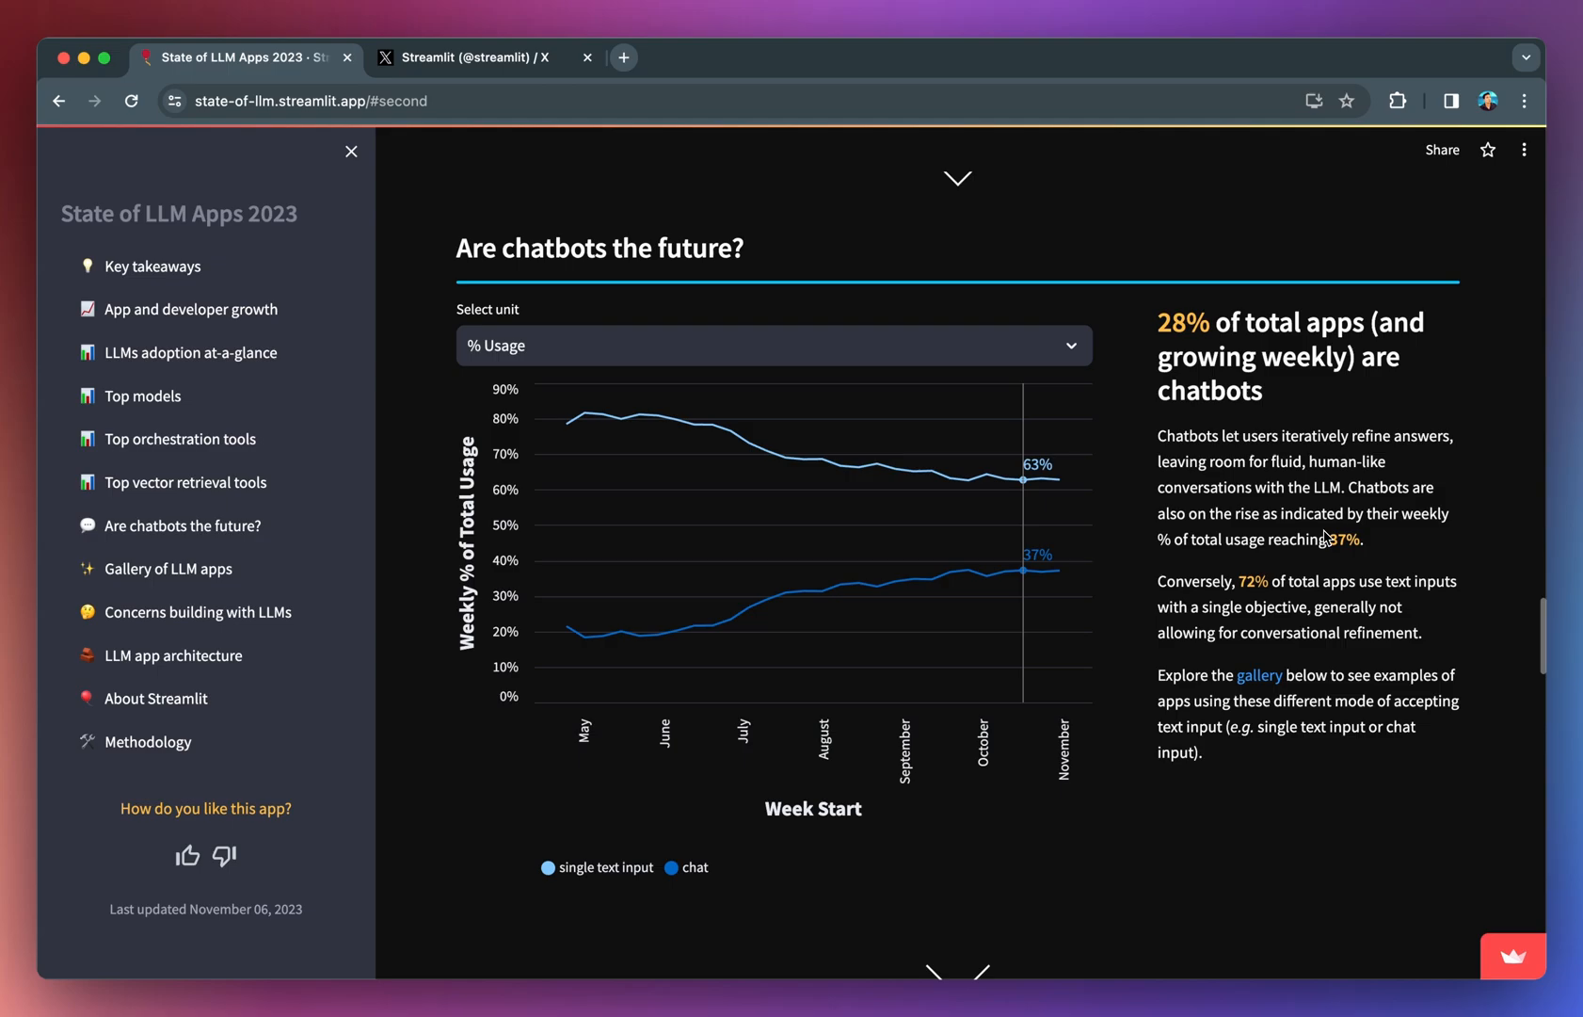
mouse_move(1316, 562)
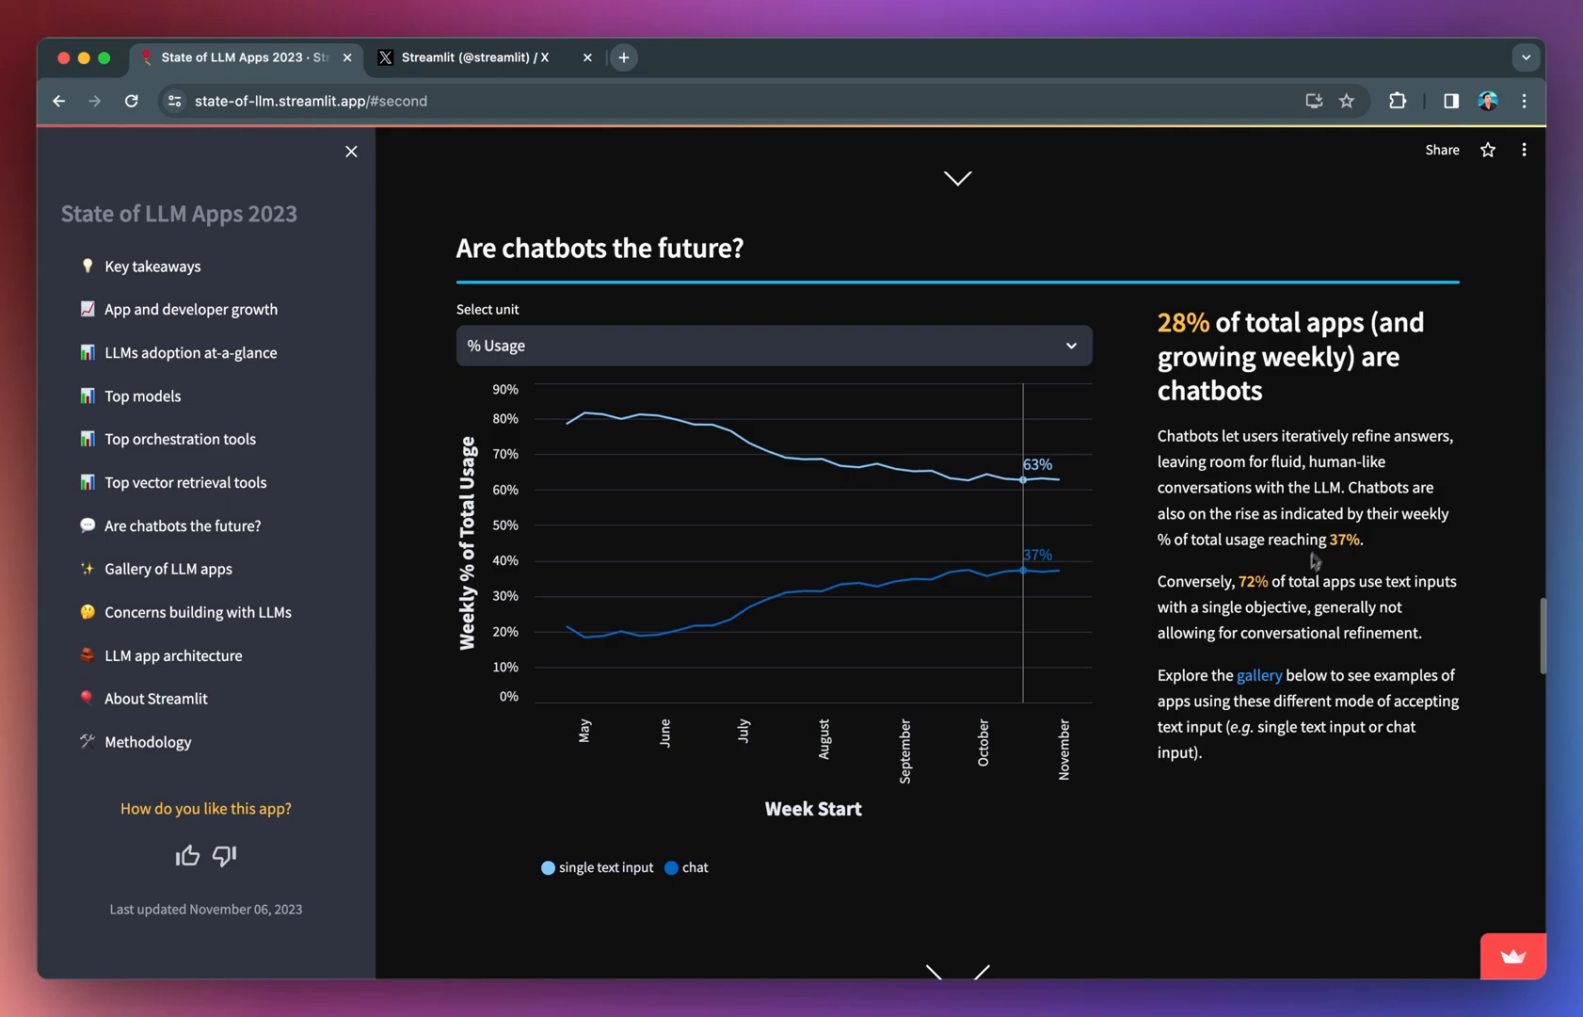
mouse_move(1276, 602)
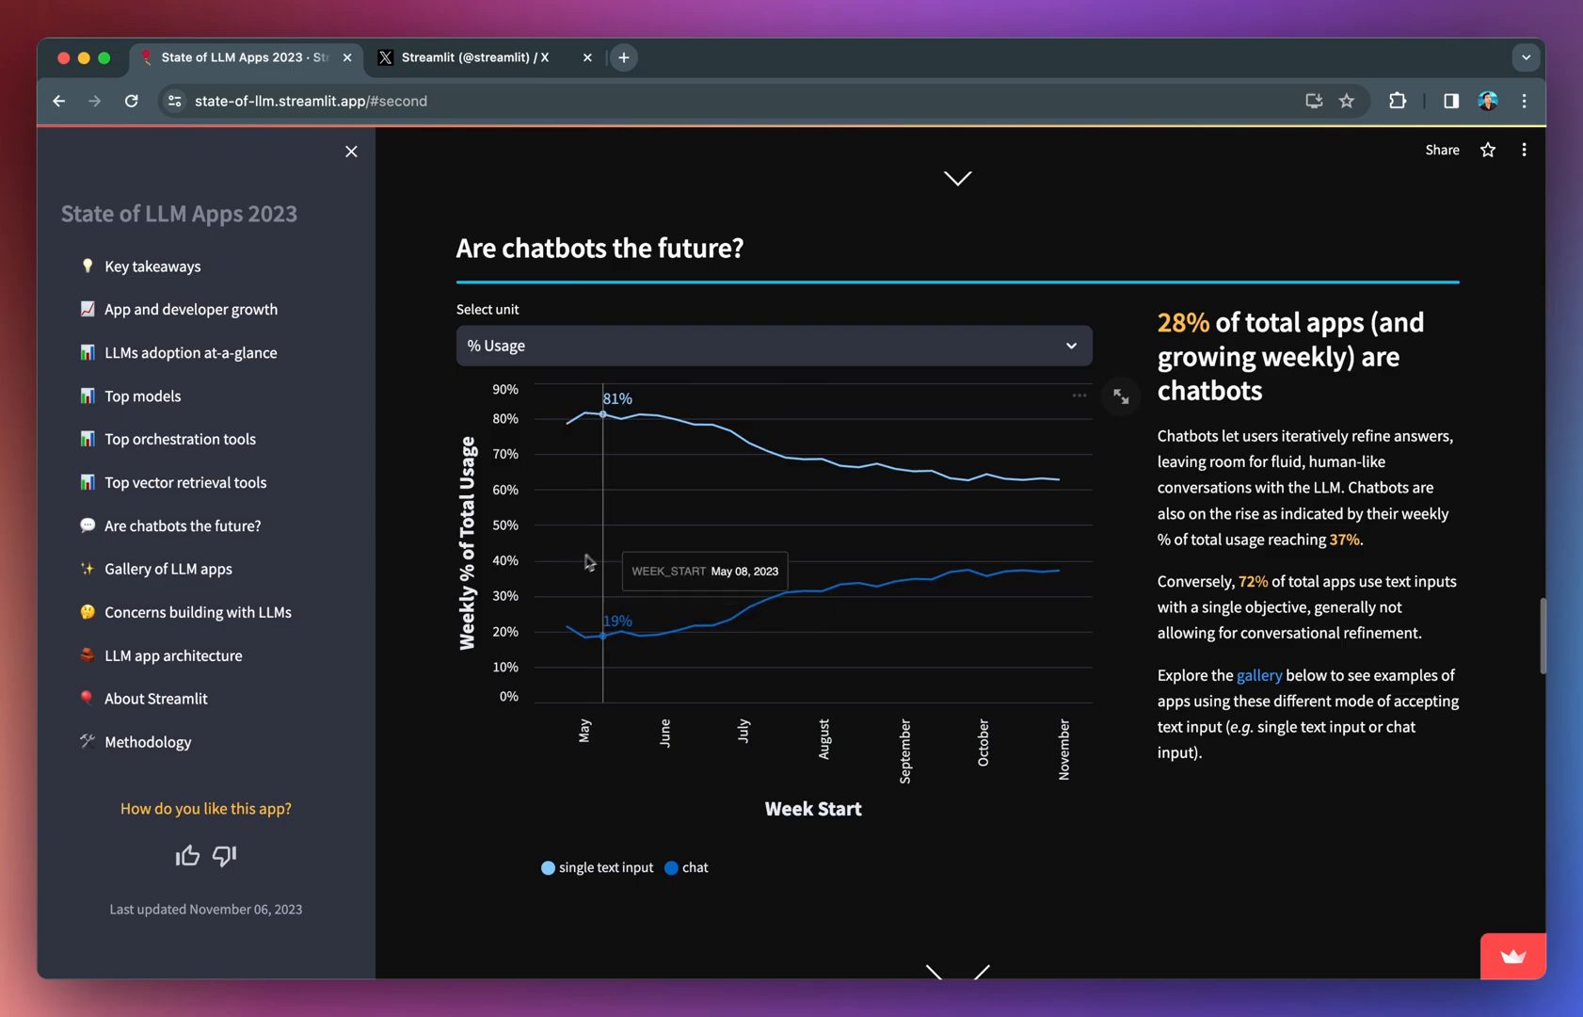
mouse_move(930, 464)
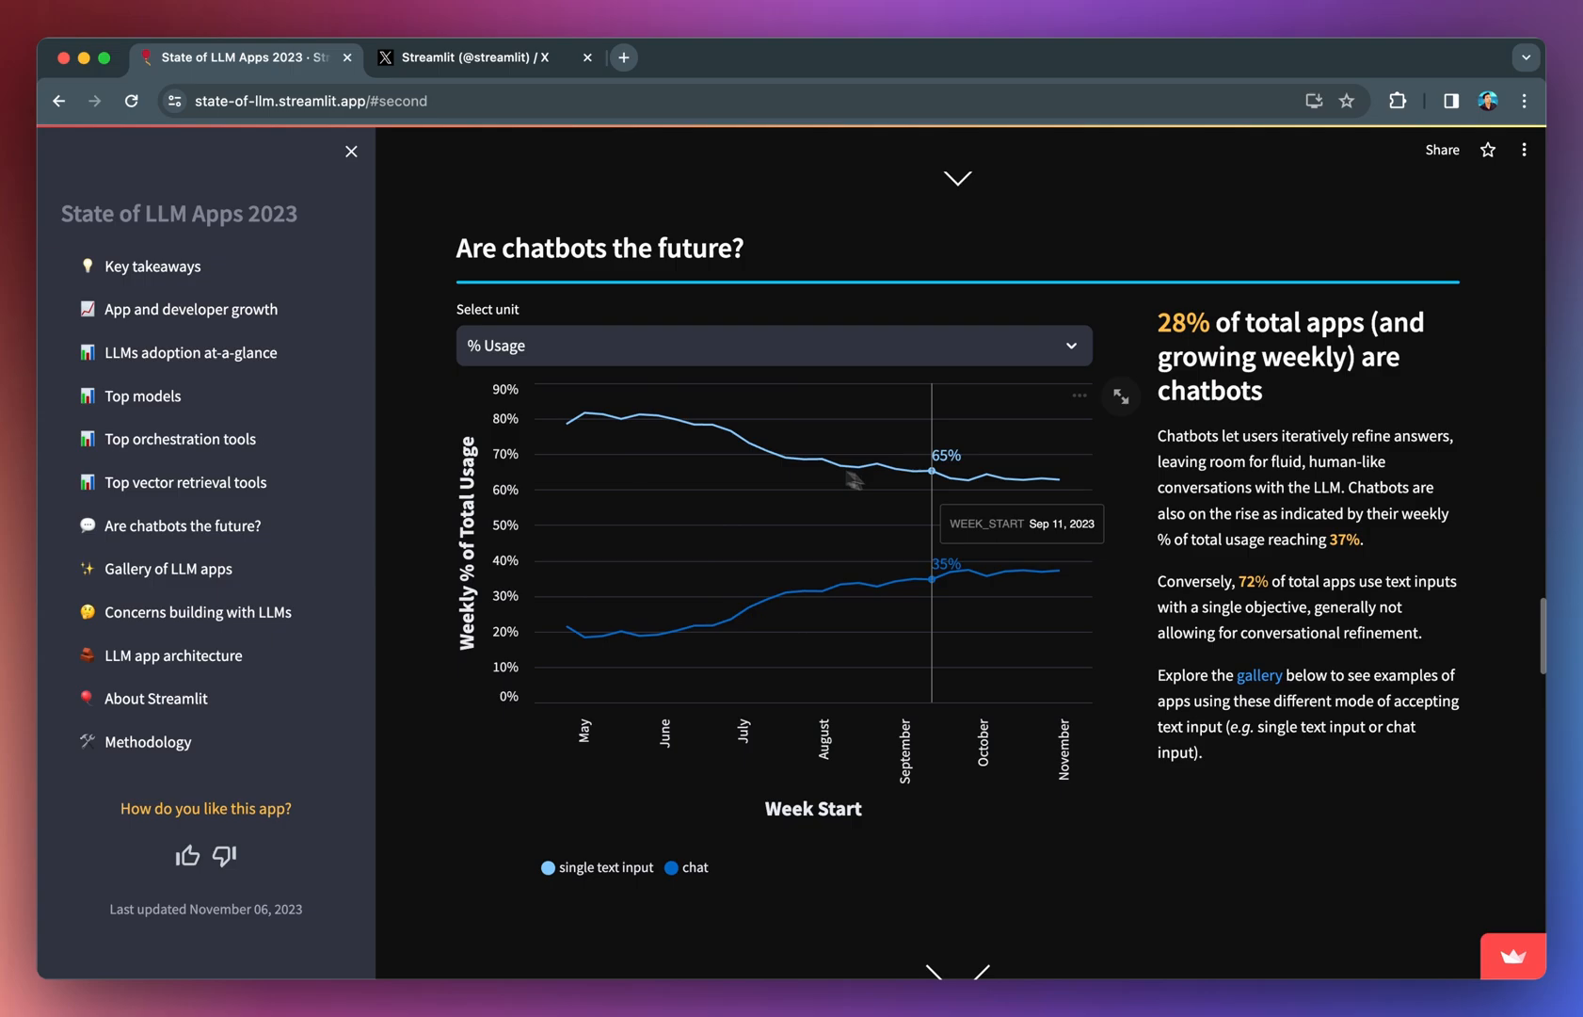
mouse_move(993, 493)
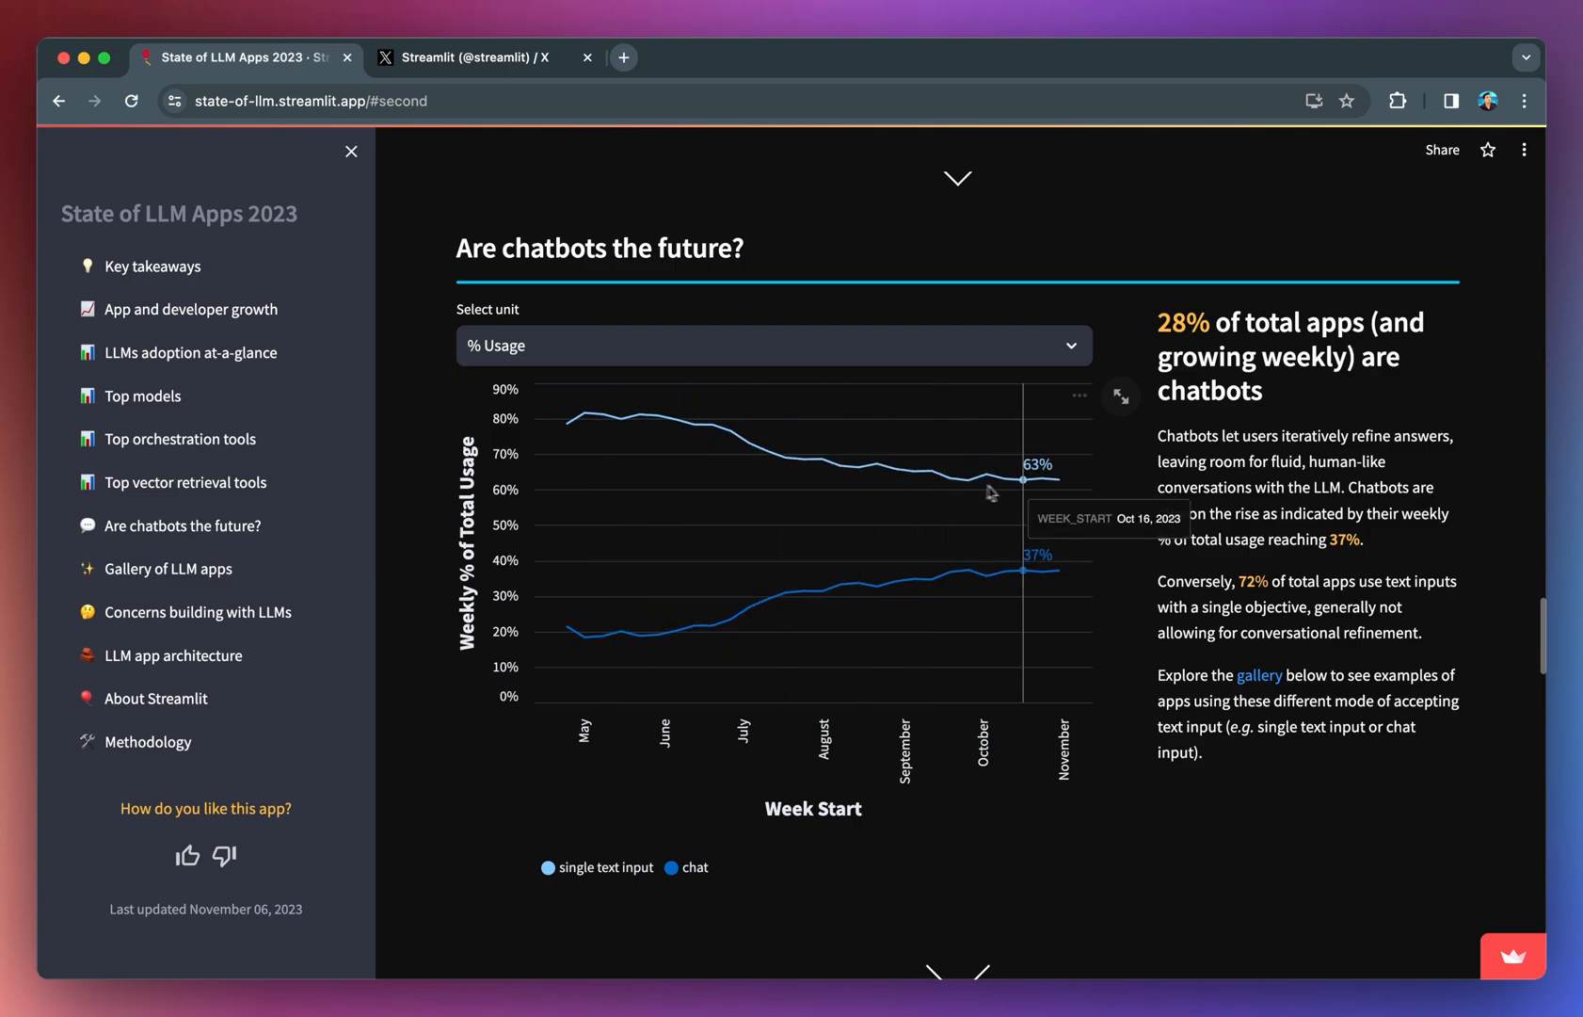
mouse_move(562, 654)
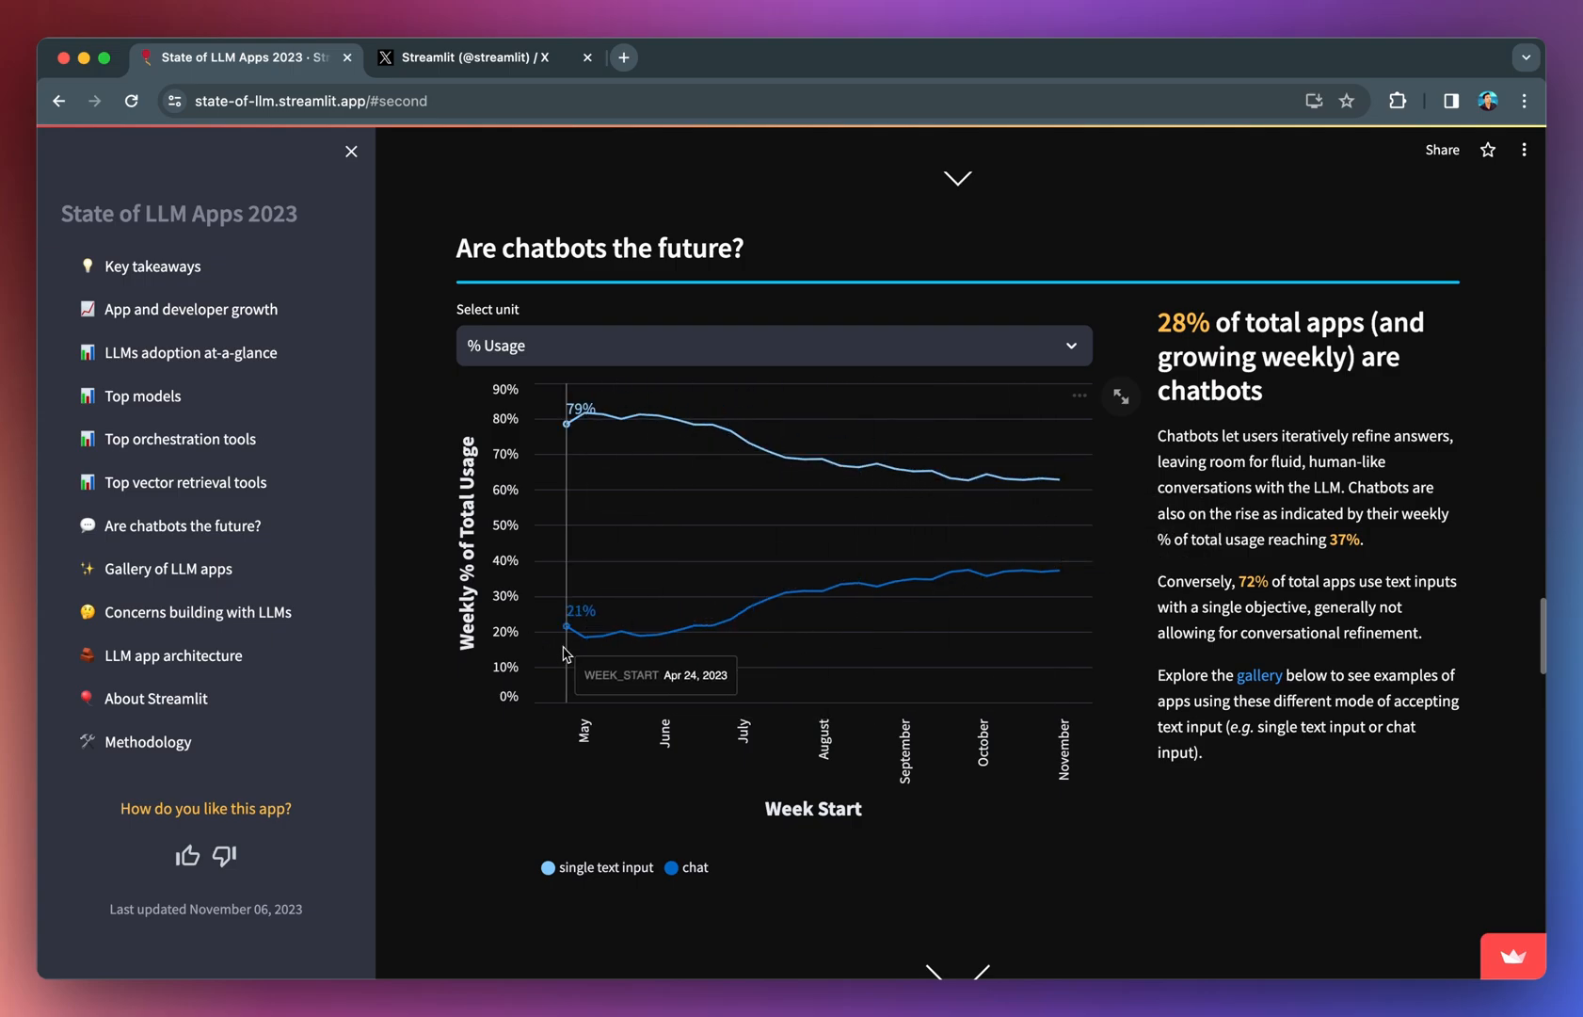
mouse_move(575, 651)
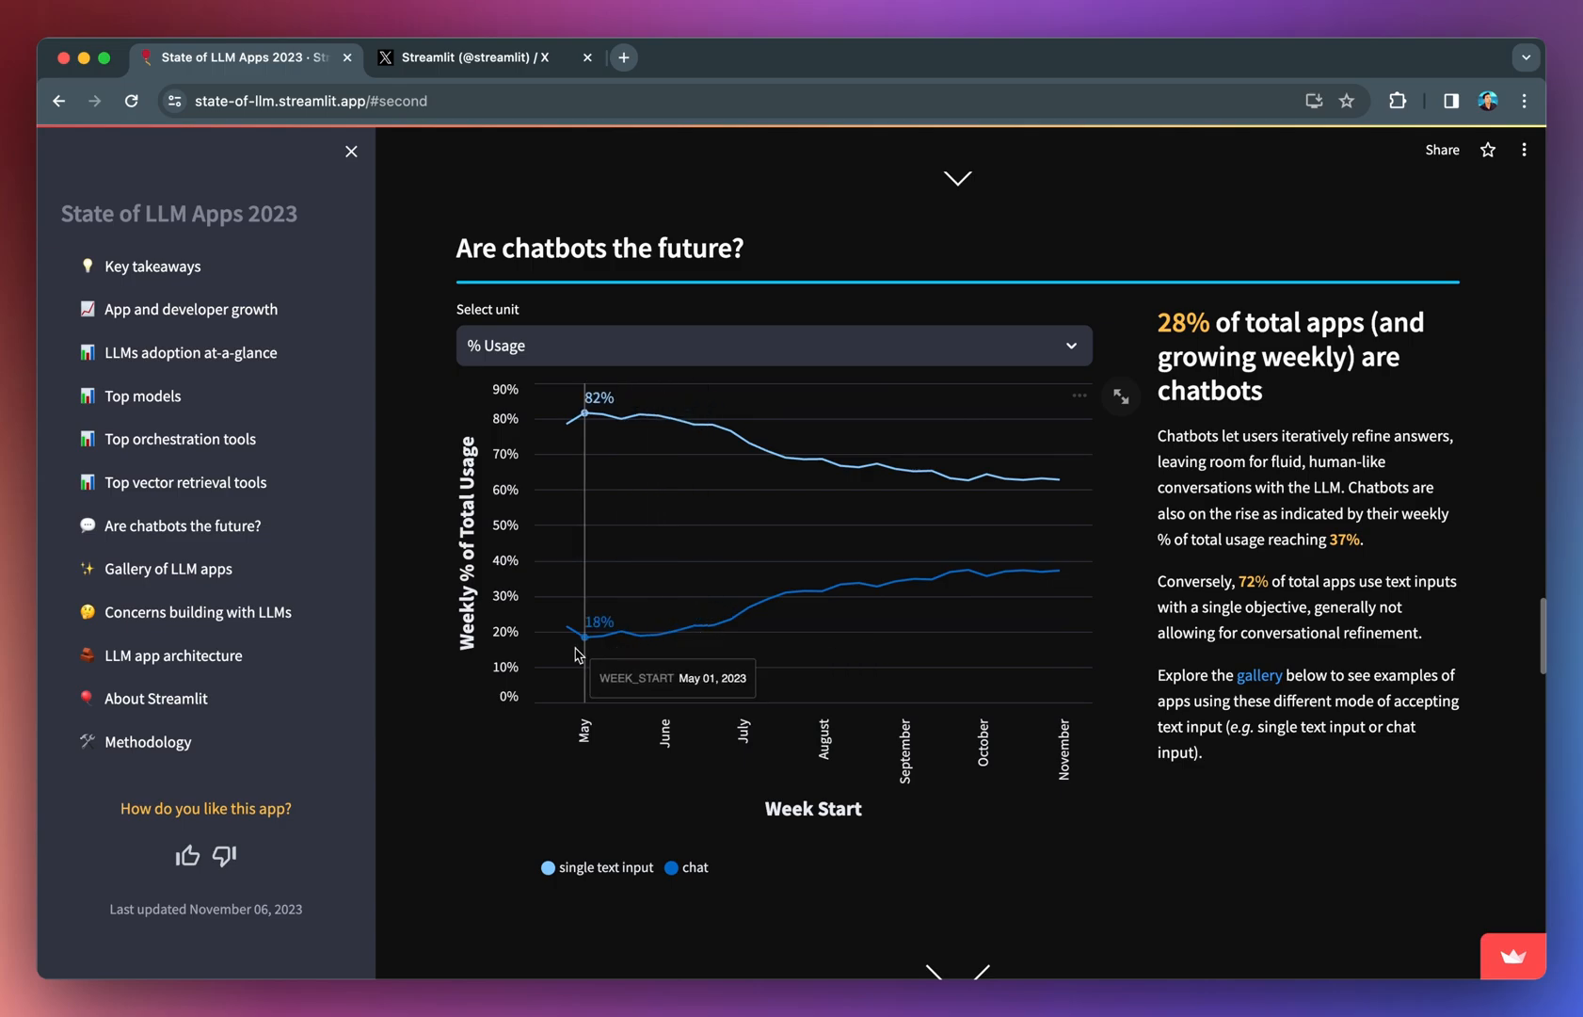
mouse_move(1054, 642)
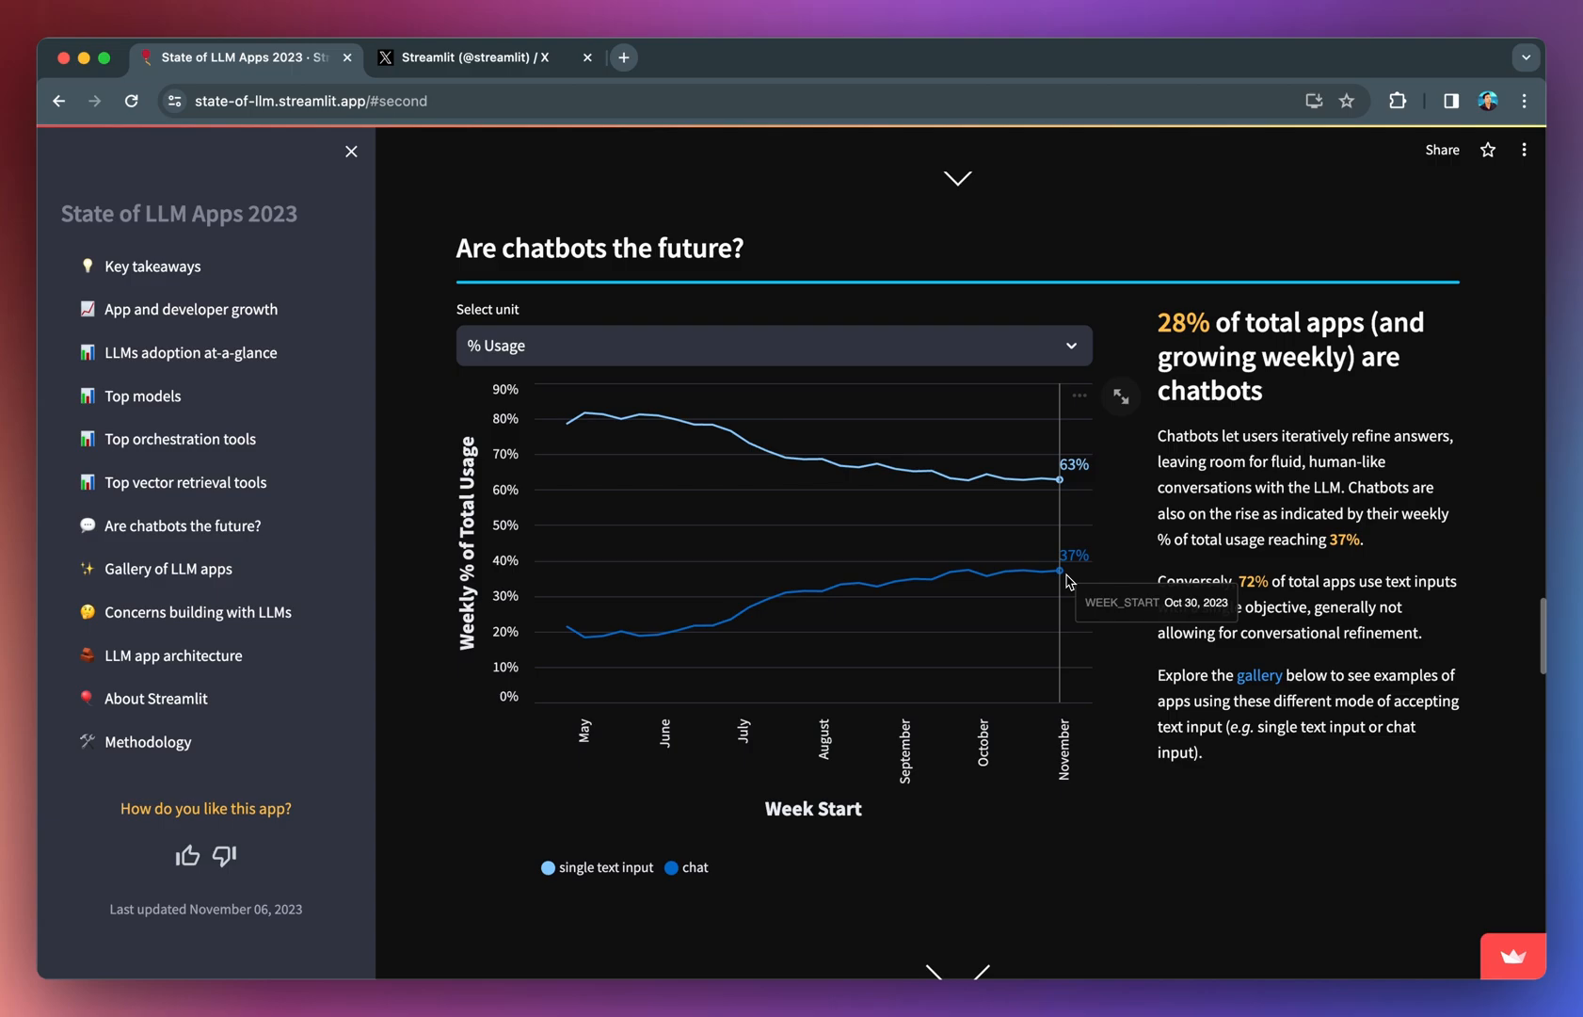
mouse_move(1018, 510)
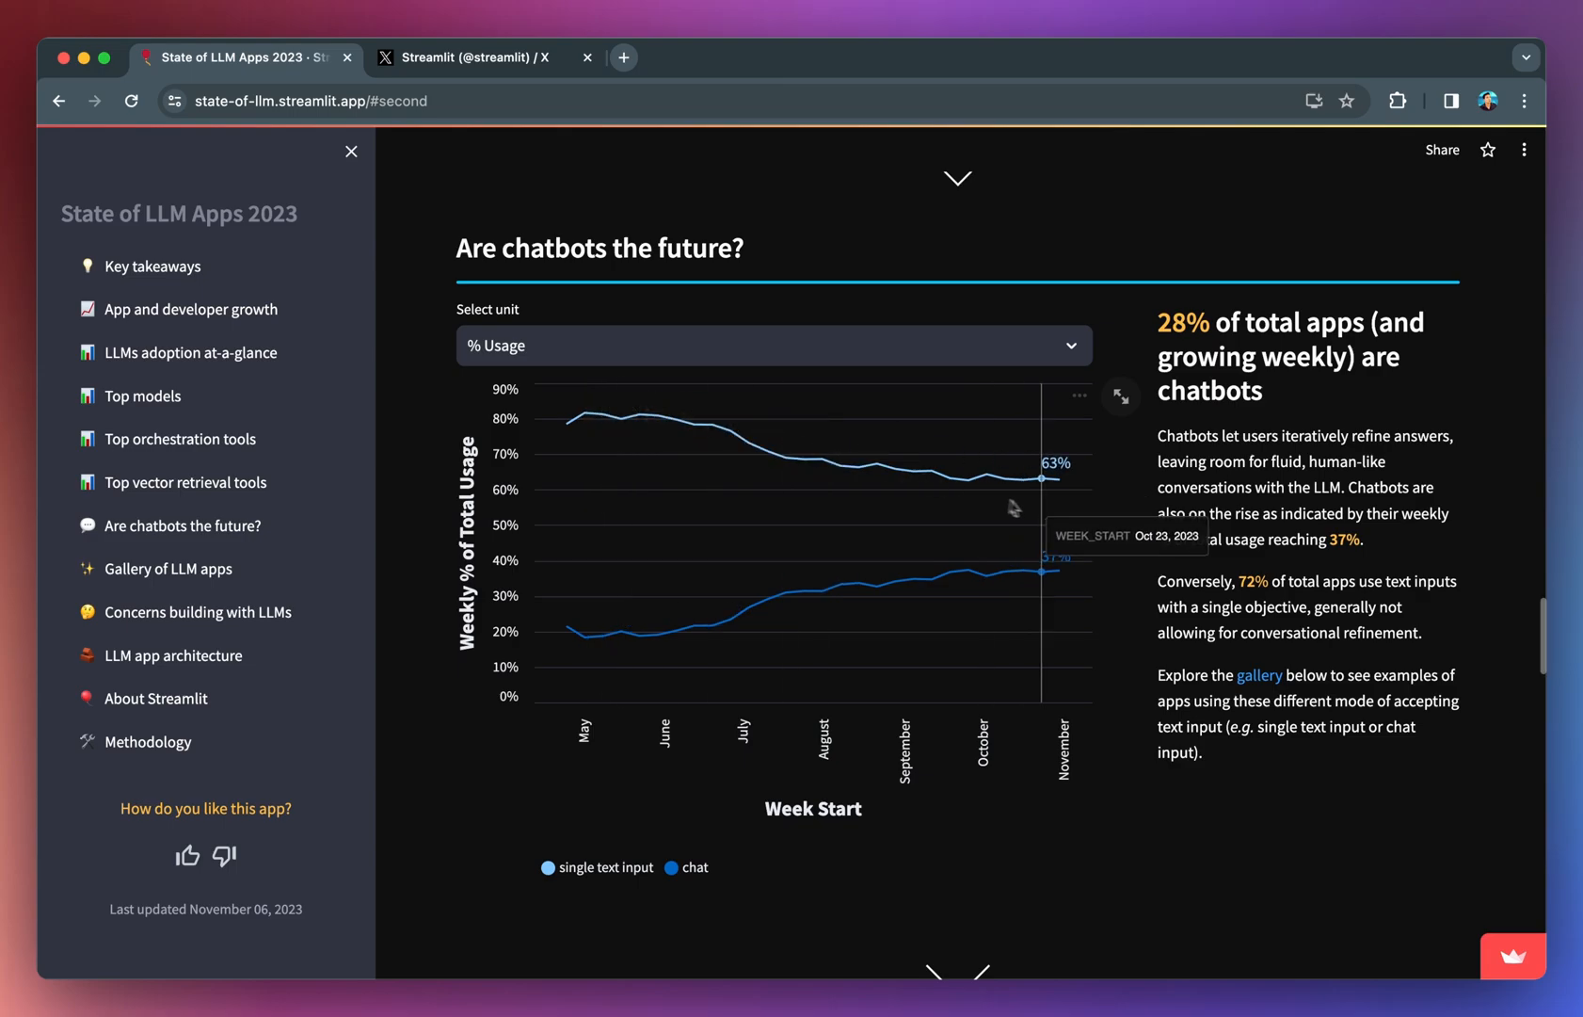
mouse_move(1070, 636)
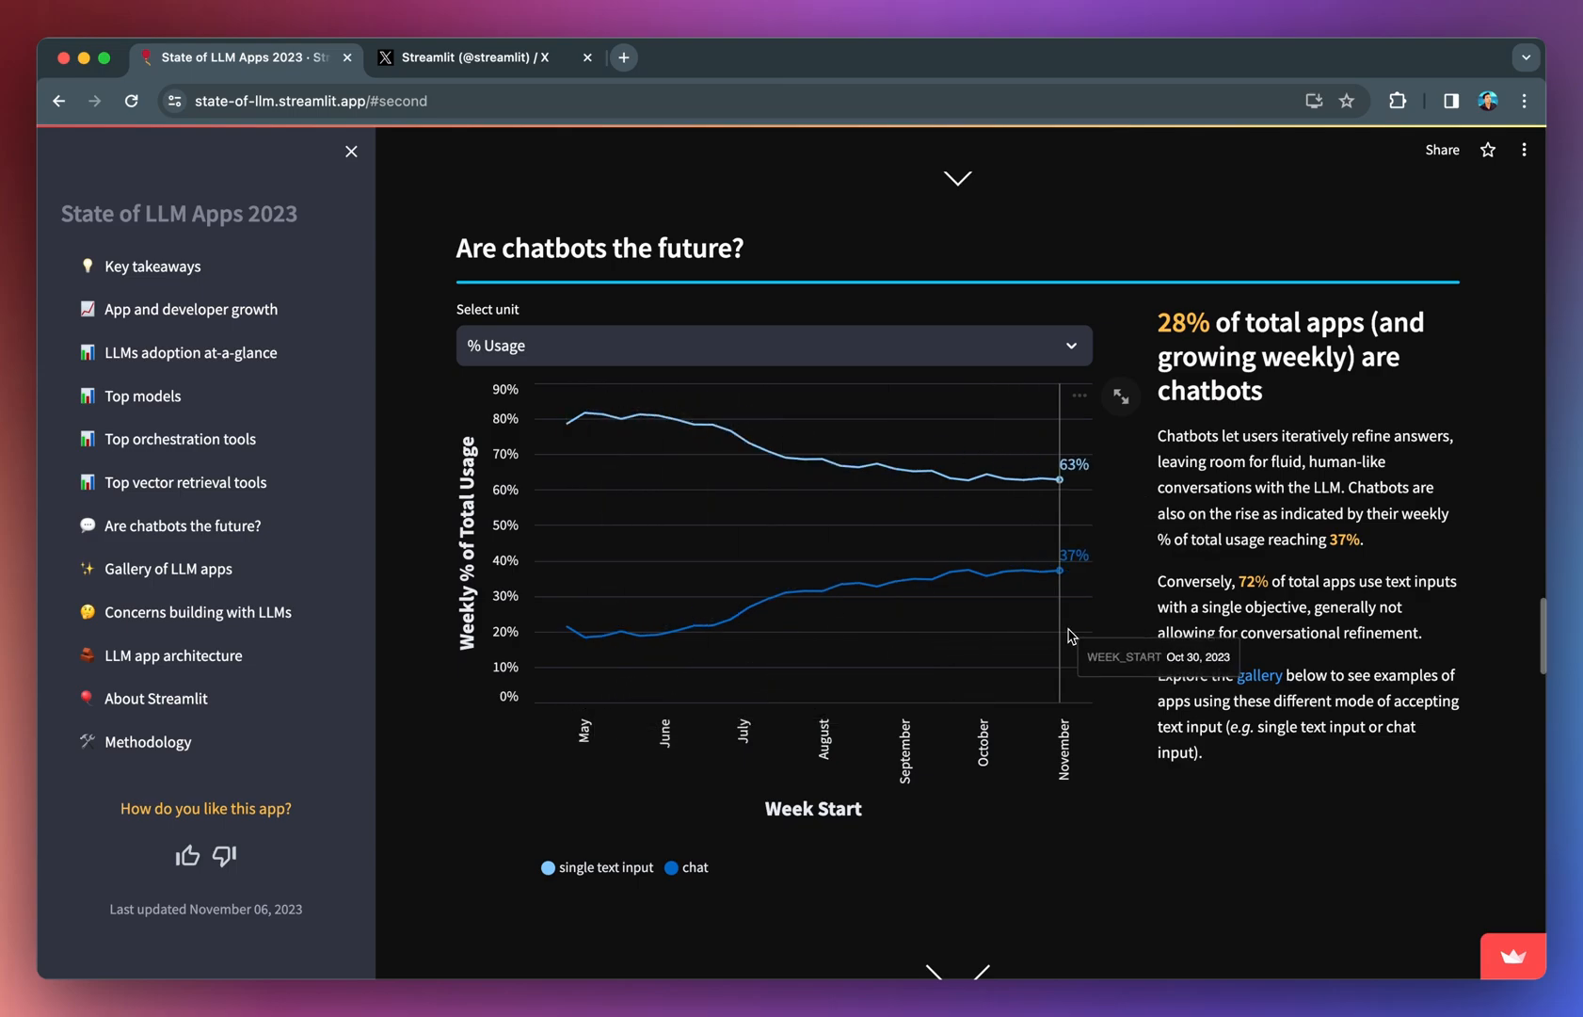
mouse_move(1067, 572)
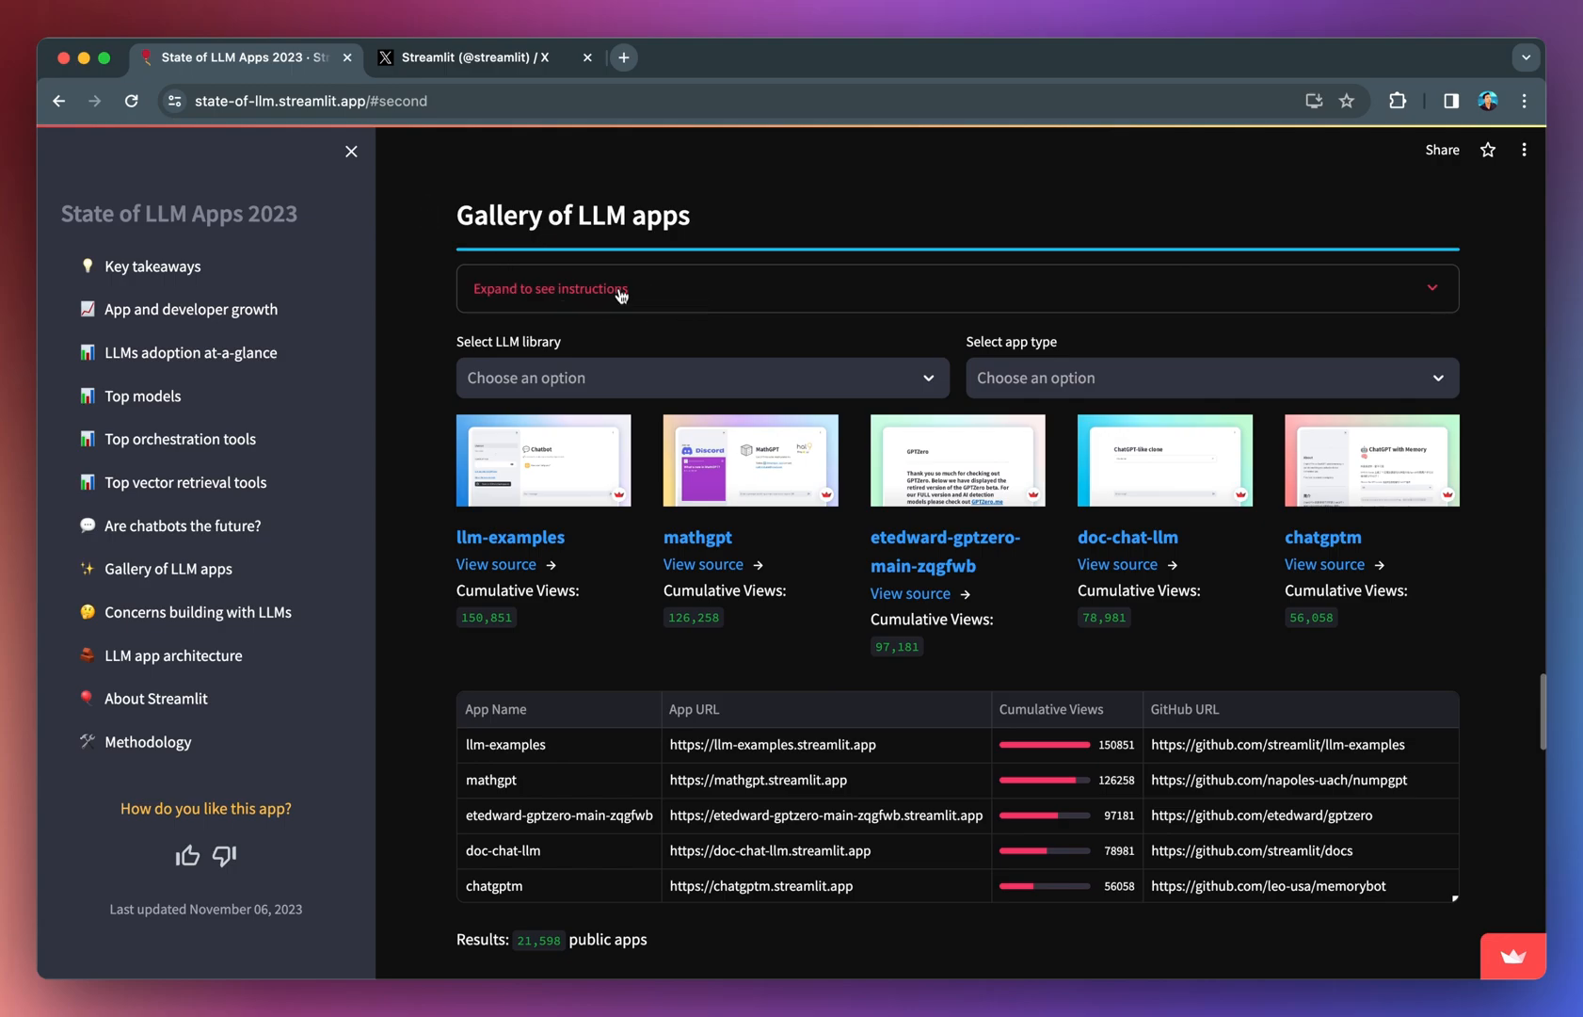
Step: Show the gallery search instructions and filter to 'anthropic' library and 'chat' app type
click(549, 289)
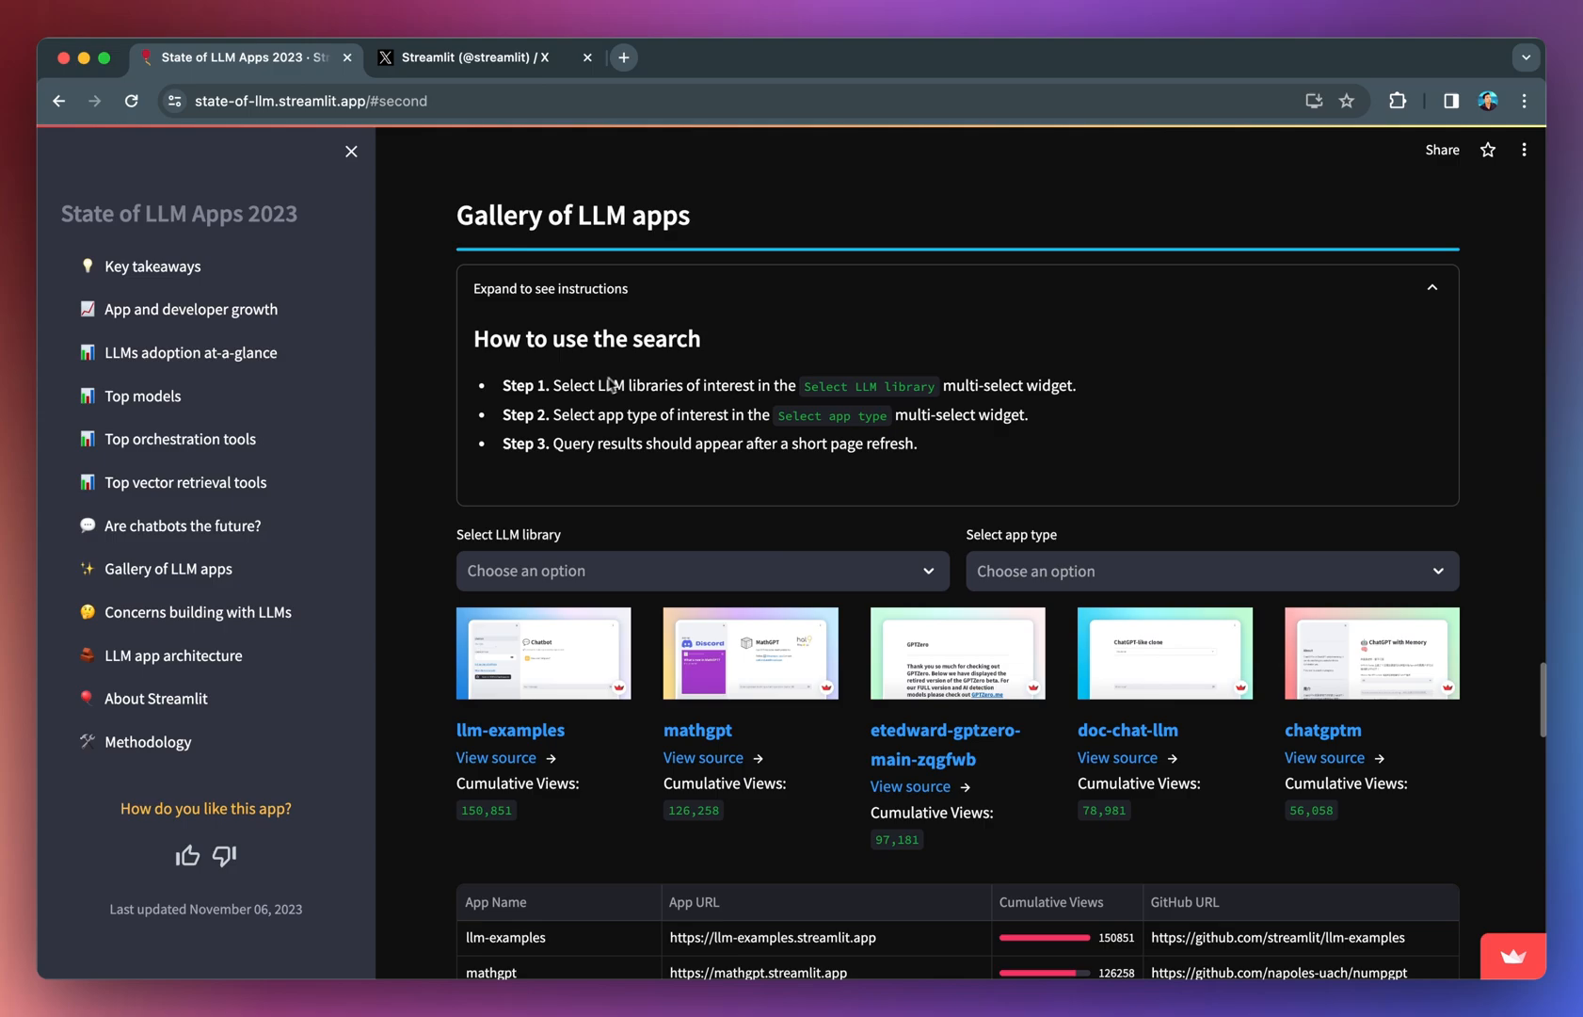
mouse_move(570, 574)
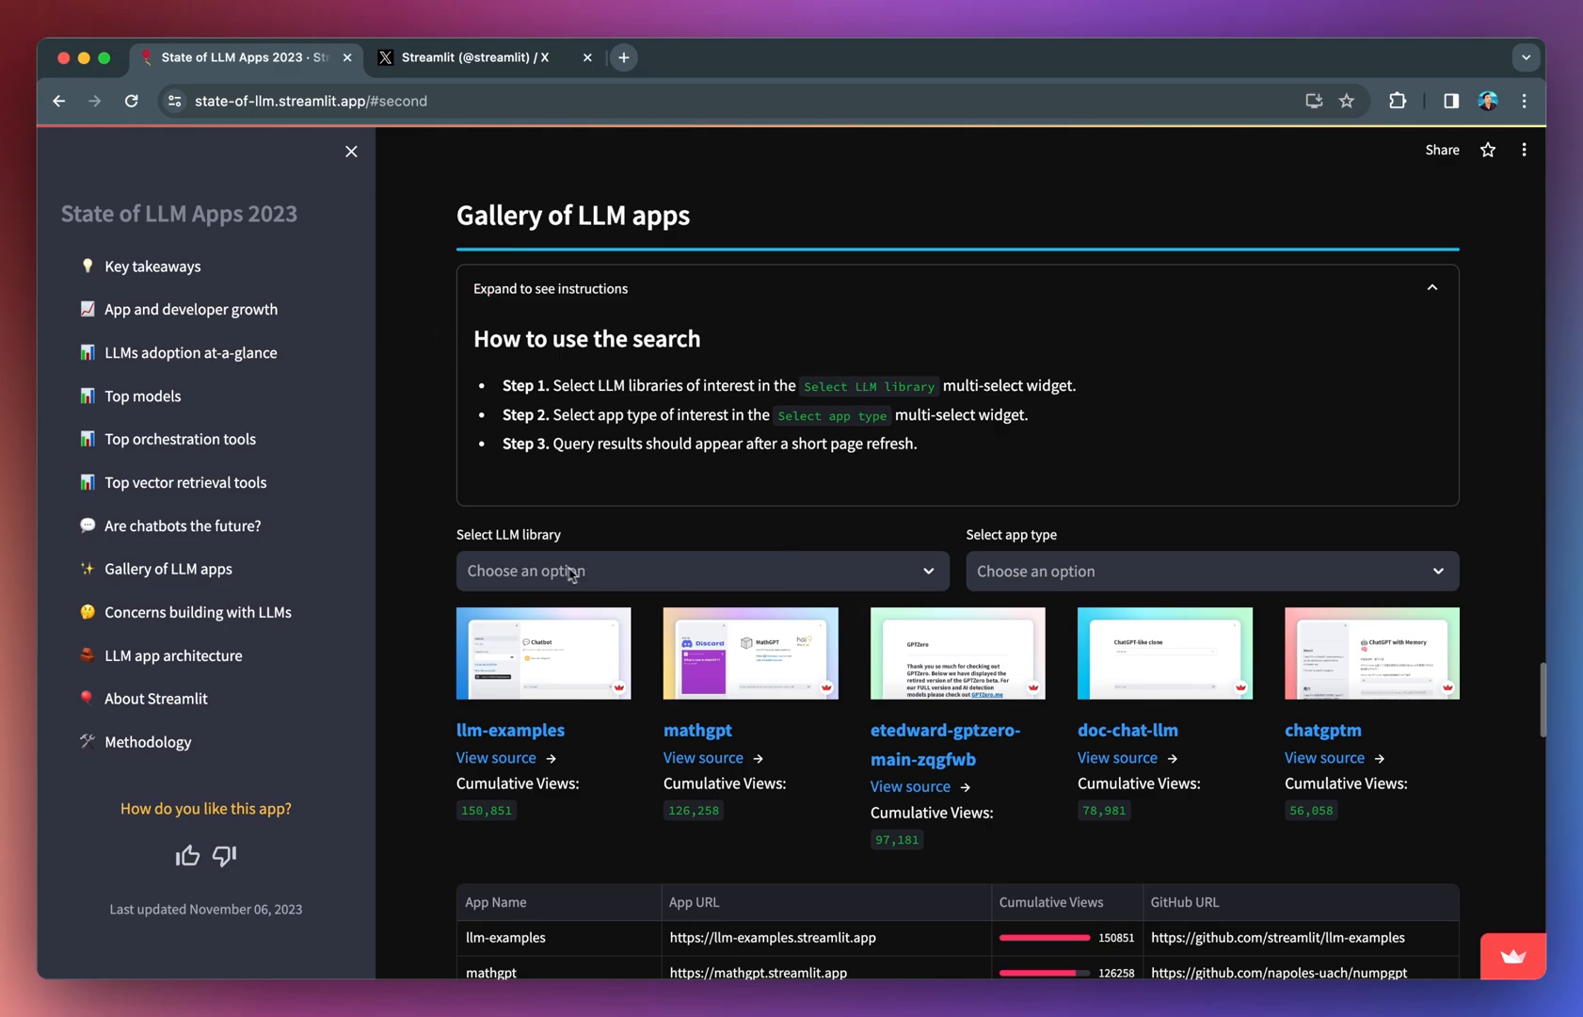
click(699, 570)
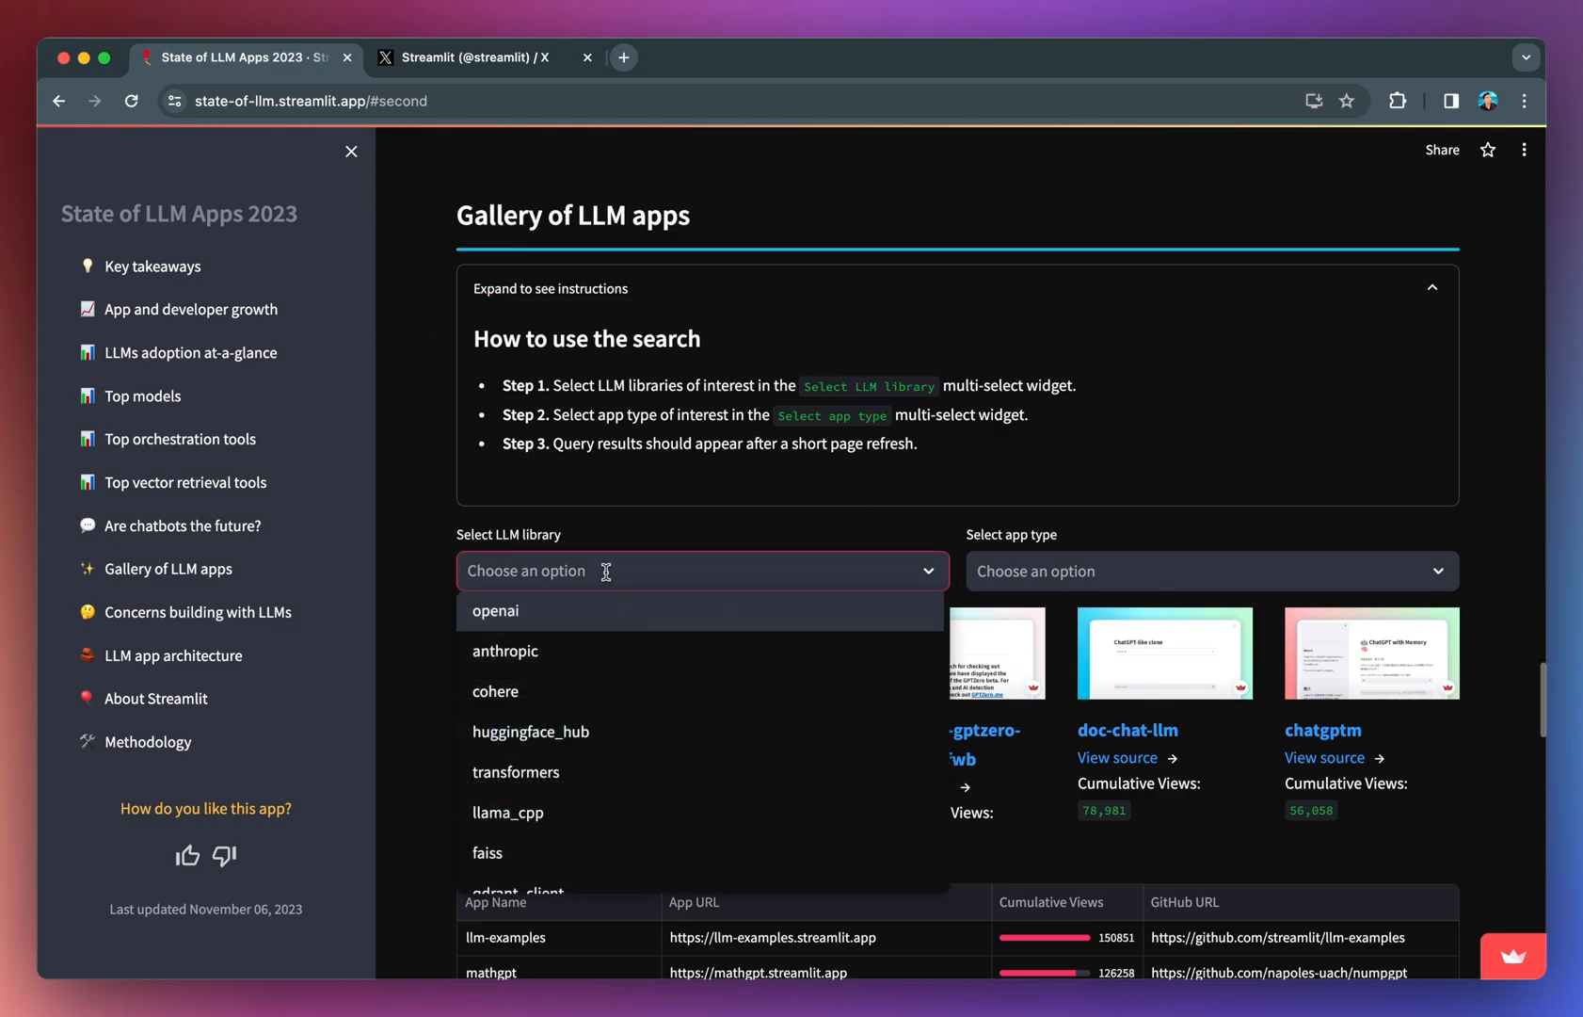
click(504, 650)
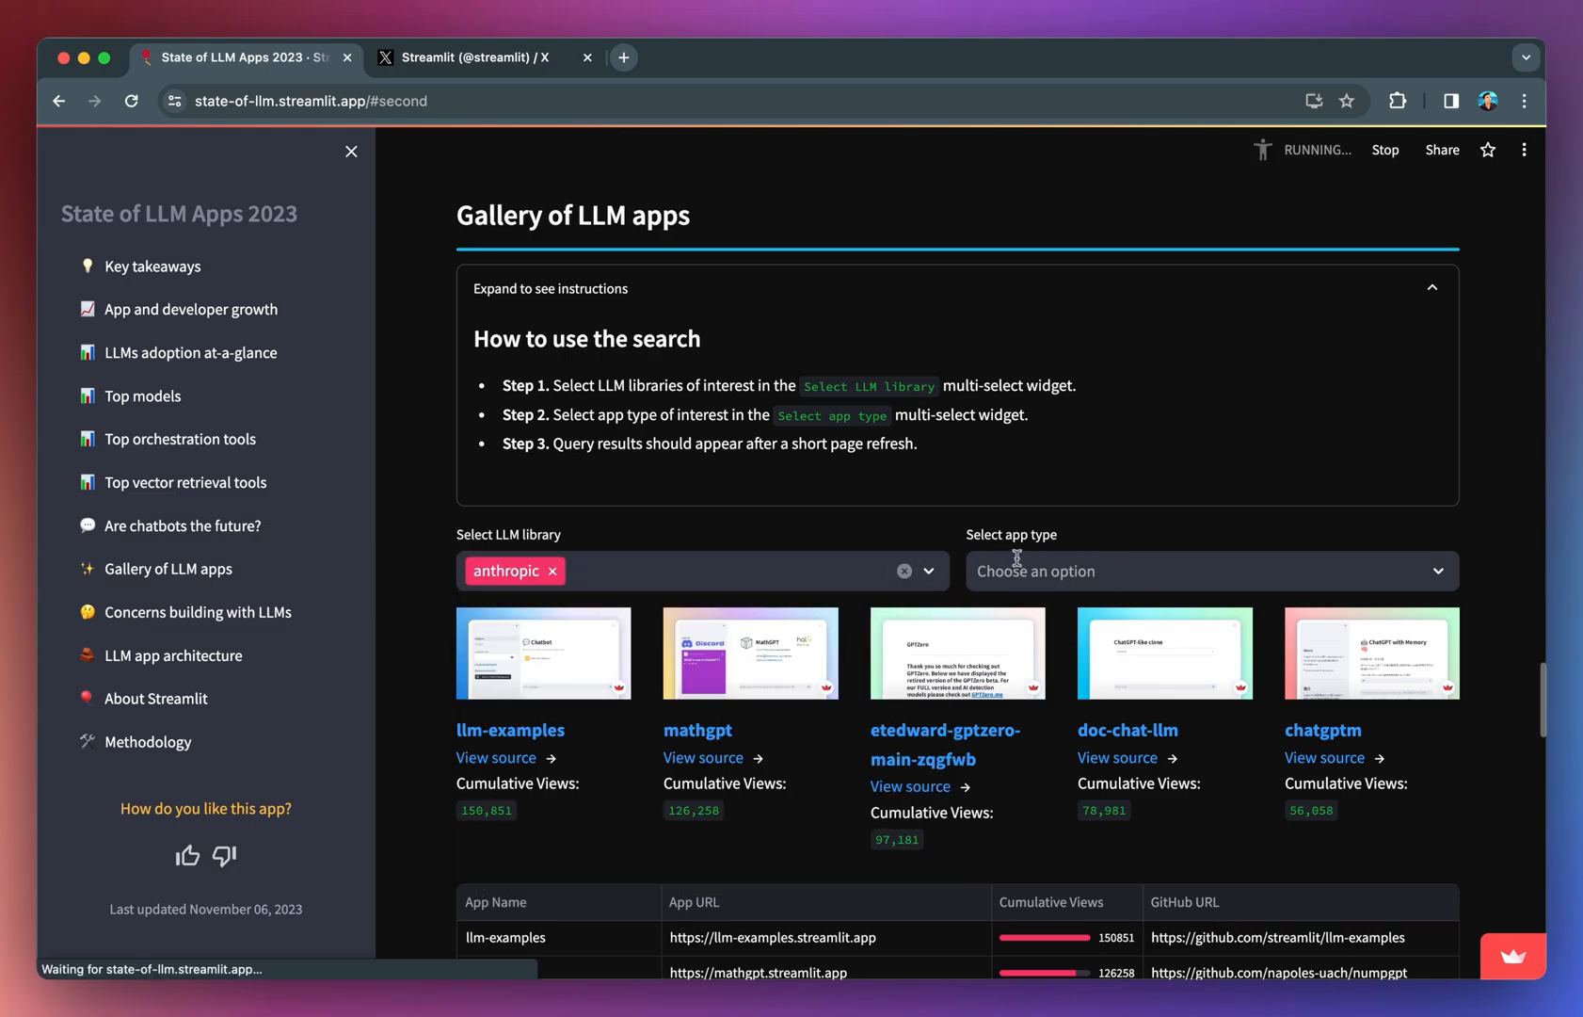
click(1209, 570)
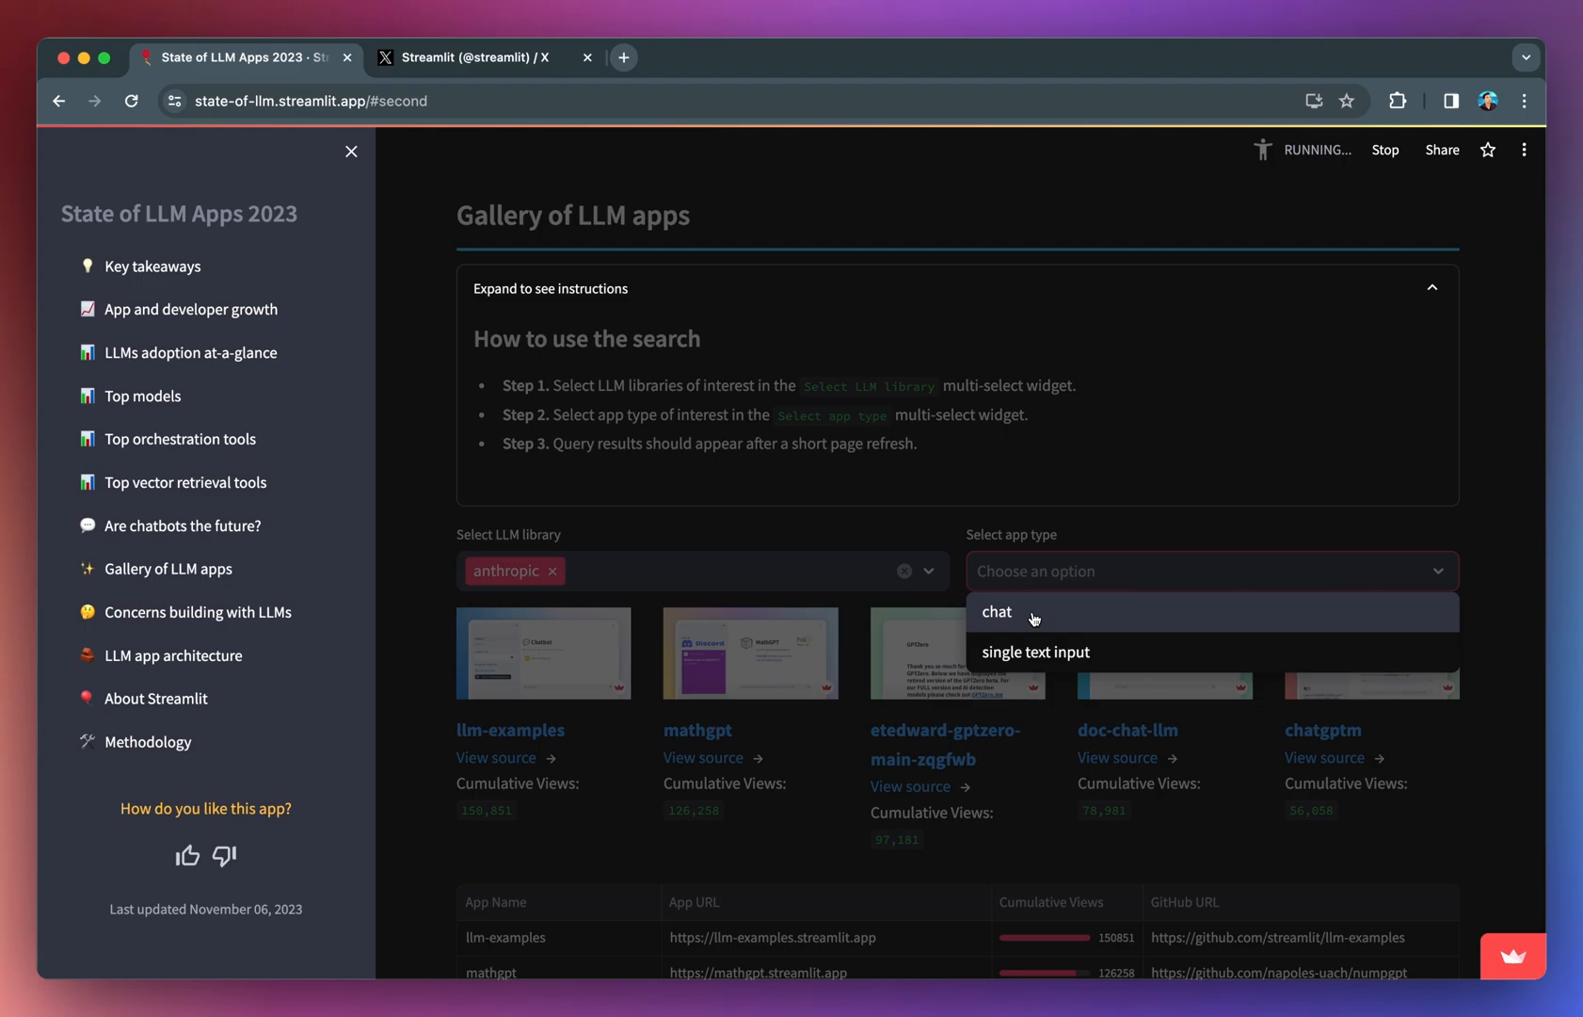
click(996, 611)
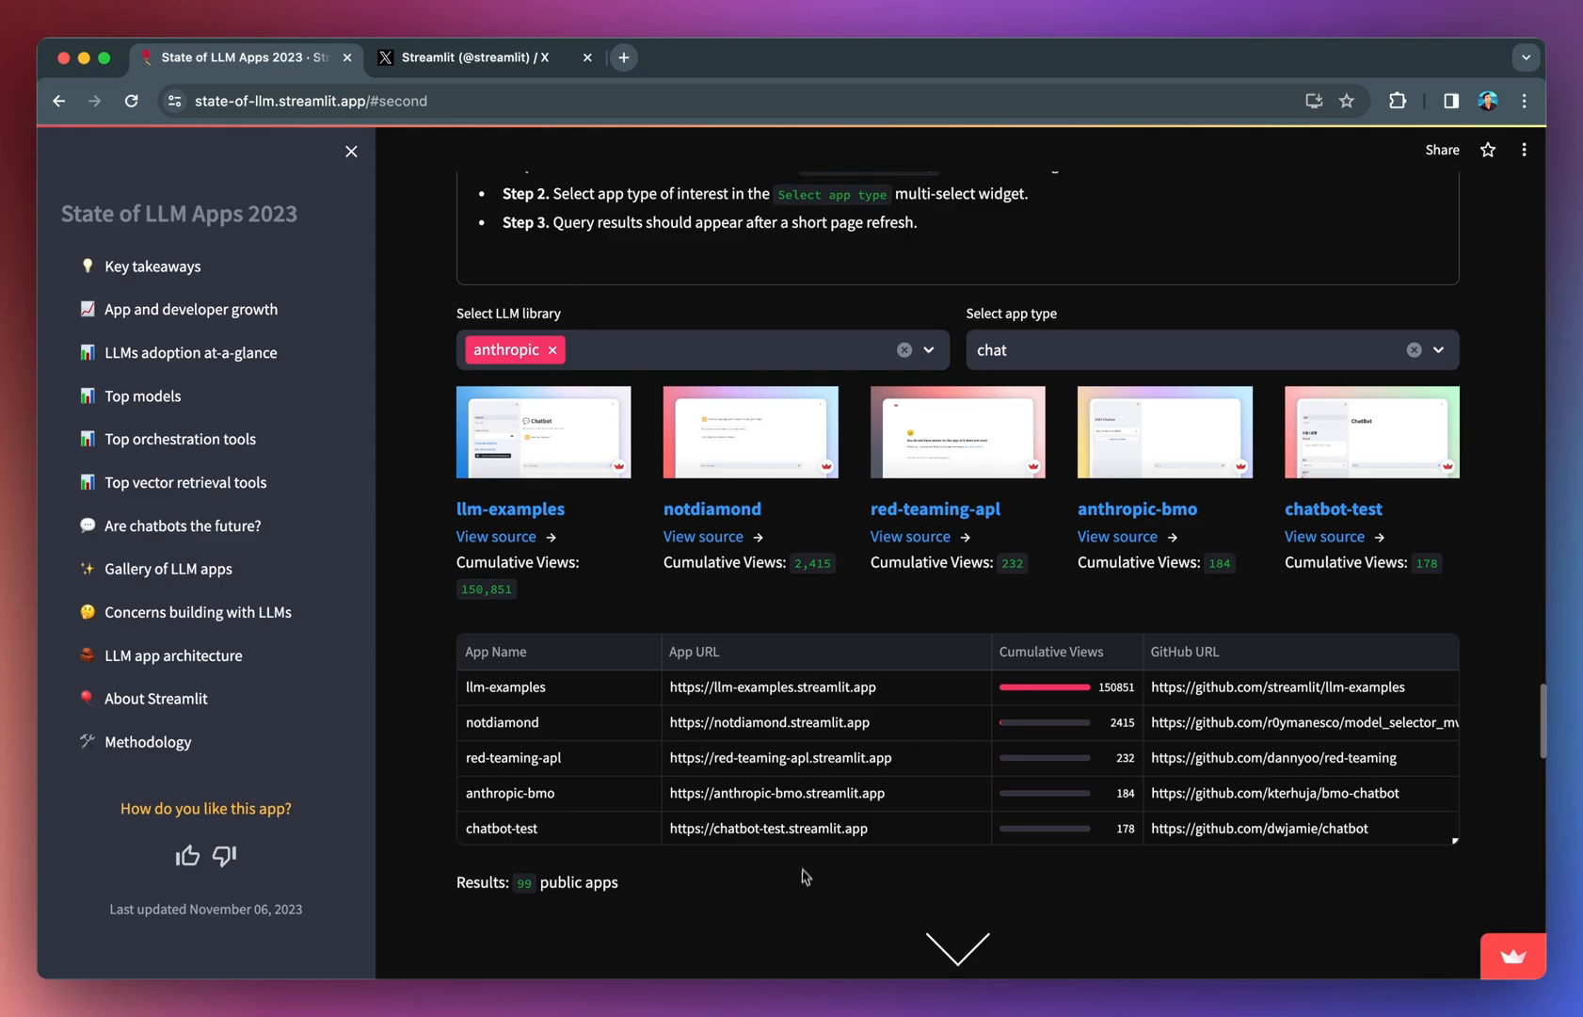
Step: Scroll through the 99 anthropic chat apps down to Concerns building with LLMs
scroll(down, 3)
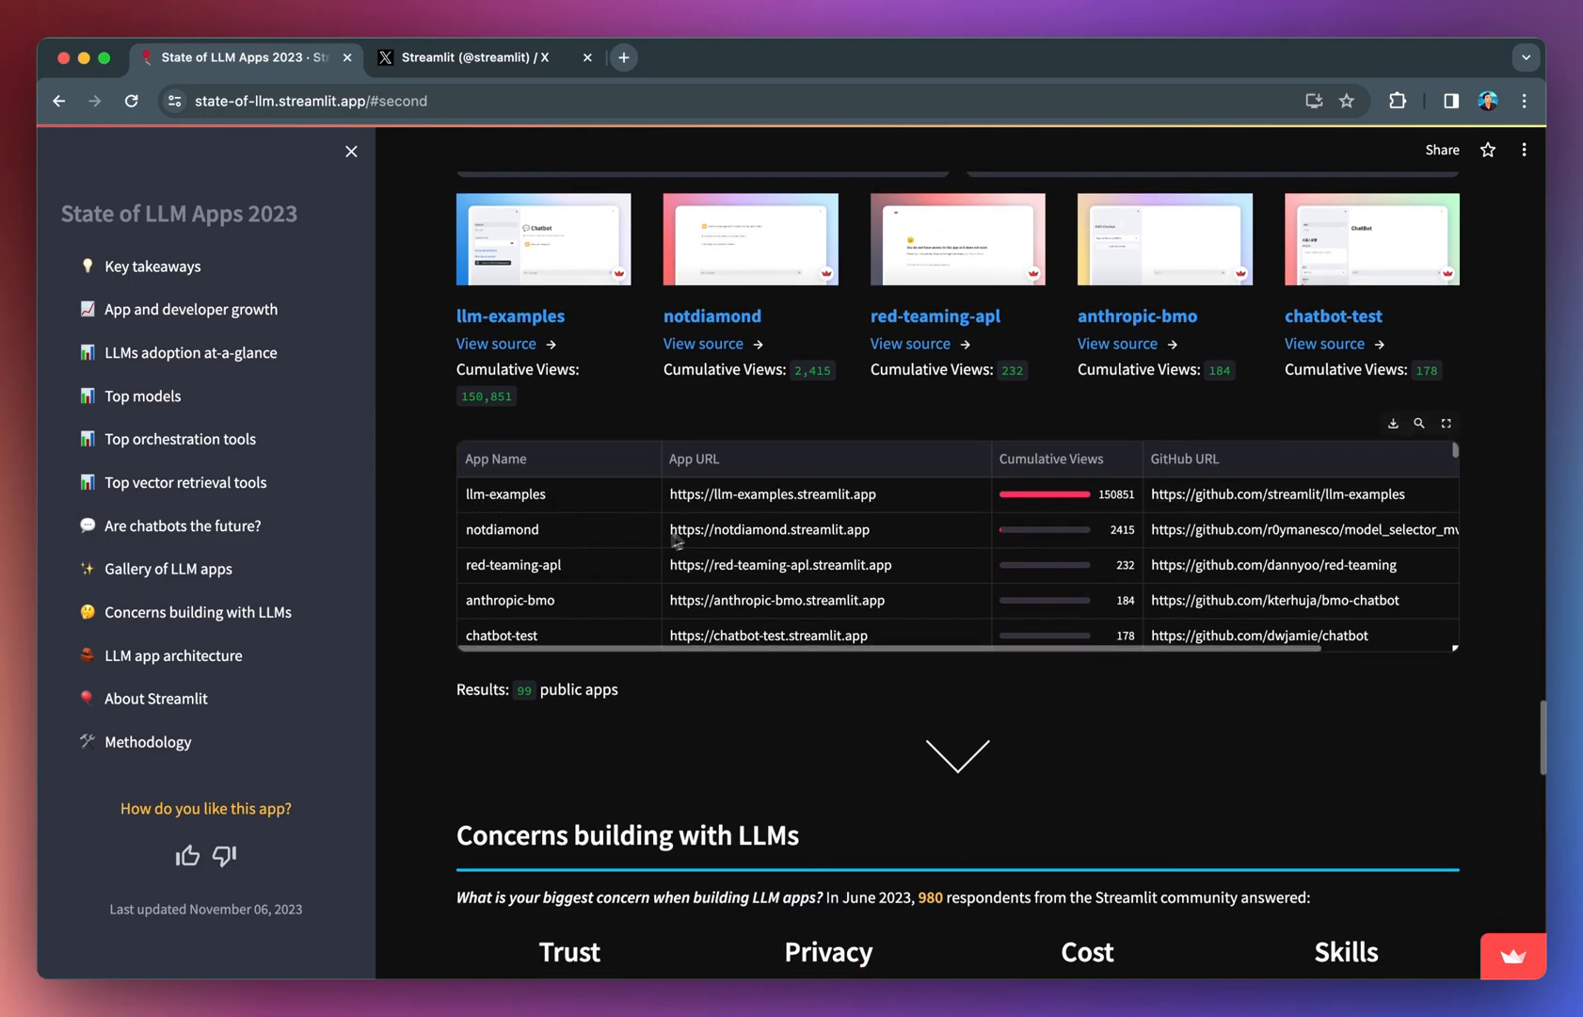
mouse_move(1118, 511)
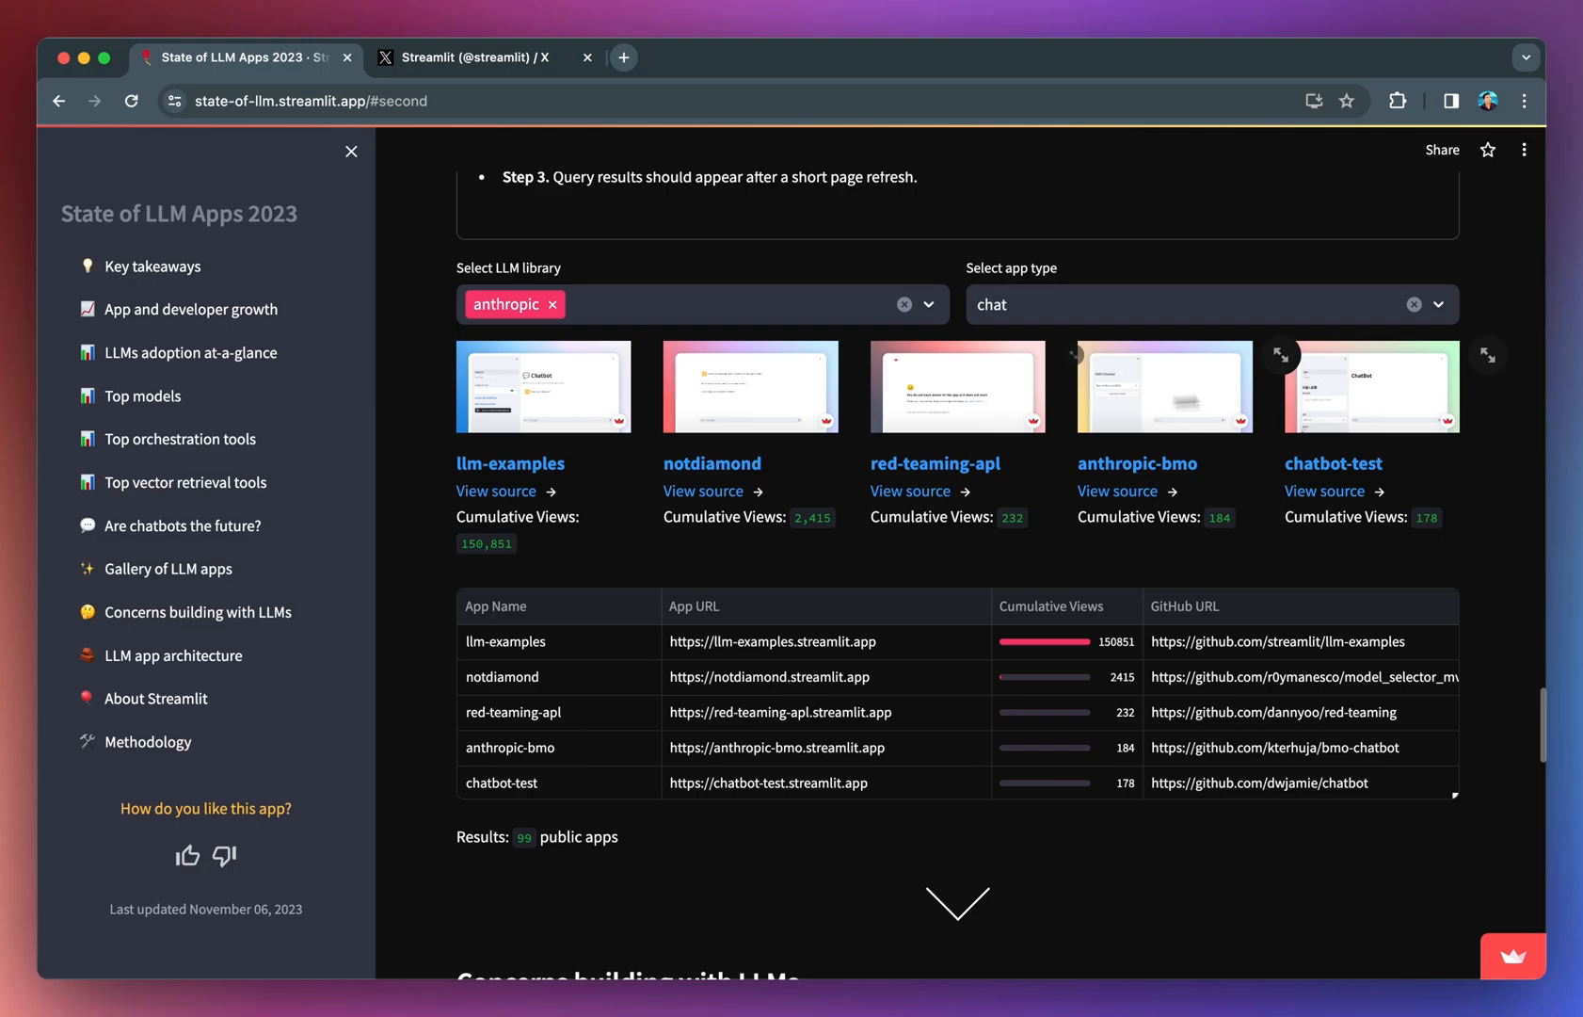
mouse_move(570, 420)
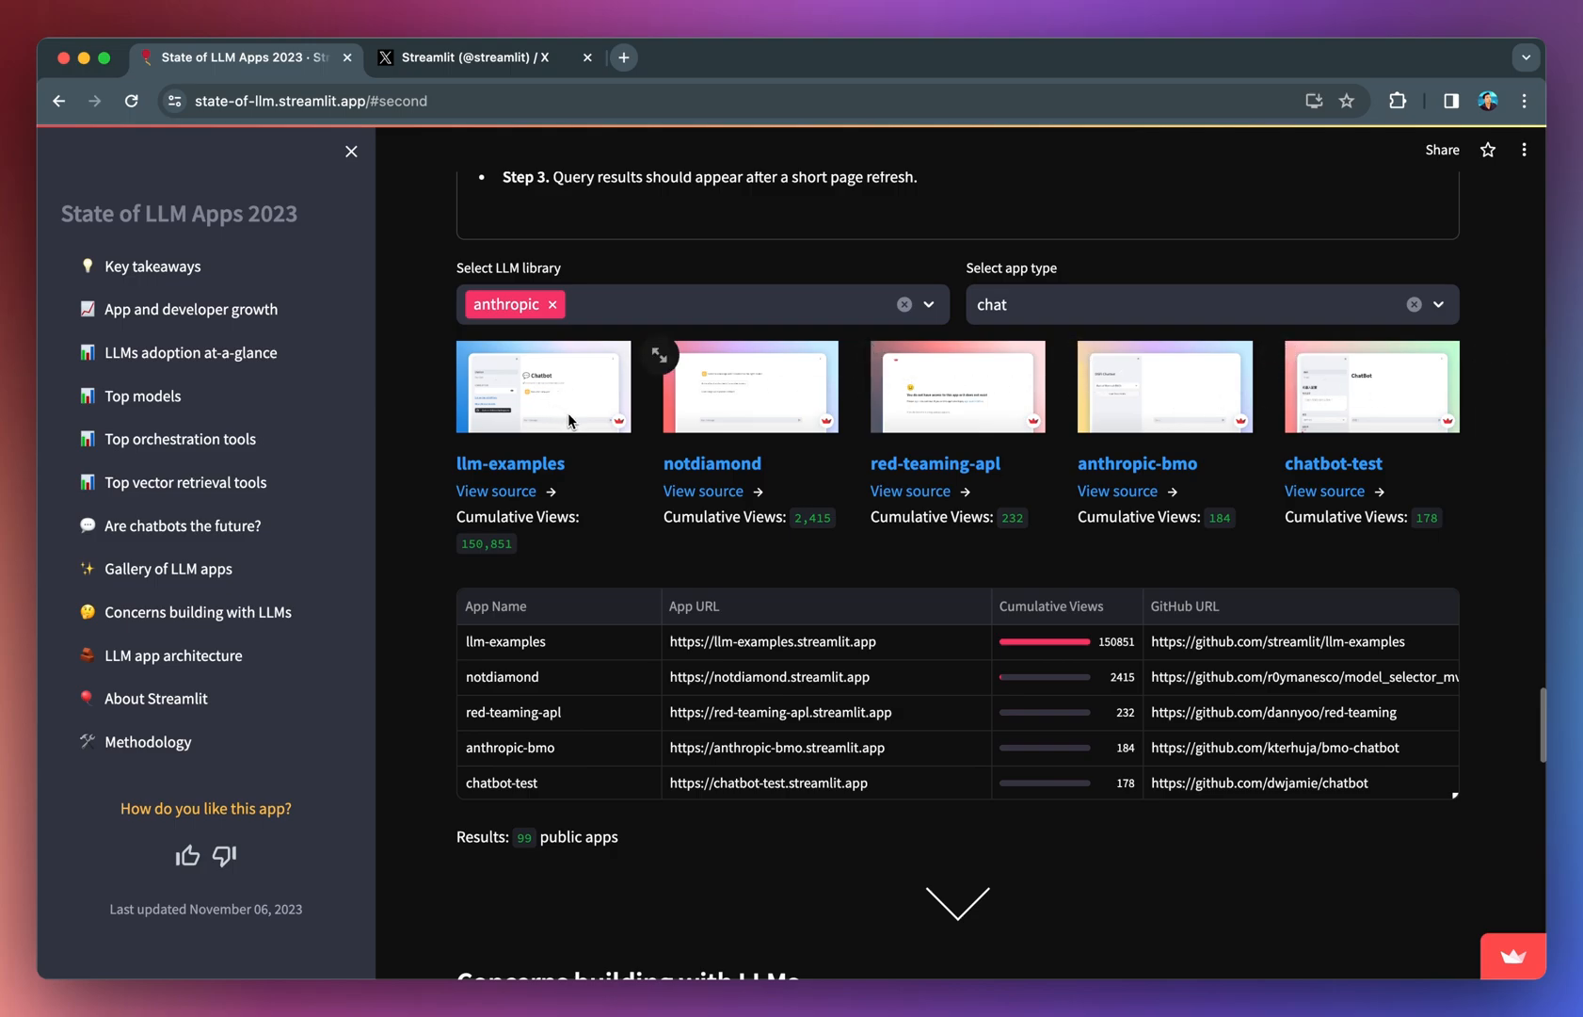
mouse_move(1434, 465)
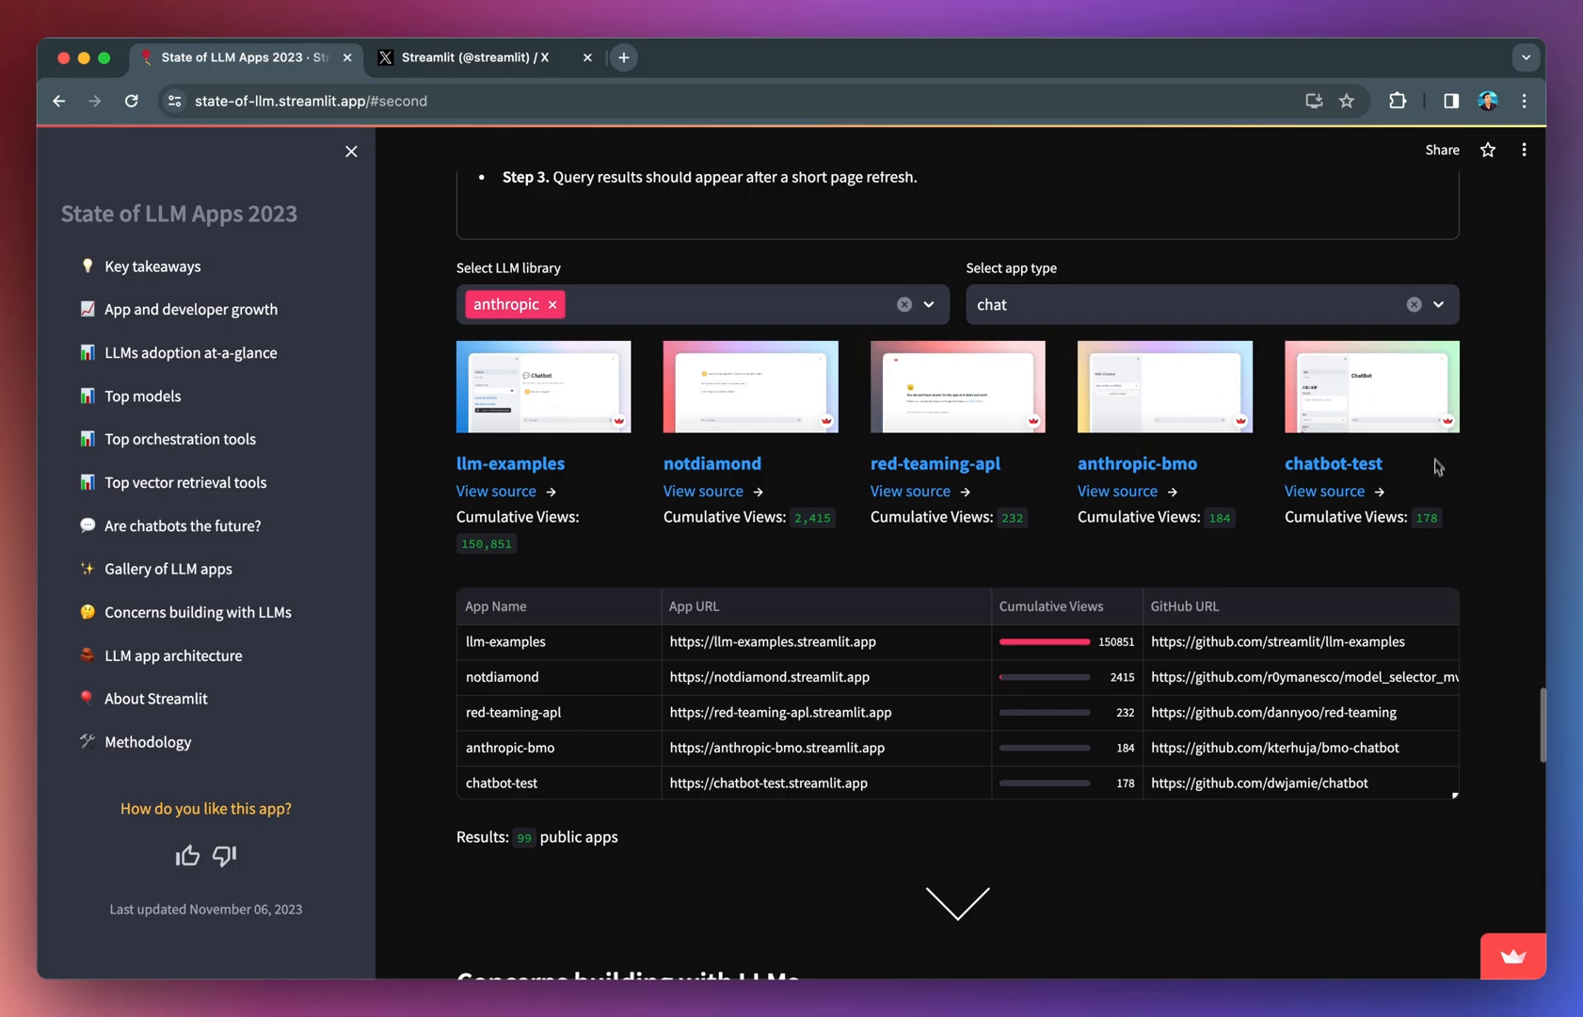
mouse_move(641, 527)
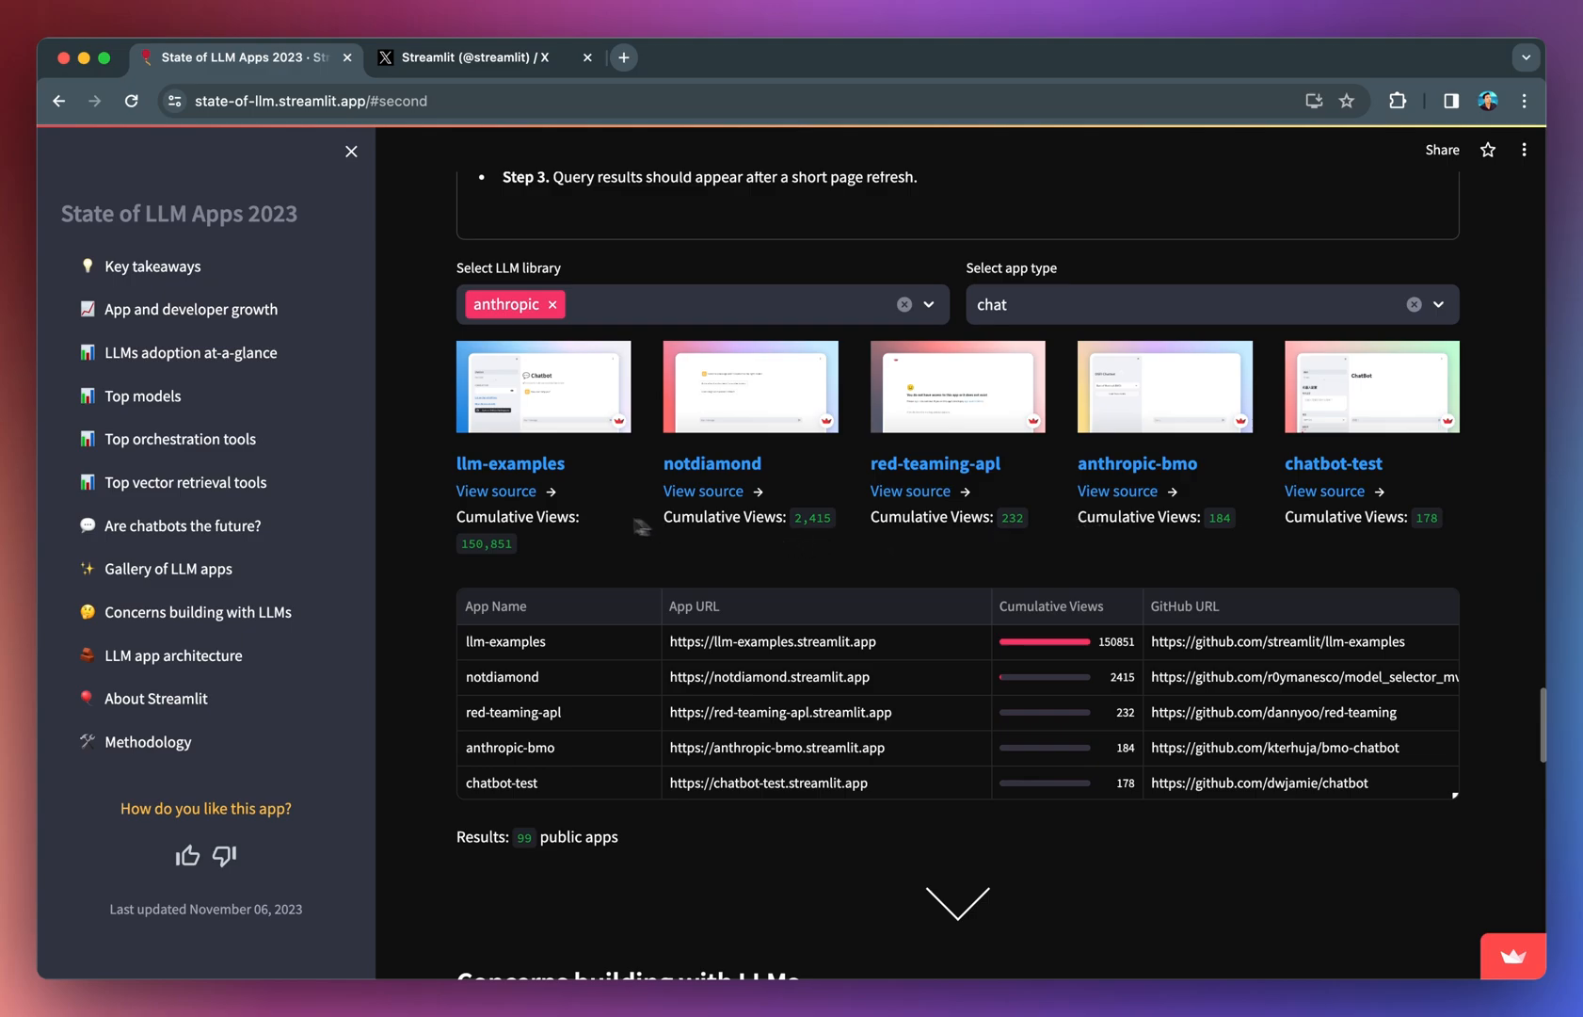
scroll(down, 3)
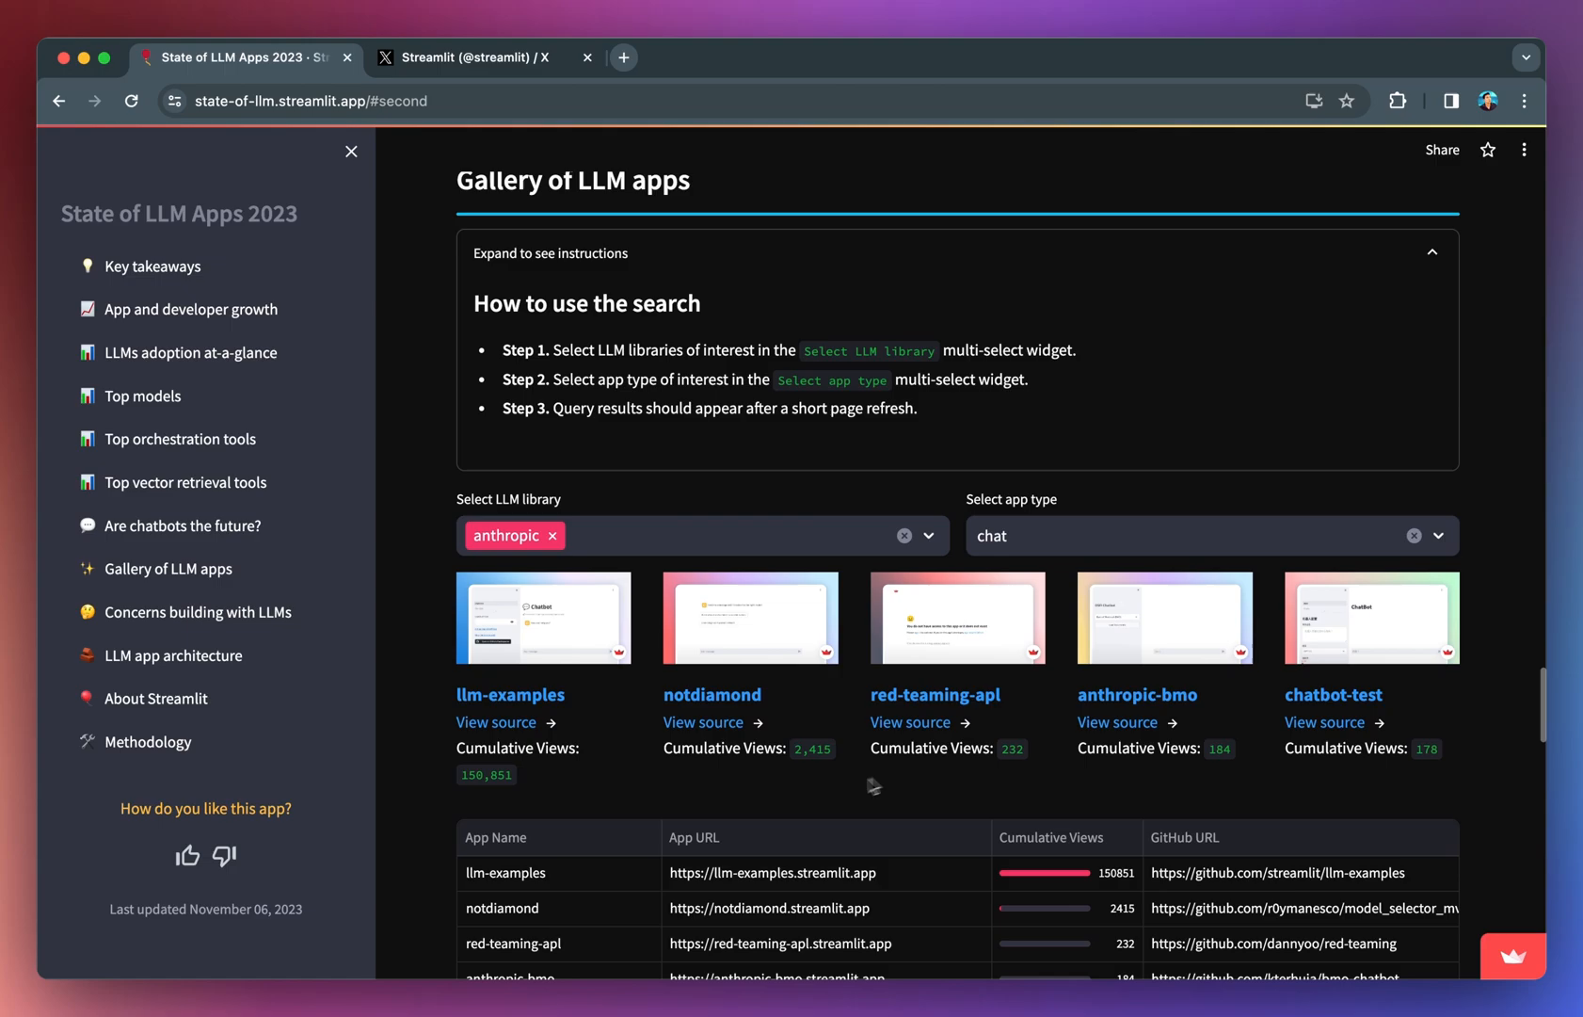
scroll(down, 3)
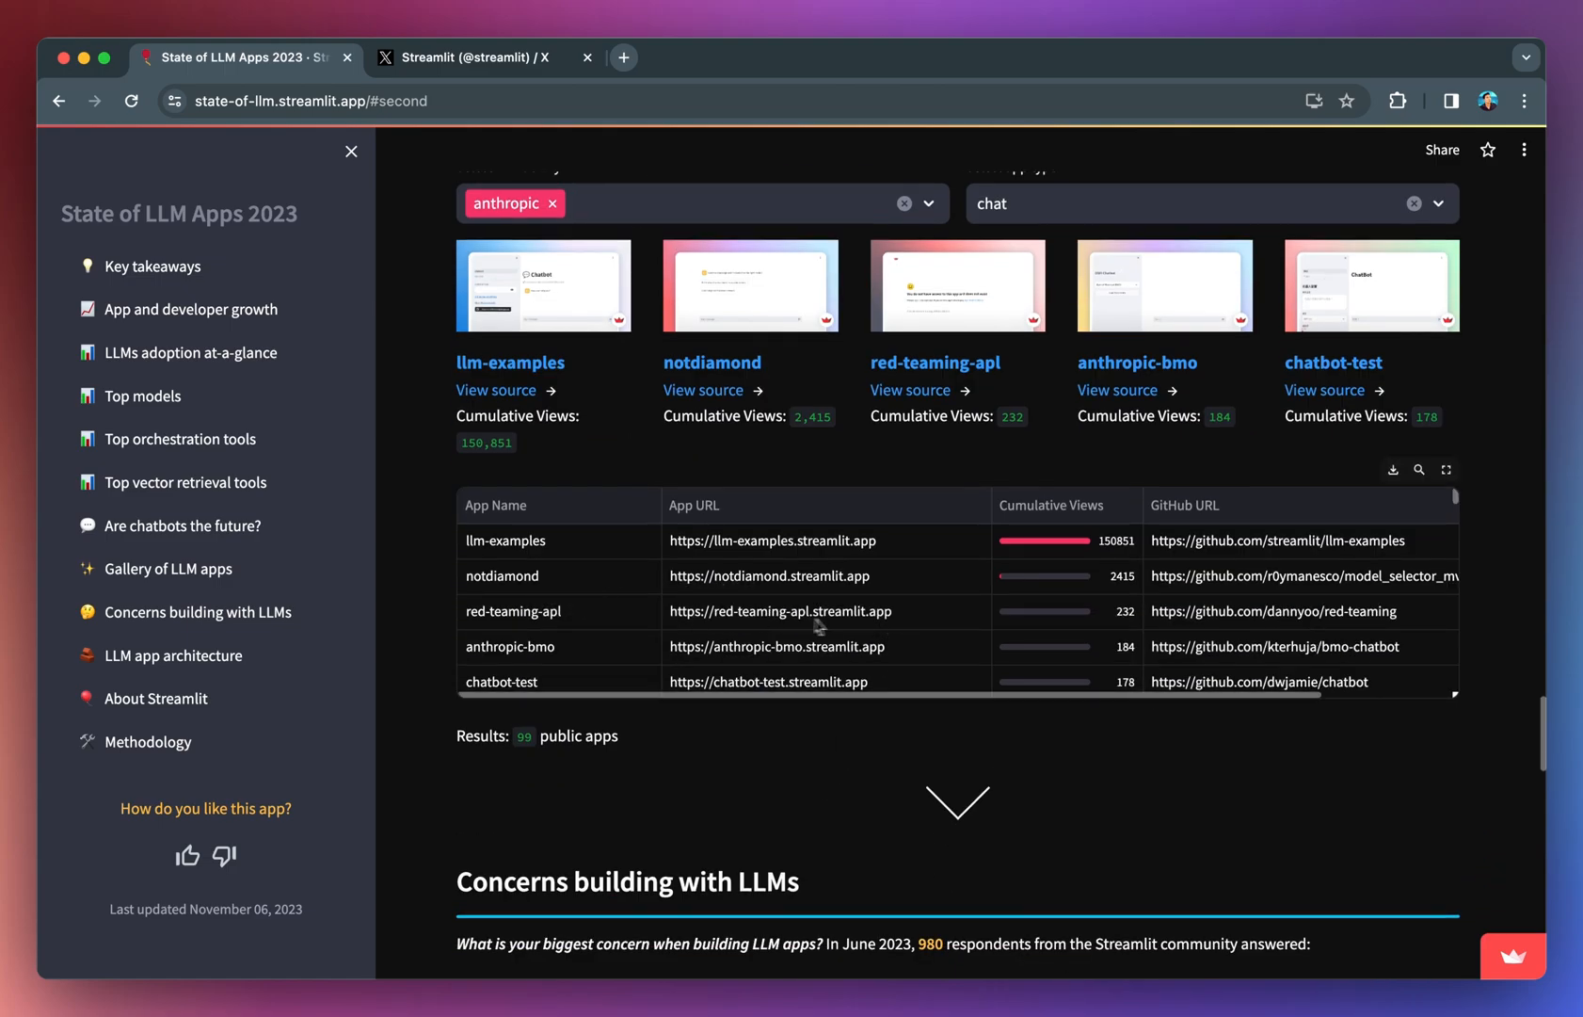
mouse_move(1274, 650)
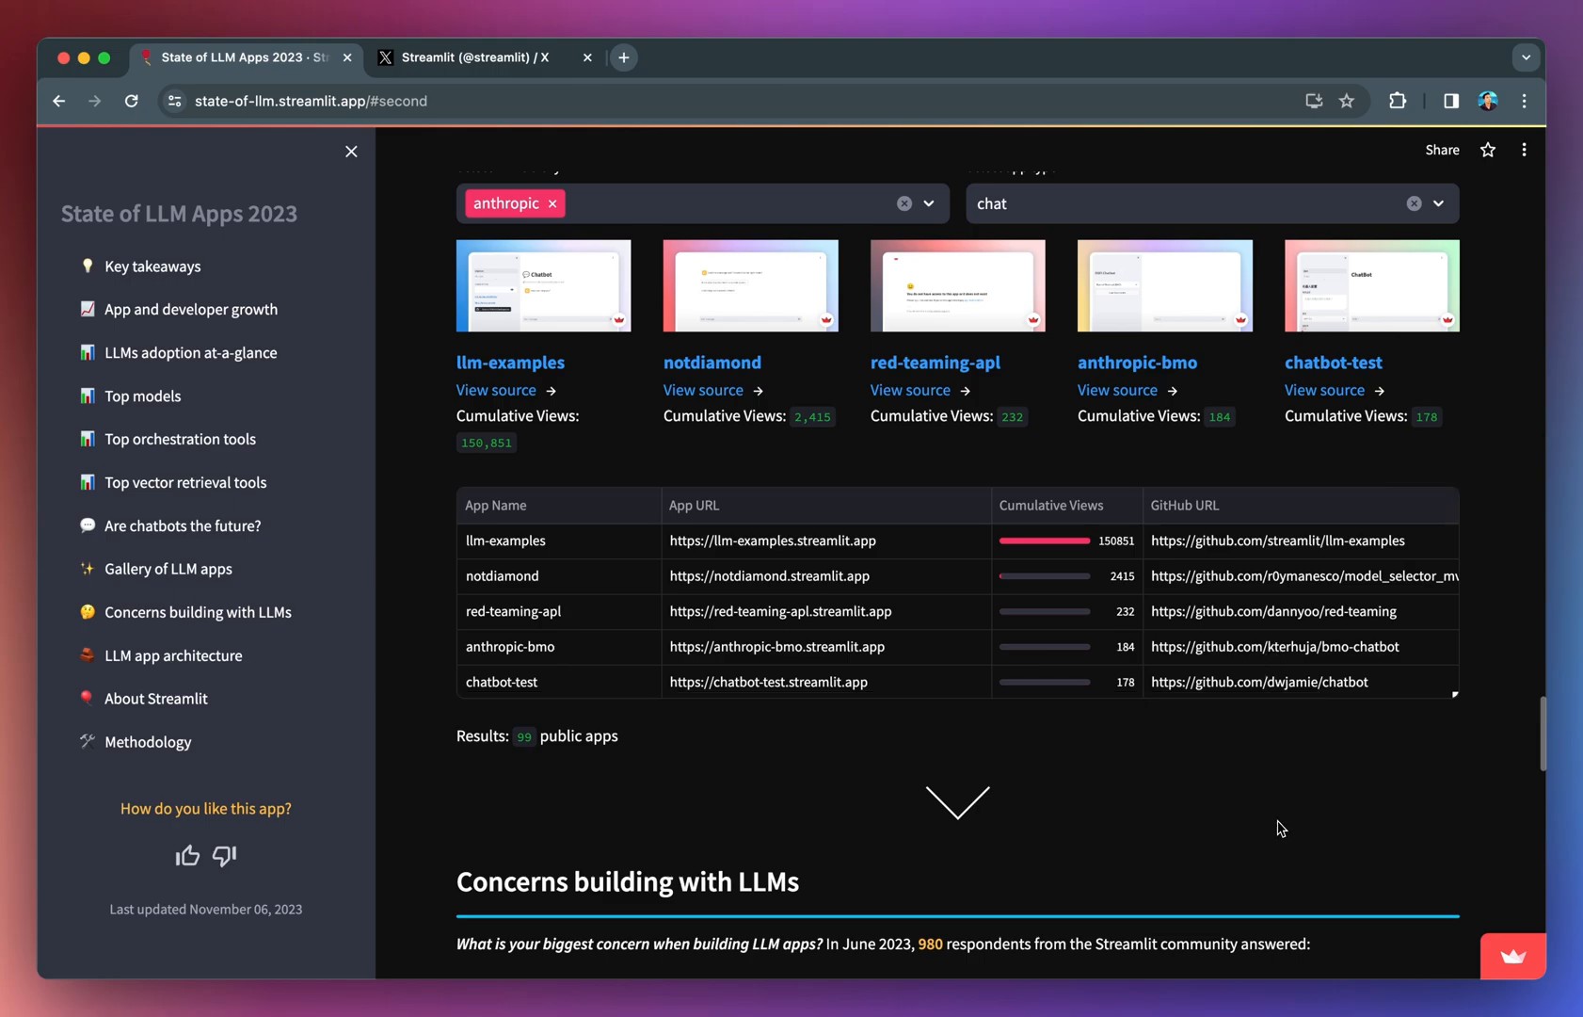
scroll(down, 3)
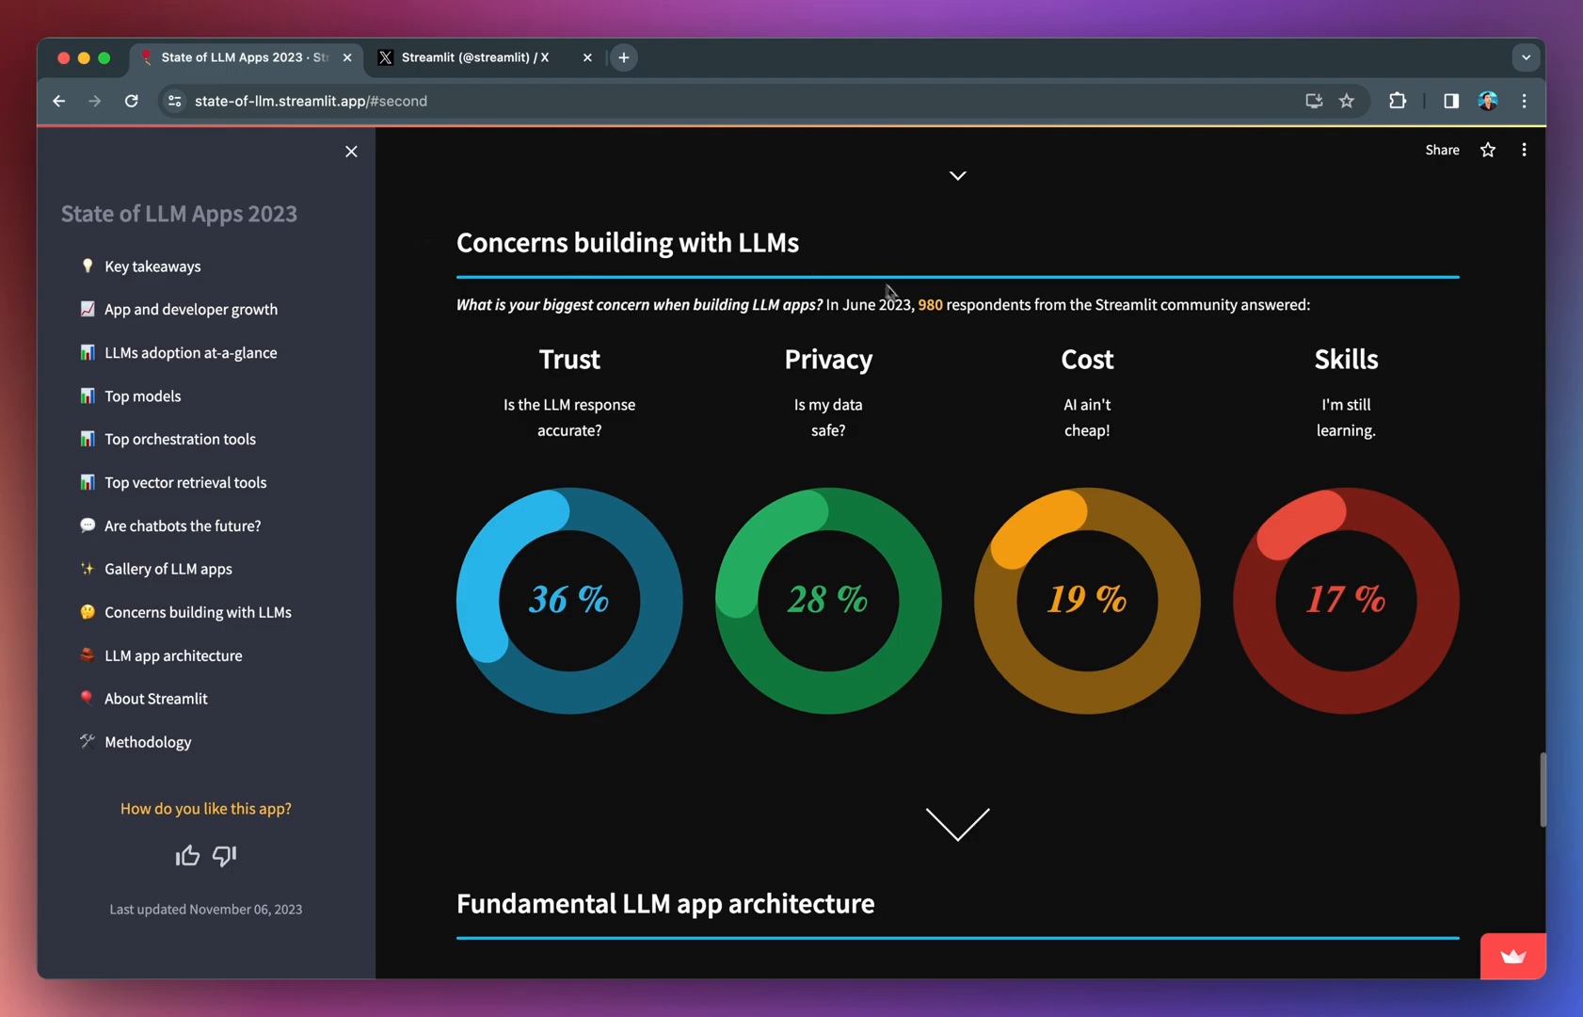
mouse_move(449, 304)
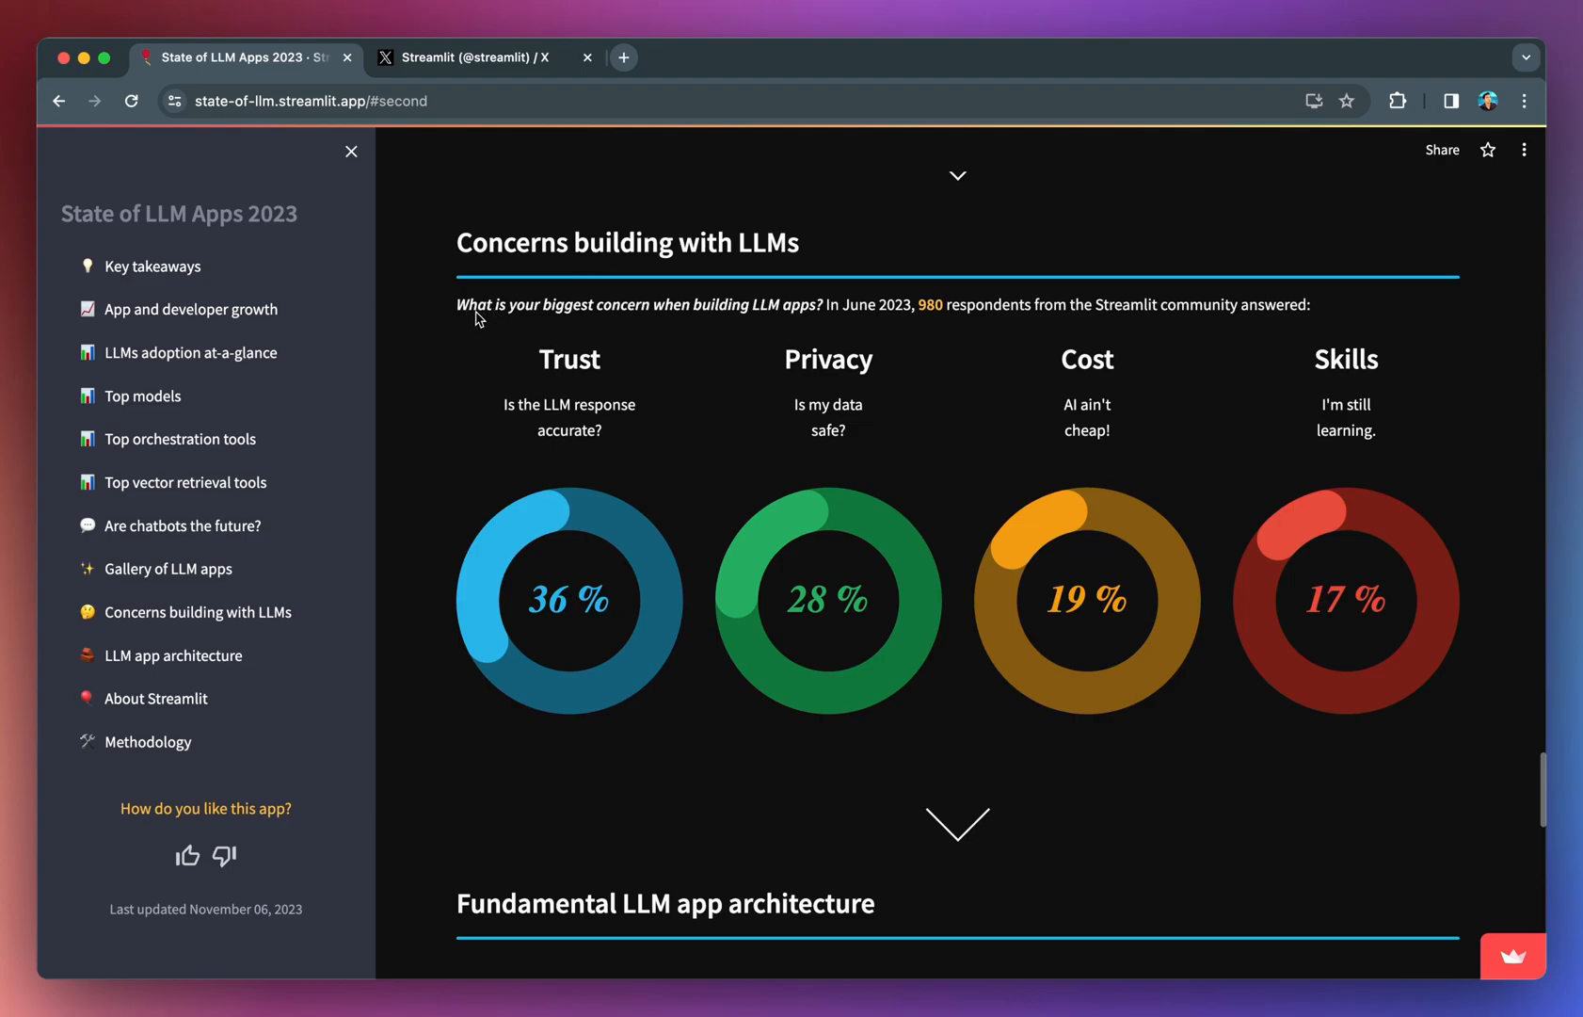
mouse_move(769, 329)
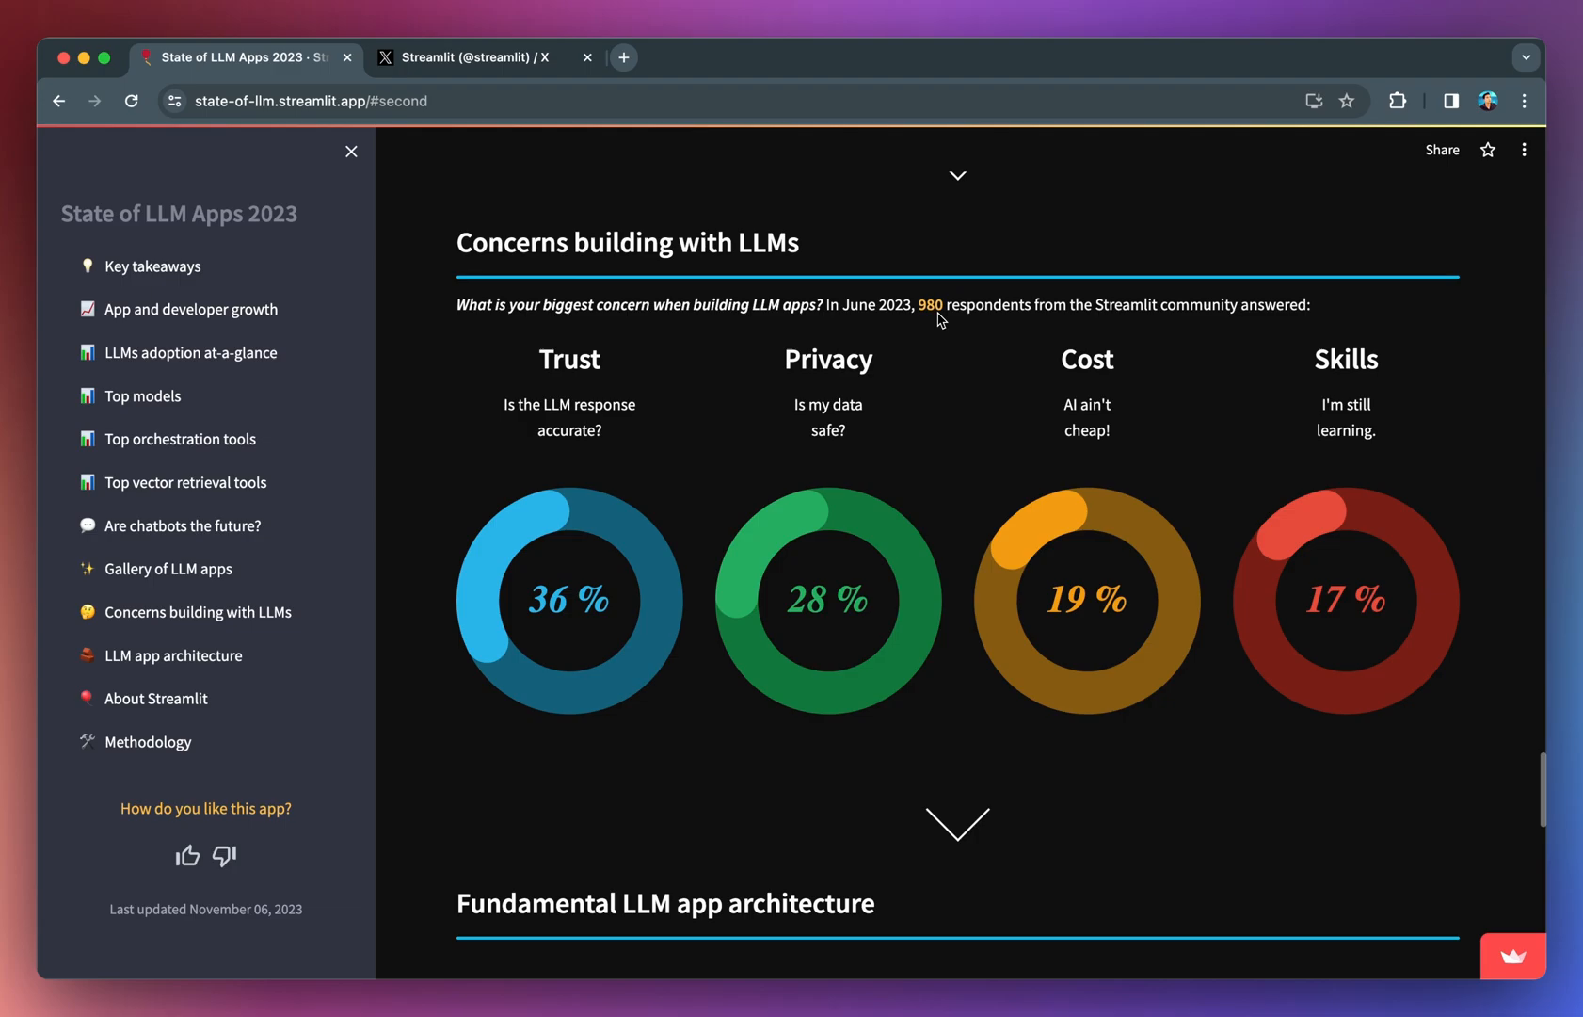
mouse_move(957, 330)
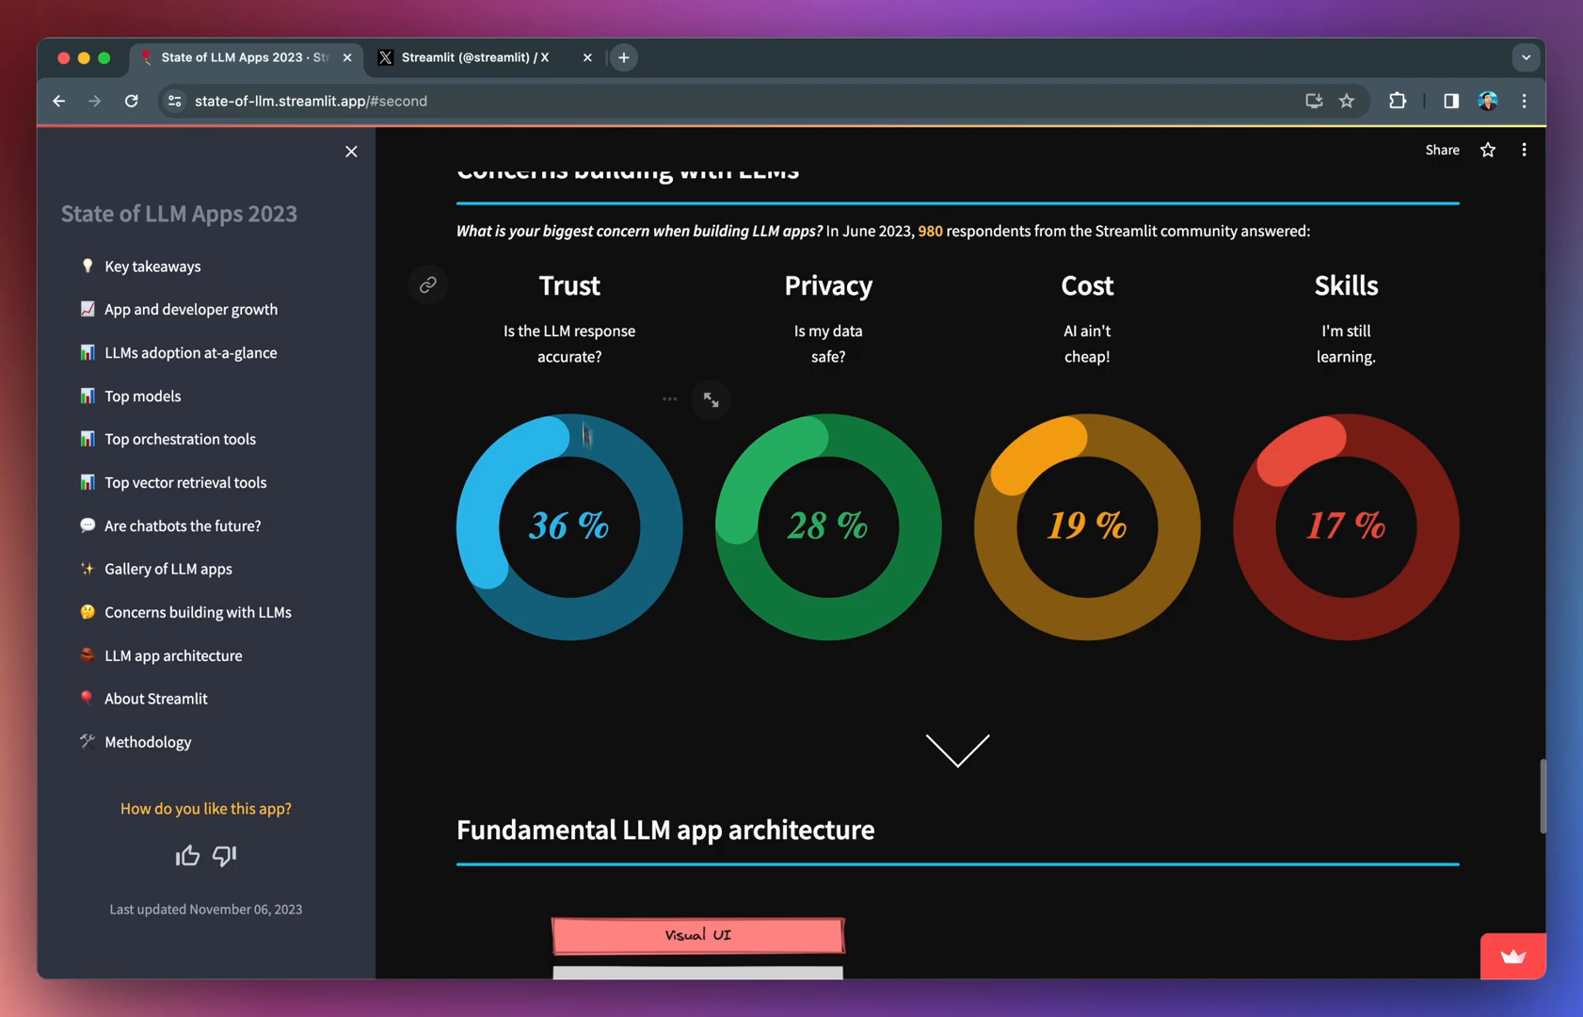
mouse_move(633, 358)
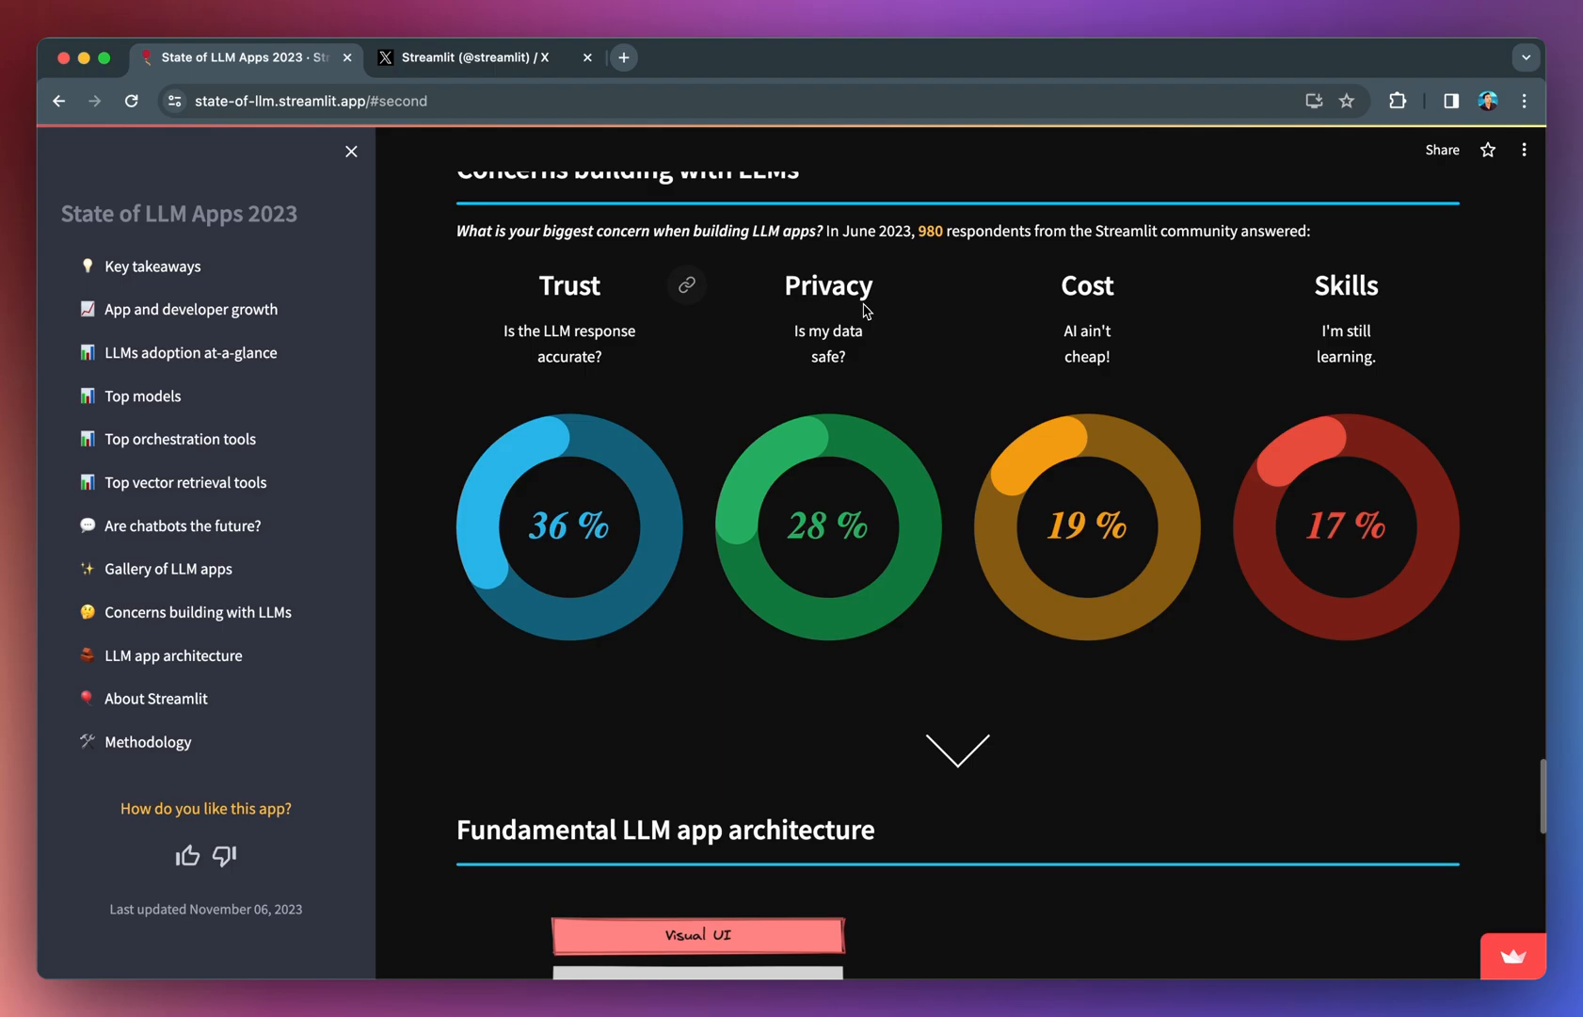
mouse_move(844, 375)
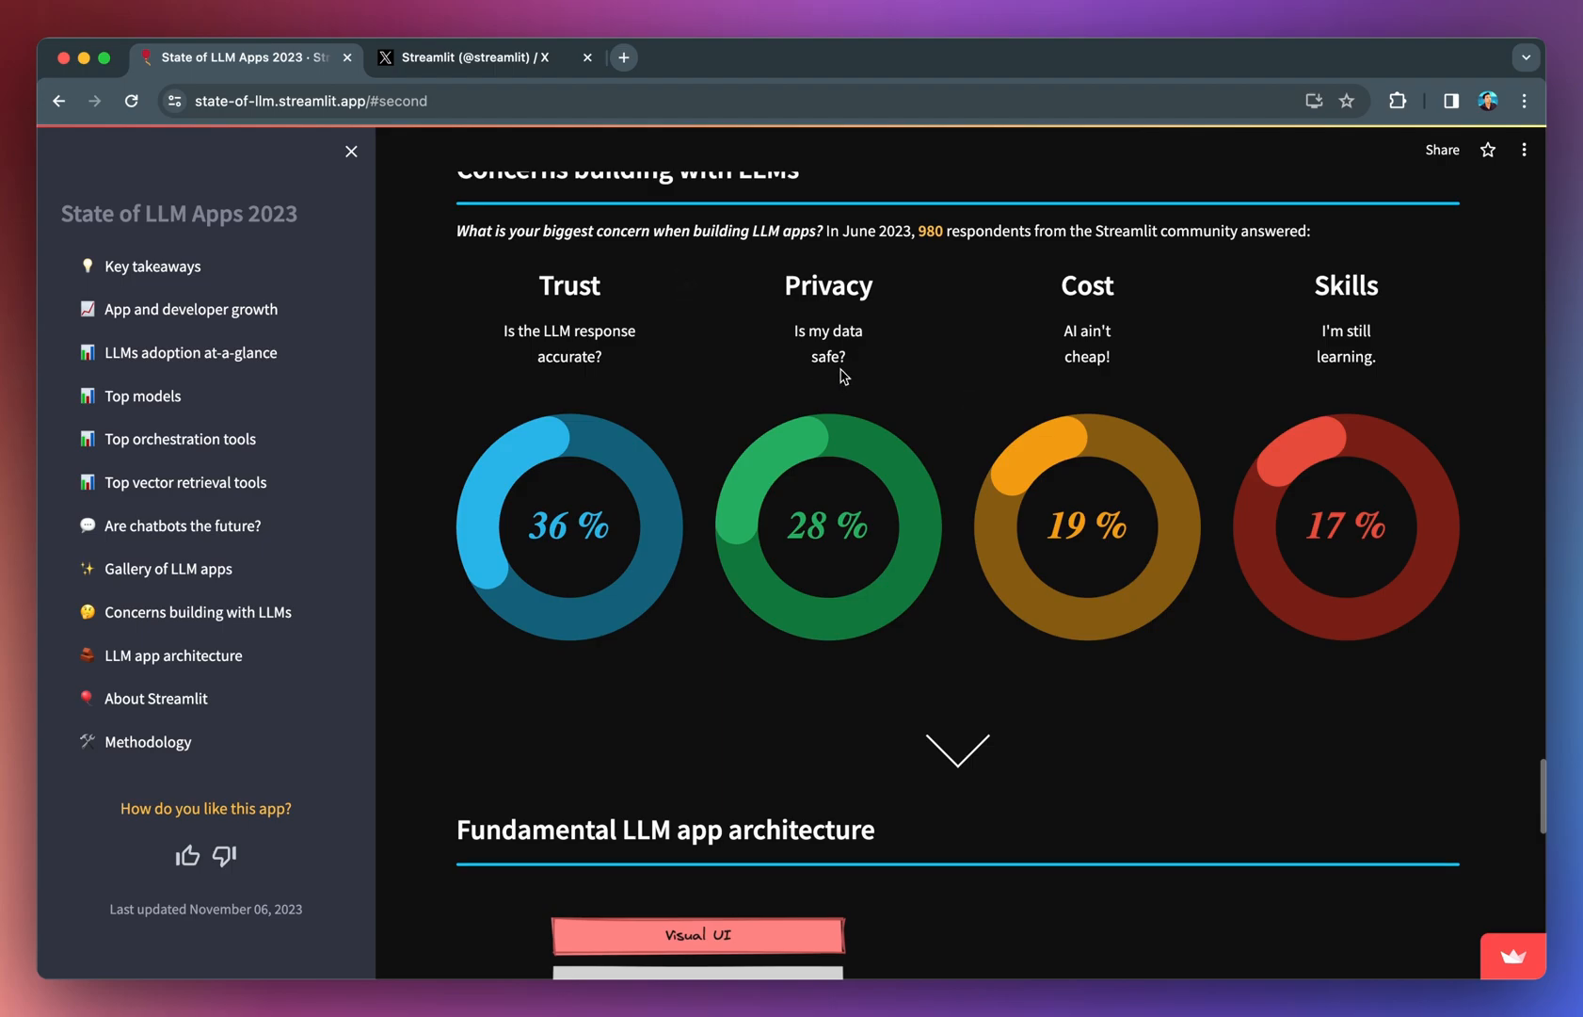
mouse_move(1075, 368)
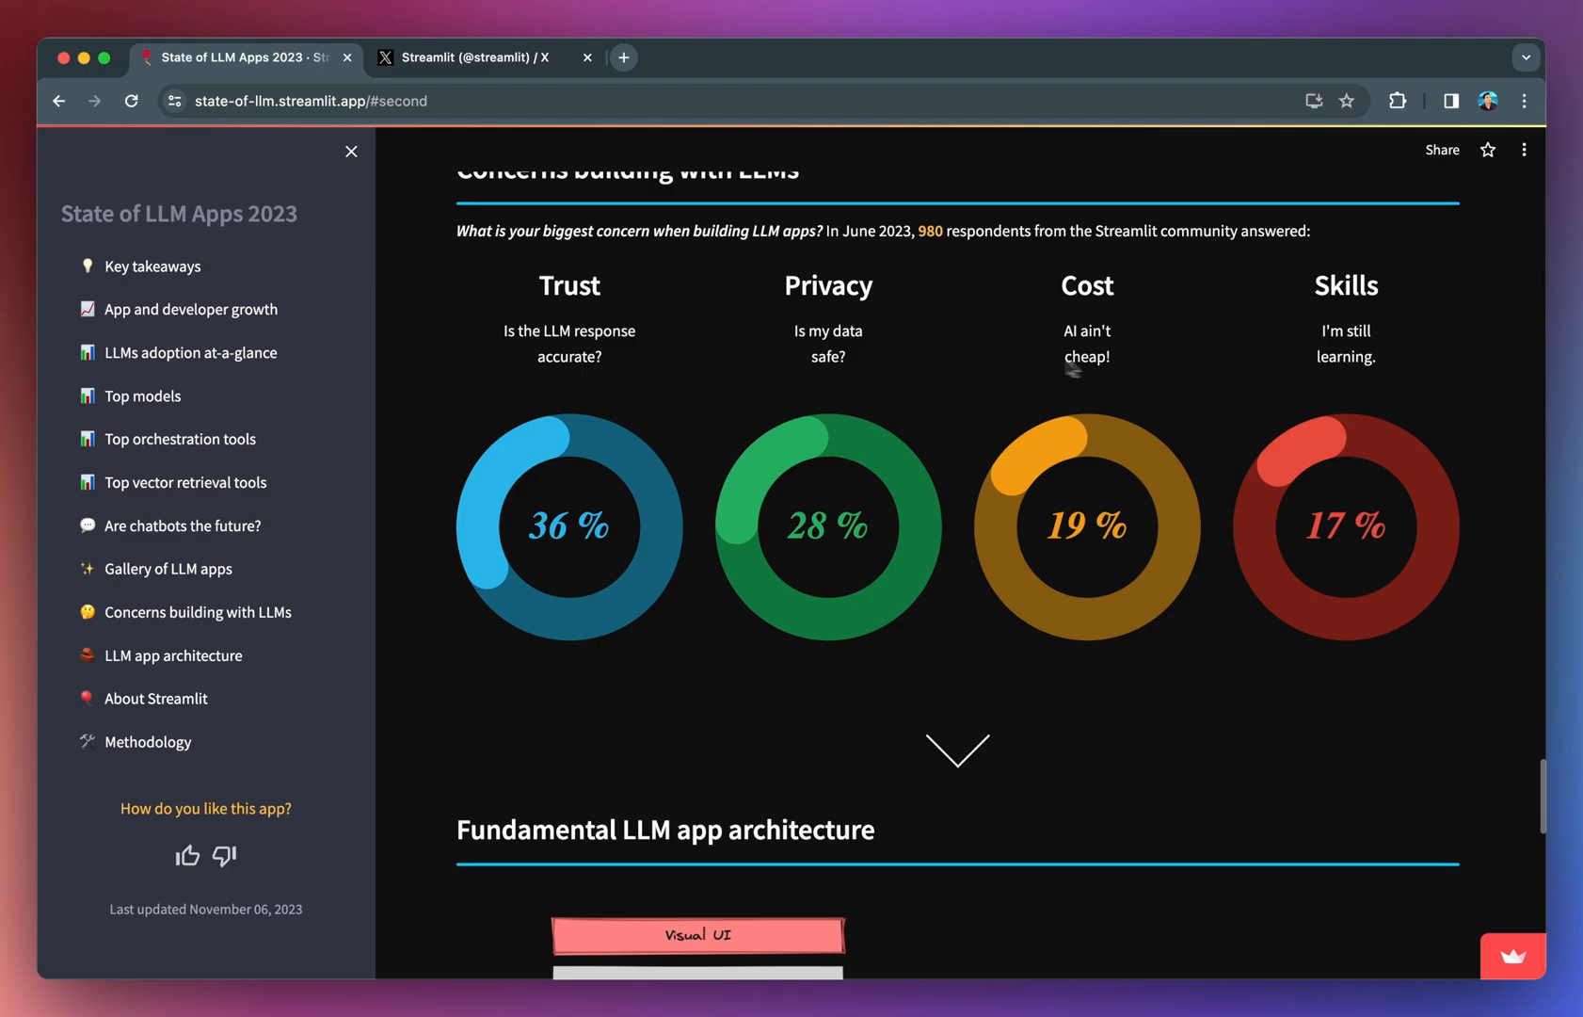
mouse_move(990, 358)
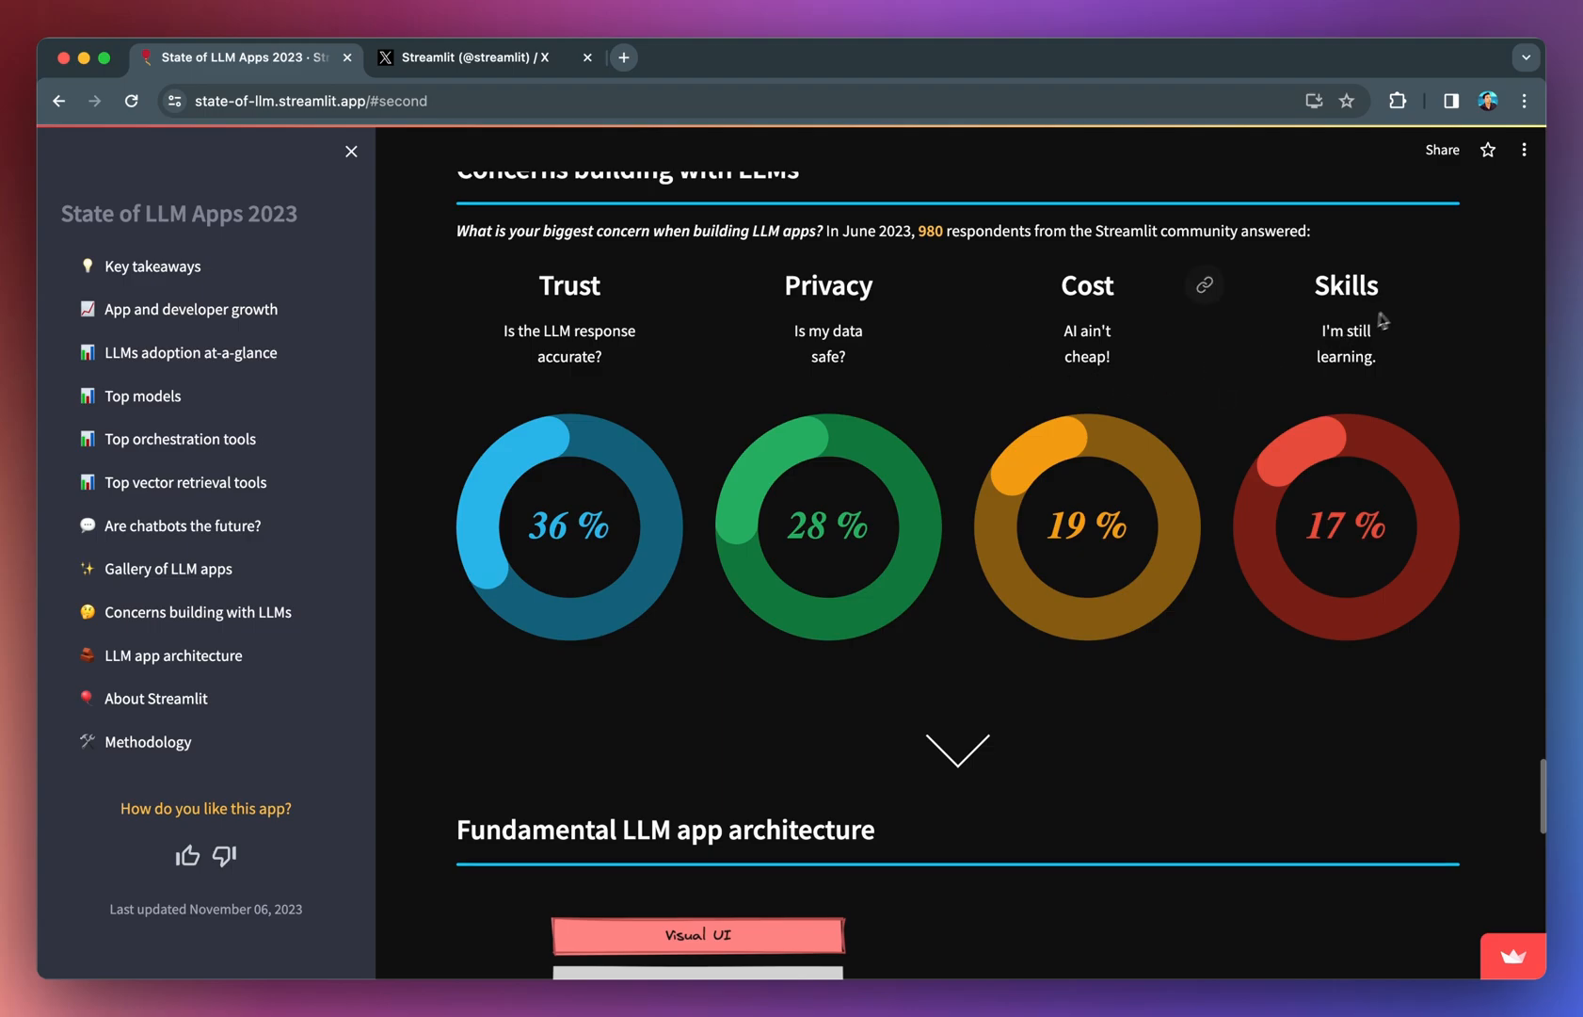
mouse_move(1361, 286)
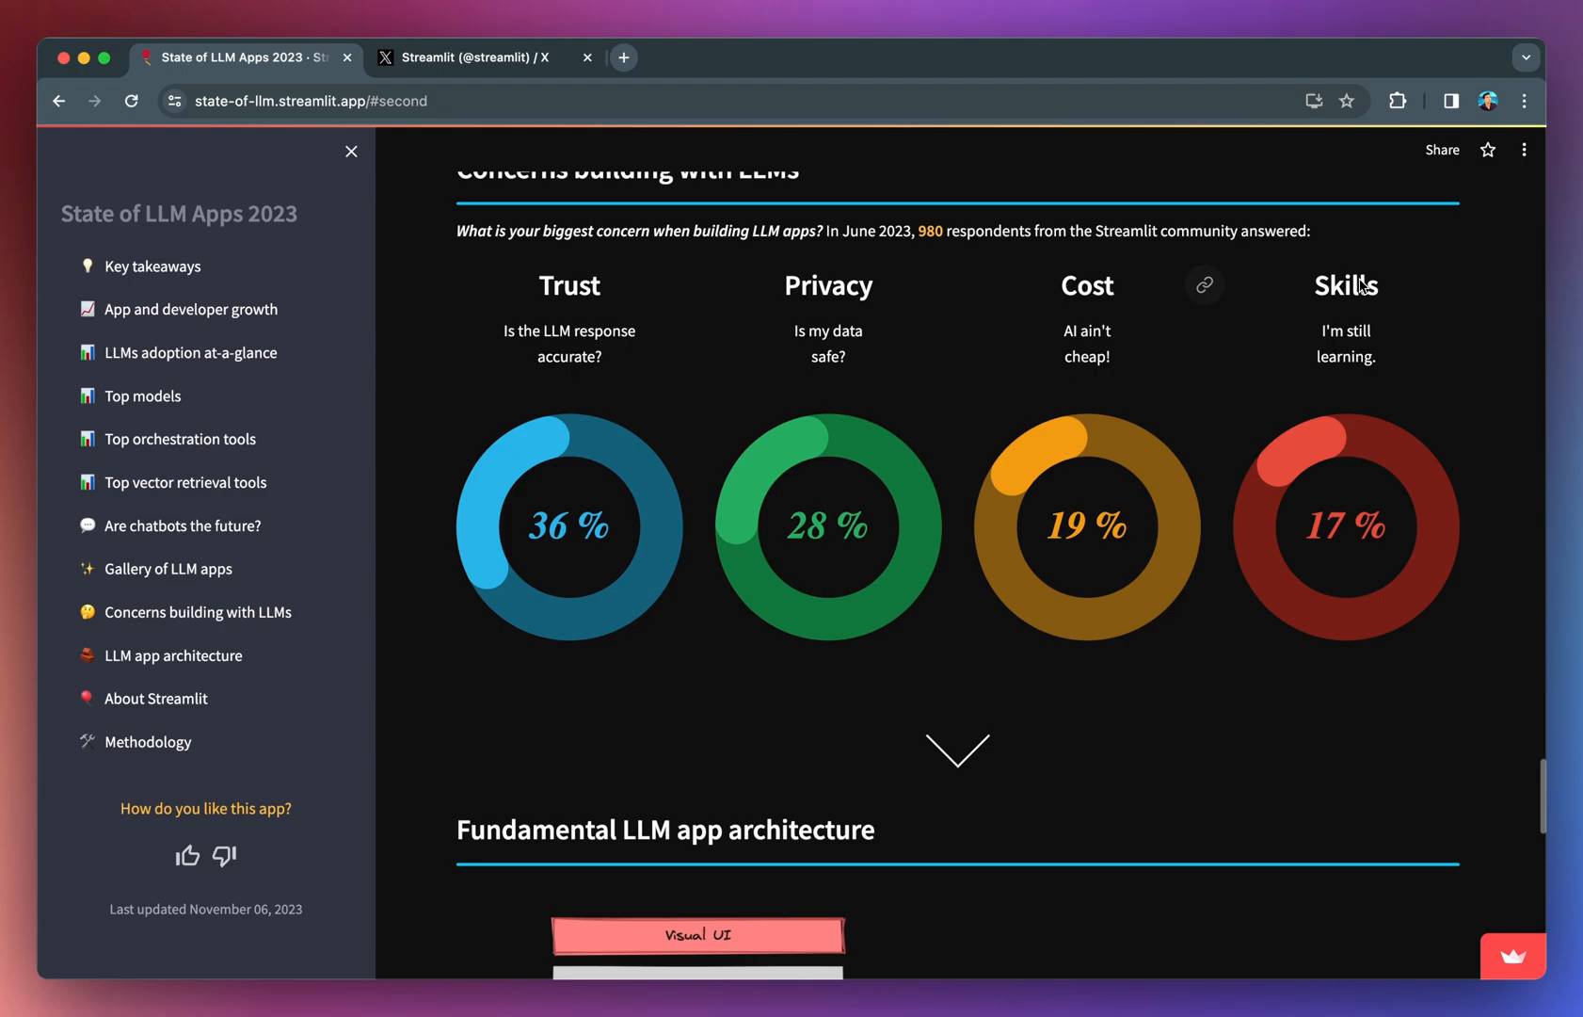
mouse_move(1356, 343)
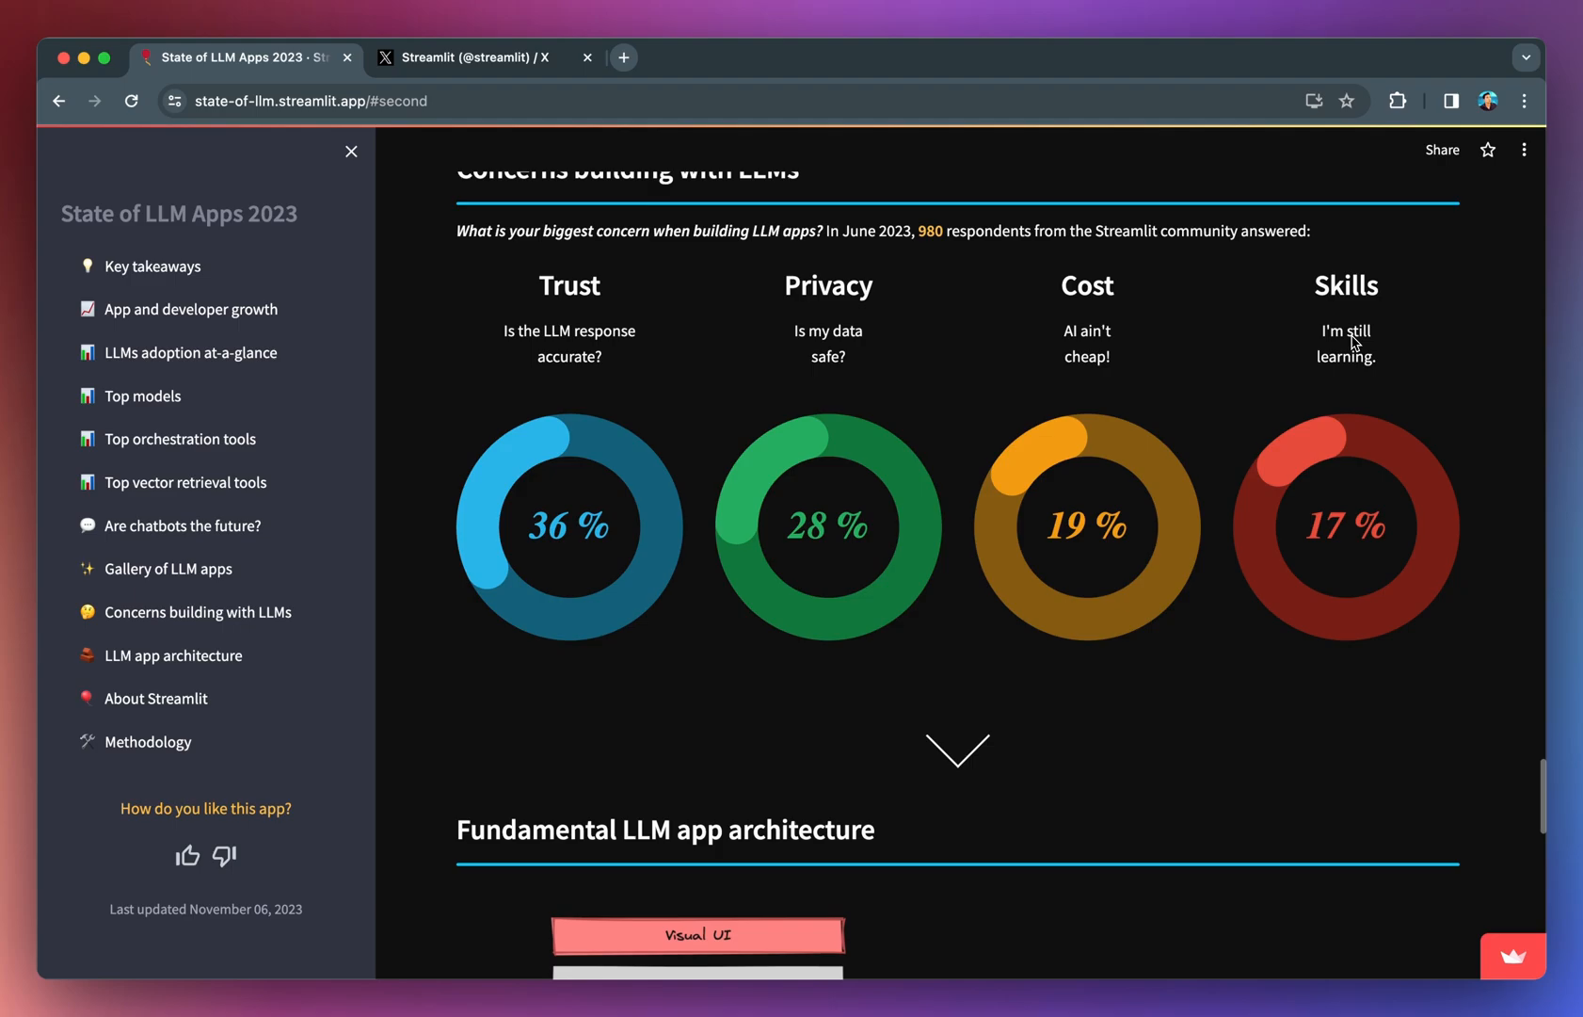
Step: Scroll through the Fundamental LLM app architecture section toward About Streamlit
scroll(down, 3)
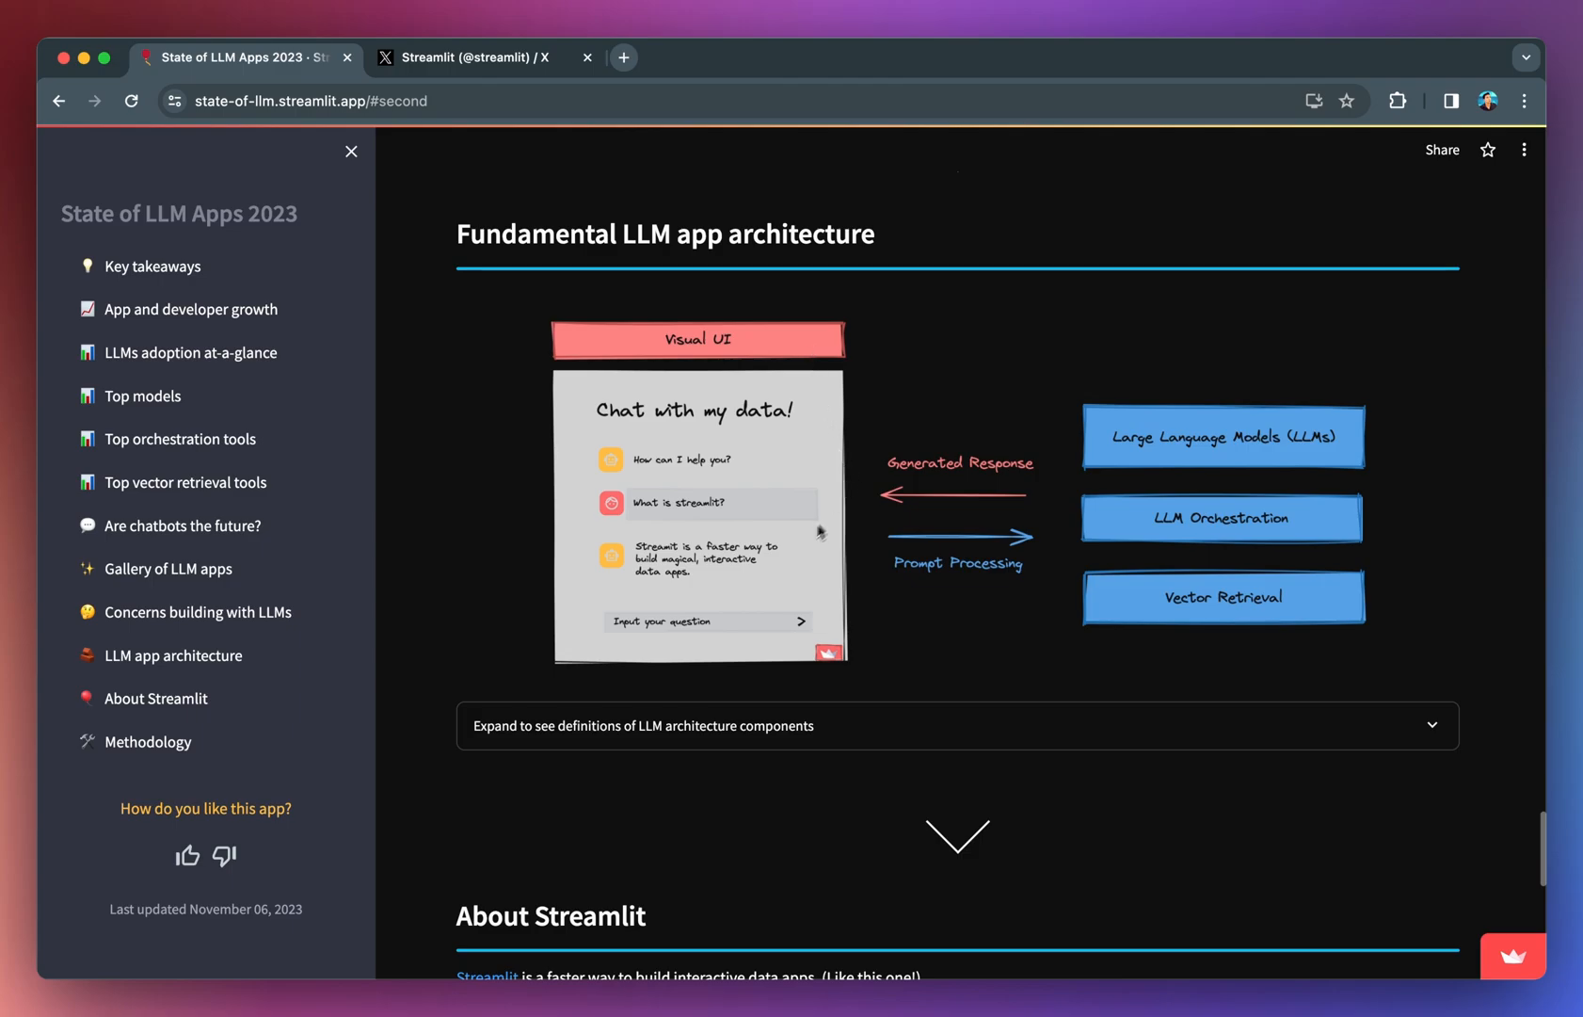
mouse_move(727, 389)
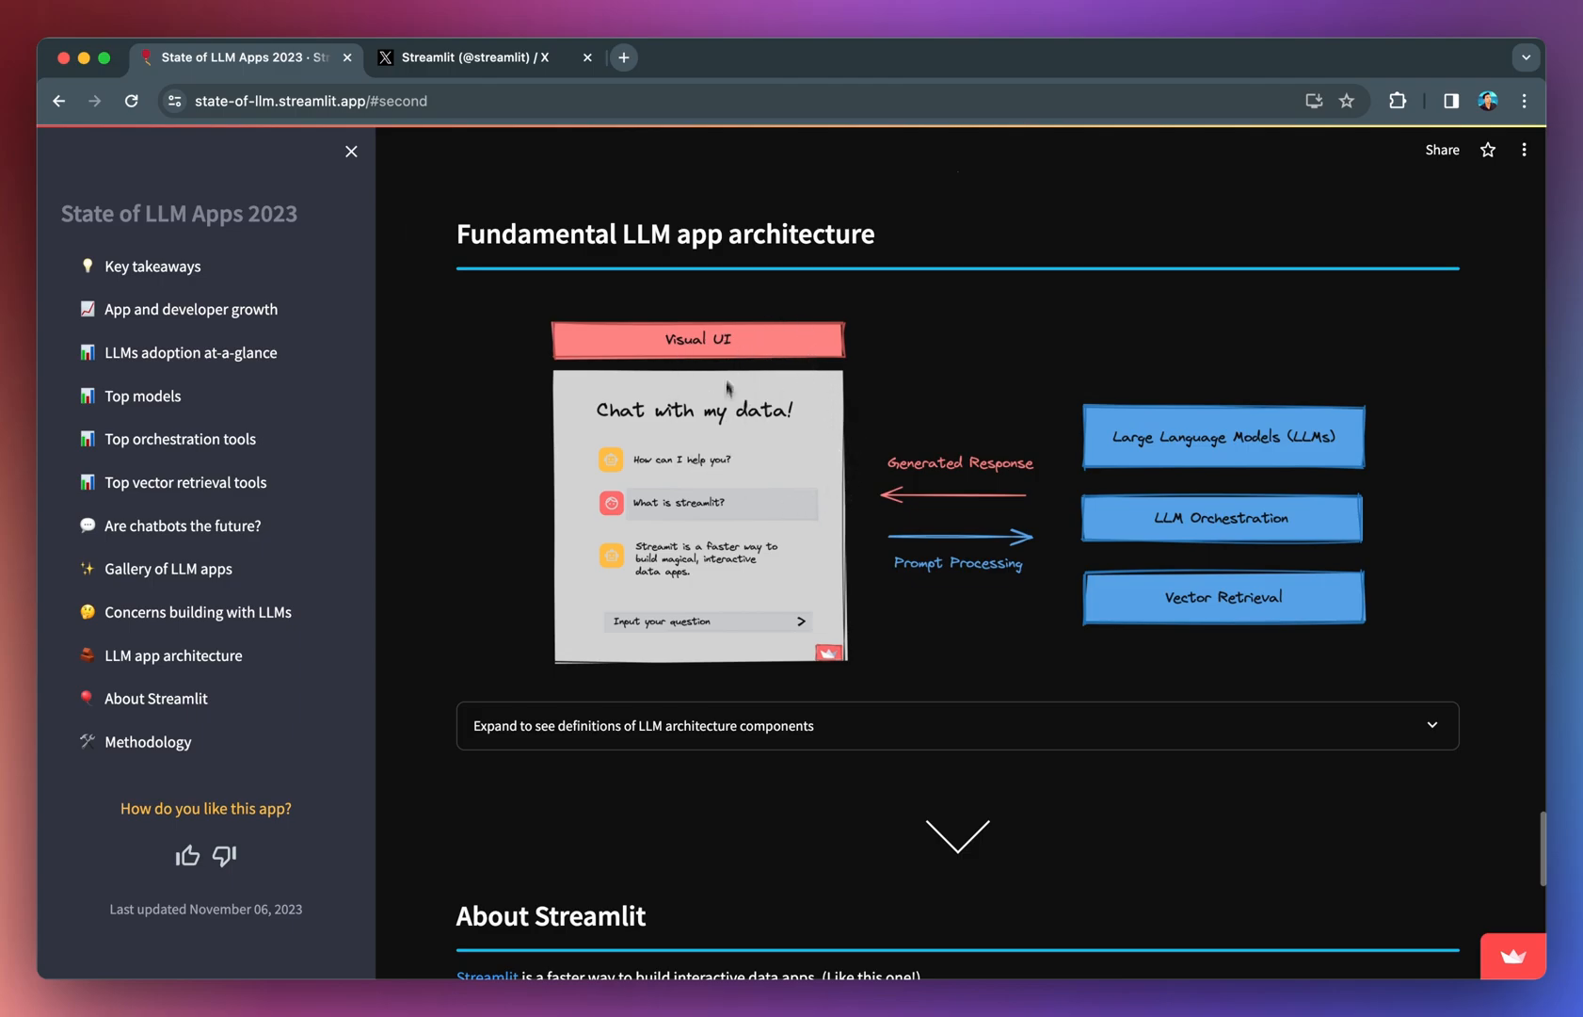
mouse_move(692, 459)
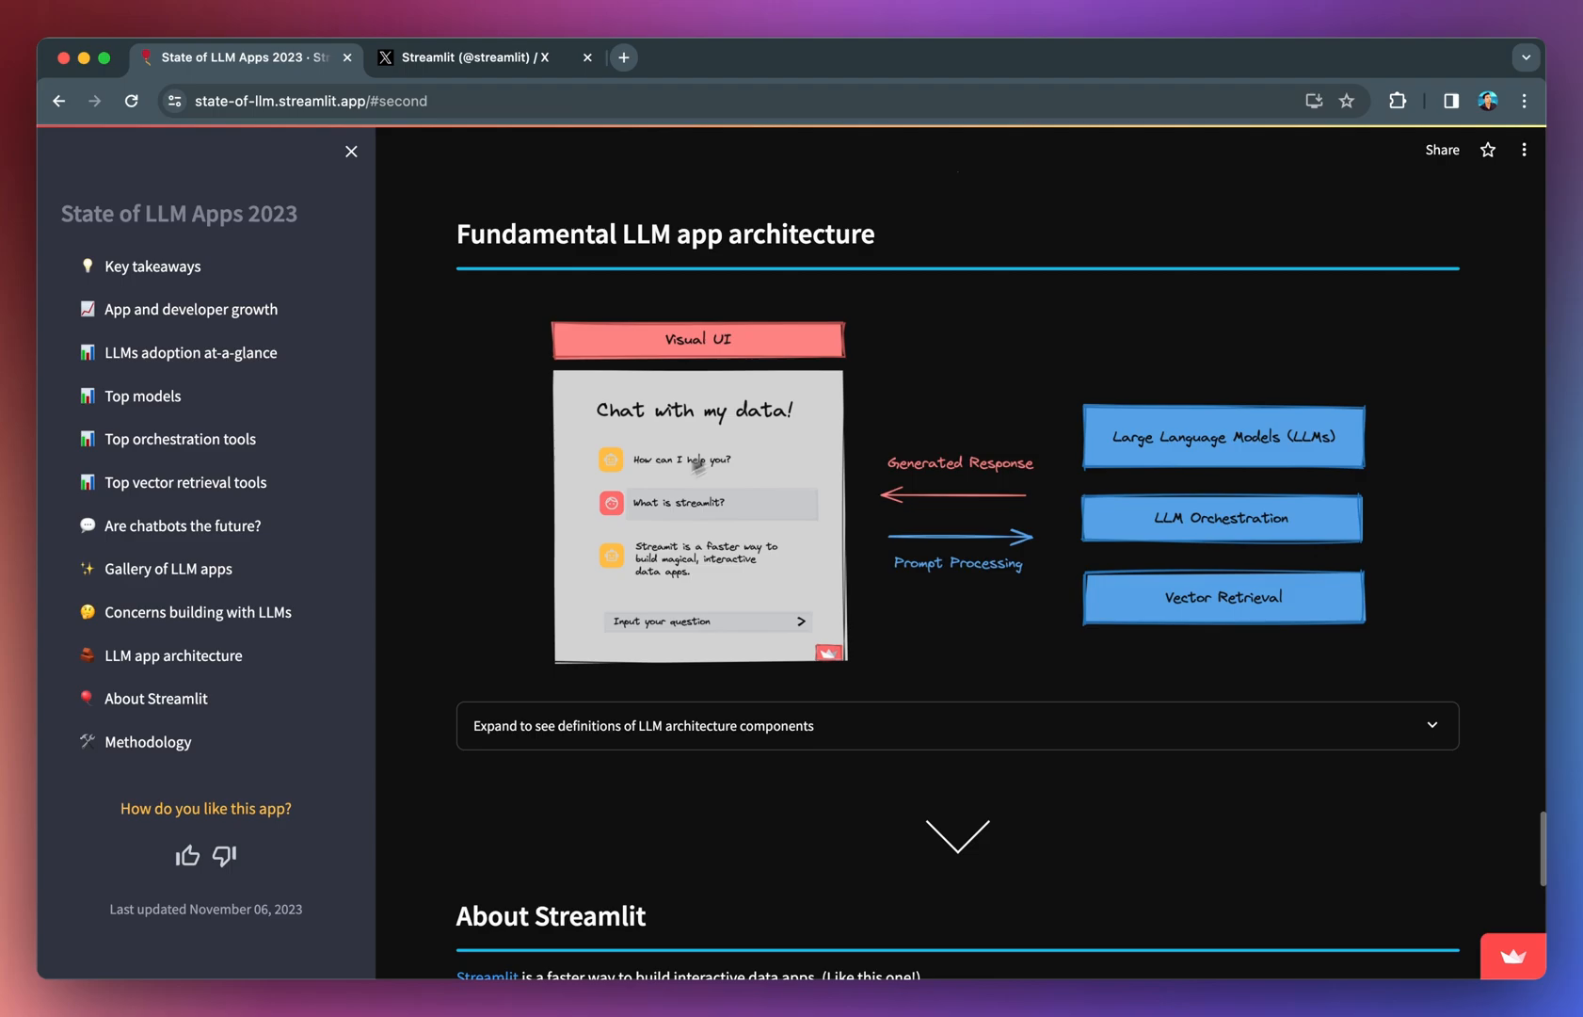
mouse_move(723, 519)
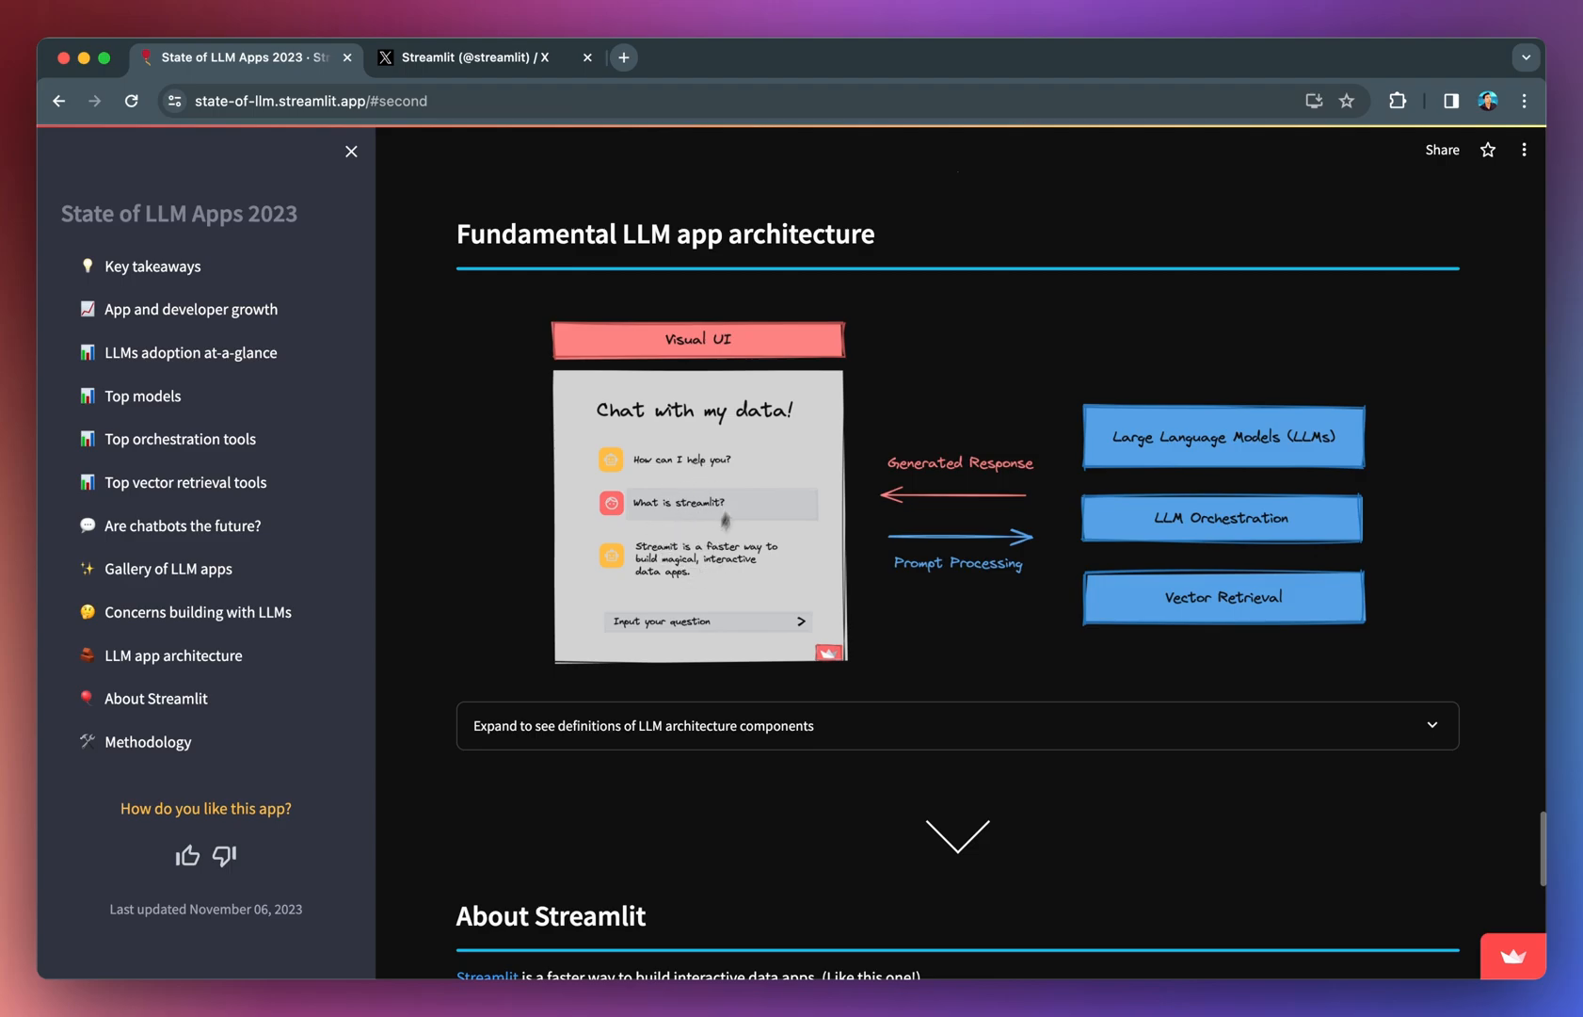
mouse_move(682, 481)
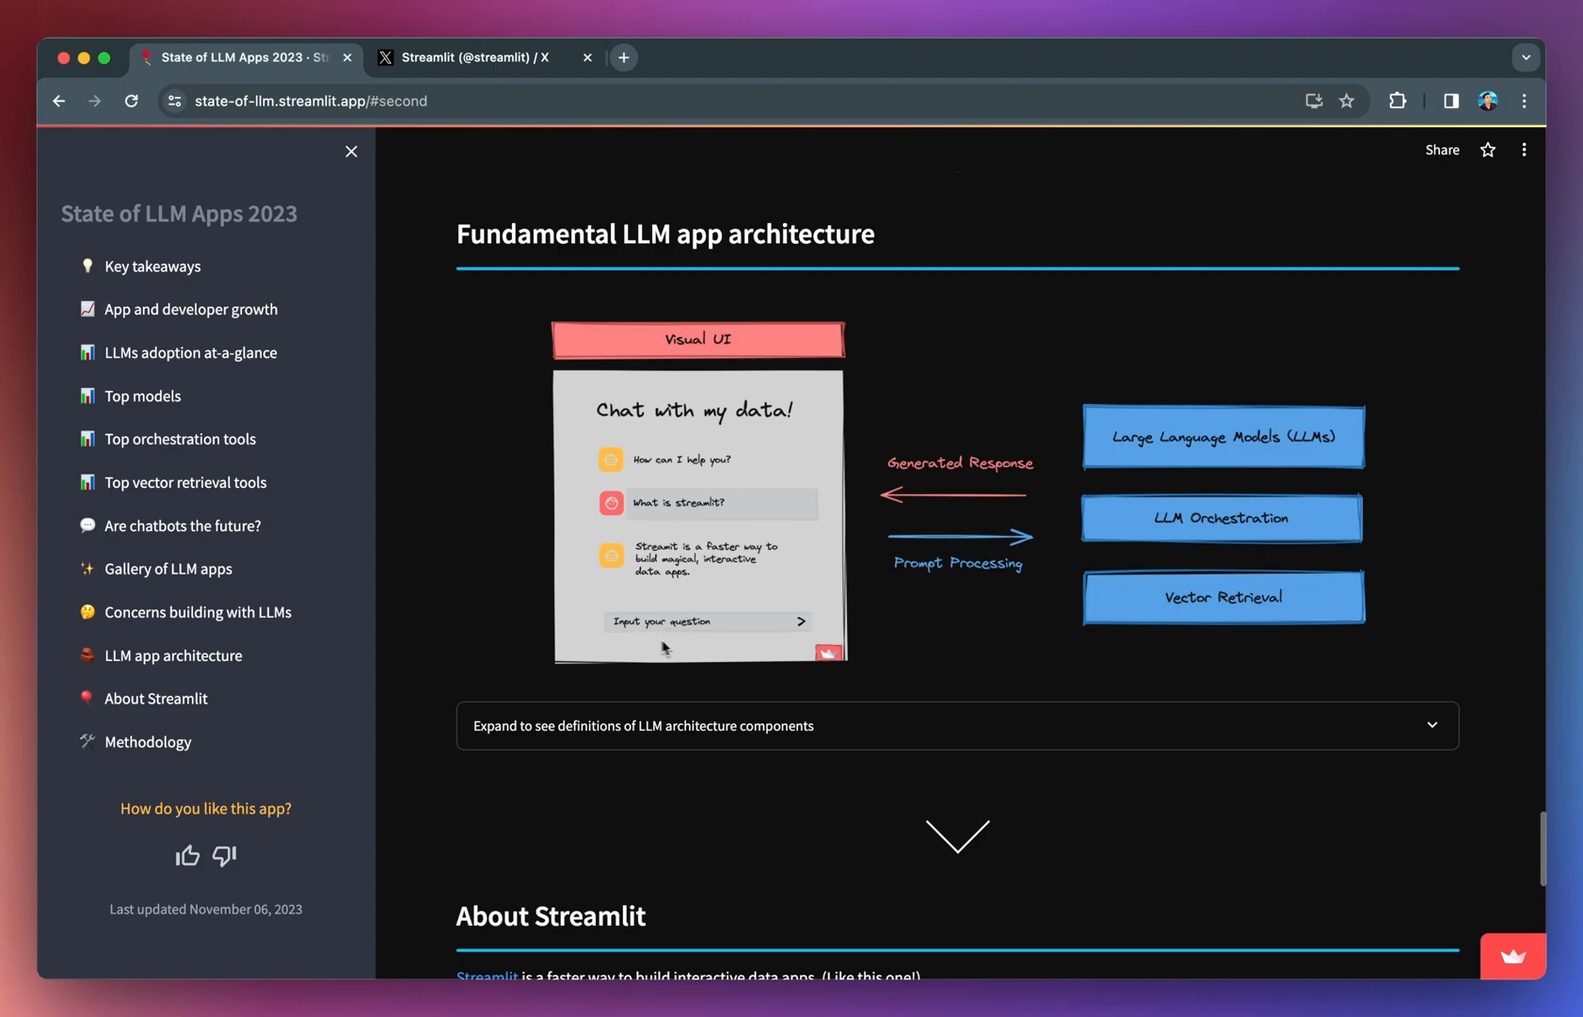
mouse_move(1012, 547)
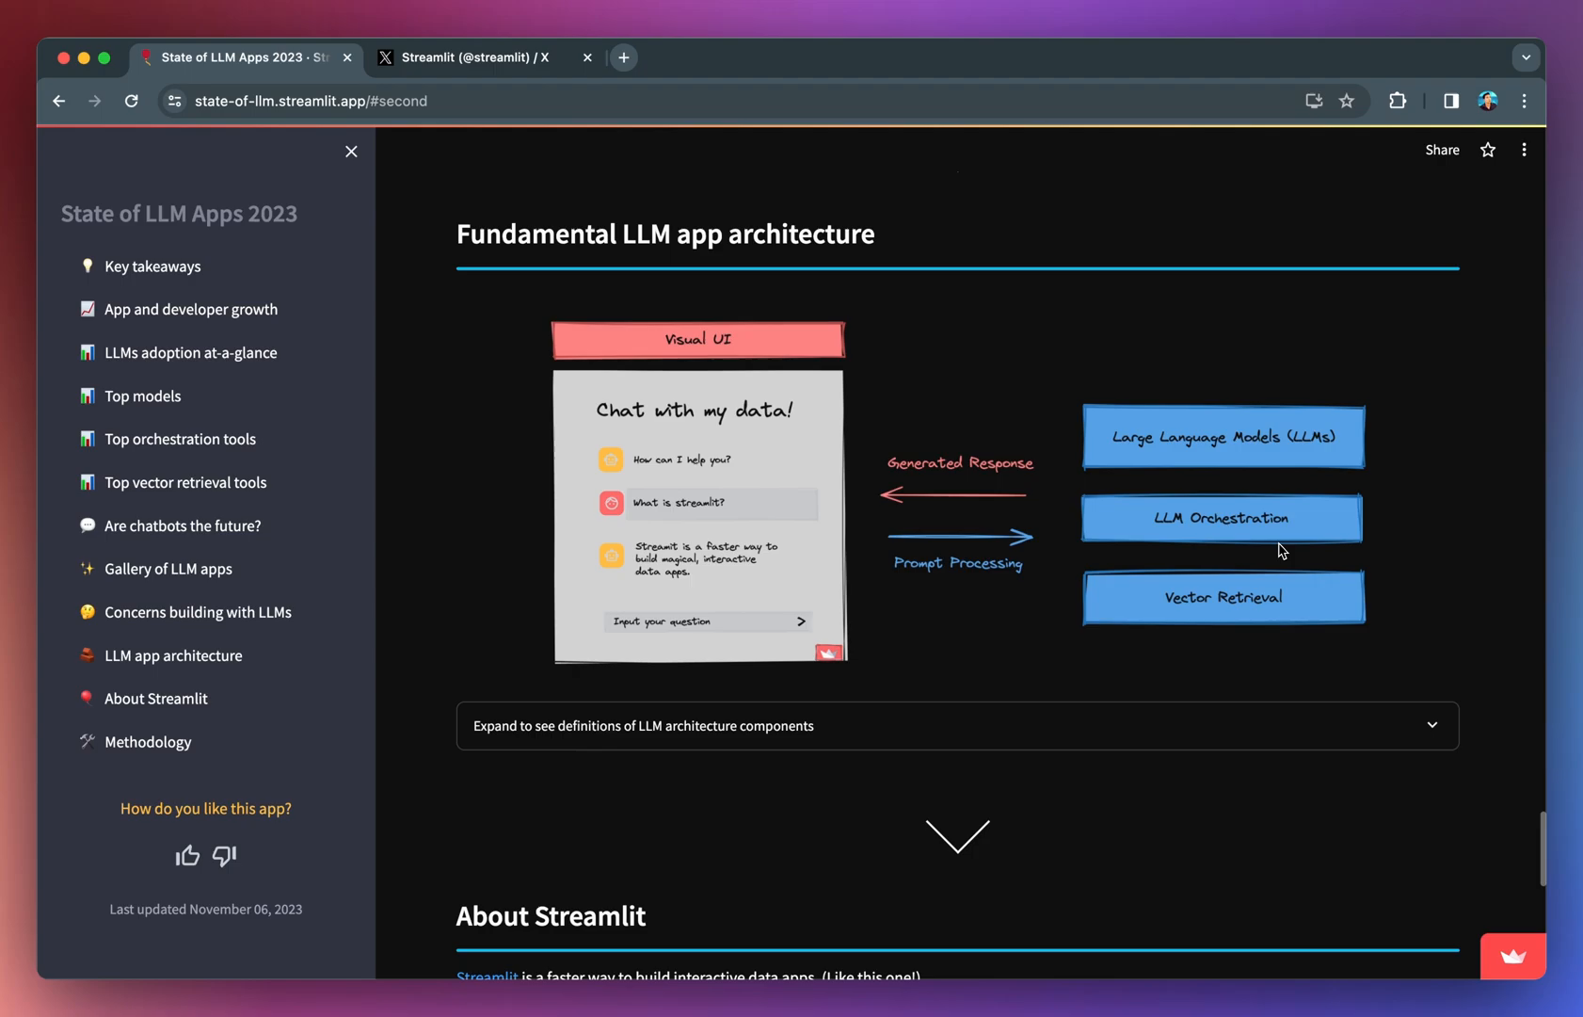
mouse_move(1147, 407)
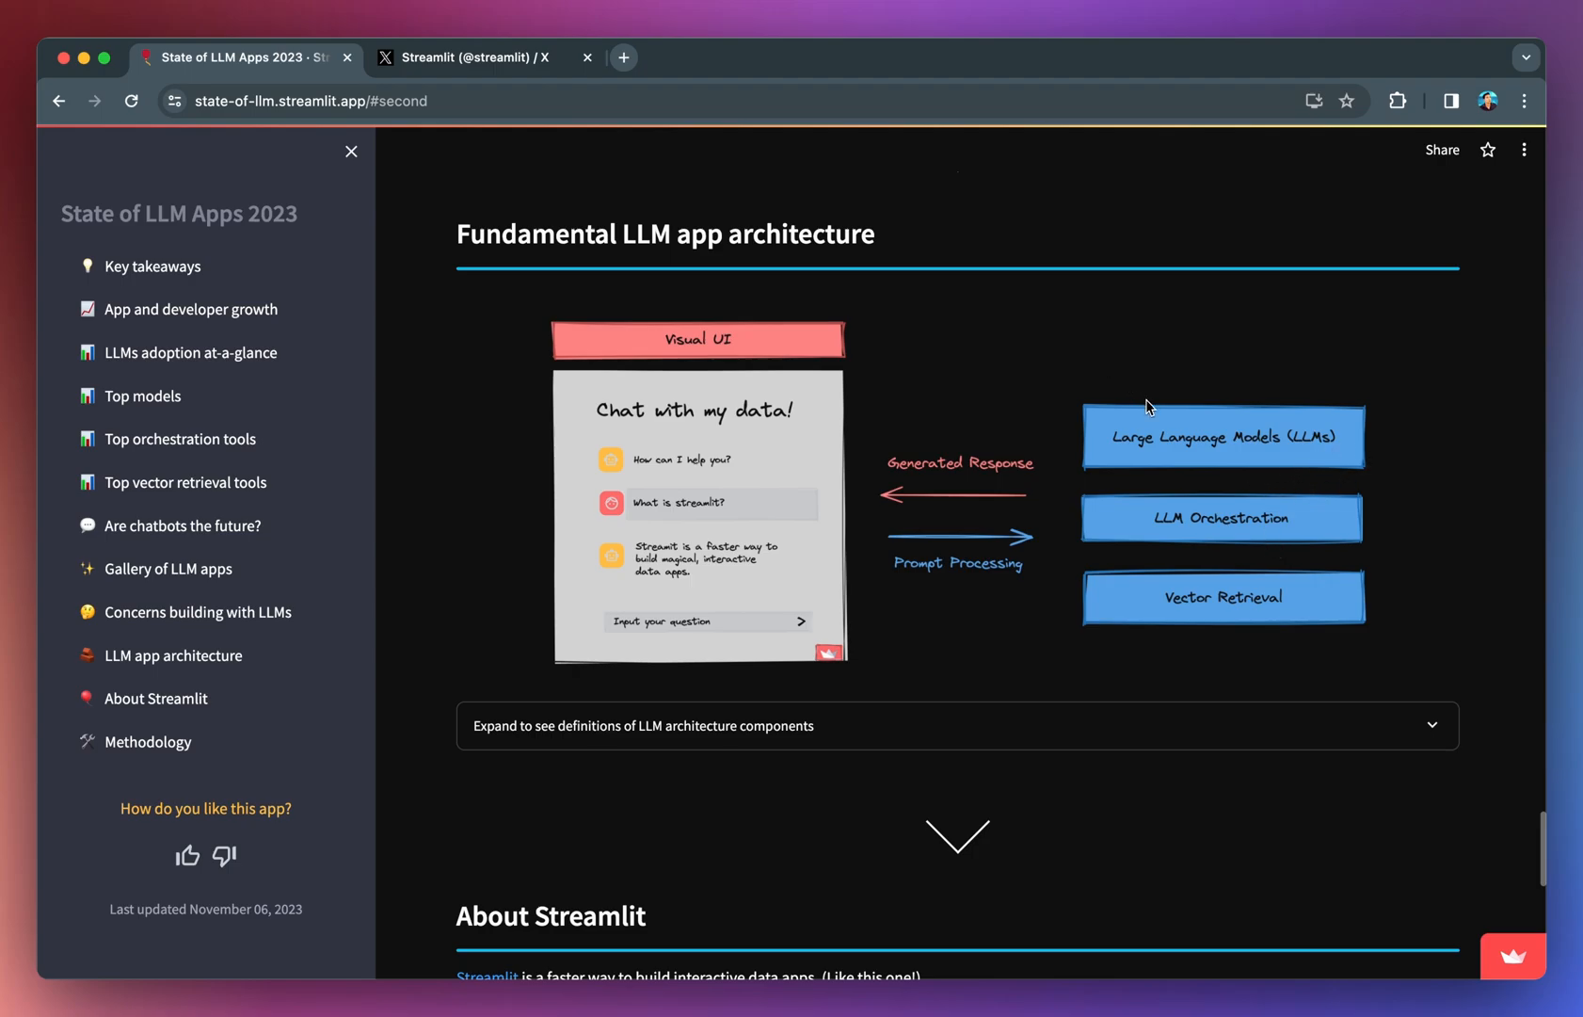
mouse_move(1161, 496)
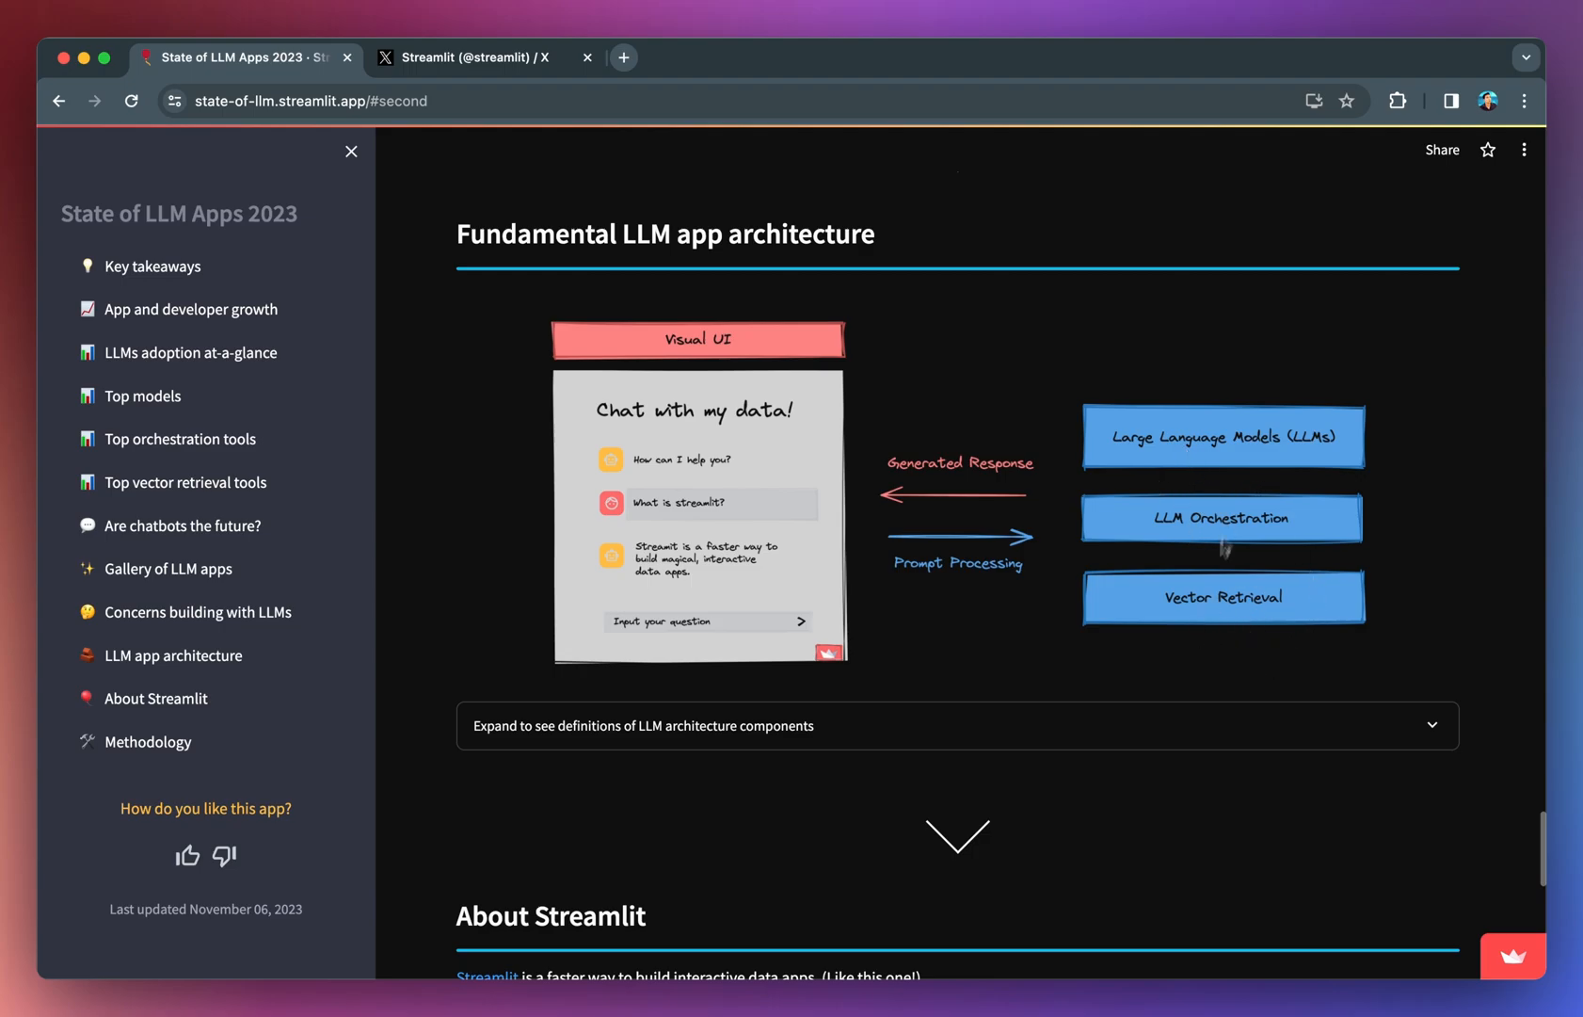
mouse_move(1176, 594)
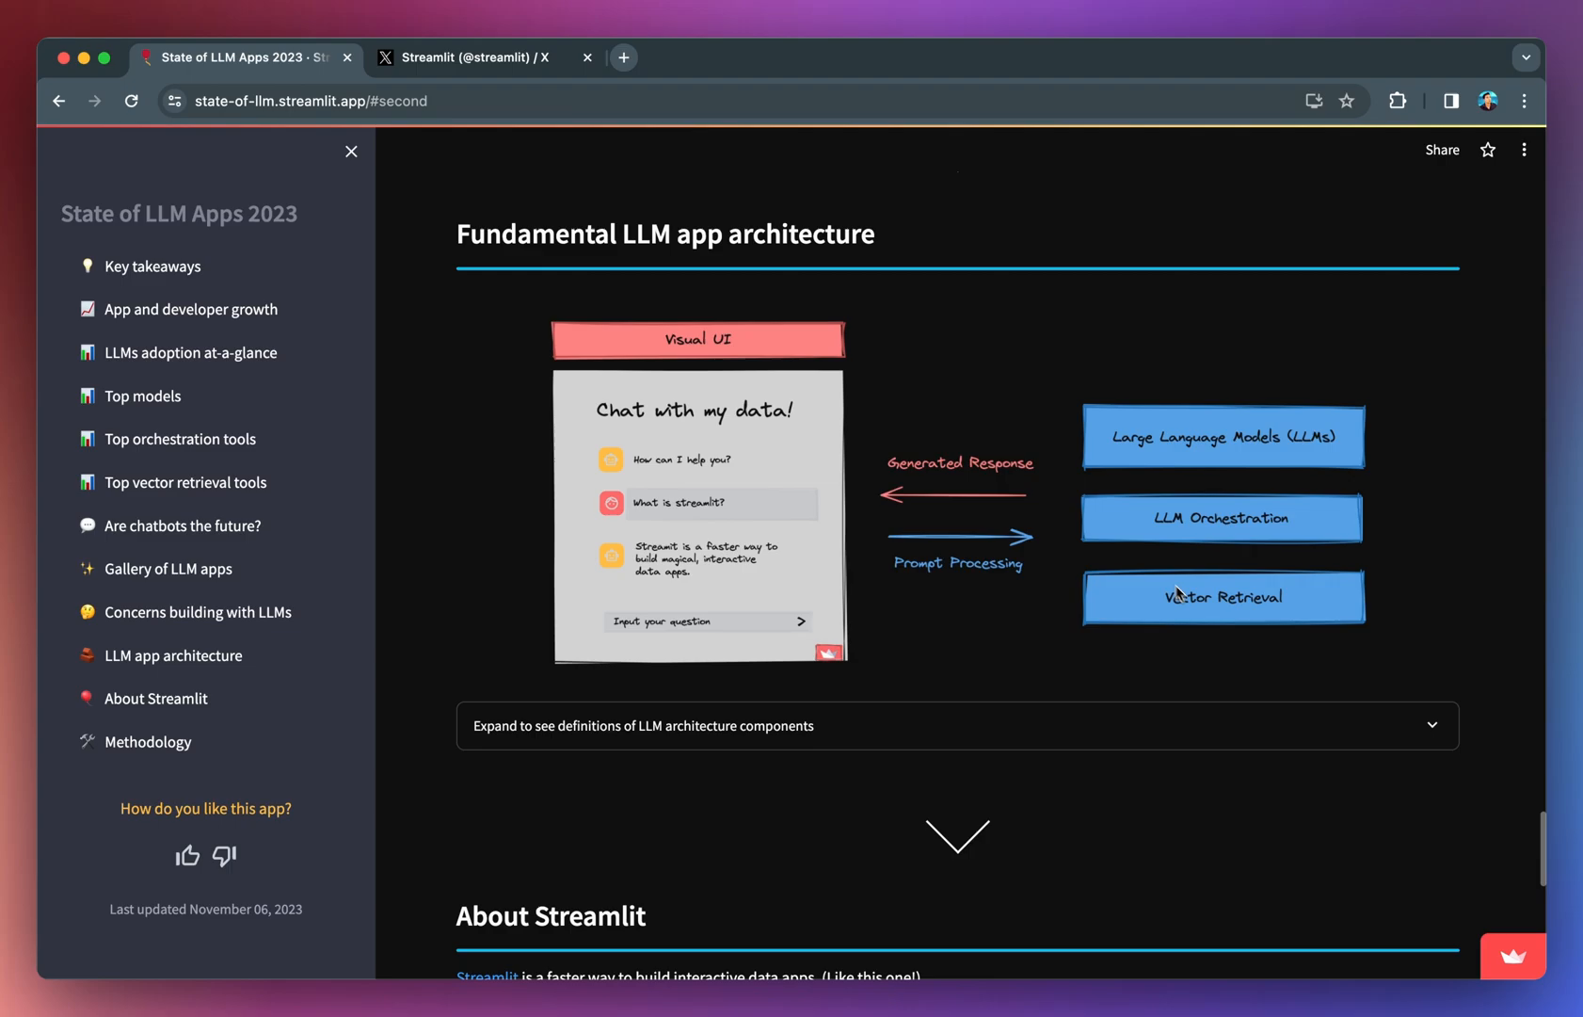
mouse_move(712, 474)
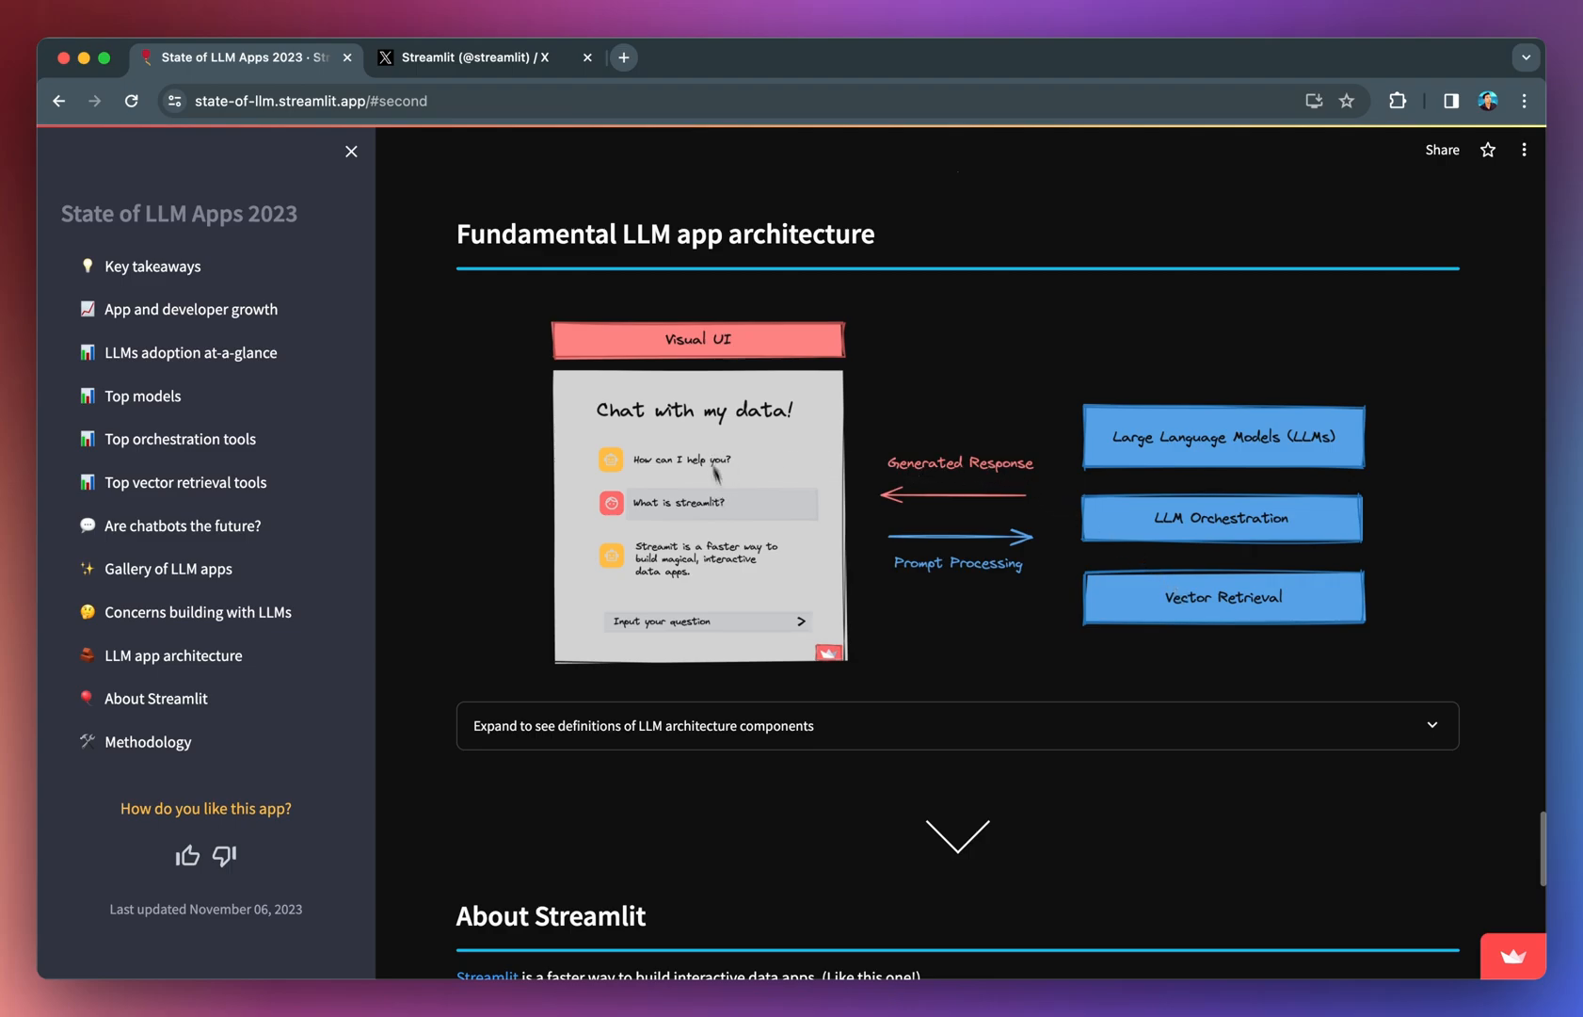
mouse_move(667, 520)
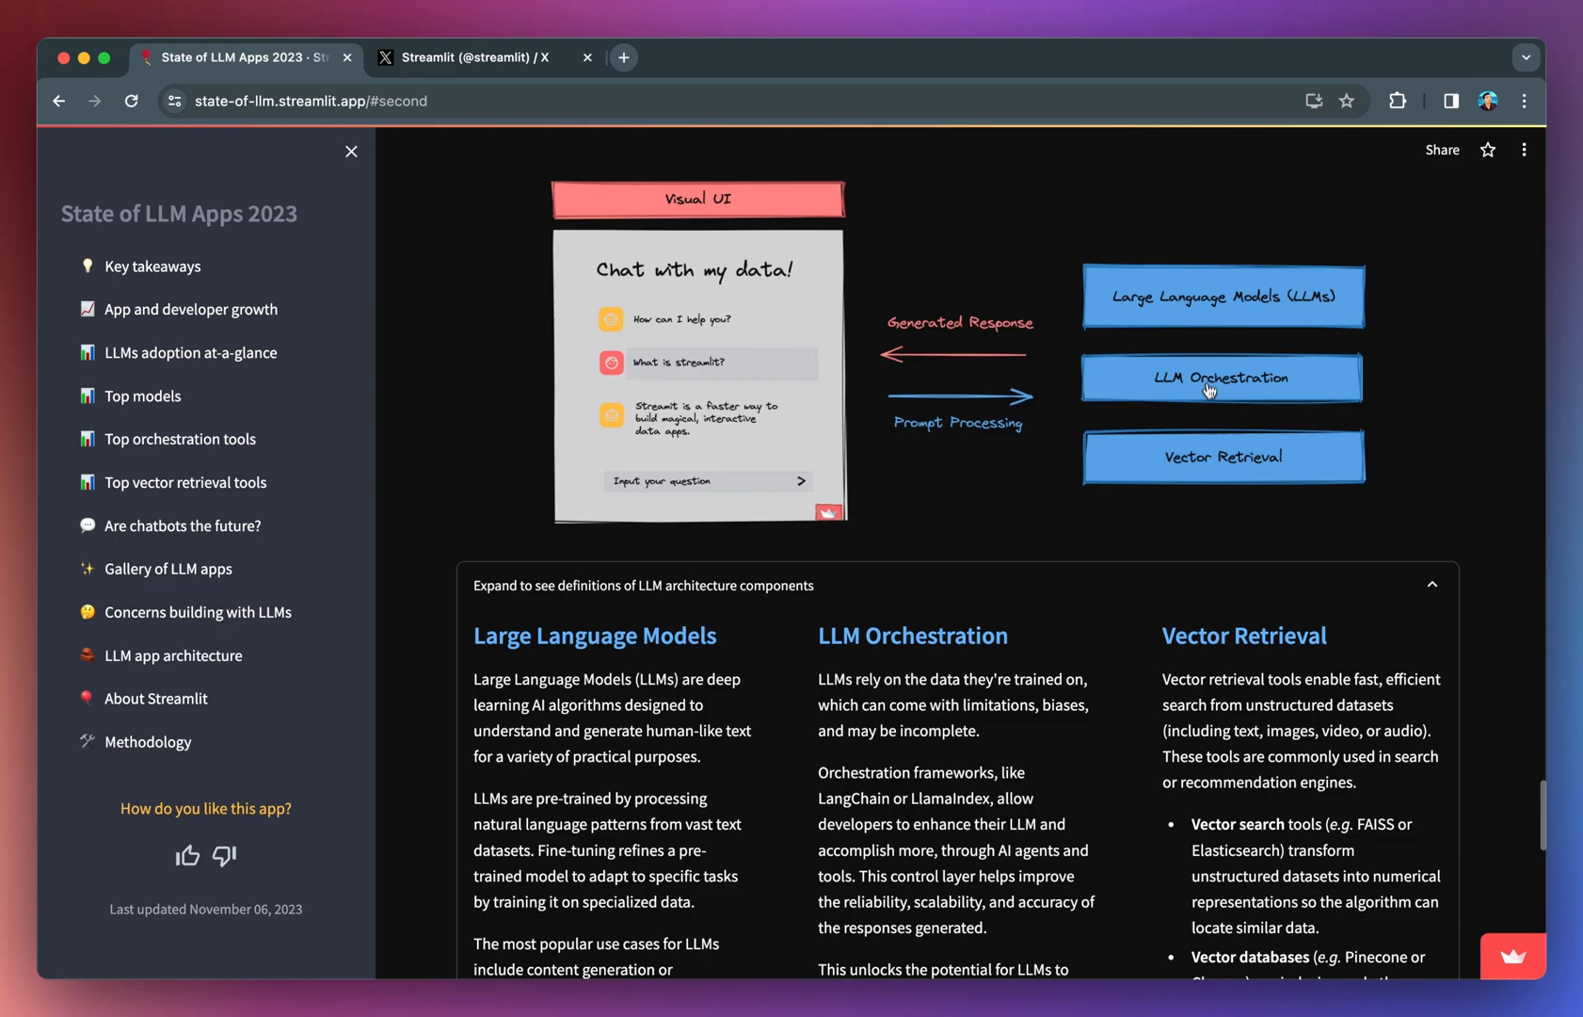
mouse_move(963, 526)
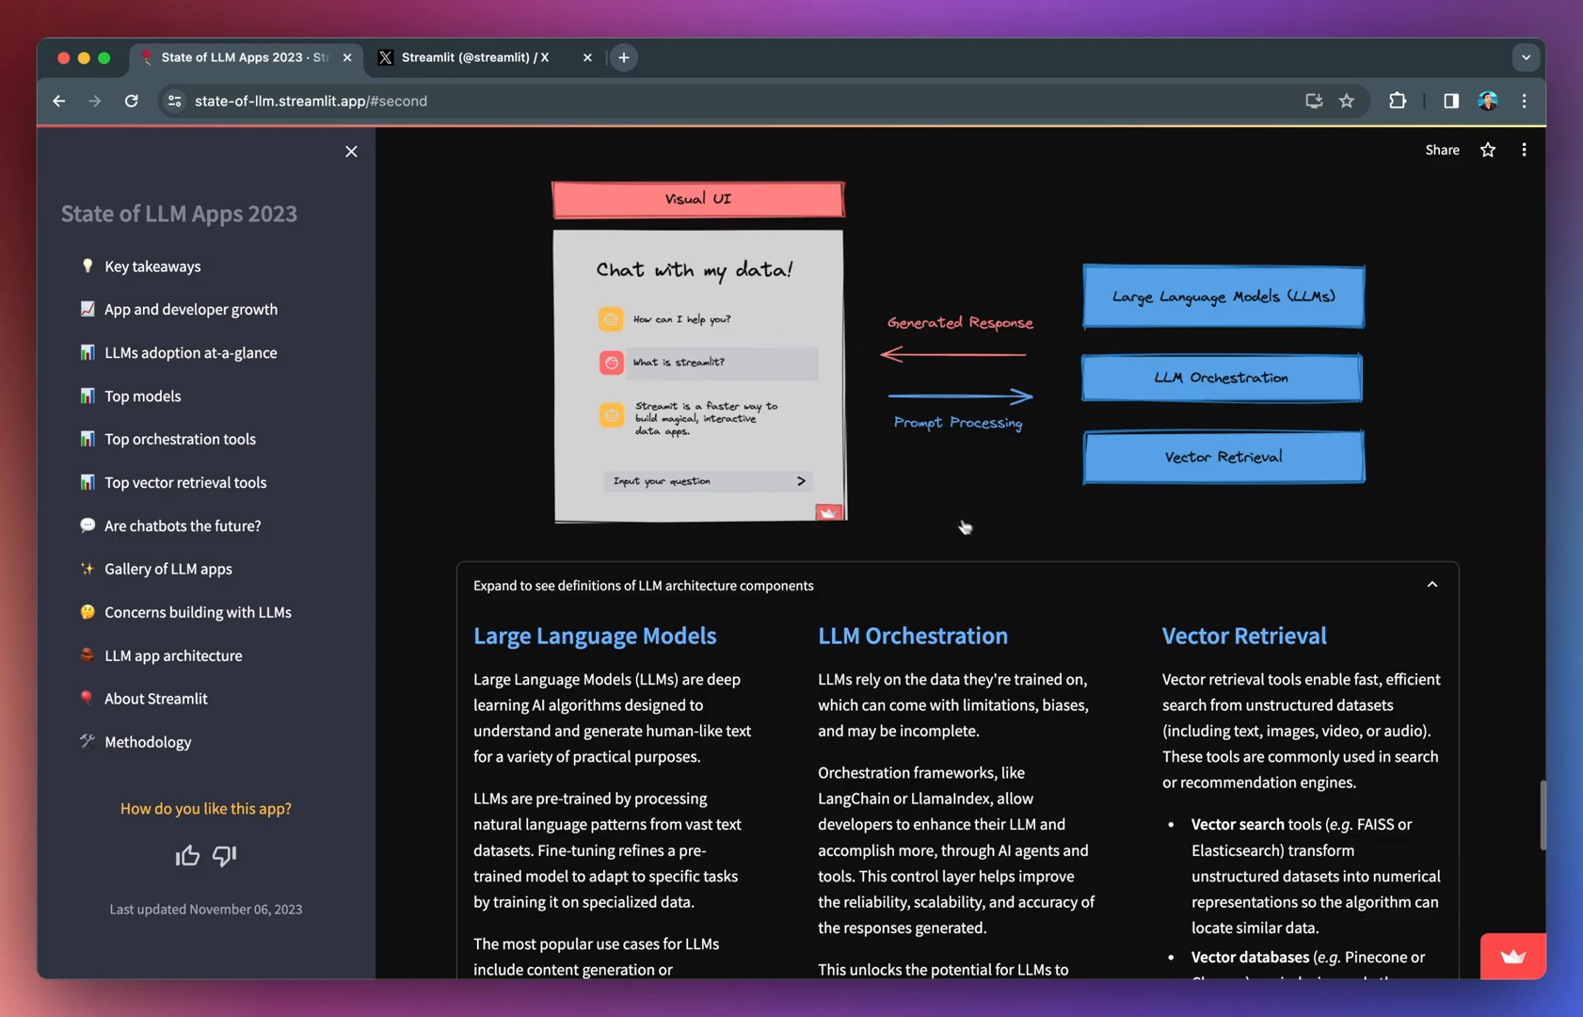
Step: Collapse the 'Expand to see definitions of LLM architecture components' expander
scroll(down, 3)
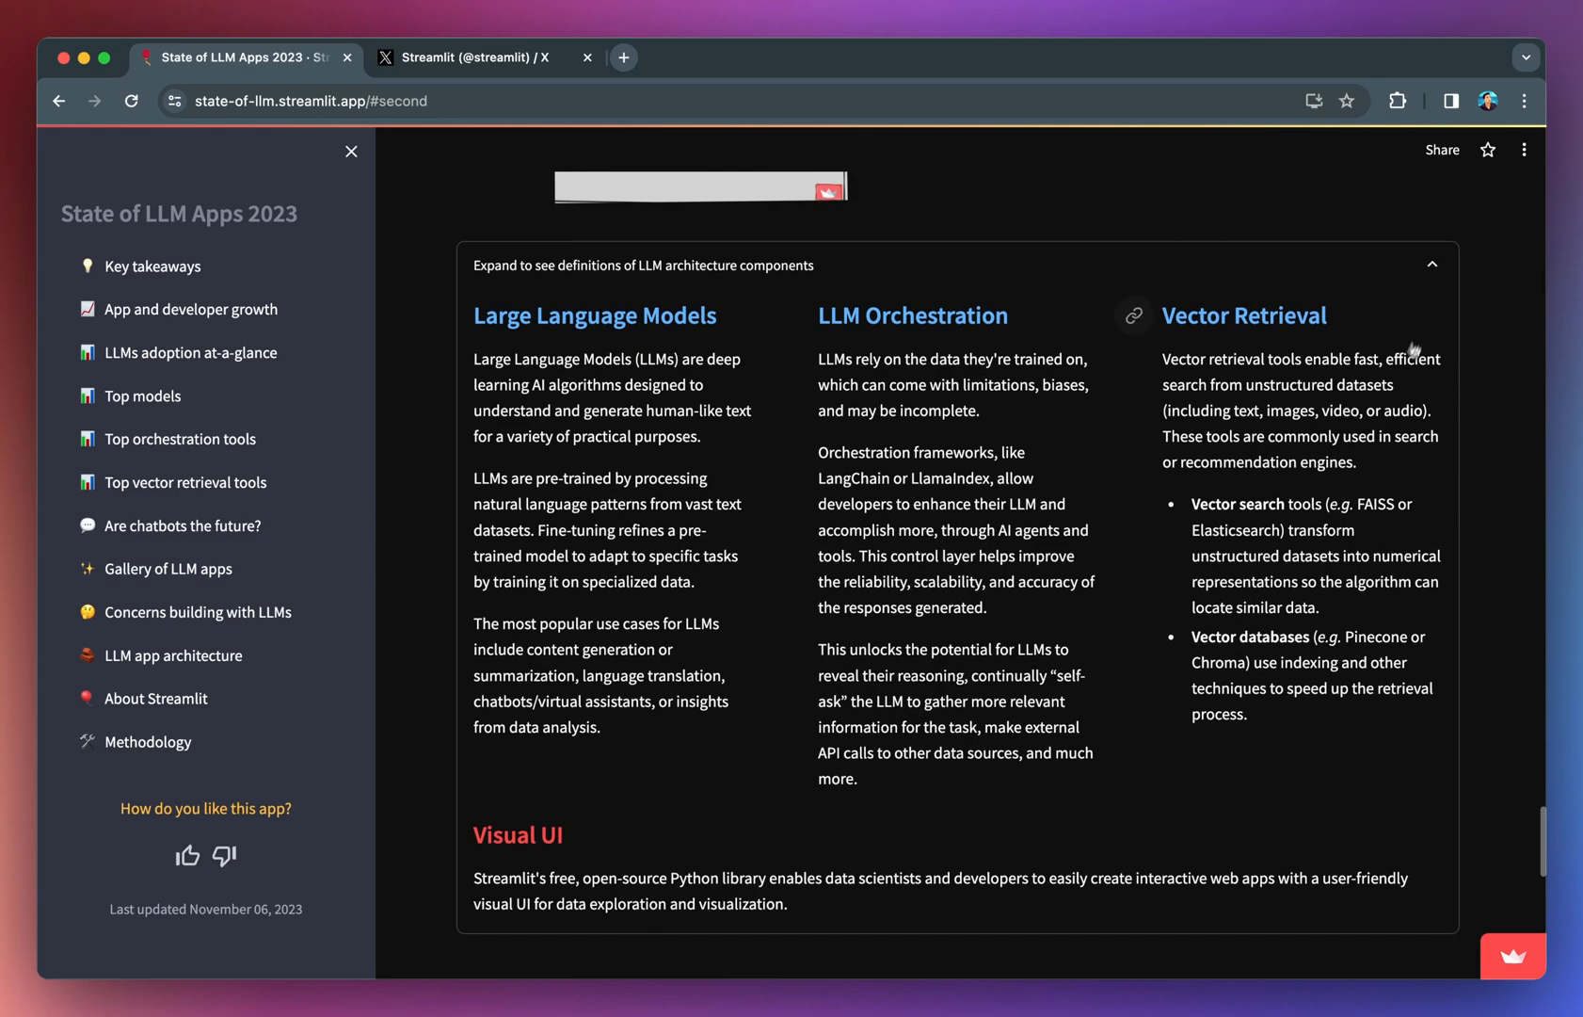
click(1431, 264)
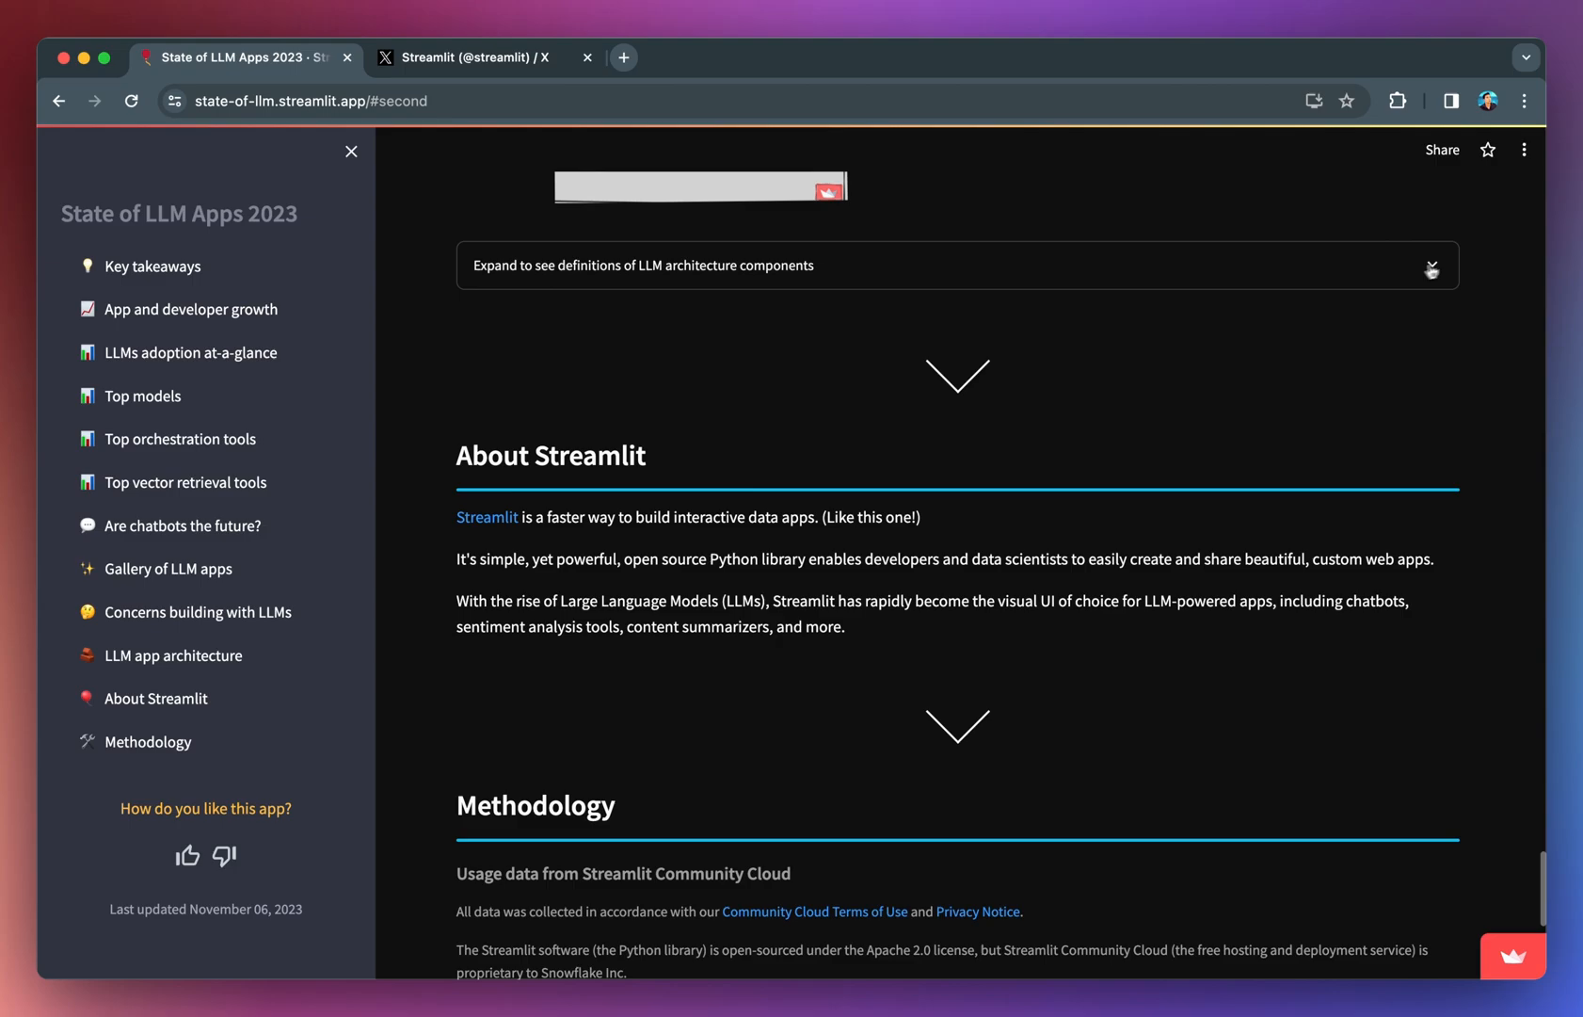
Step: Scroll past About Streamlit to the Methodology heading
scroll(down, 3)
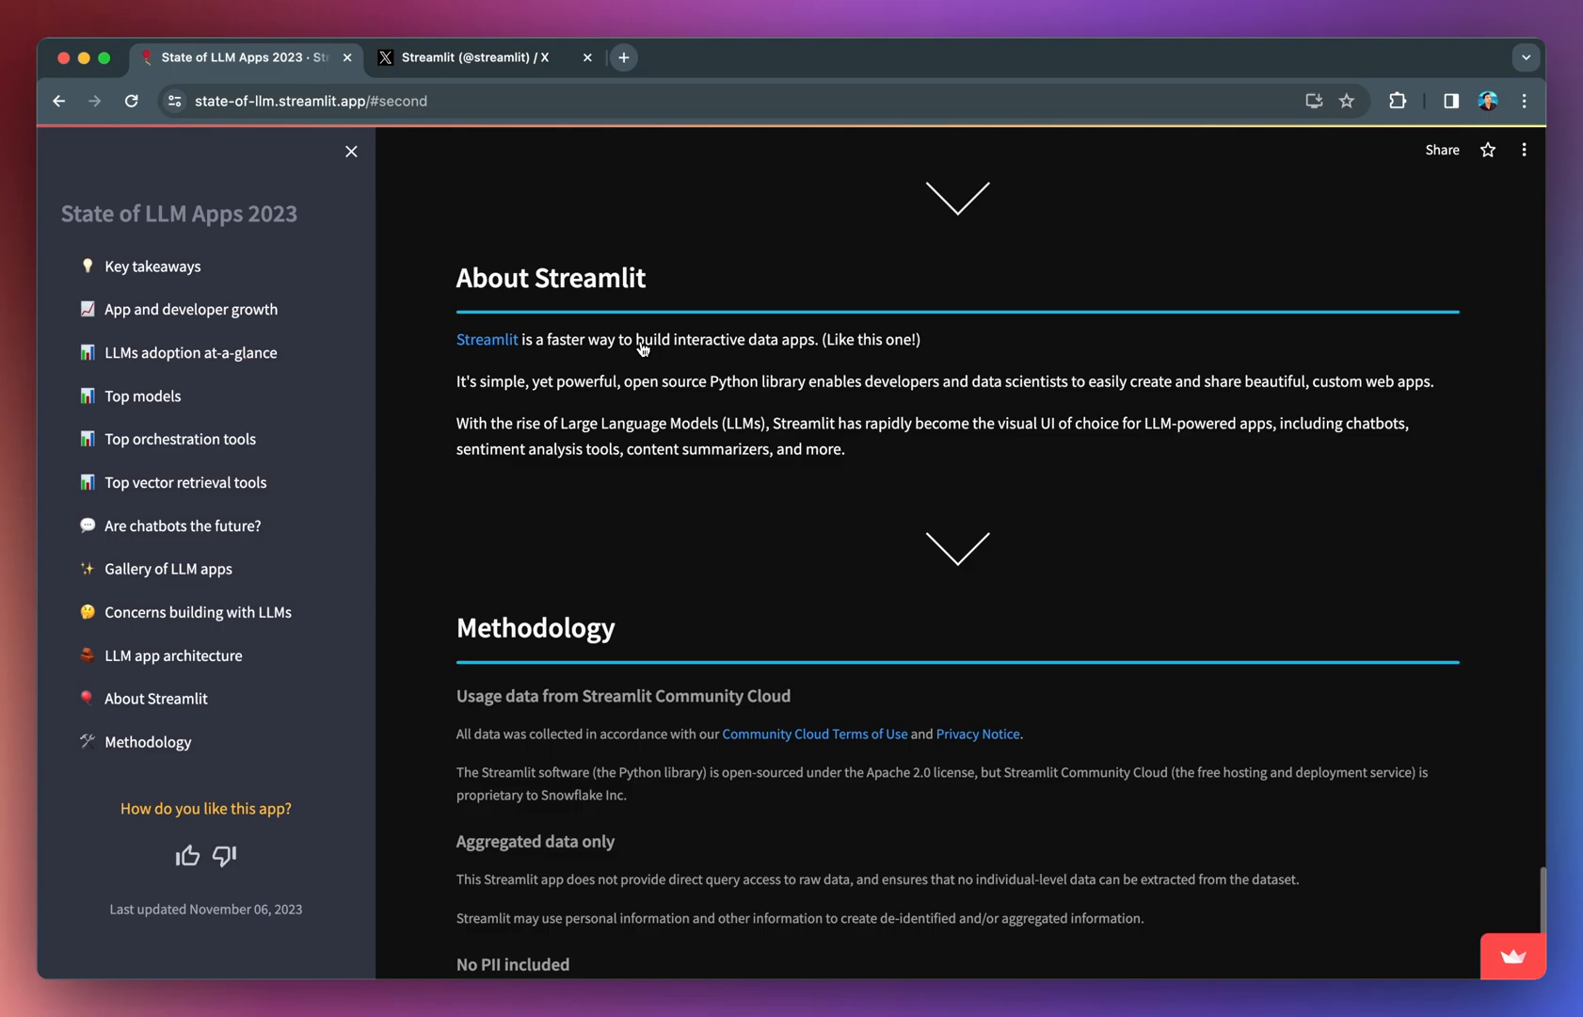
scroll(down, 3)
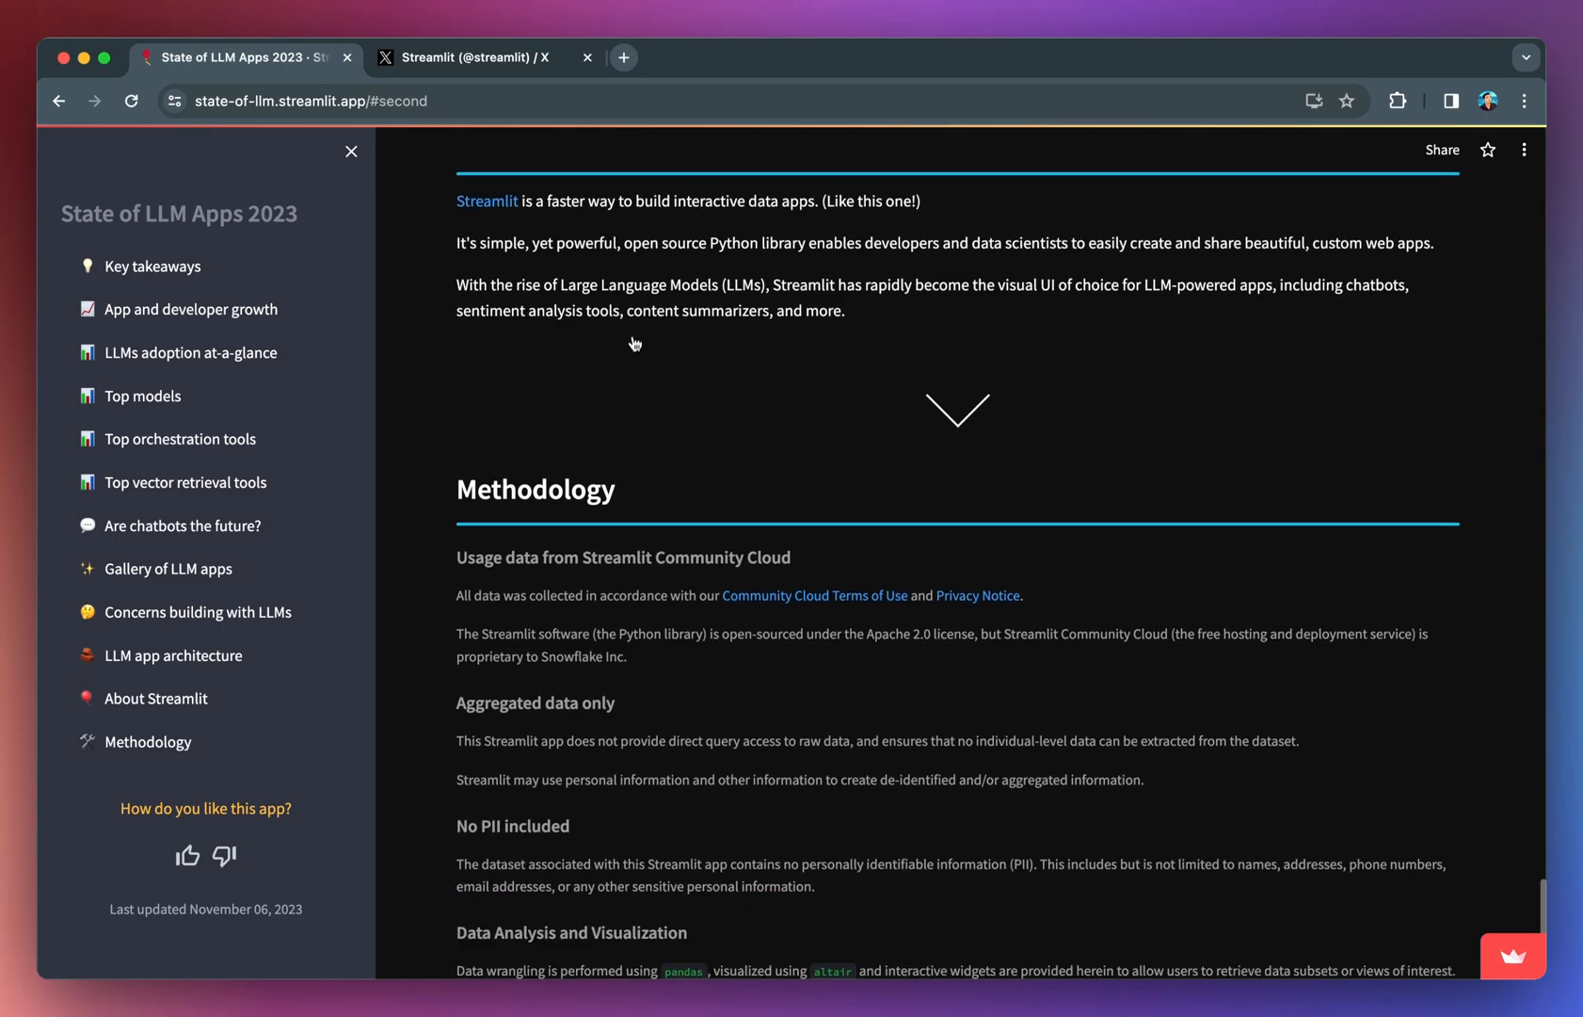
mouse_move(957, 381)
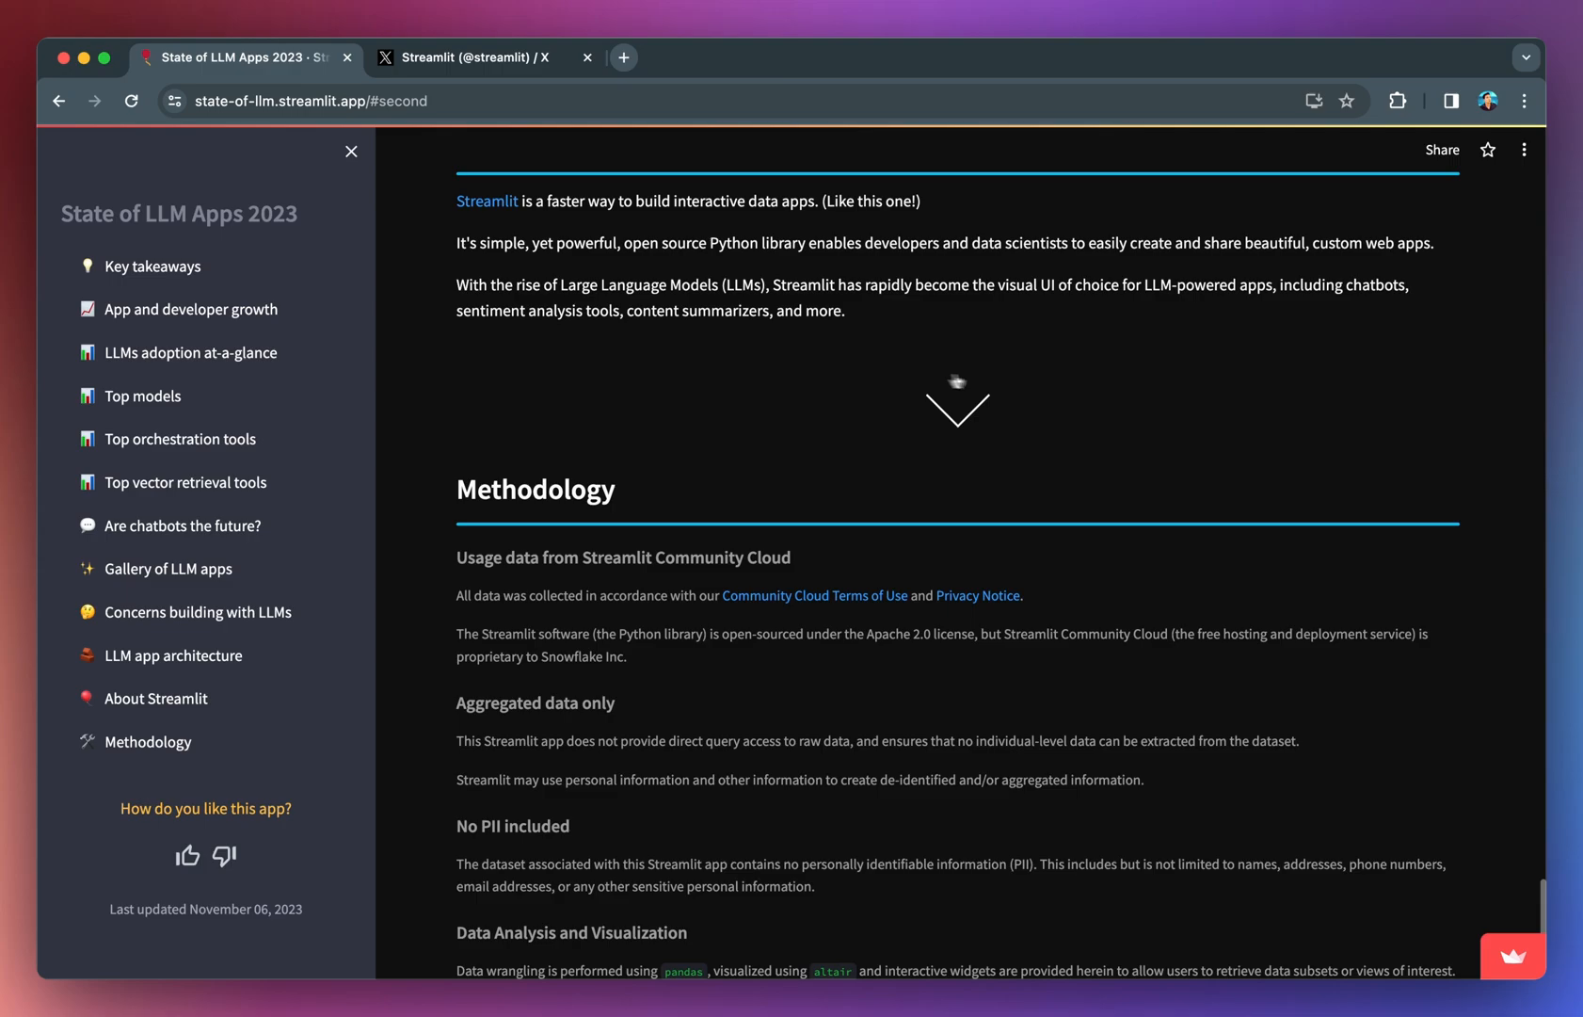
mouse_move(787, 293)
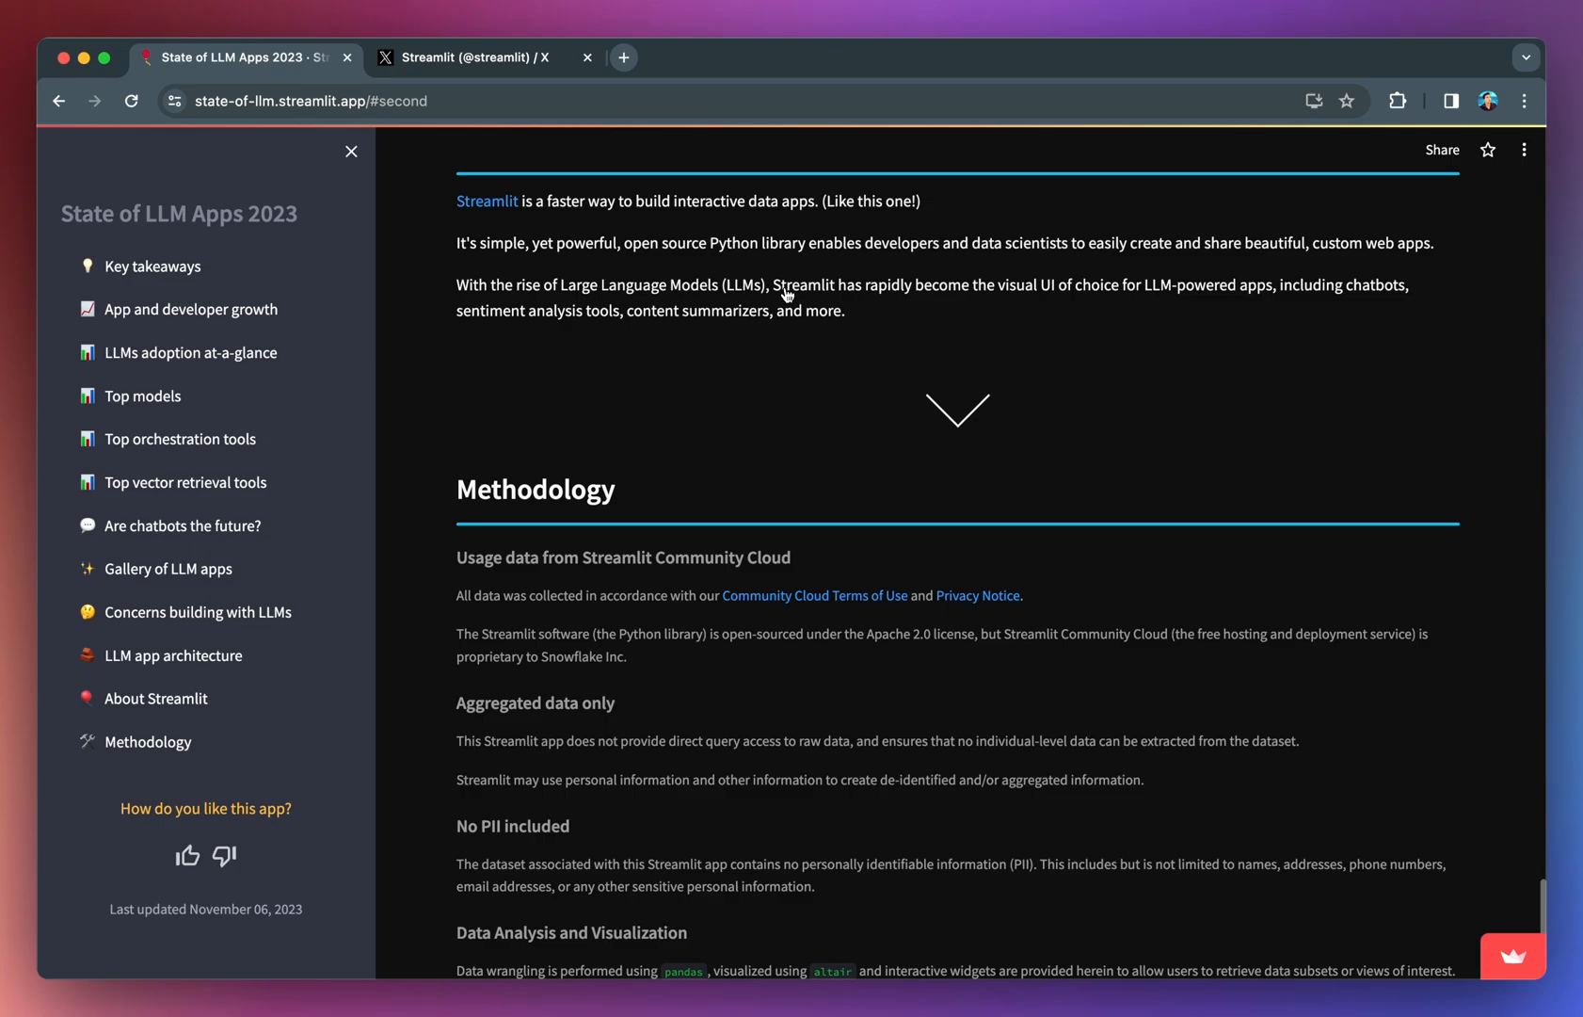
Step: Scroll to the report's bottom, covering data analysis and weekly aggregation
scroll(down, 3)
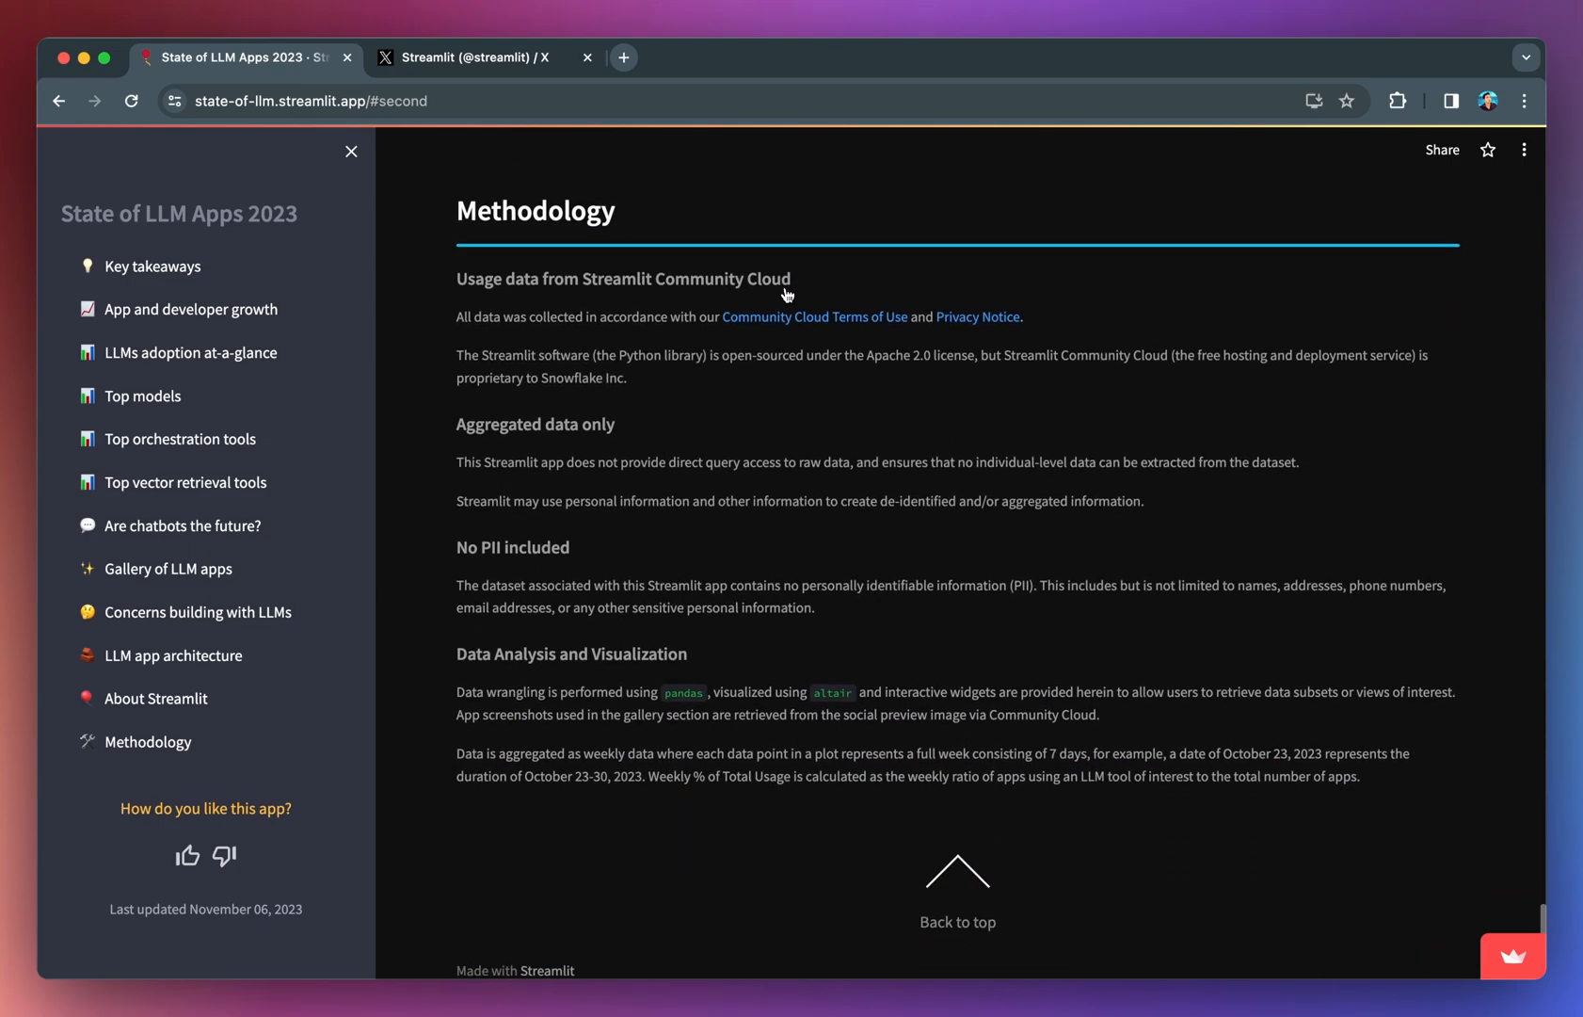
mouse_move(510, 288)
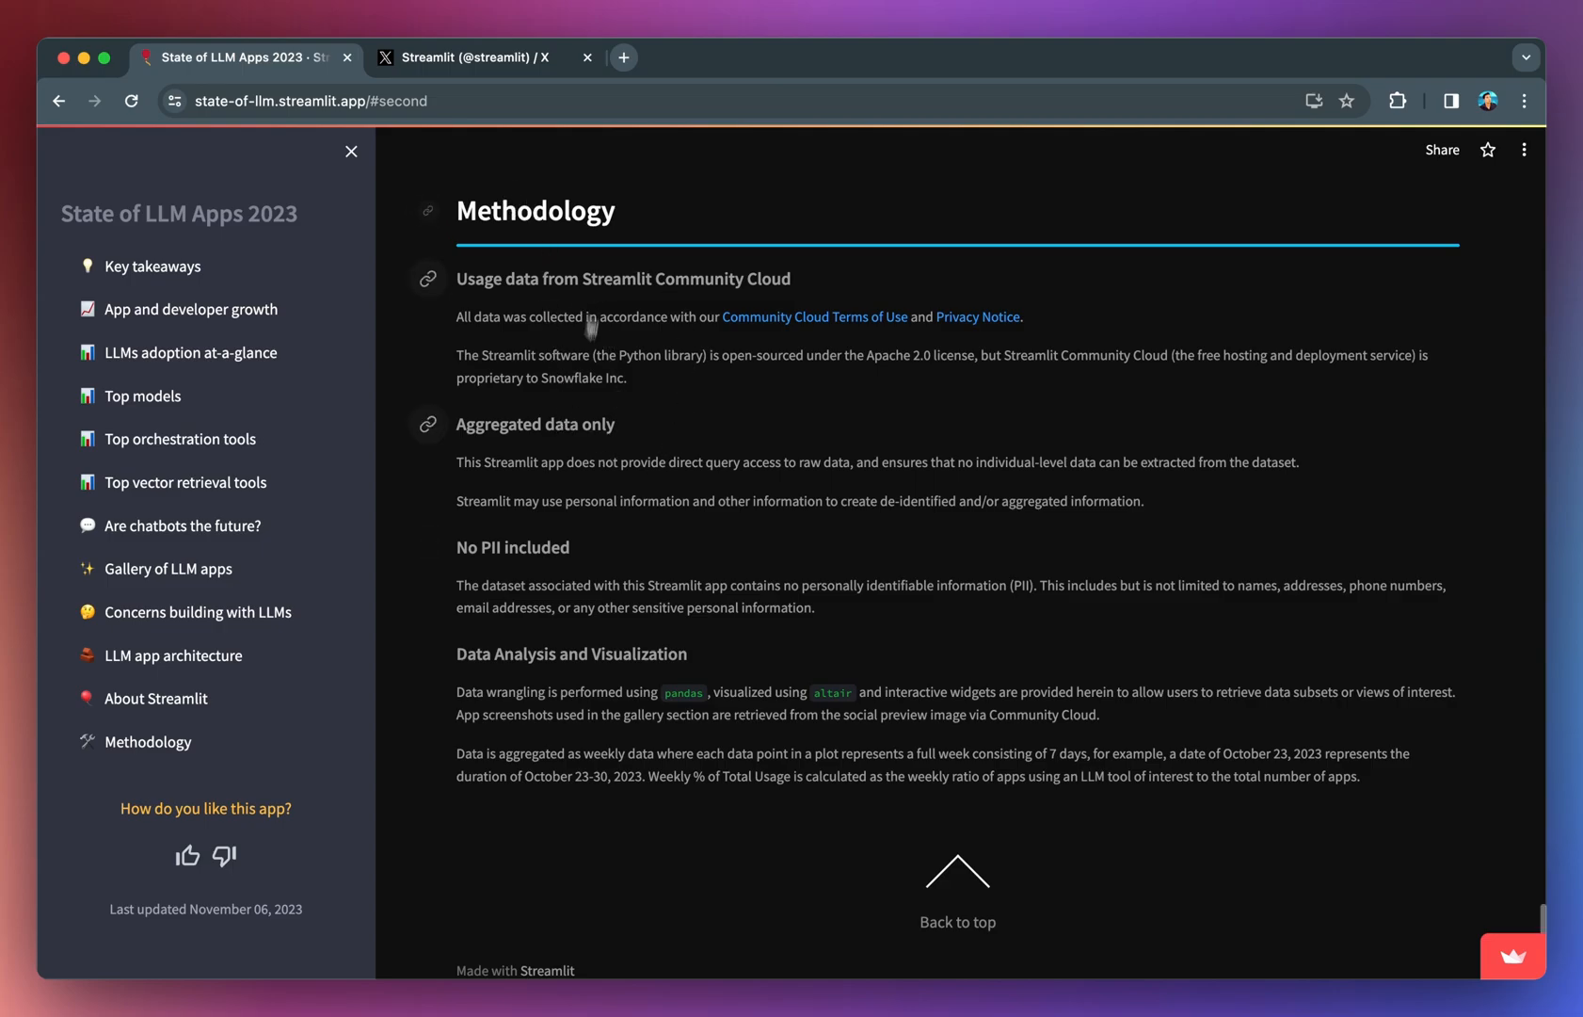
mouse_move(594, 318)
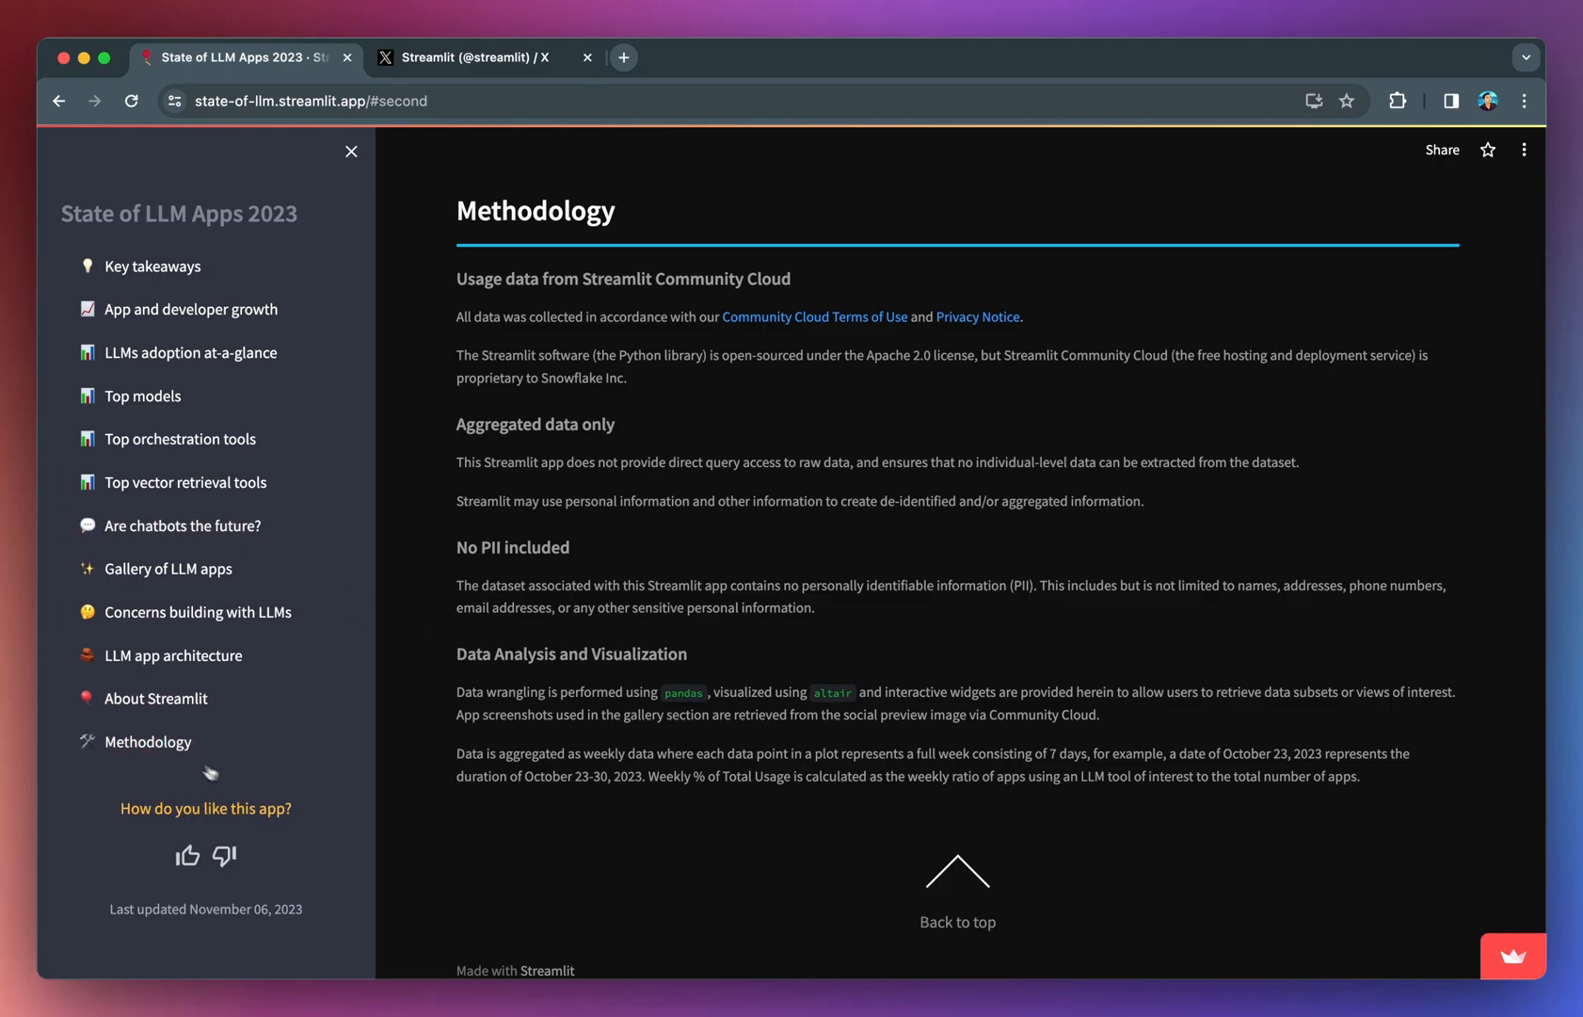
mouse_move(317, 856)
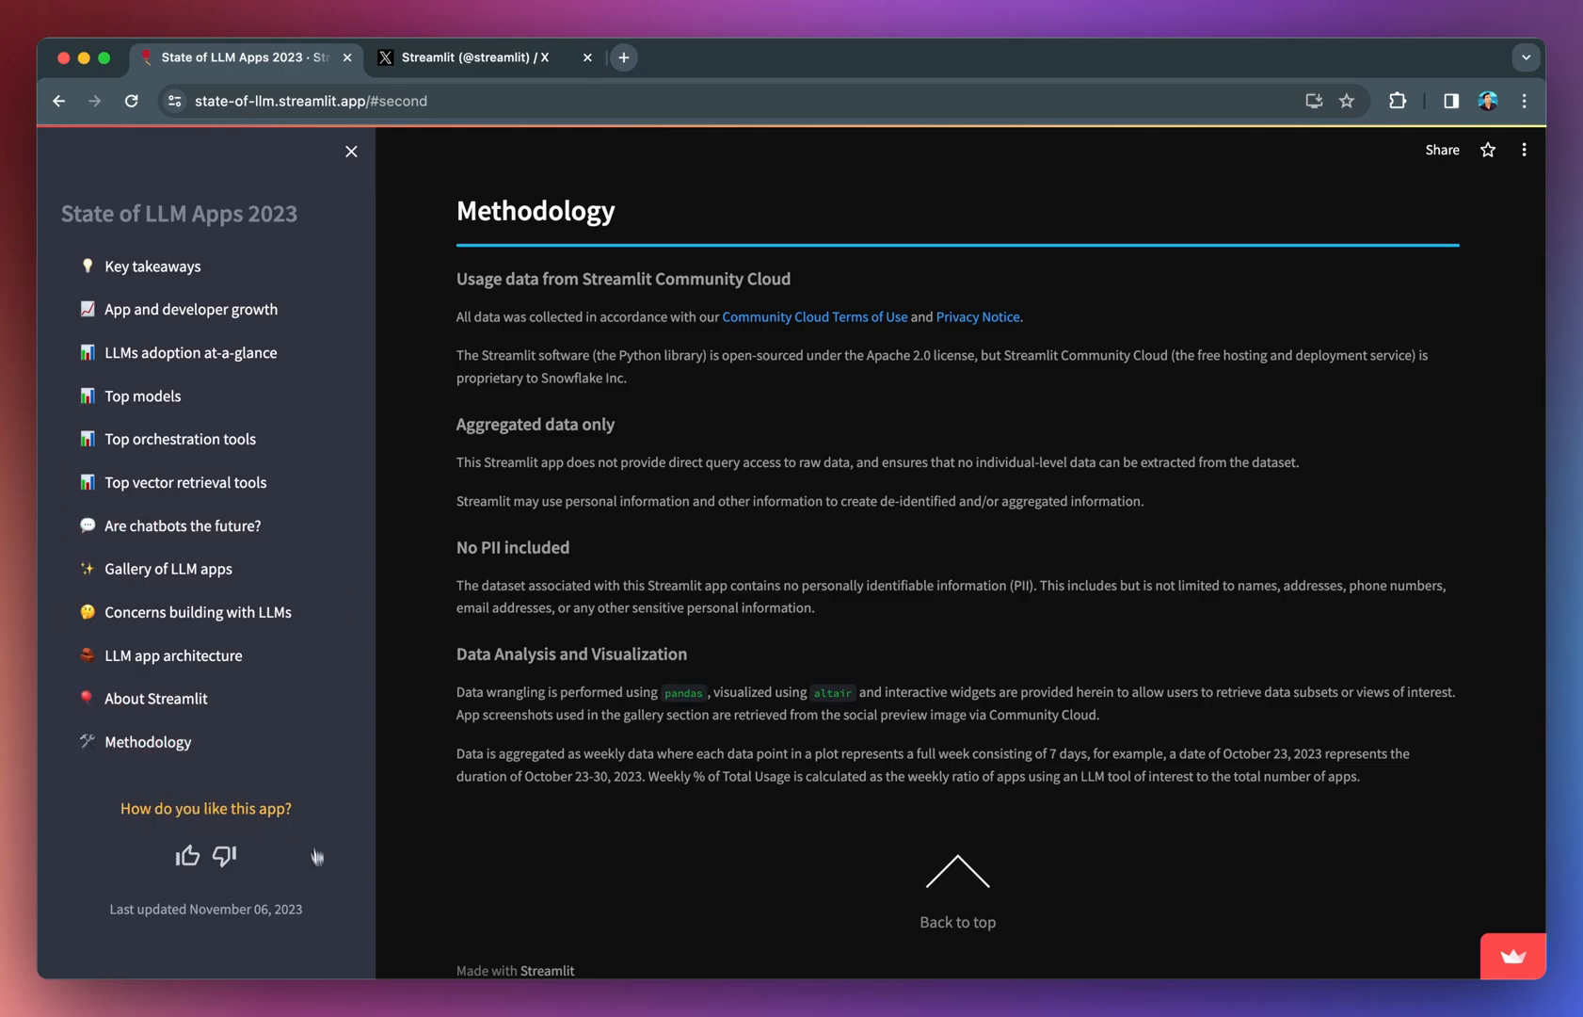
Step: Give the report a thumbs-up, then highlight 'Streamlit Community Cloud.' in the title intro
click(186, 855)
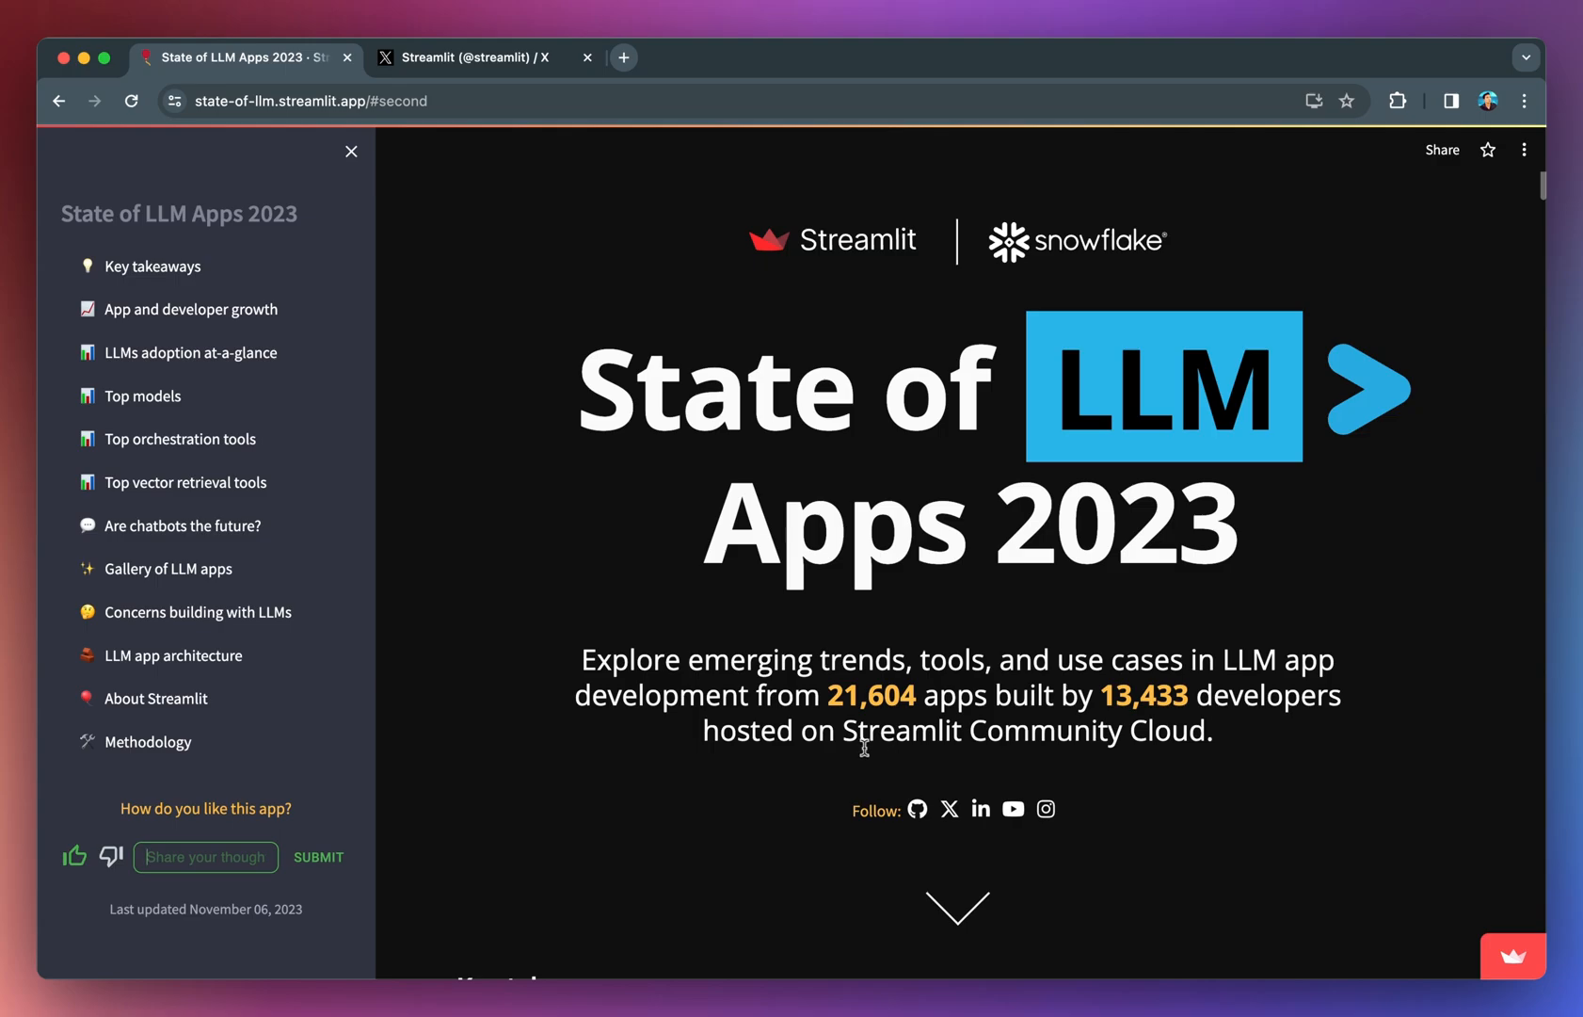
drag(843, 729, 1214, 730)
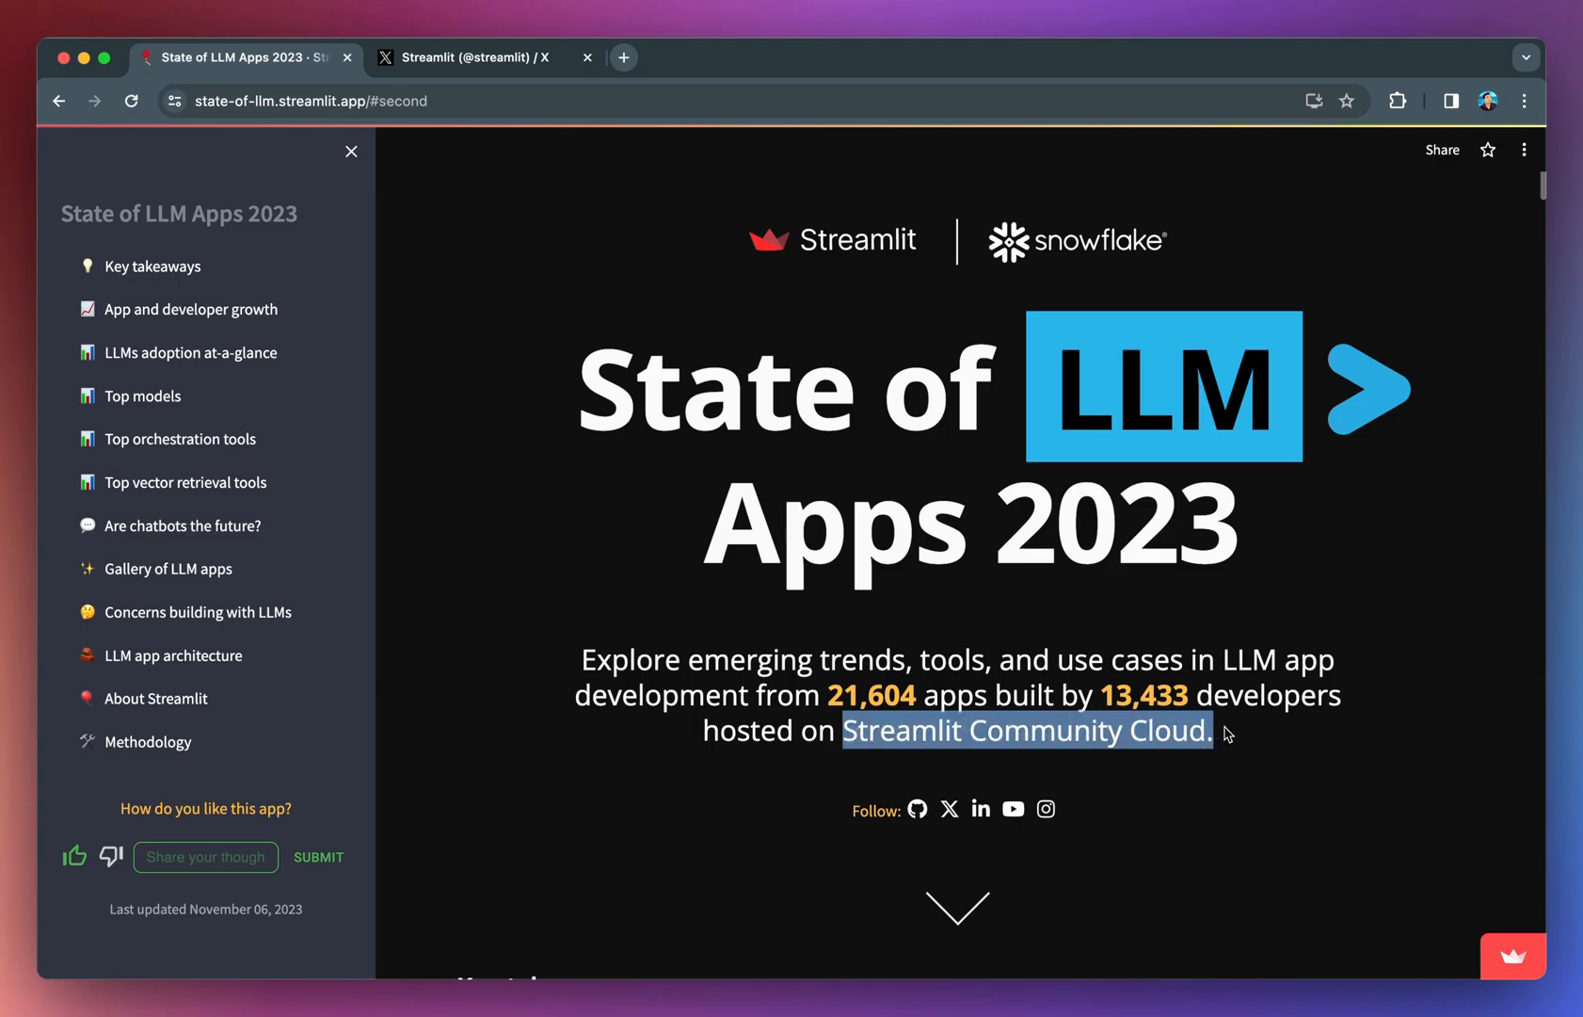